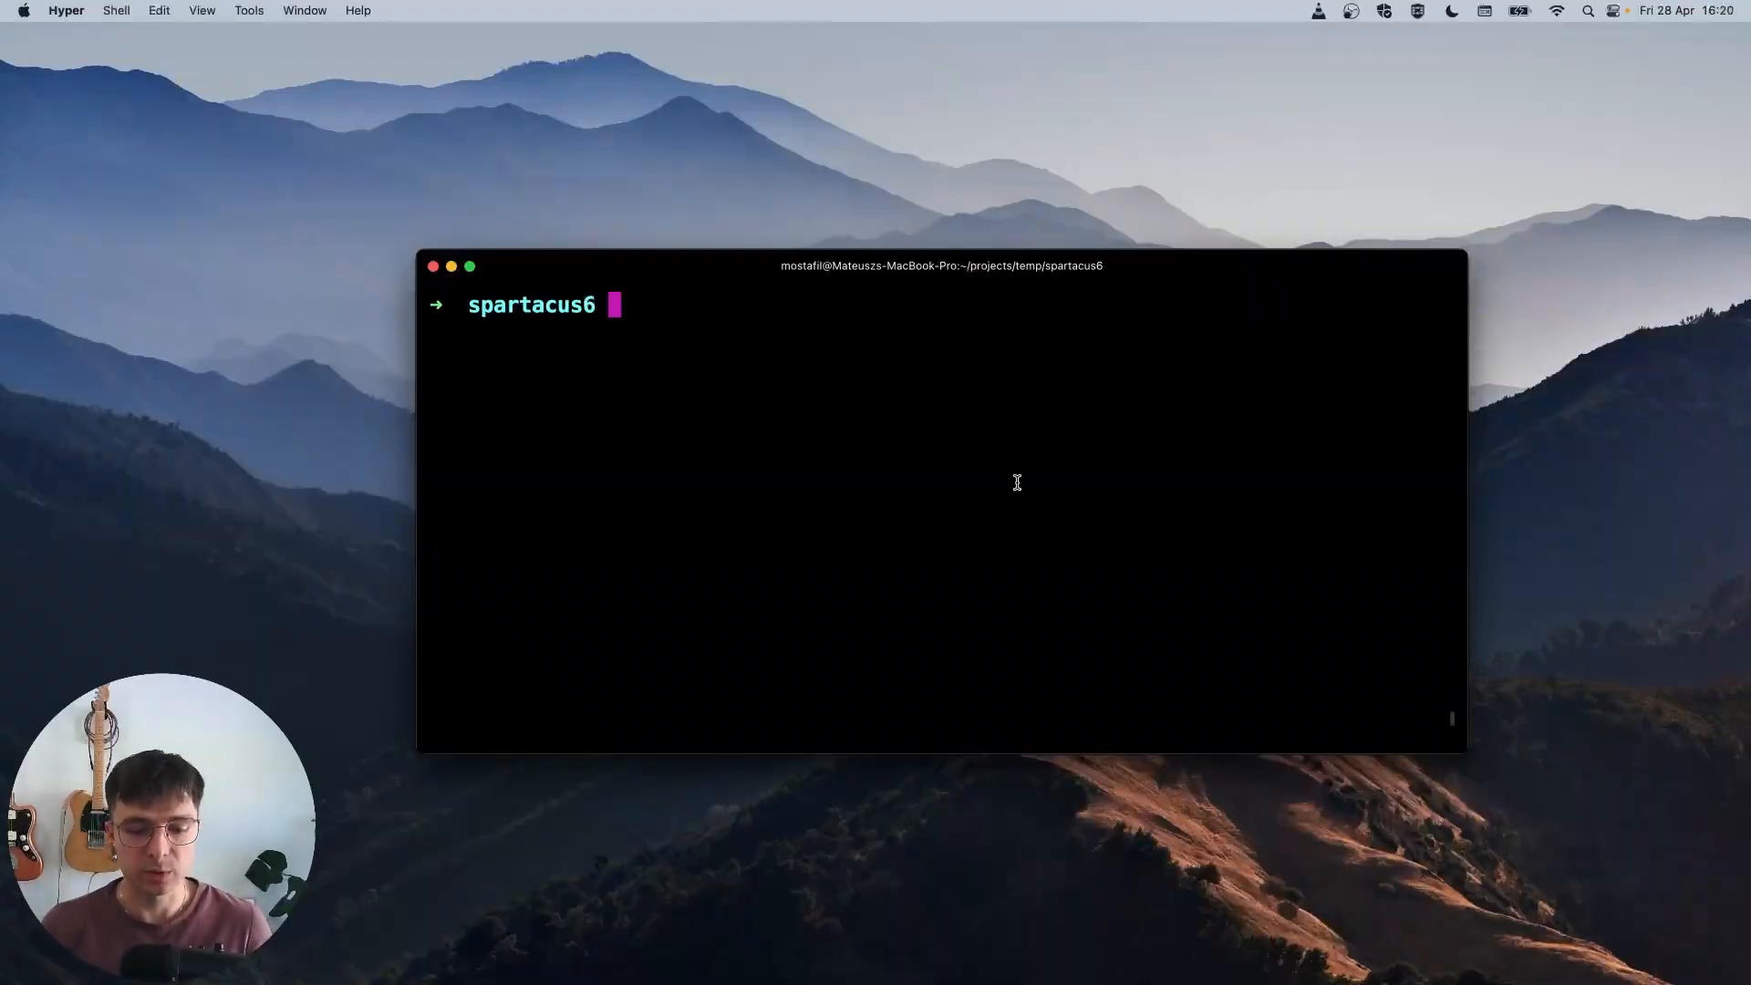
Step: Run npm i -g ts-node in the spartacus6 folder, adding 19 packages with 0 vulnerabilities
{"action": "type", "text": "np"}
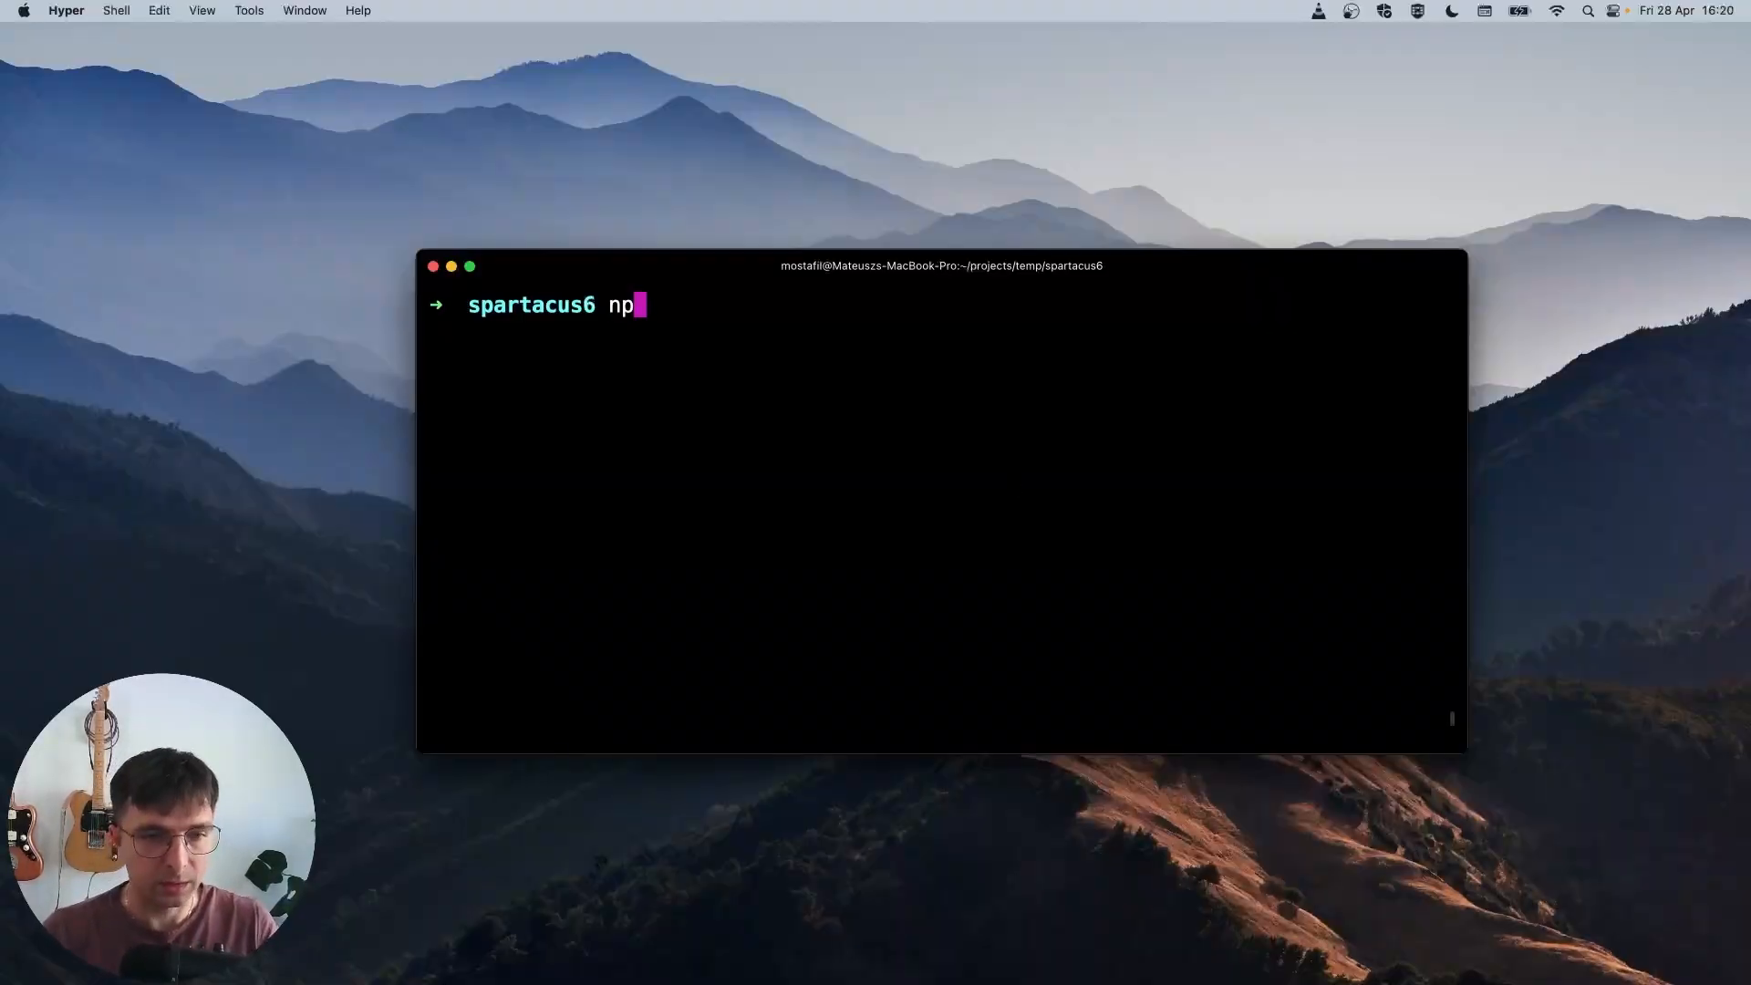
{"action": "type", "text": "m i"}
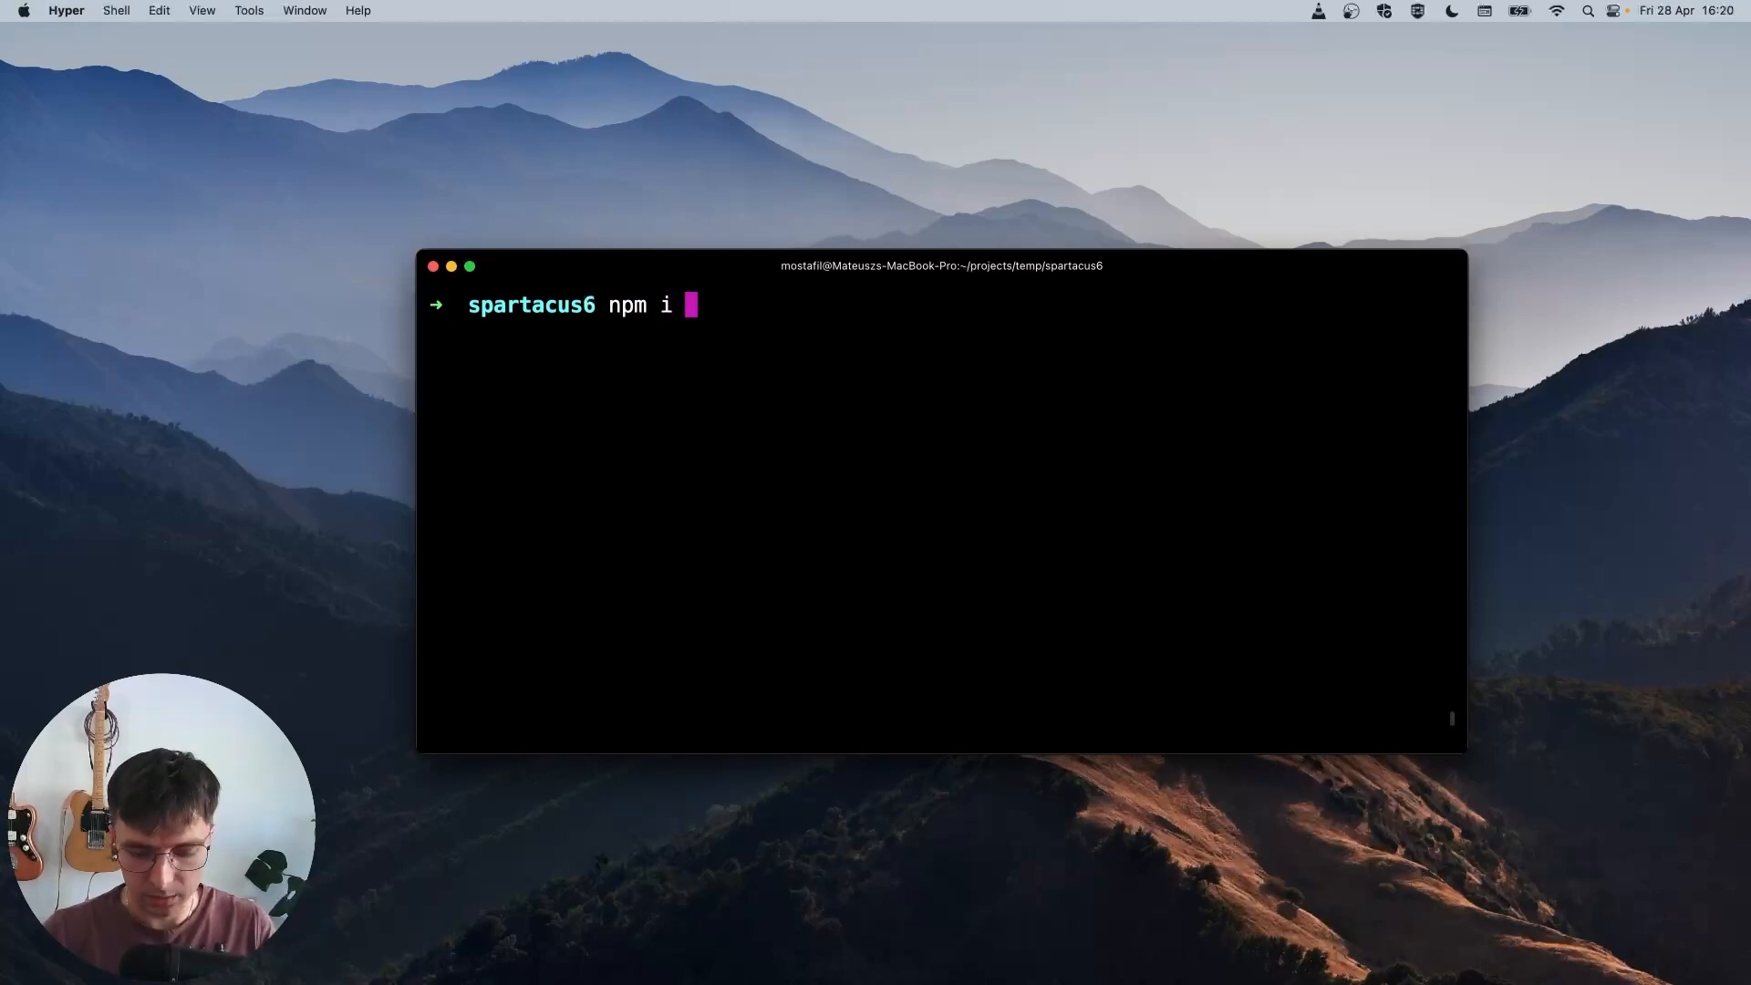
{"action": "type", "text": "-g ts-np"}
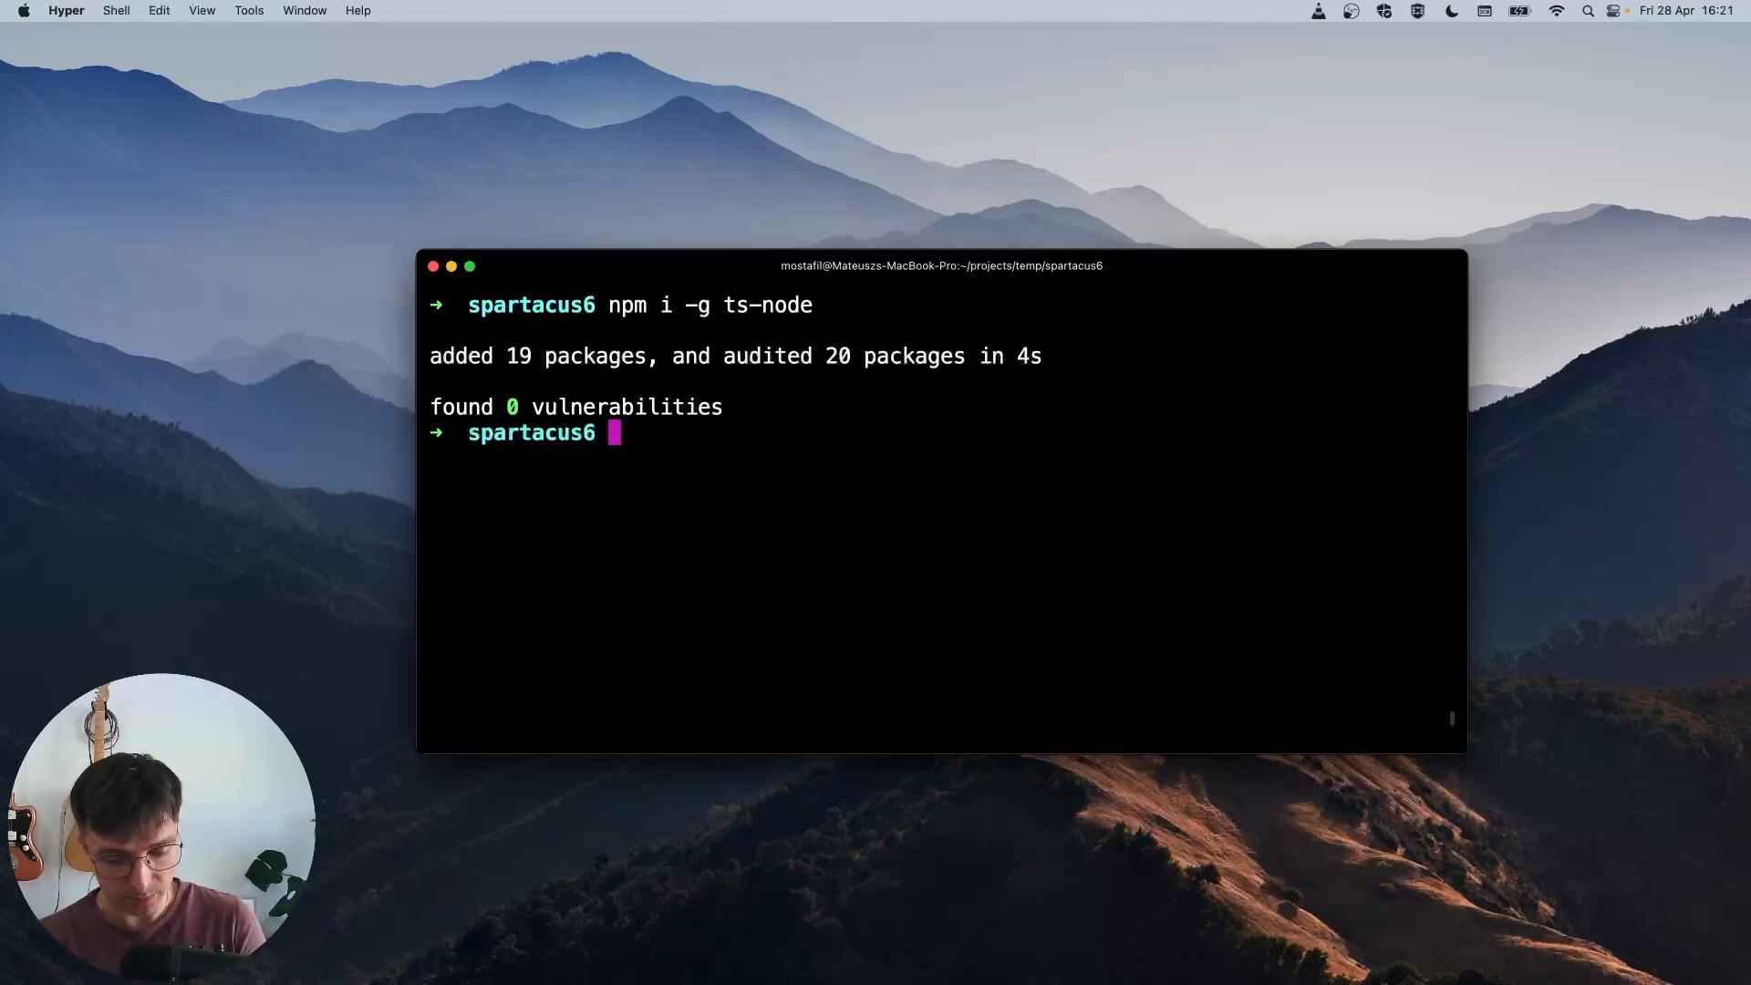
Step: Run npm i -g verdaccio@4 to install the local registry globally
{"action": "type", "text": "npm"}
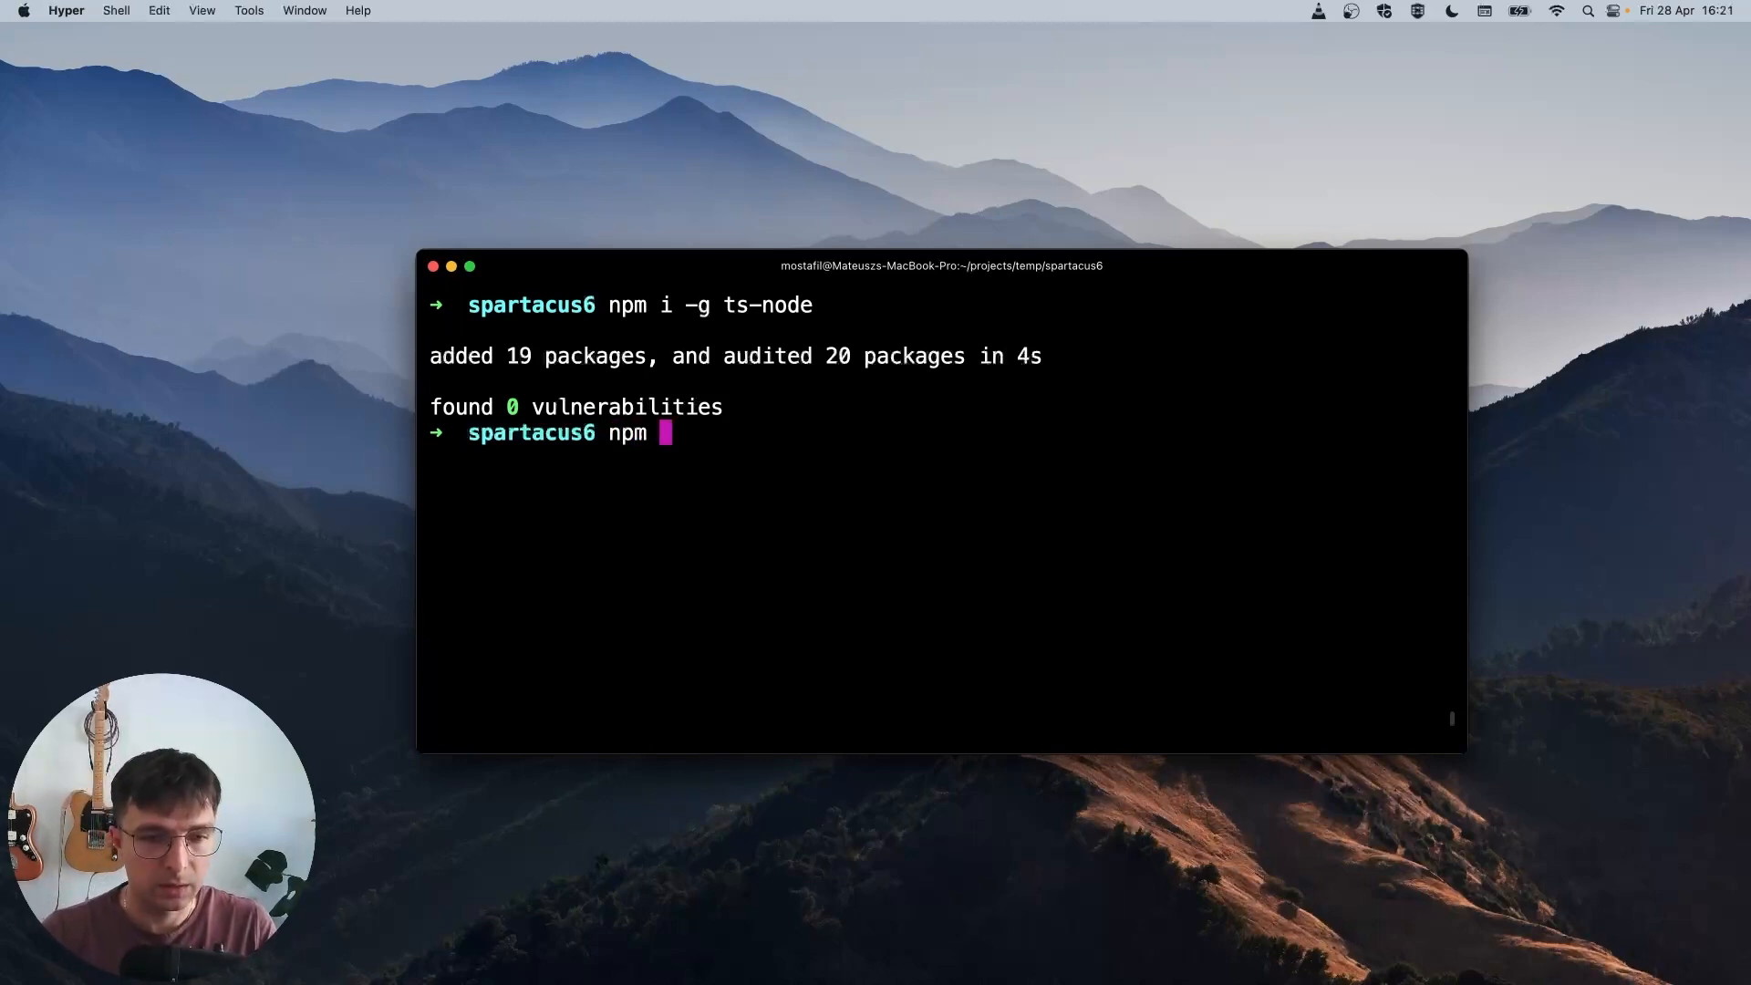
{"action": "type", "text": "i -g vb"}
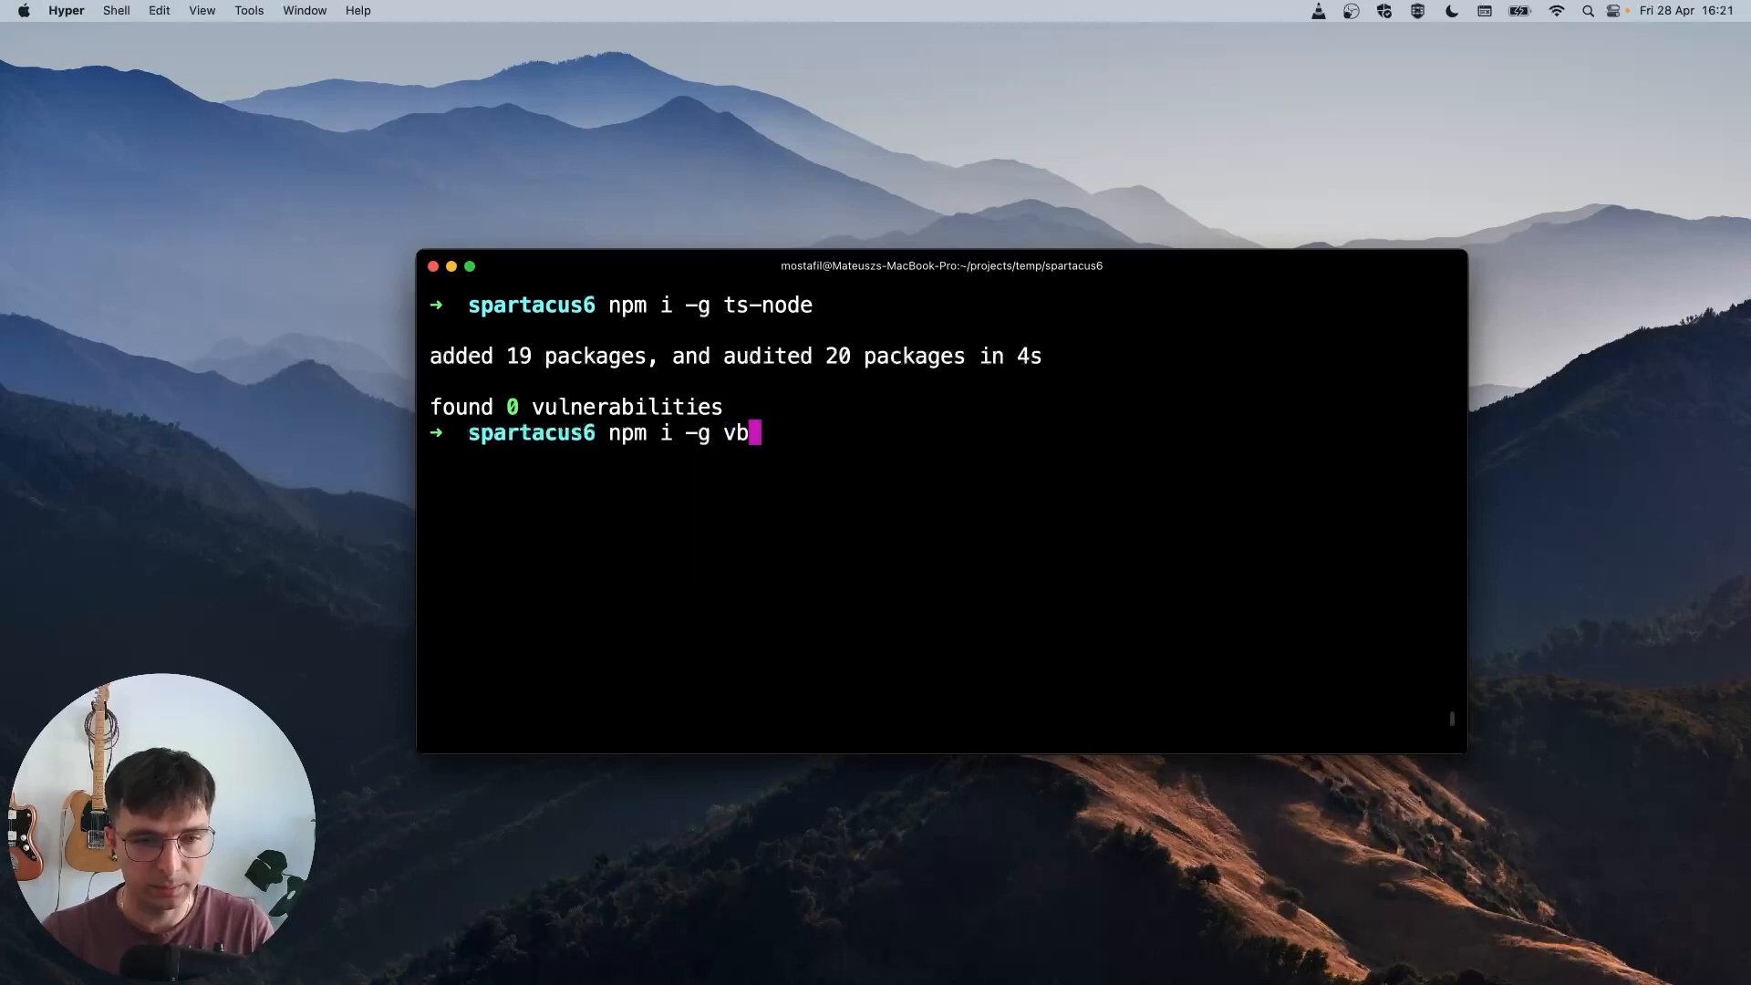
{"action": "type", "text": "erdaccio"}
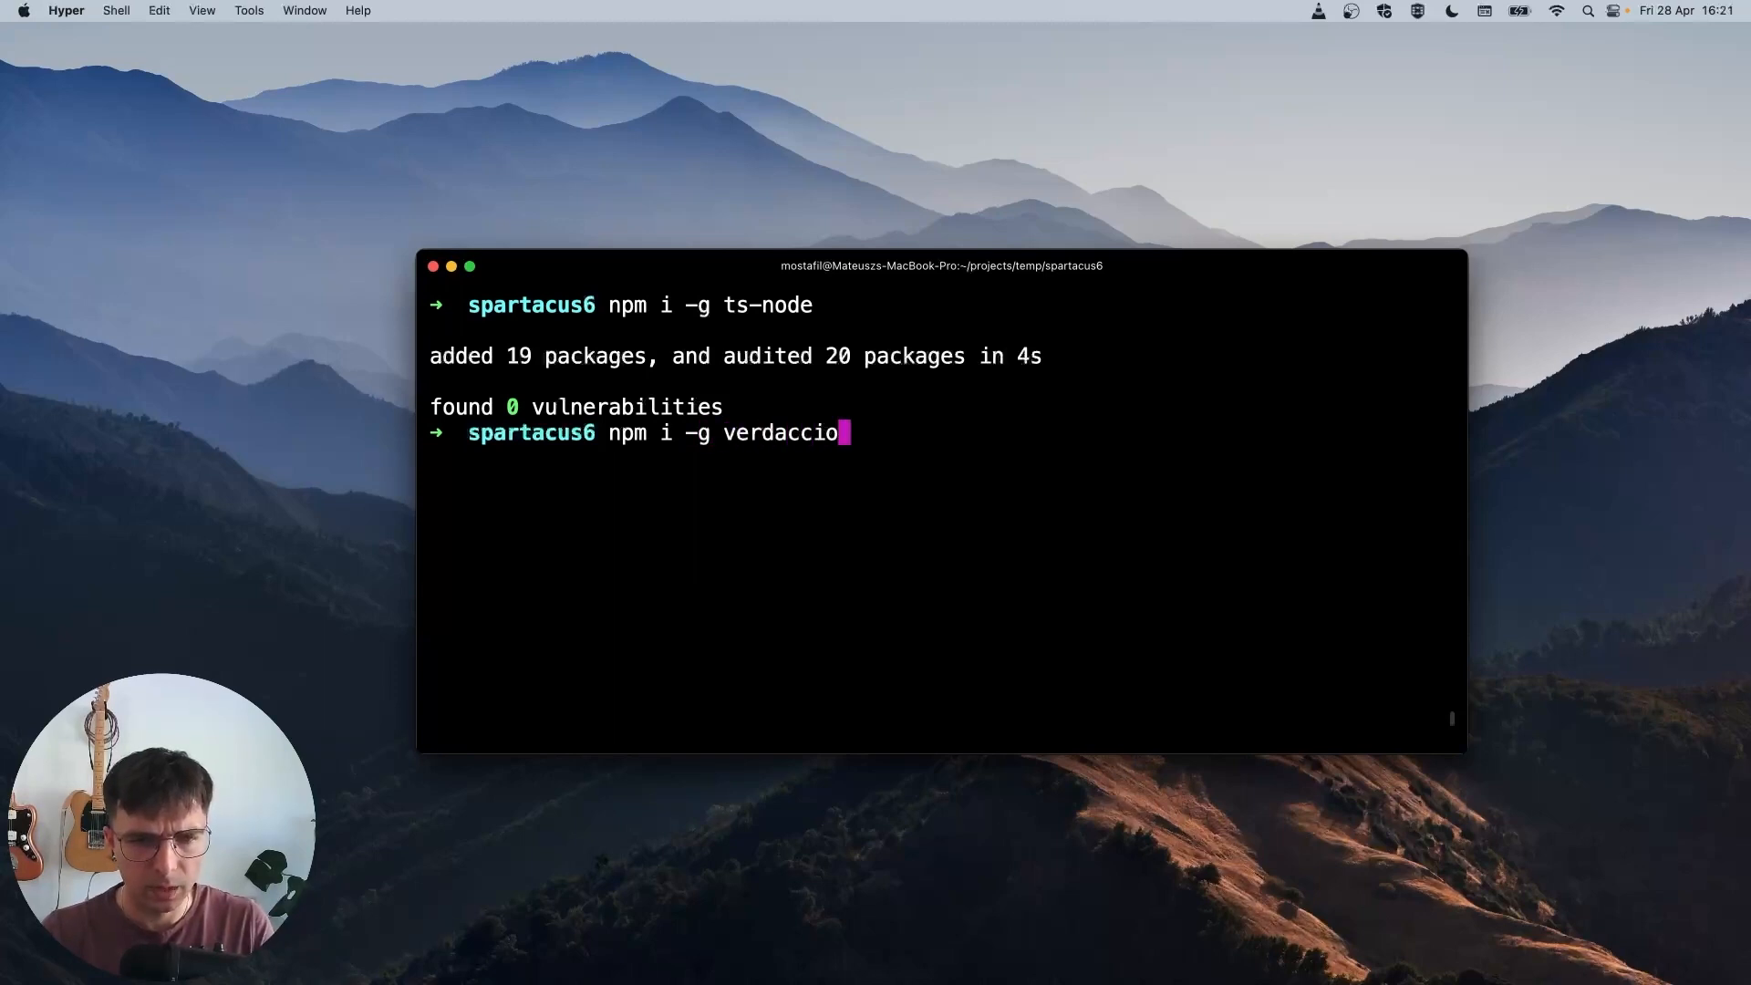
{"action": "type", "text": "@4"}
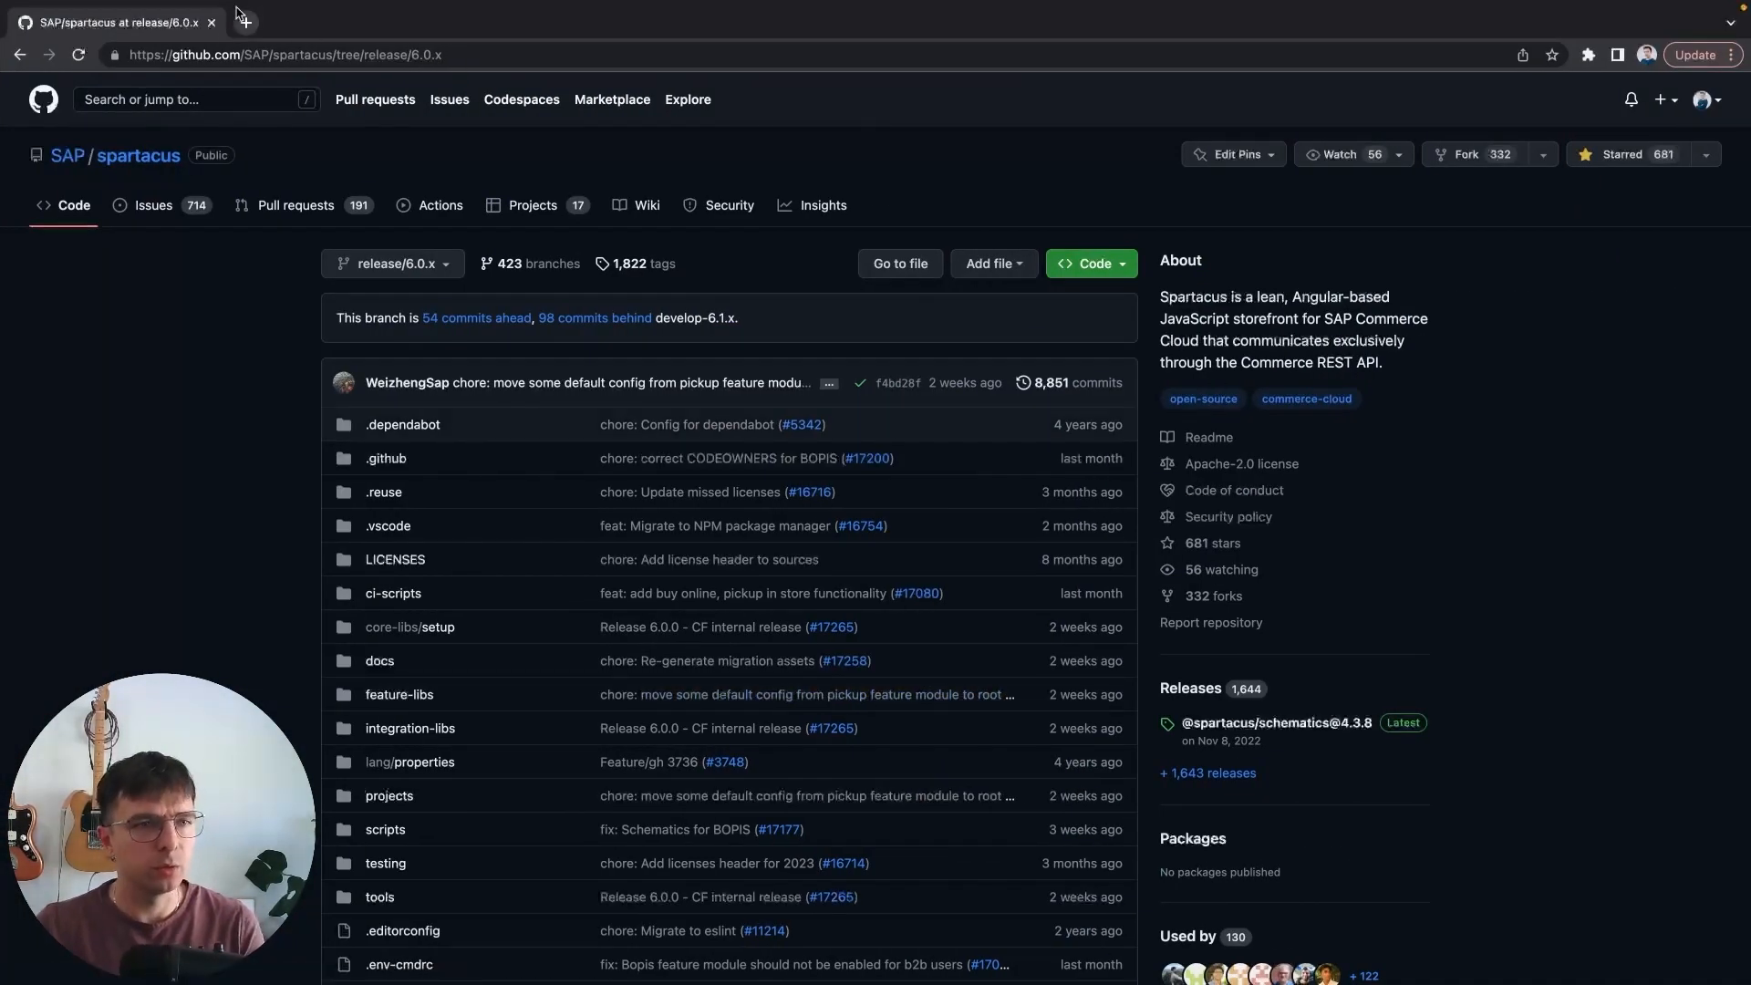
Step: Copy the SSH clone URL of SAP/spartacus from the Code menu on the release/6.0.x page
{"action": "left_click", "coordinate": [1091, 262]}
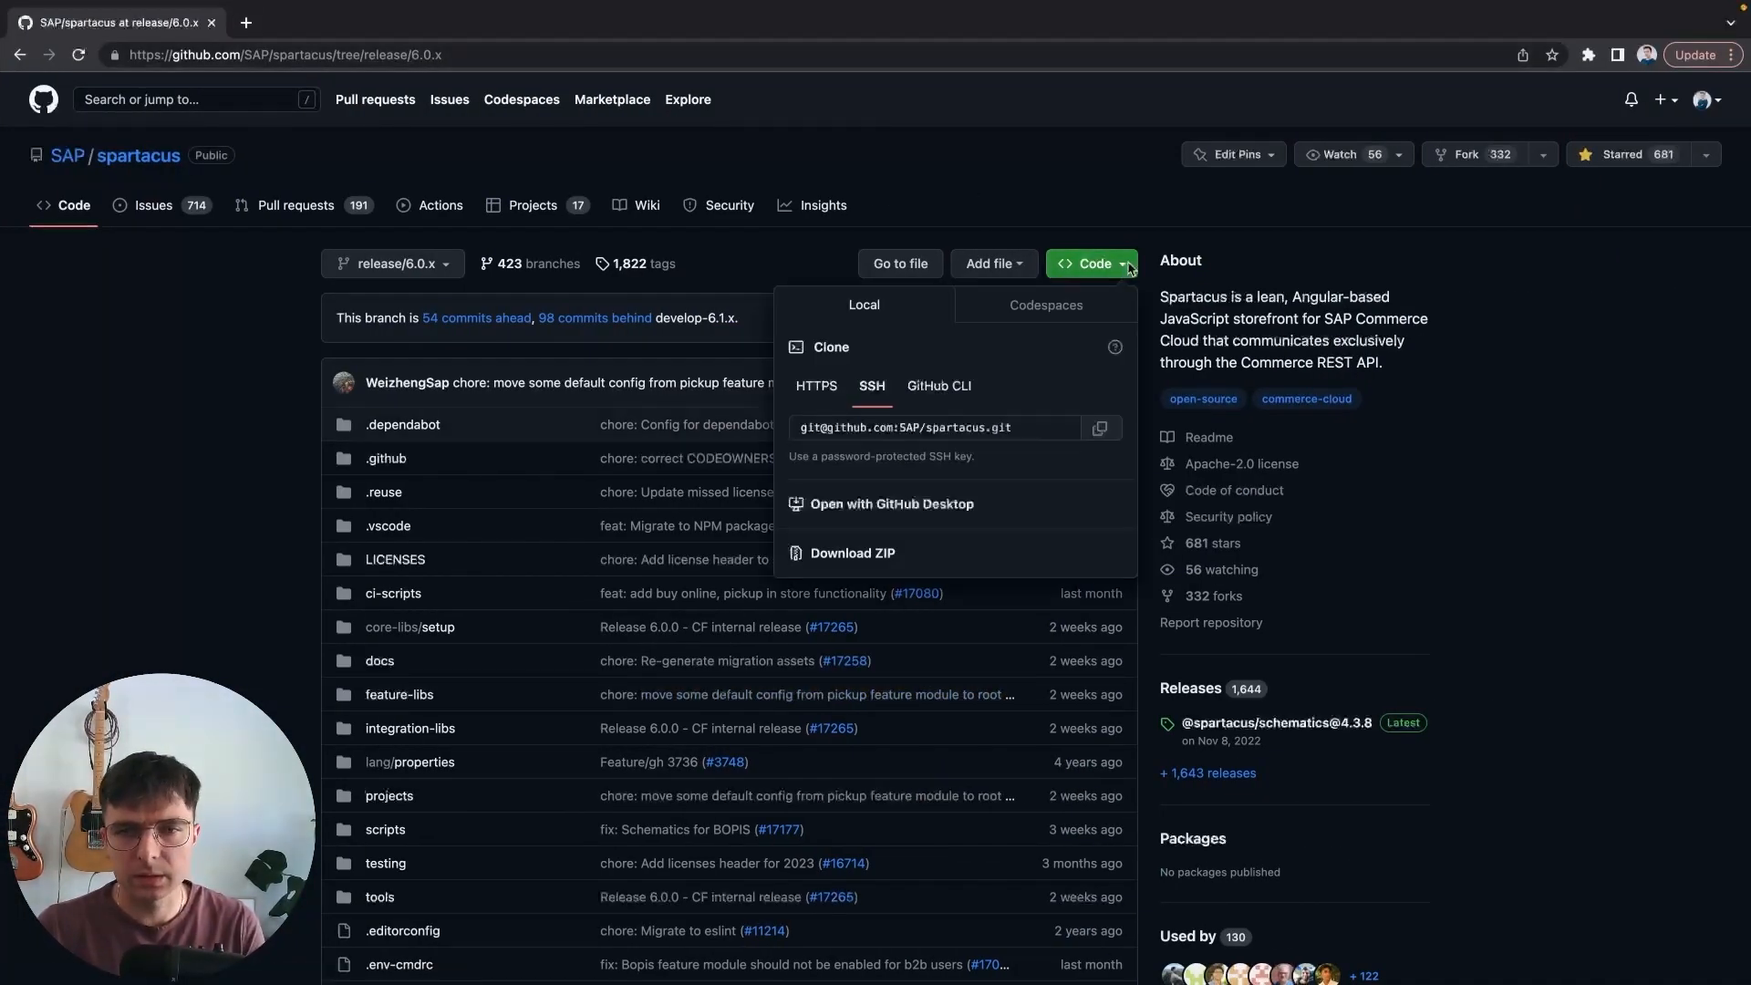
{"action": "left_click", "coordinate": [1098, 426]}
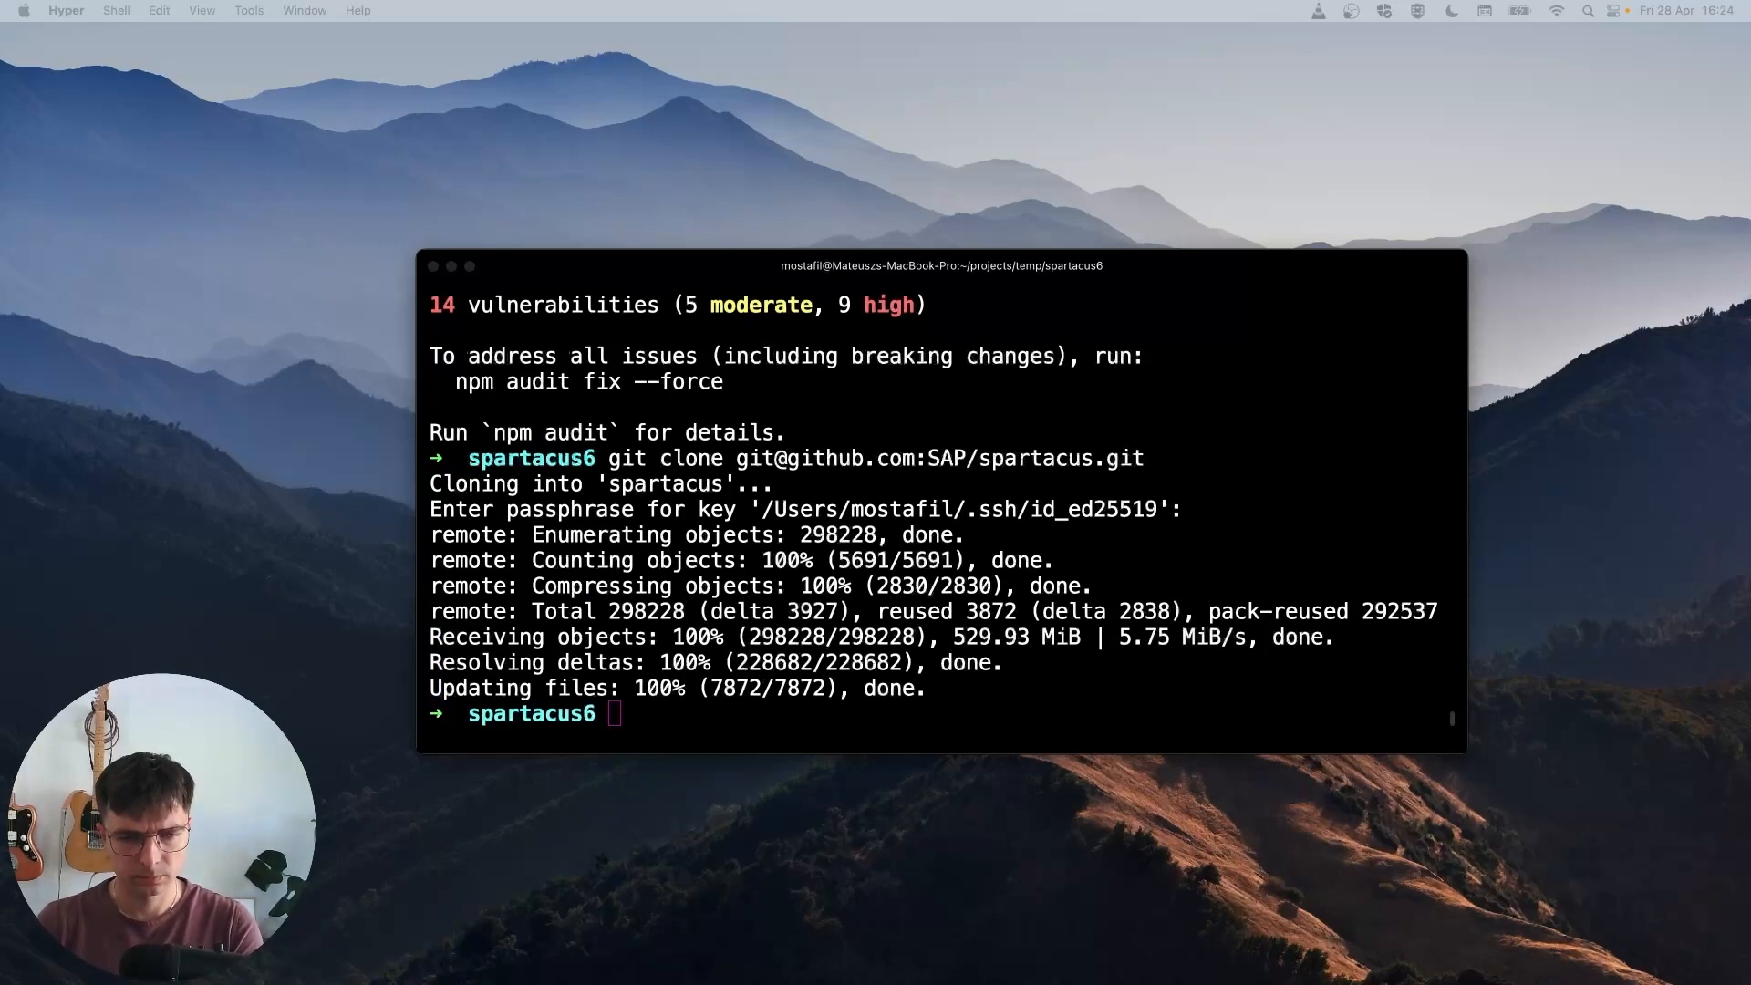
Step: List the folder contents and change into the cloned spartacus directory
{"action": "type", "text": "ls"}
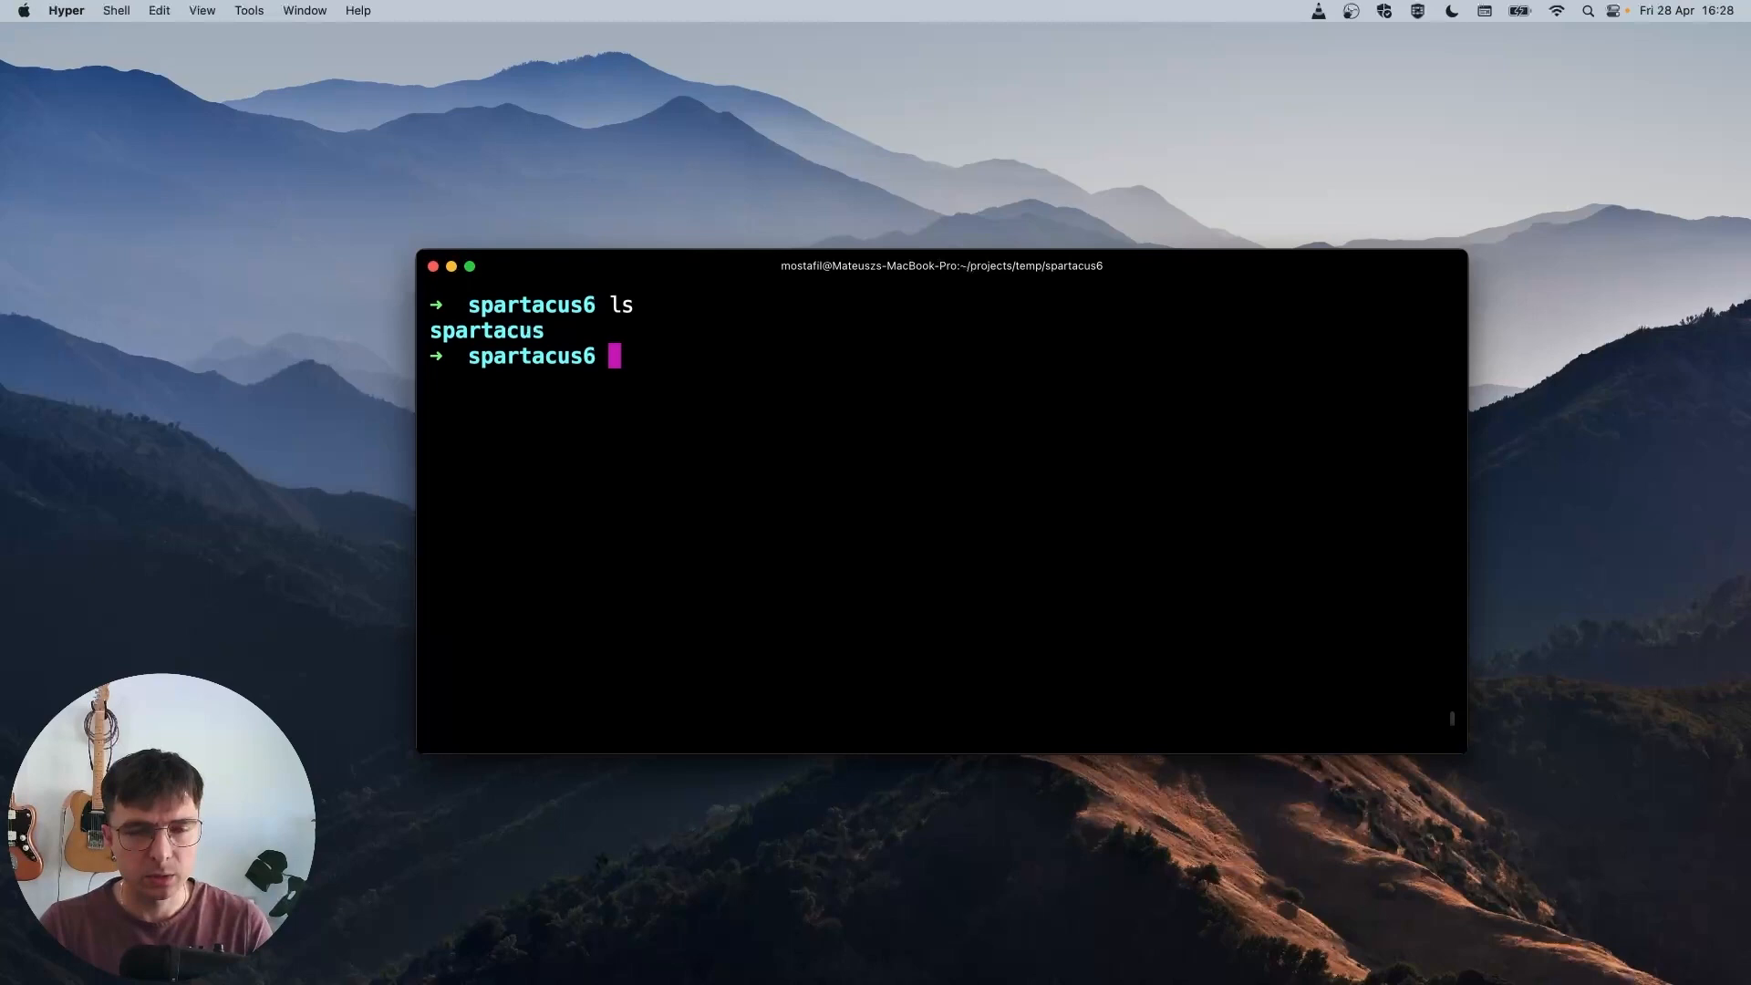
{"action": "type", "text": "cd"}
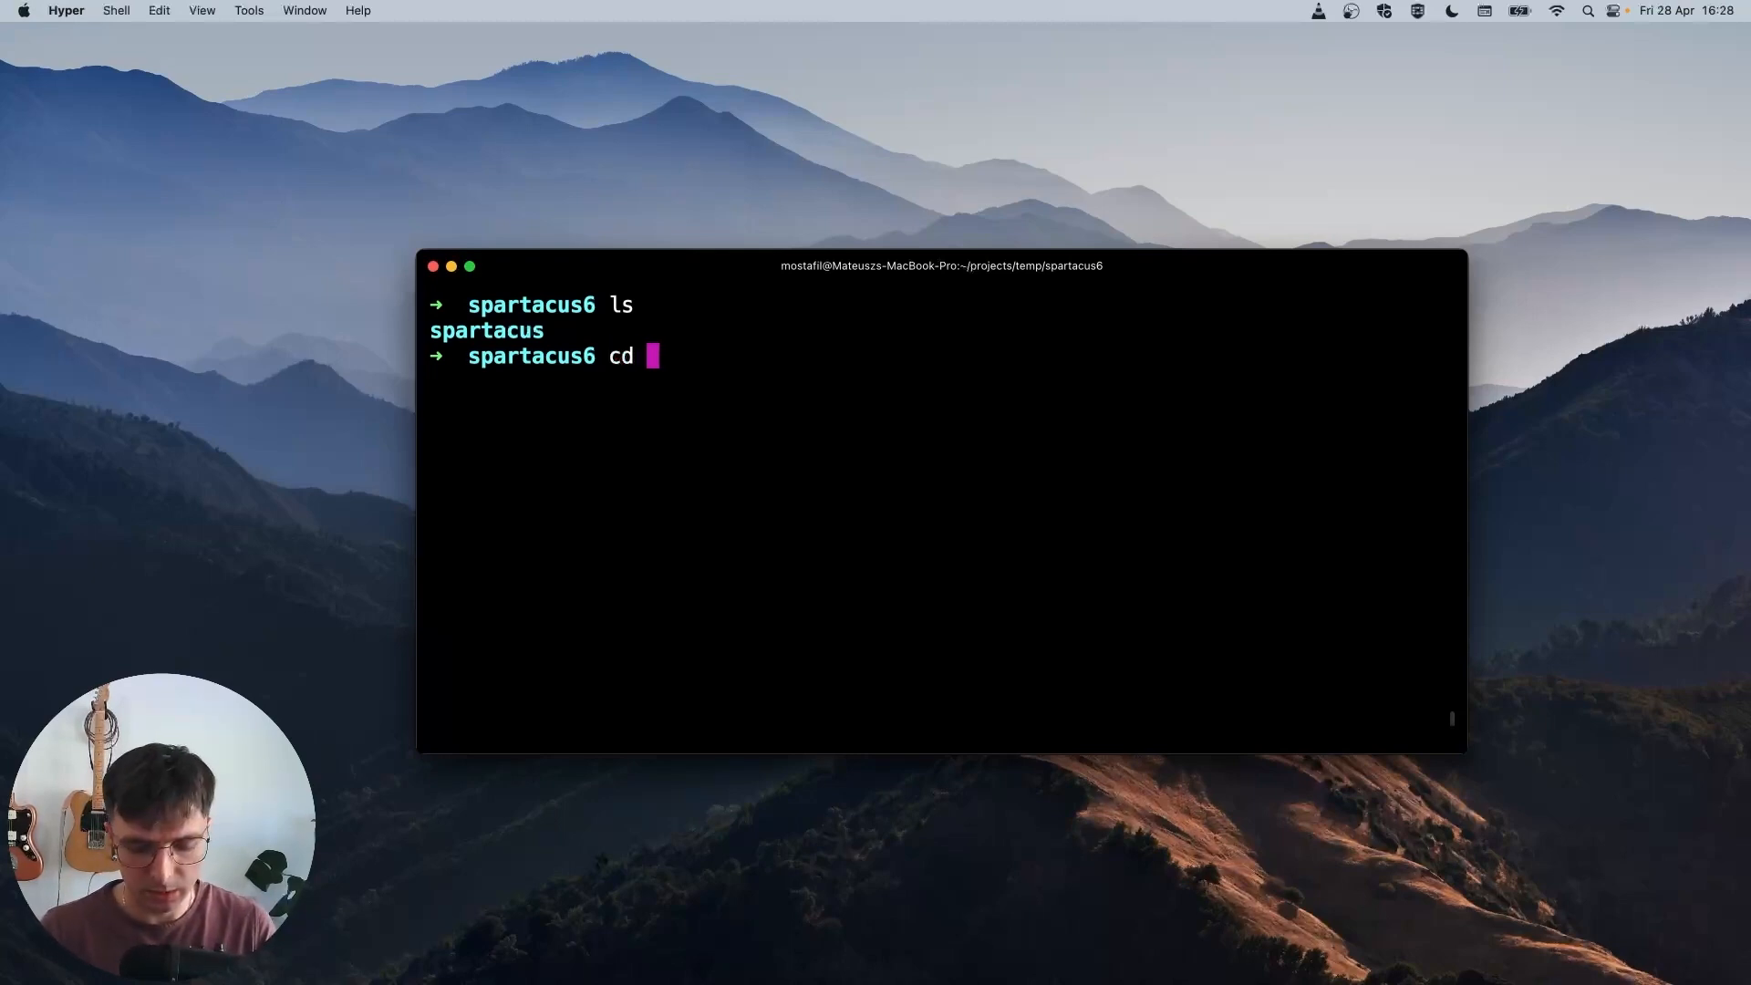
{"action": "type", "text": "spartacus"}
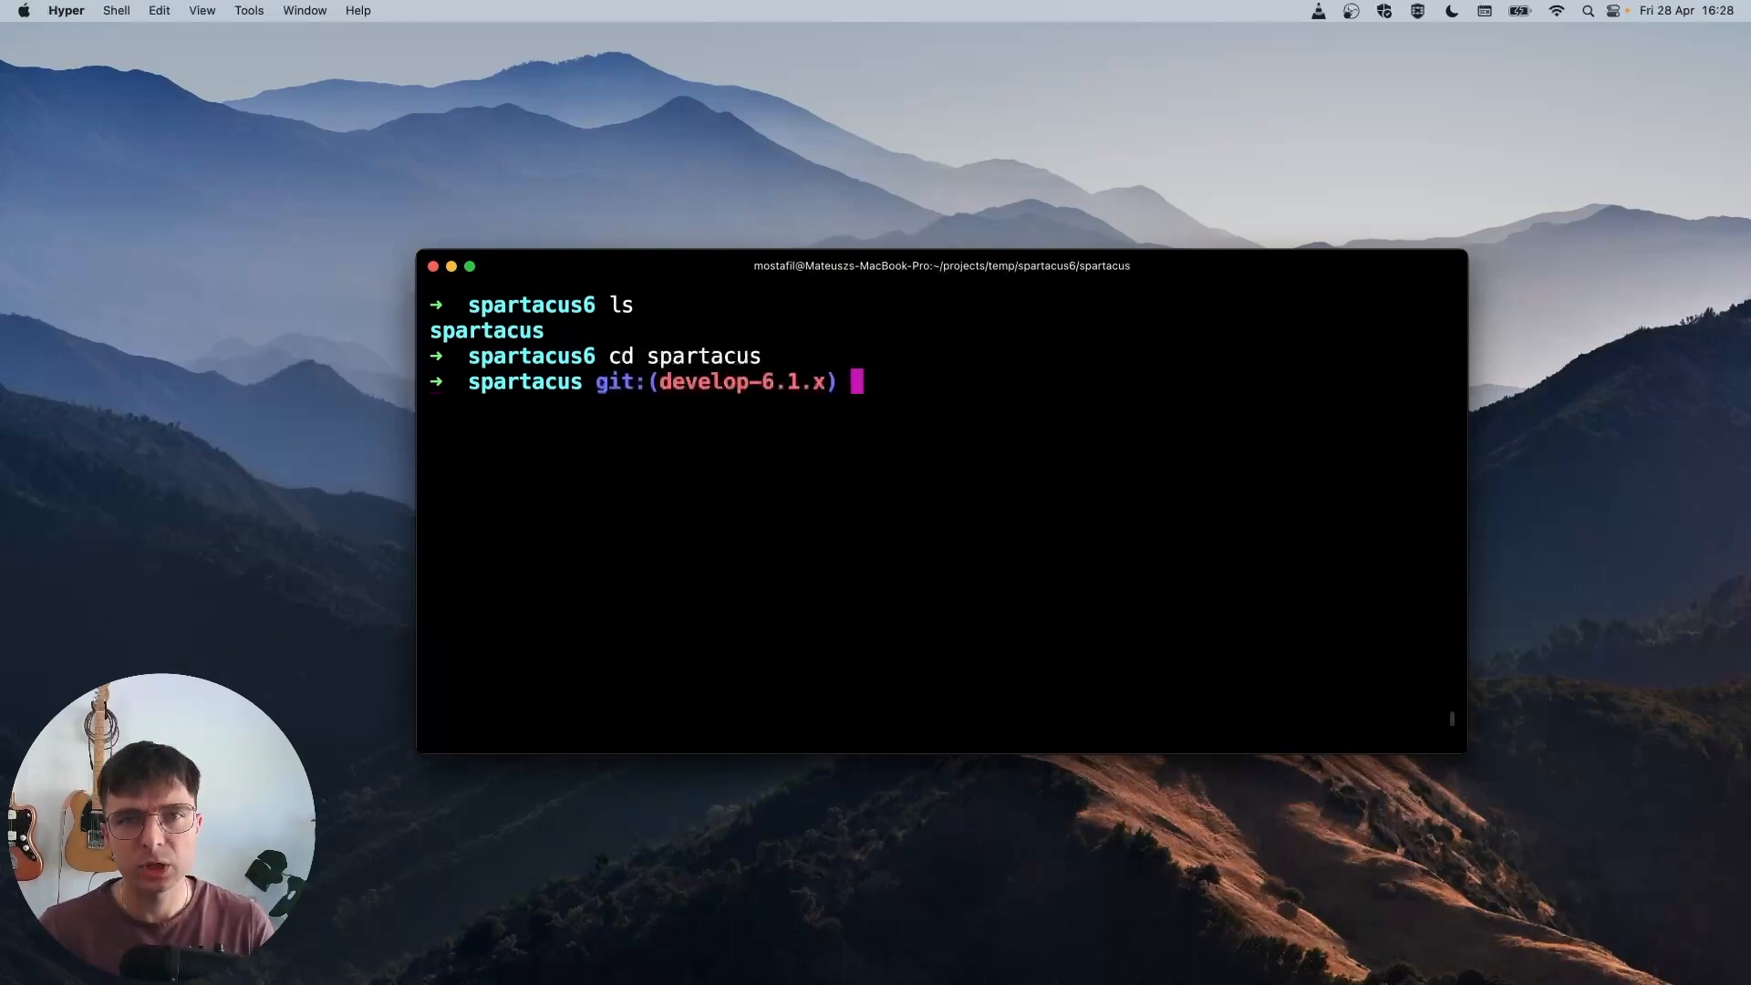
Step: Check out the release/6.0.x branch with git, tracking origin/release/6.0.x
{"action": "type", "text": "git checkou"}
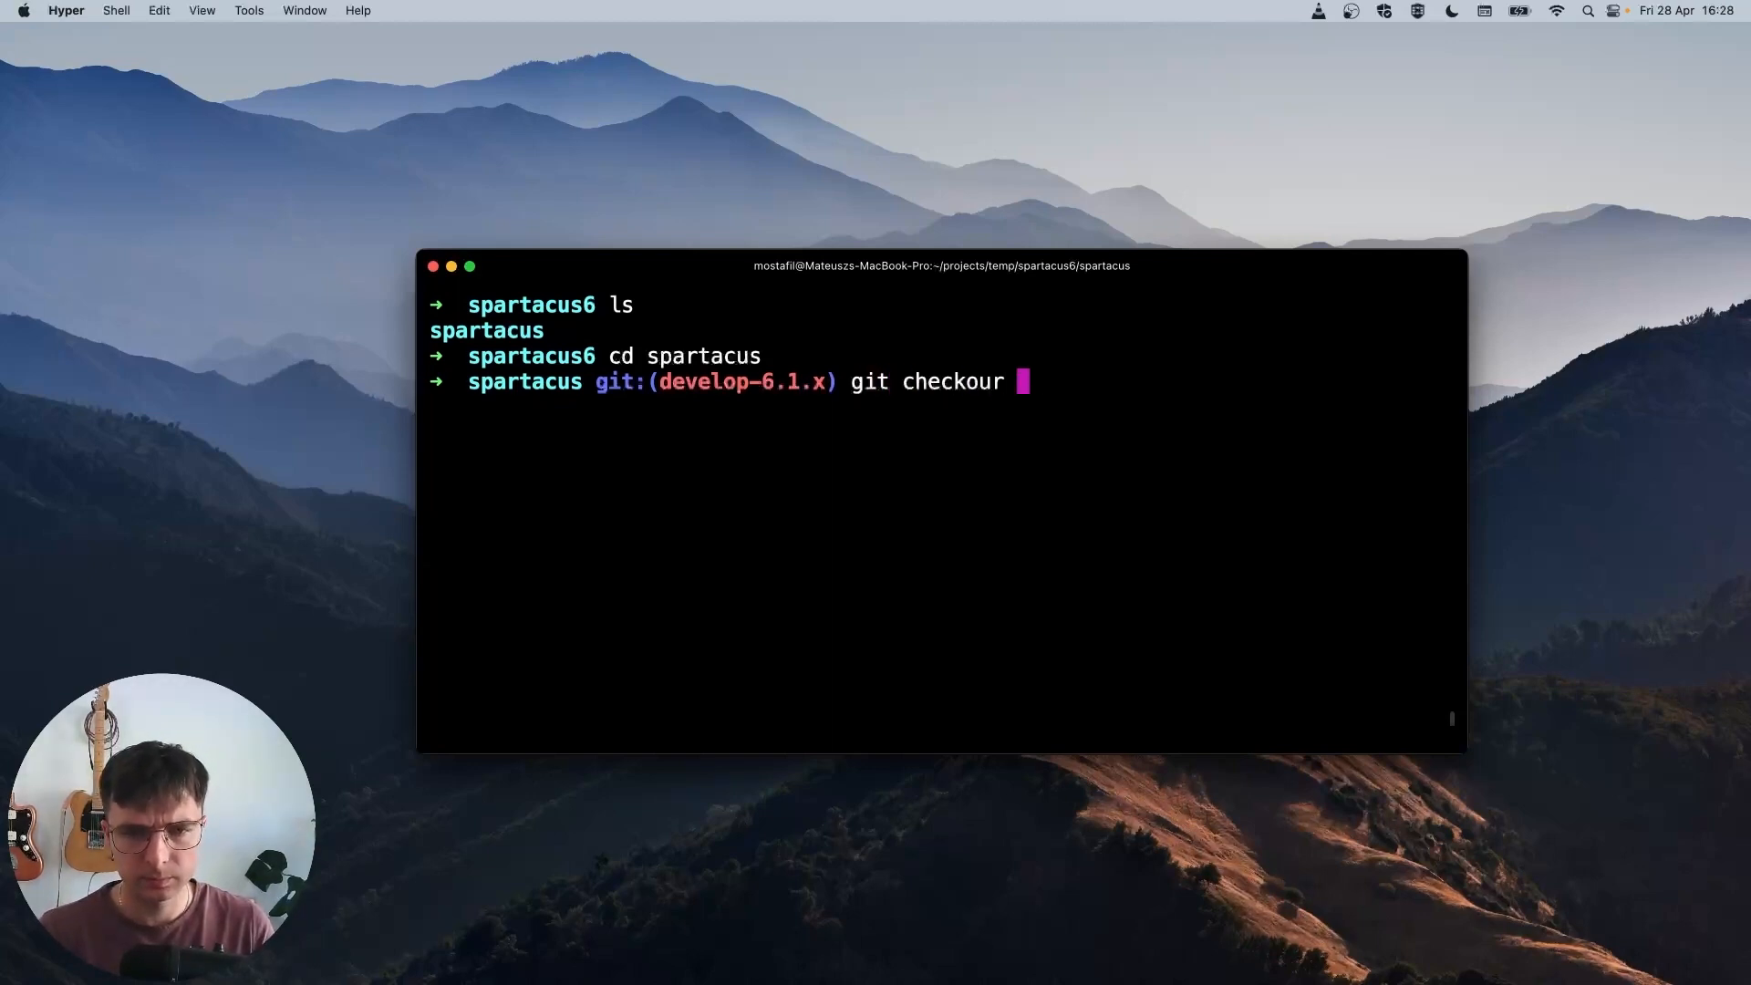
{"action": "type", "text": "rlea"}
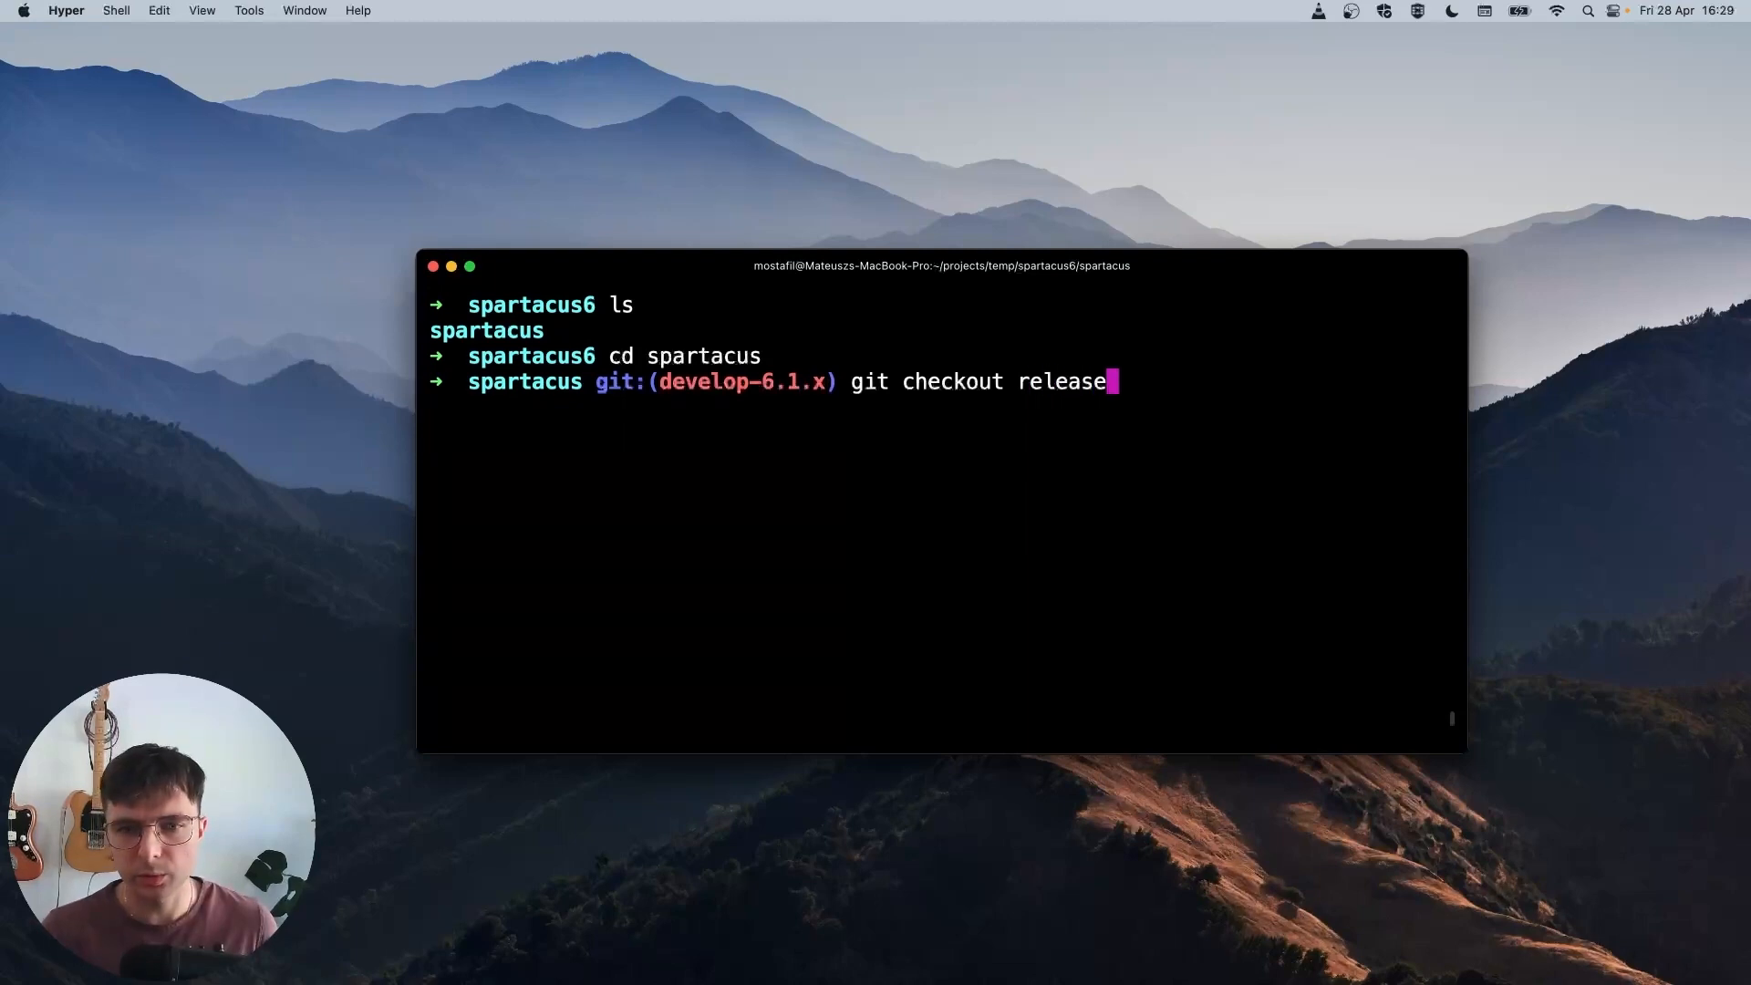
{"action": "type", "text": "/"}
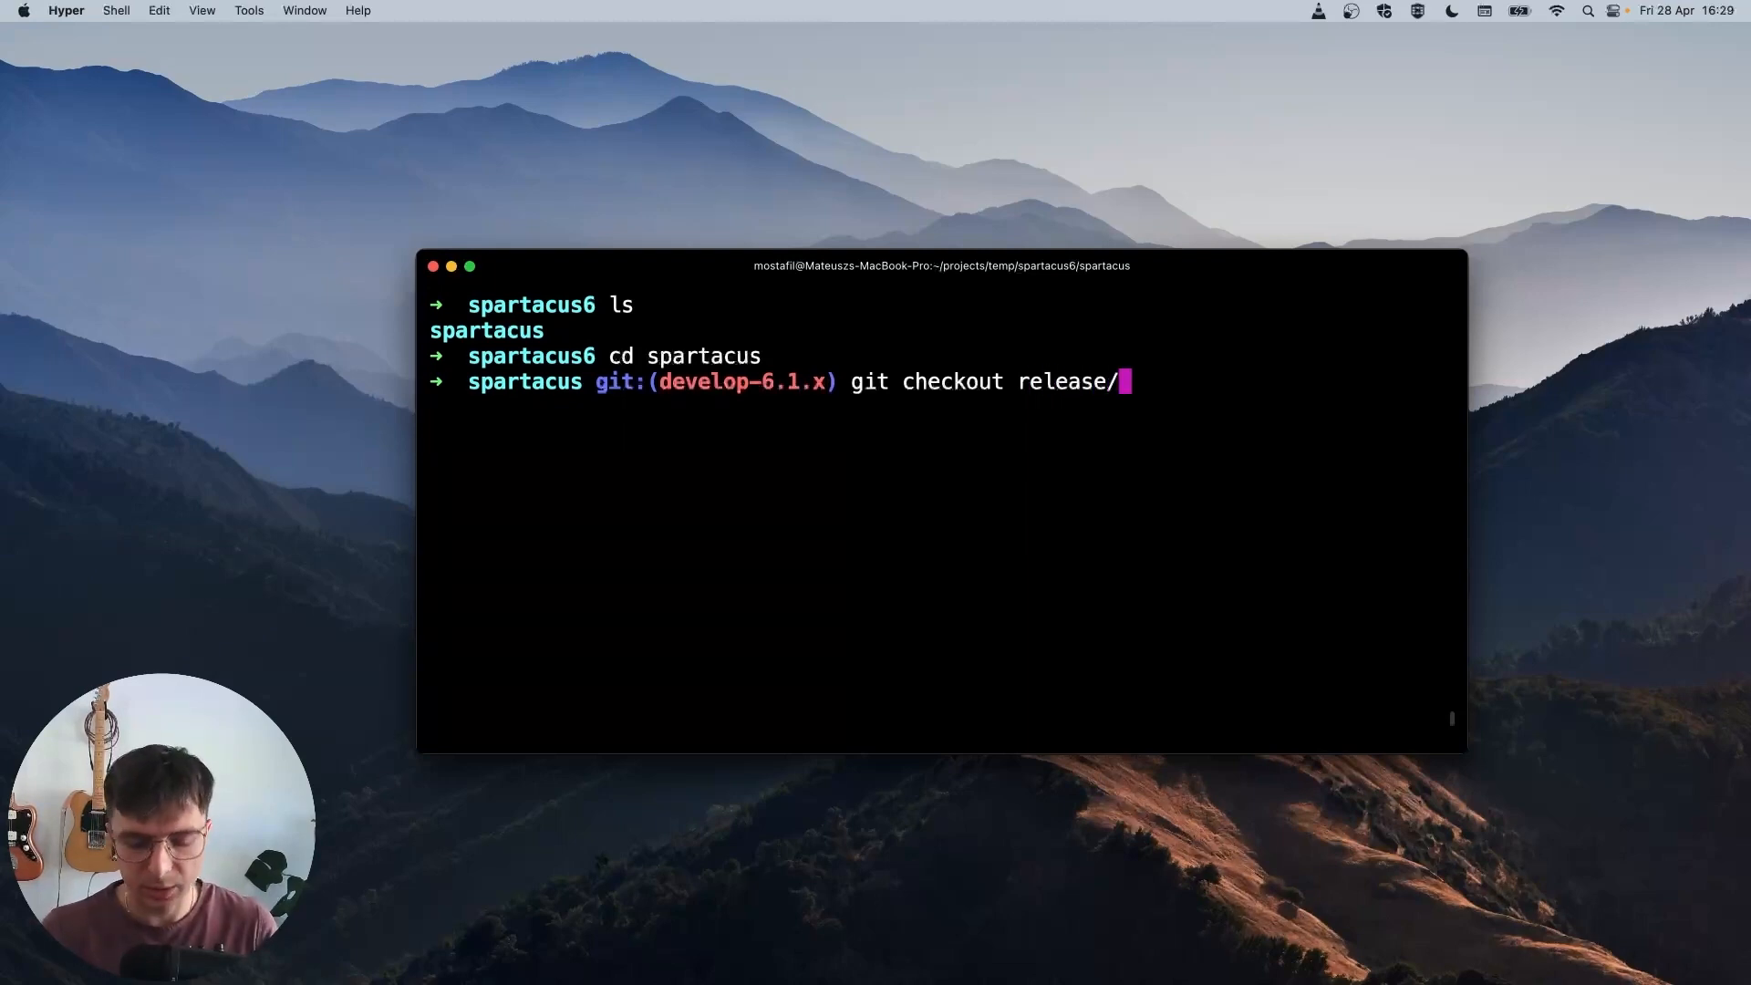
{"action": "type", "text": "6"}
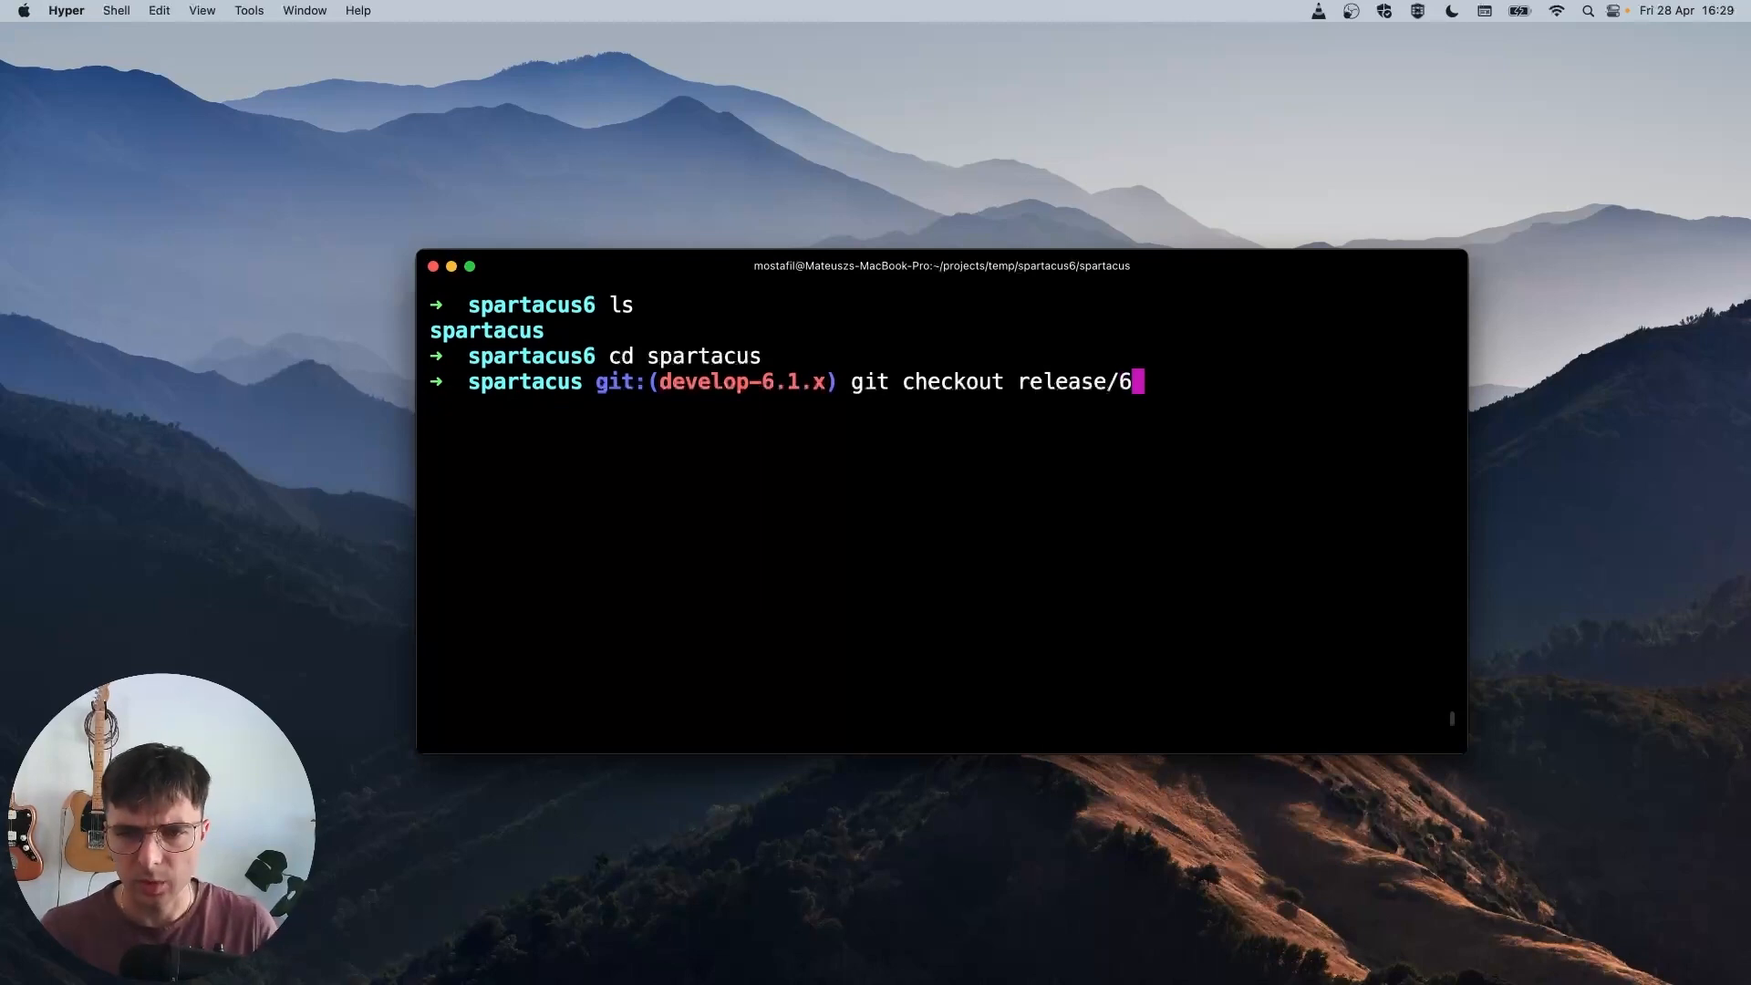
{"action": "type", "text": "."}
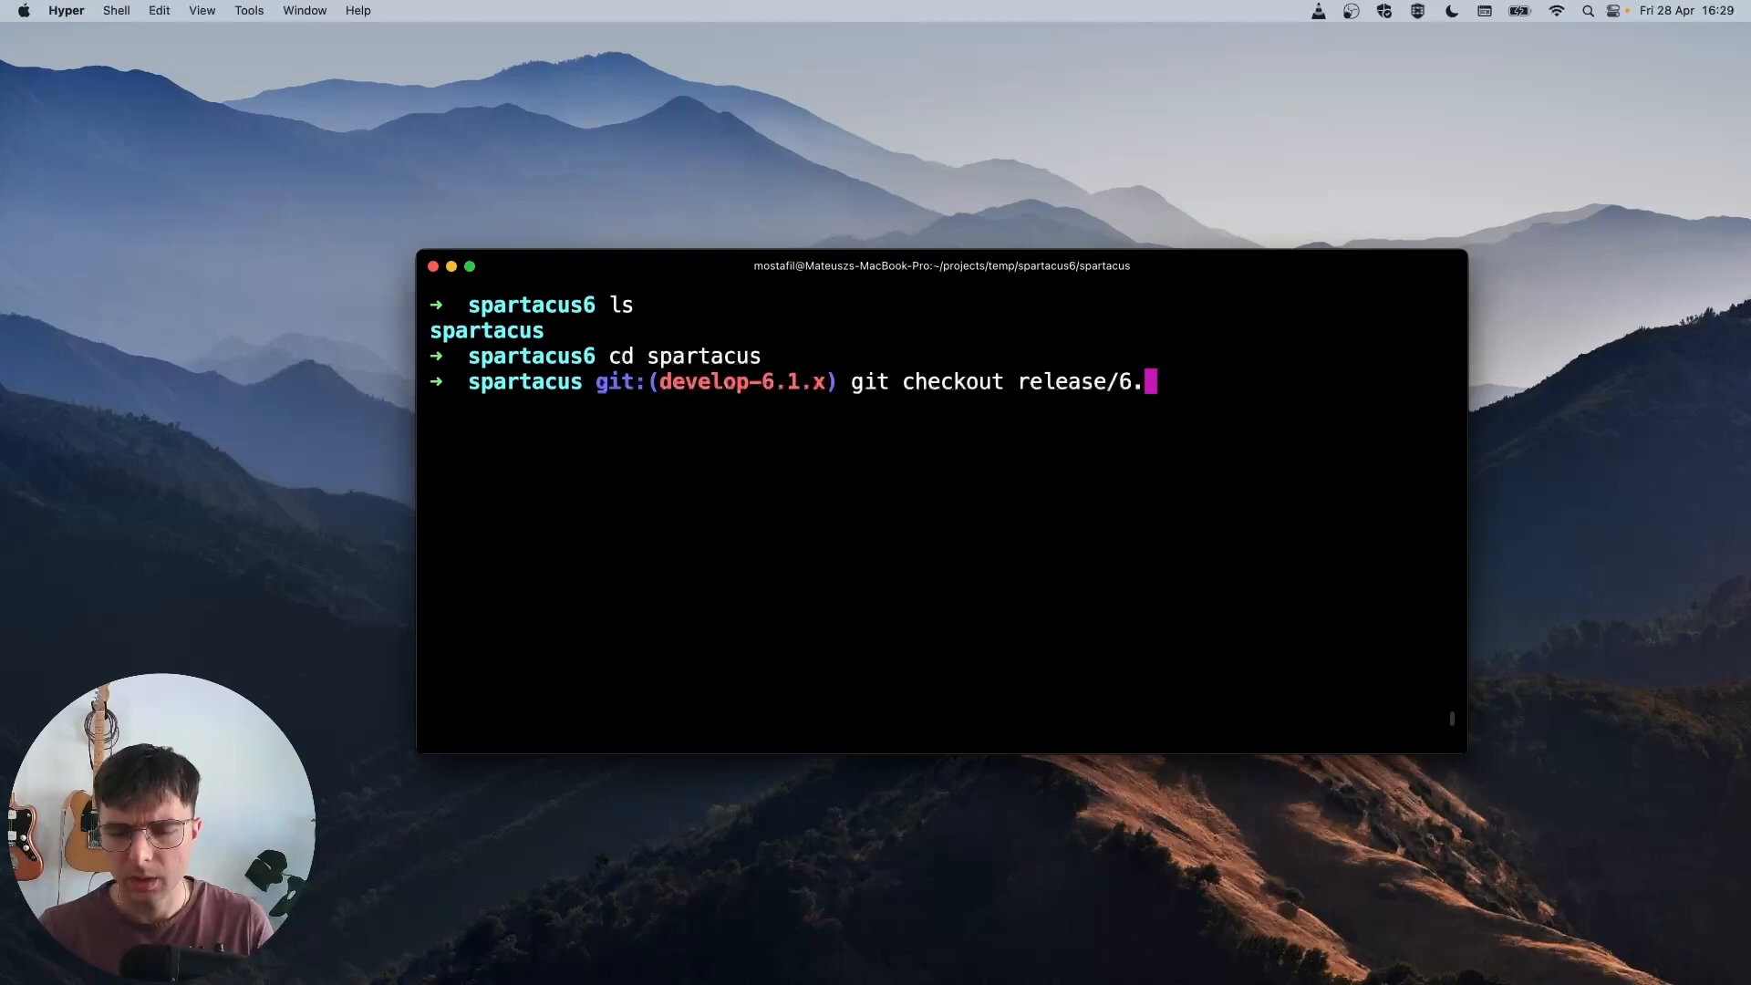
{"action": "type", "text": "0.x"}
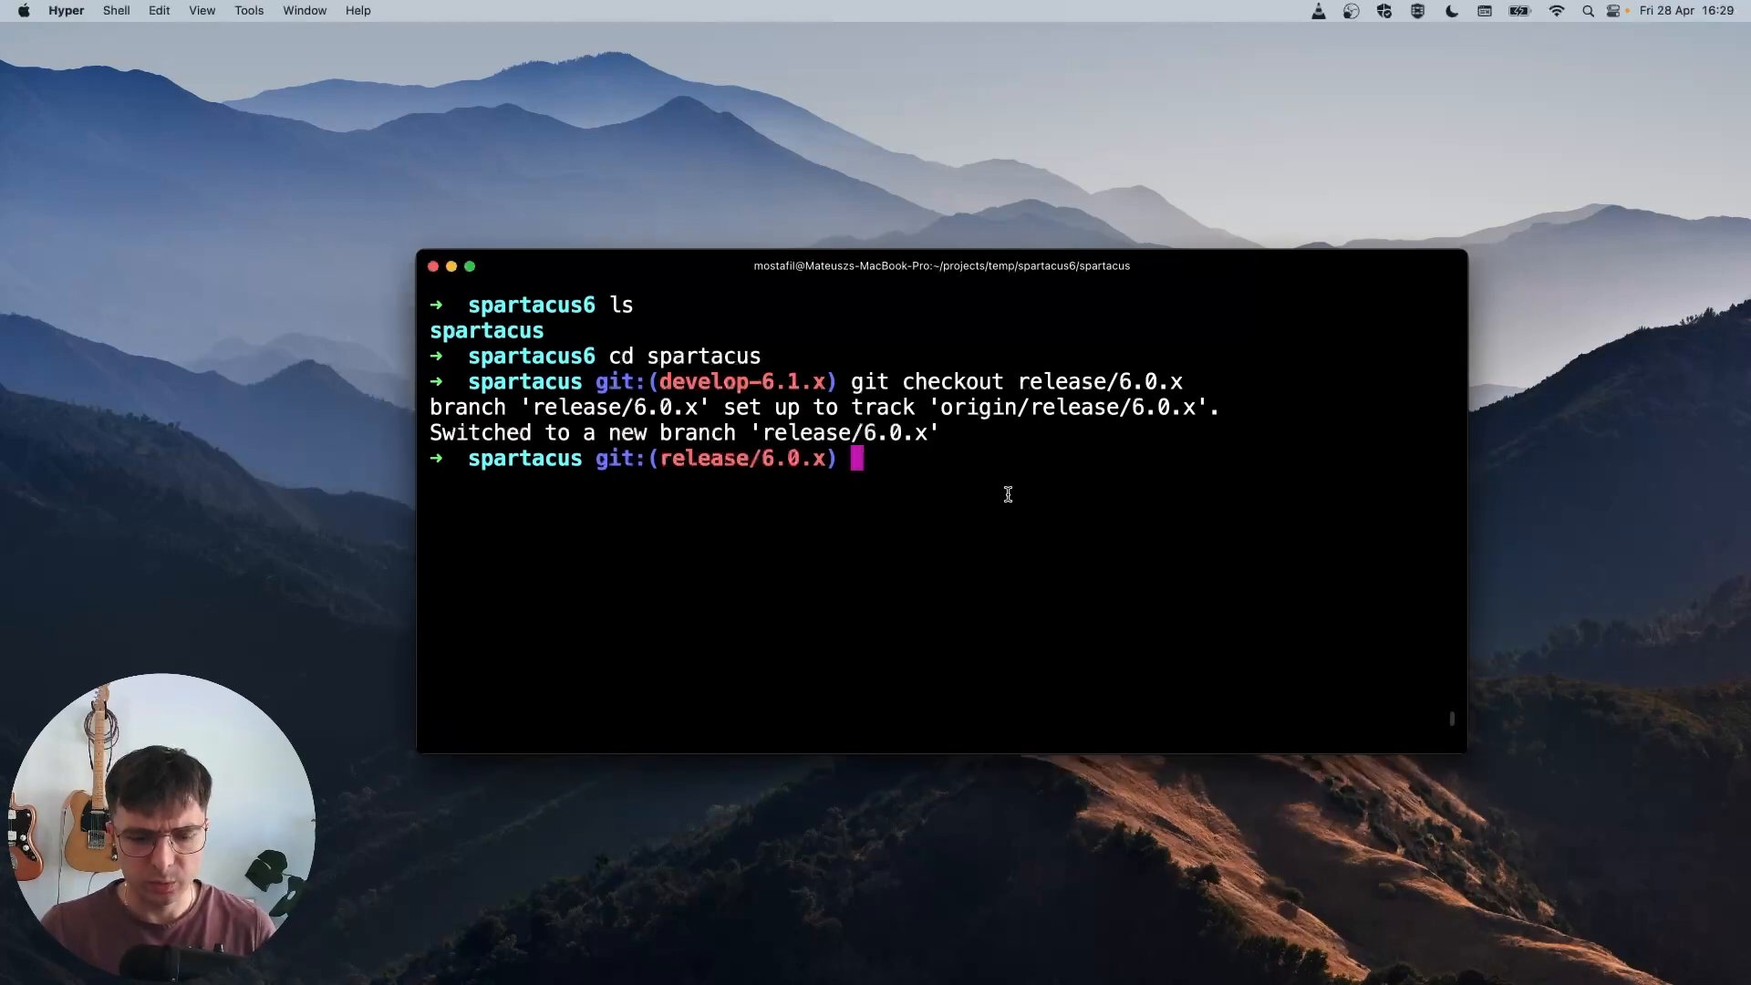
Step: Run yarn install in the spartacus repository on release/6.0.x
{"action": "type", "text": "ya"}
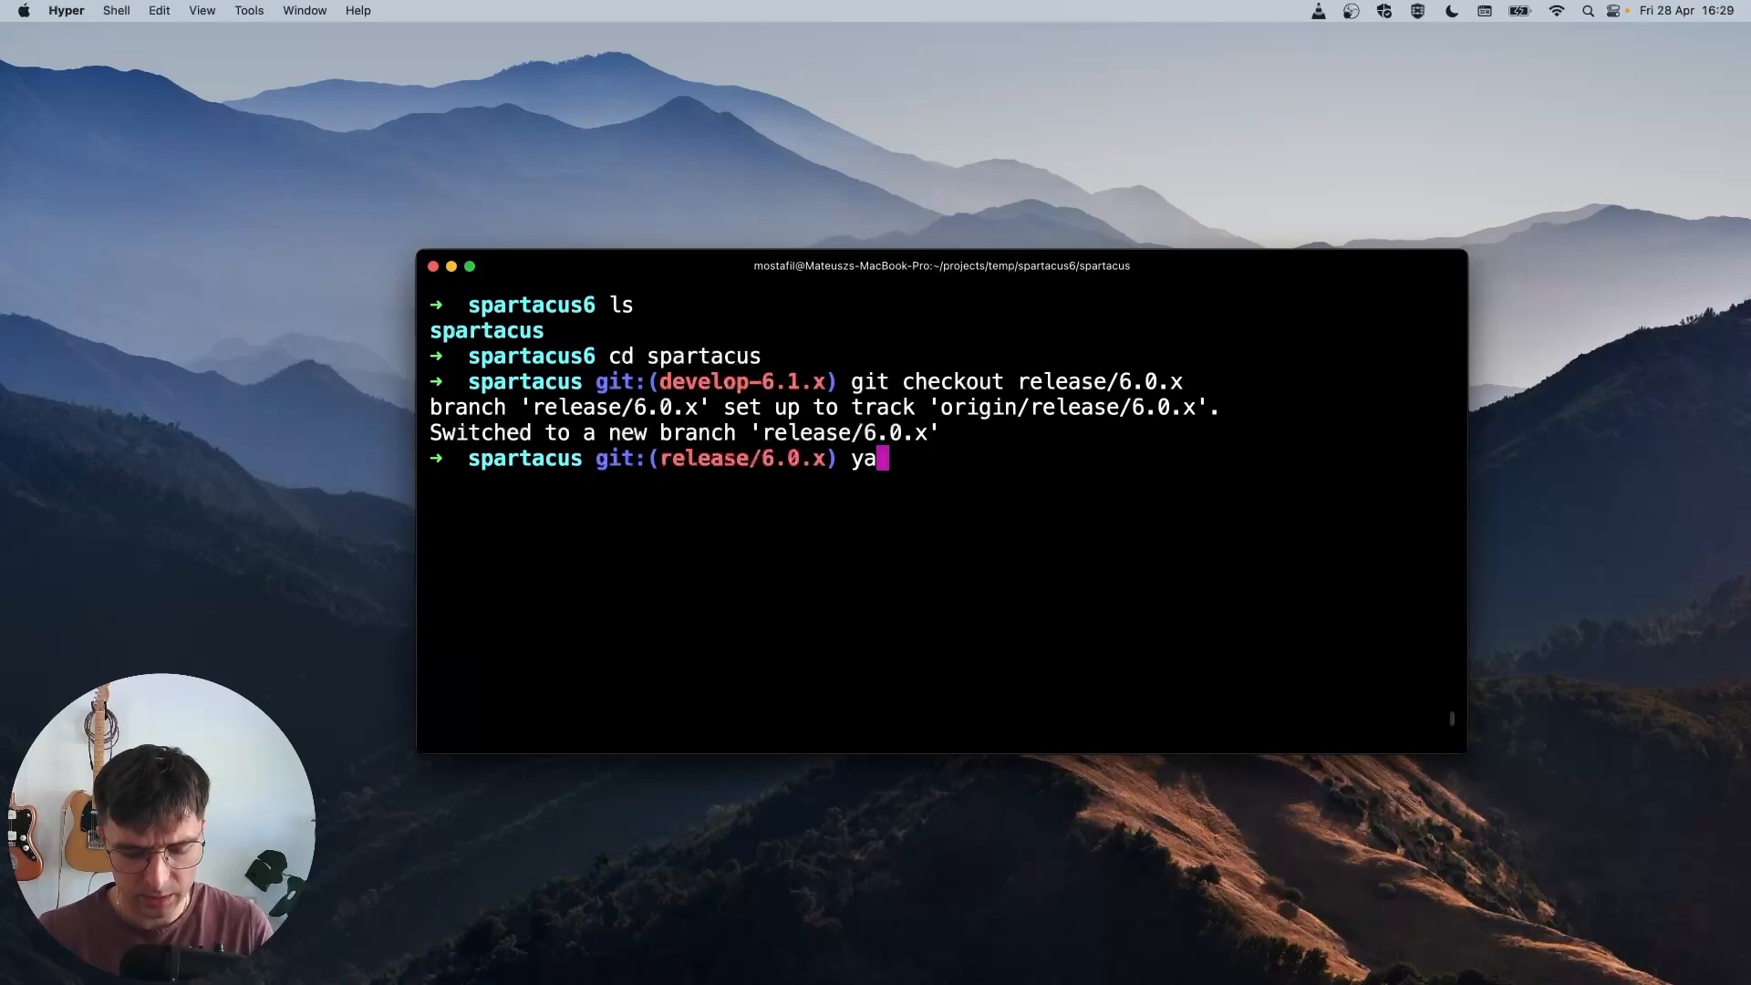
{"action": "type", "text": "rn"}
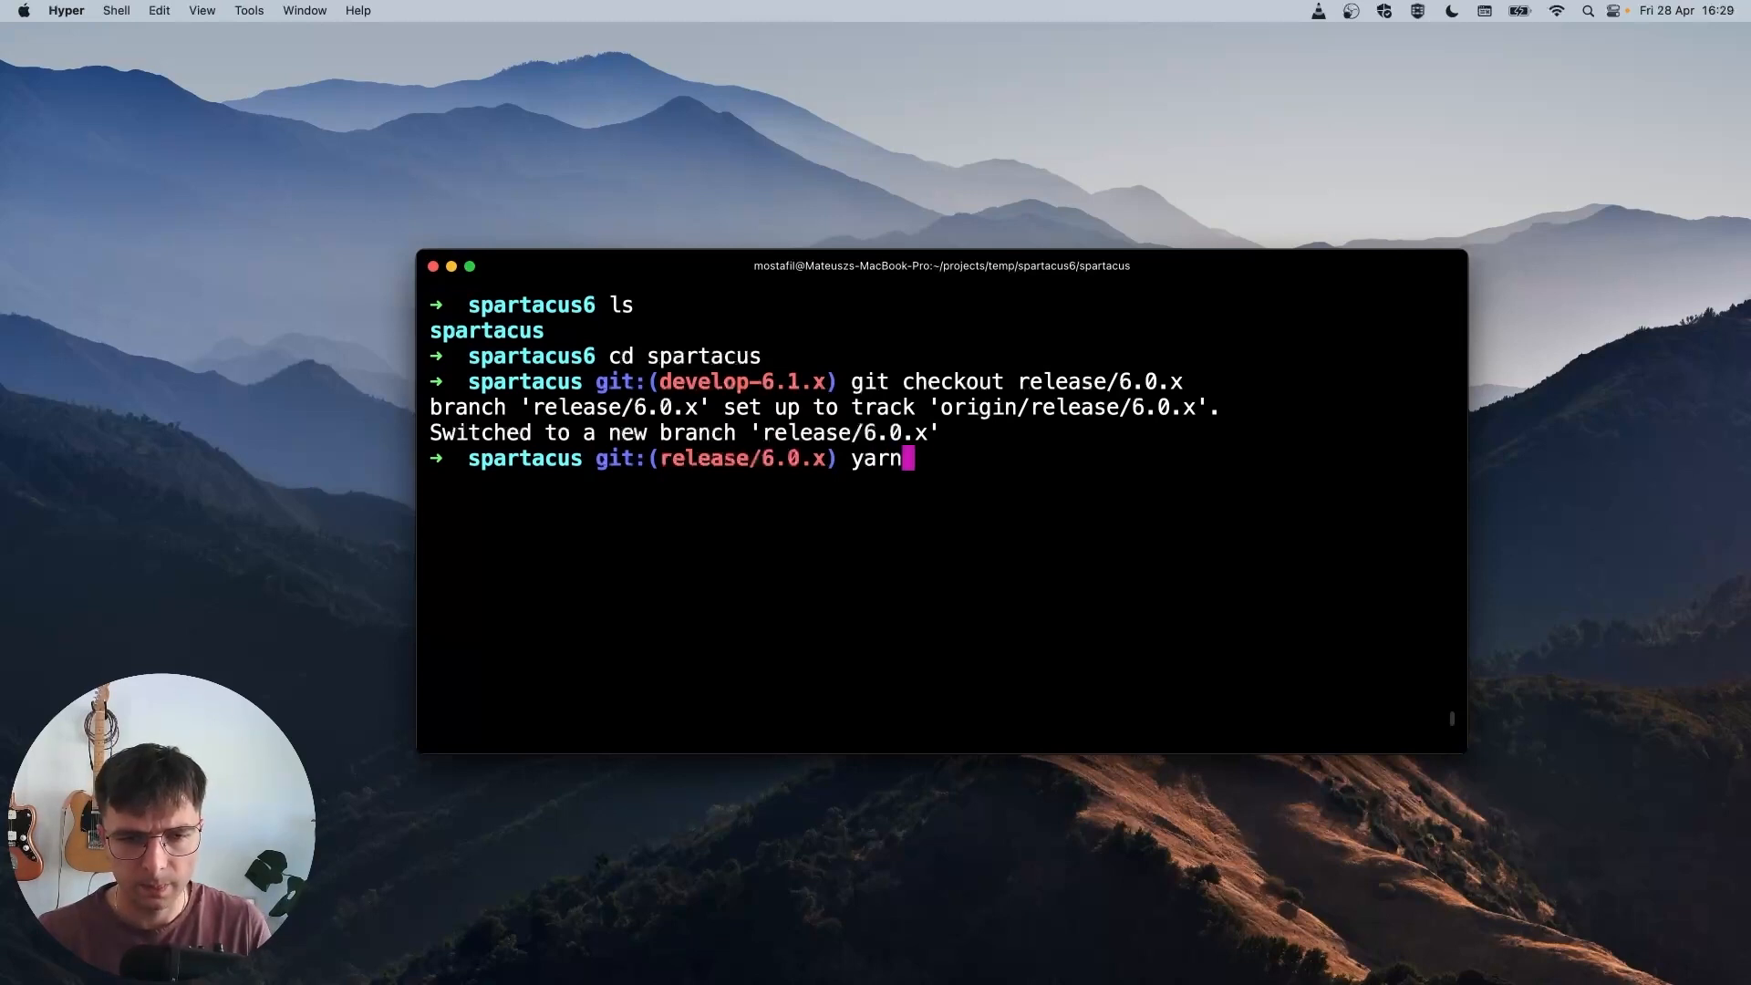
{"action": "type", "text": "install"}
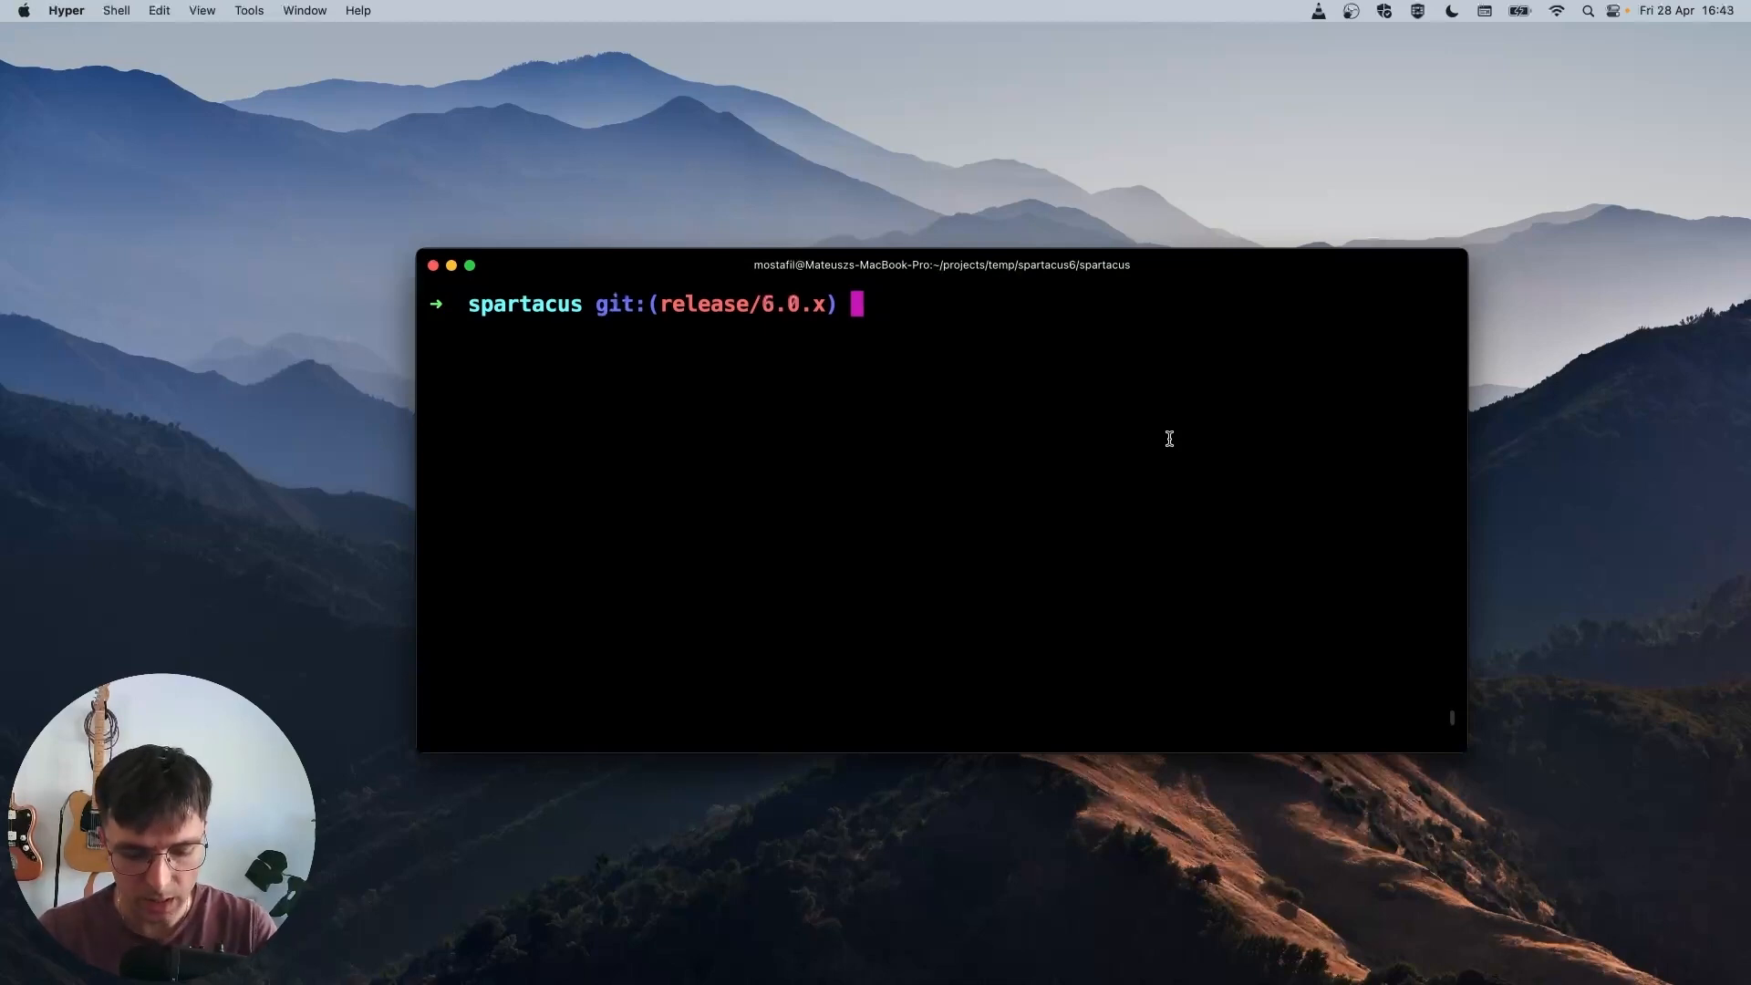
Step: Run yarn build:libs and wait for all Spartacus libraries to finish building
{"action": "type", "text": "y"}
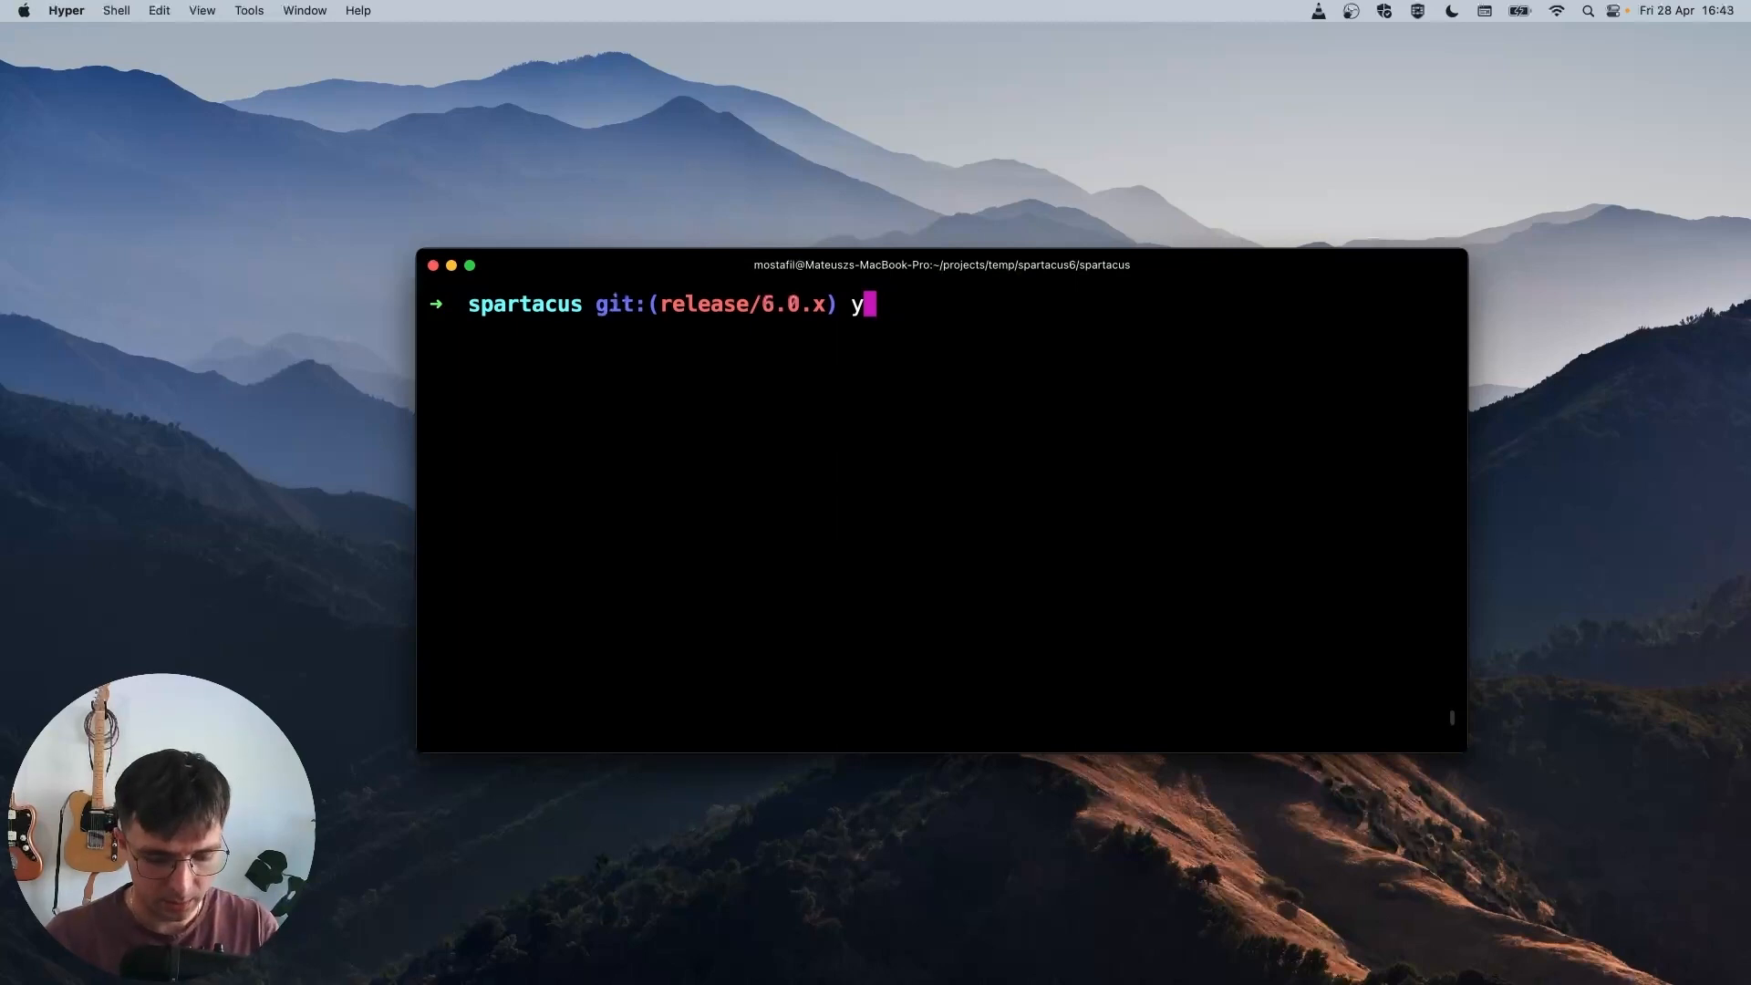
{"action": "type", "text": "arn"}
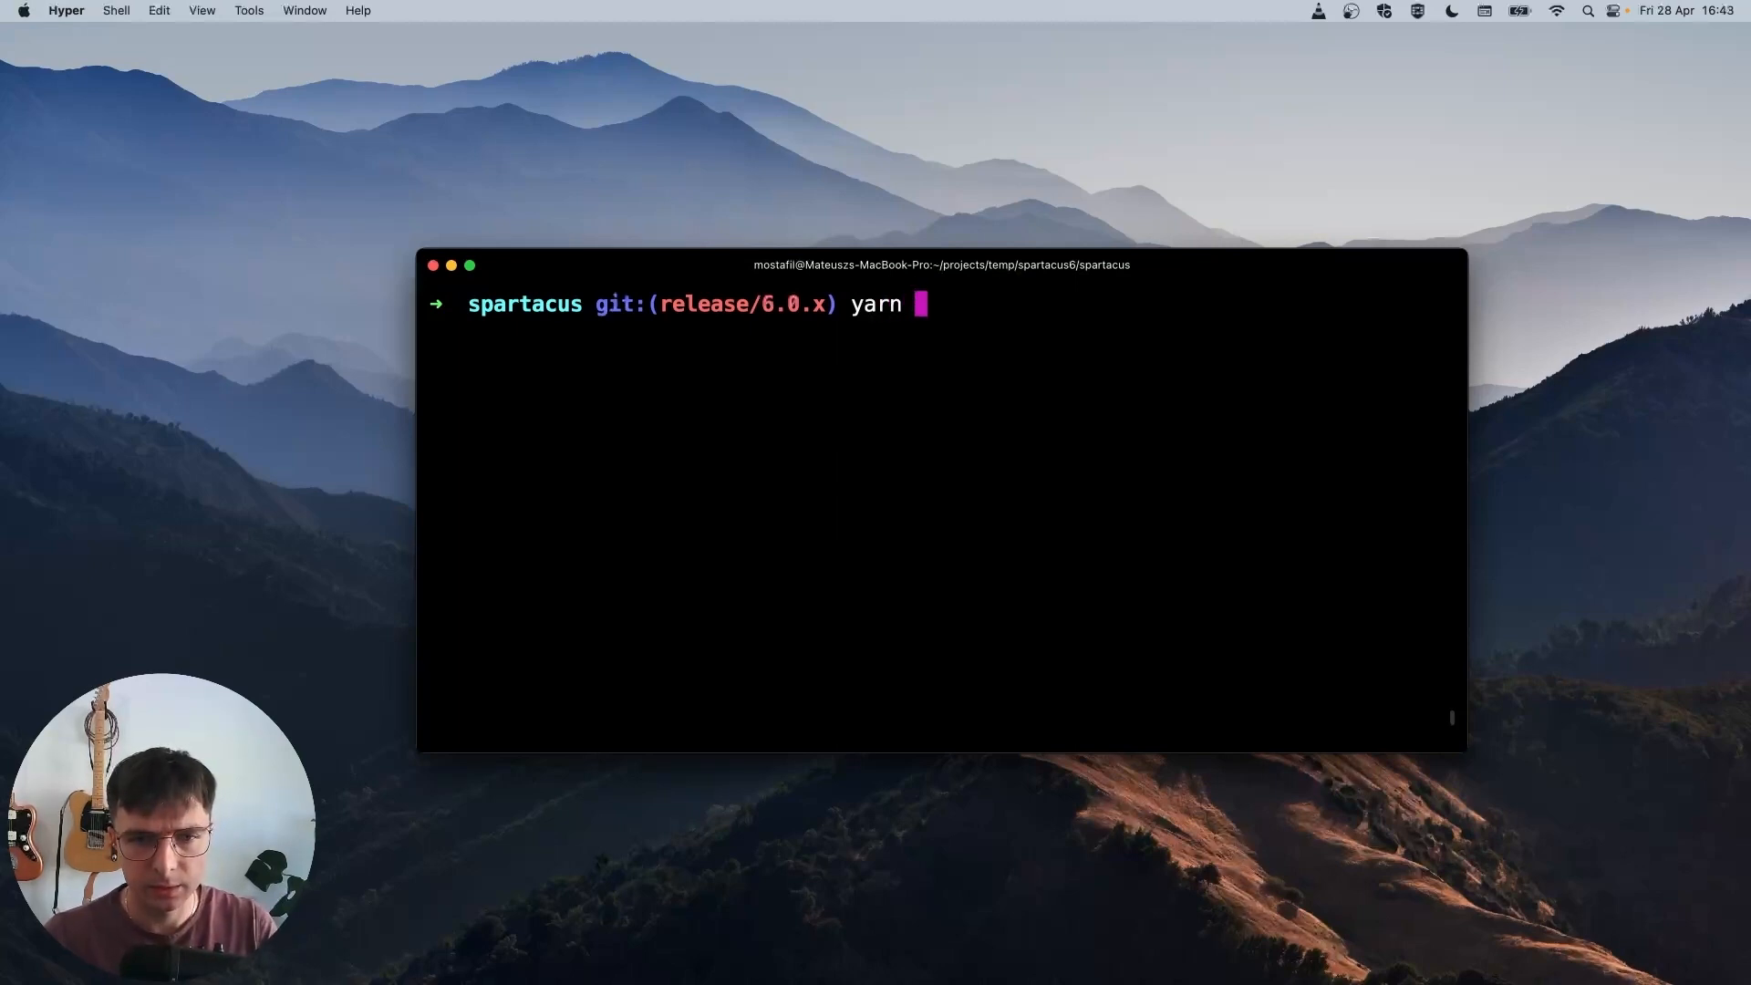
{"action": "type", "text": "build"}
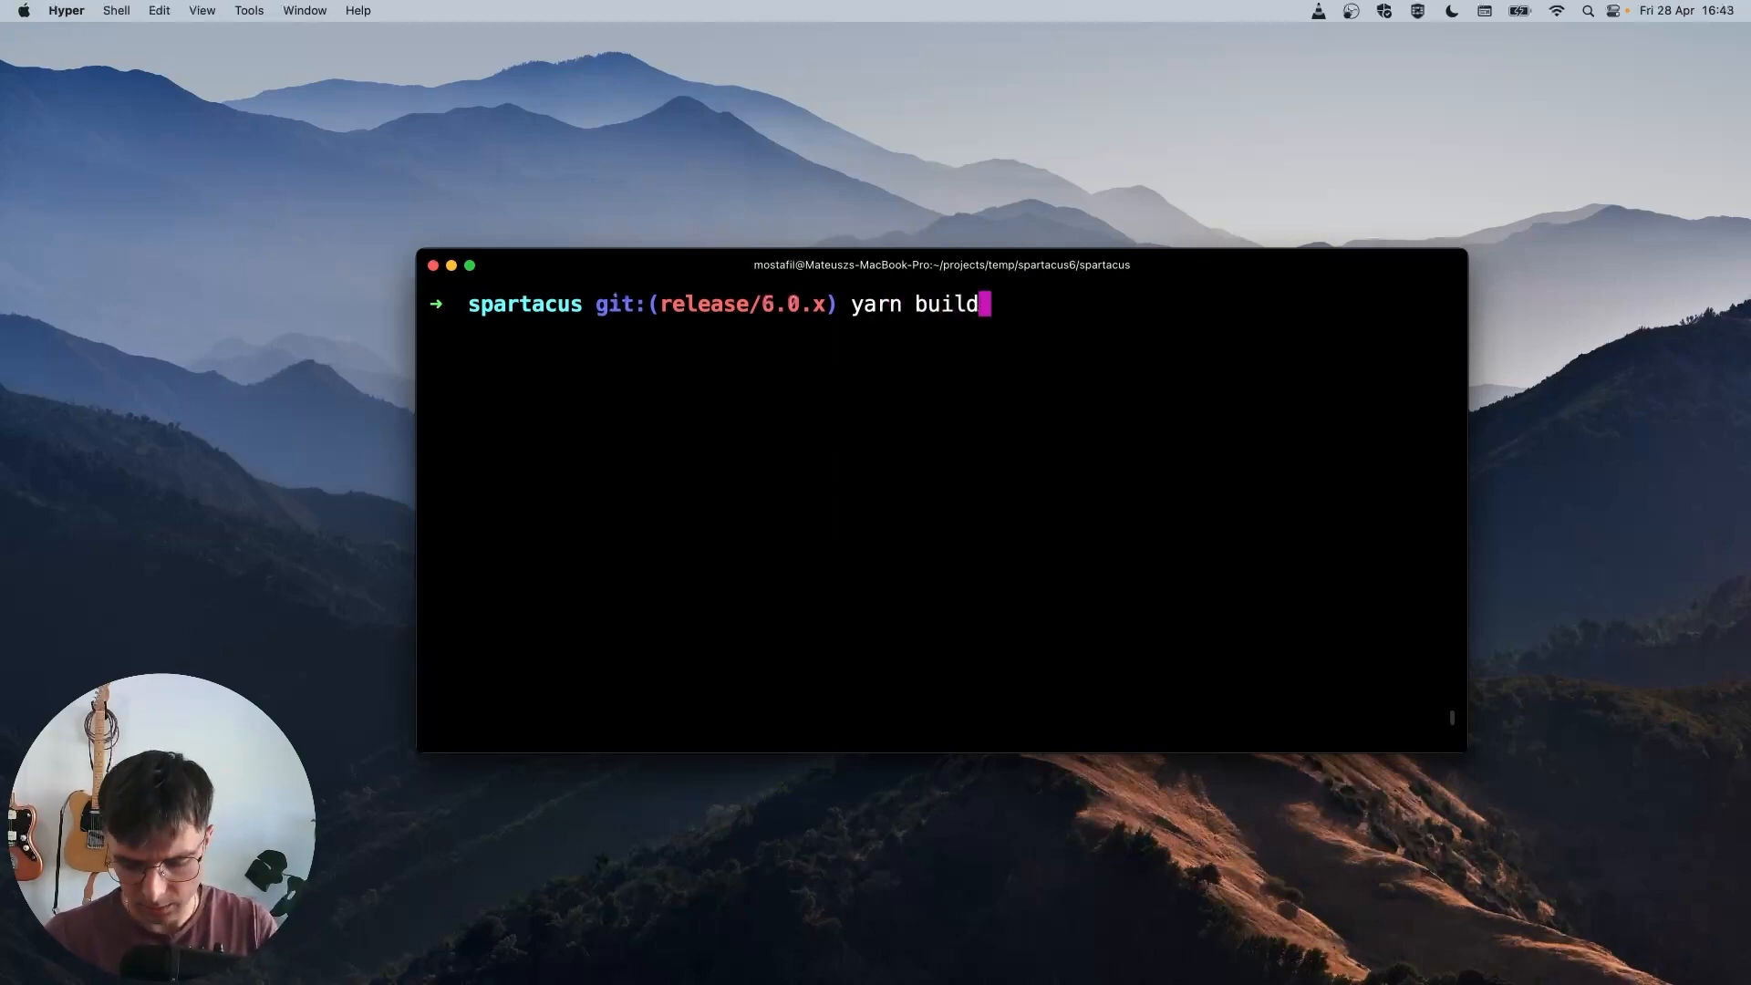
{"action": "type", "text": ":libs"}
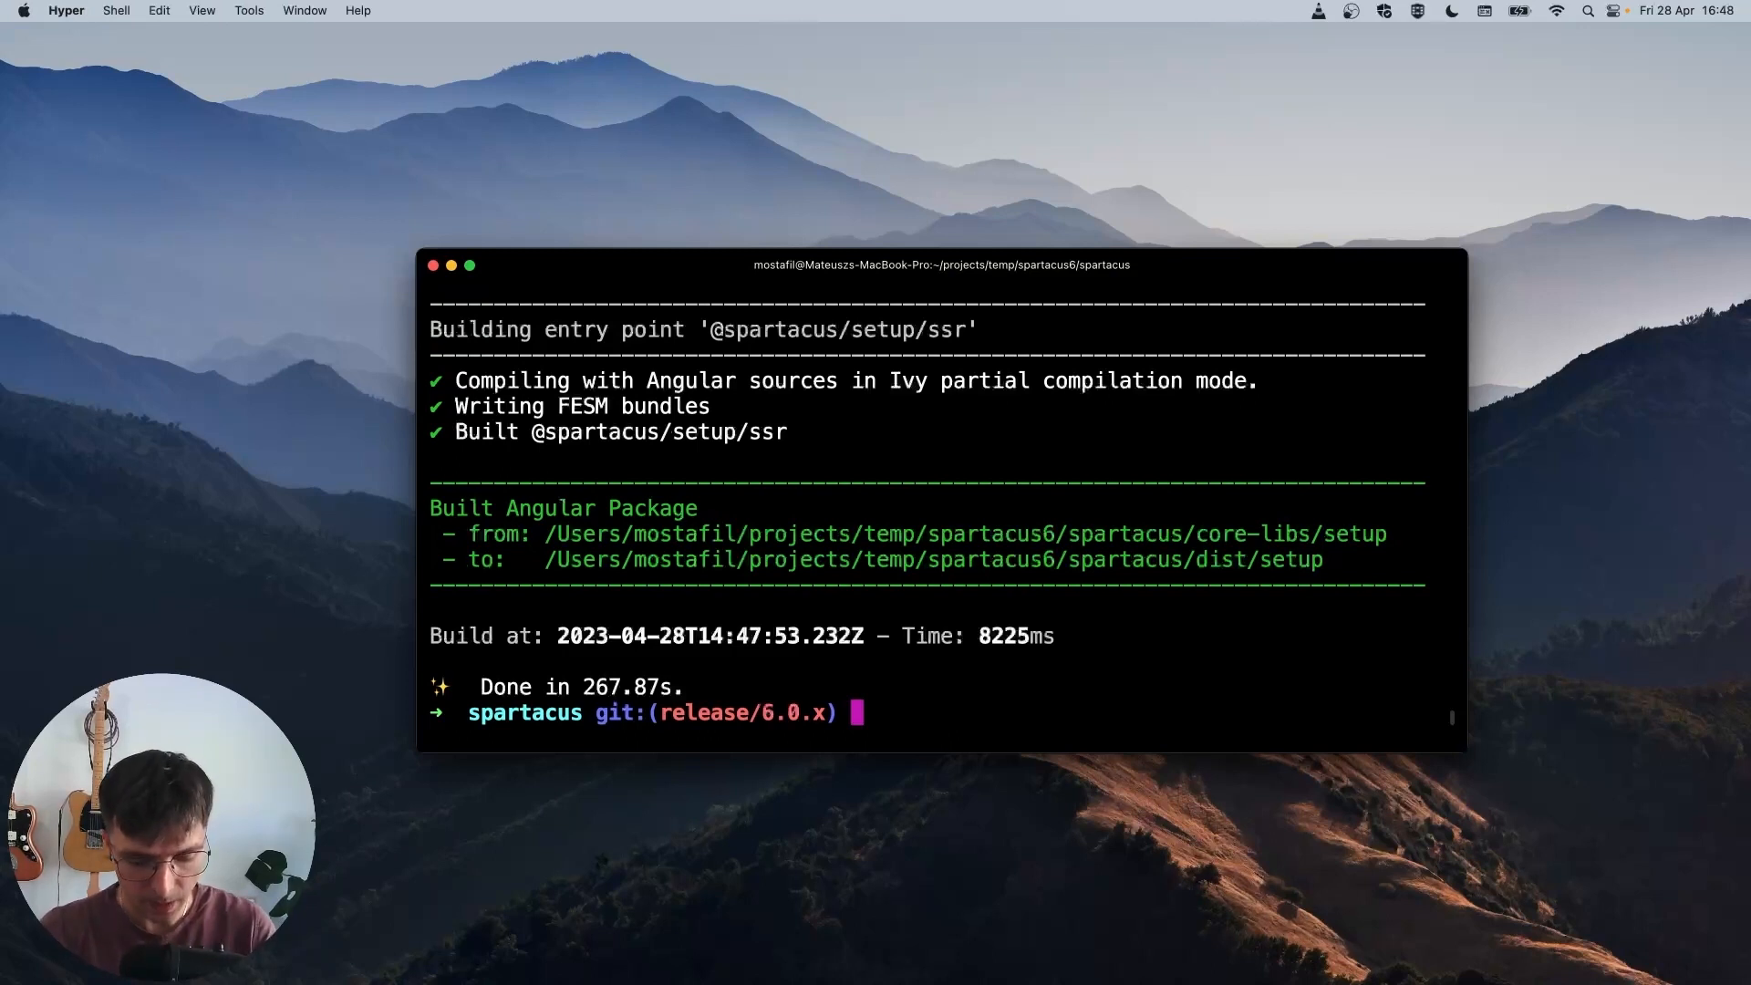
Step: Run ts-node ./tools/schematics/testing.ts and open a second Hyper tab in the spartacus folder
{"action": "type", "text": "ts-"}
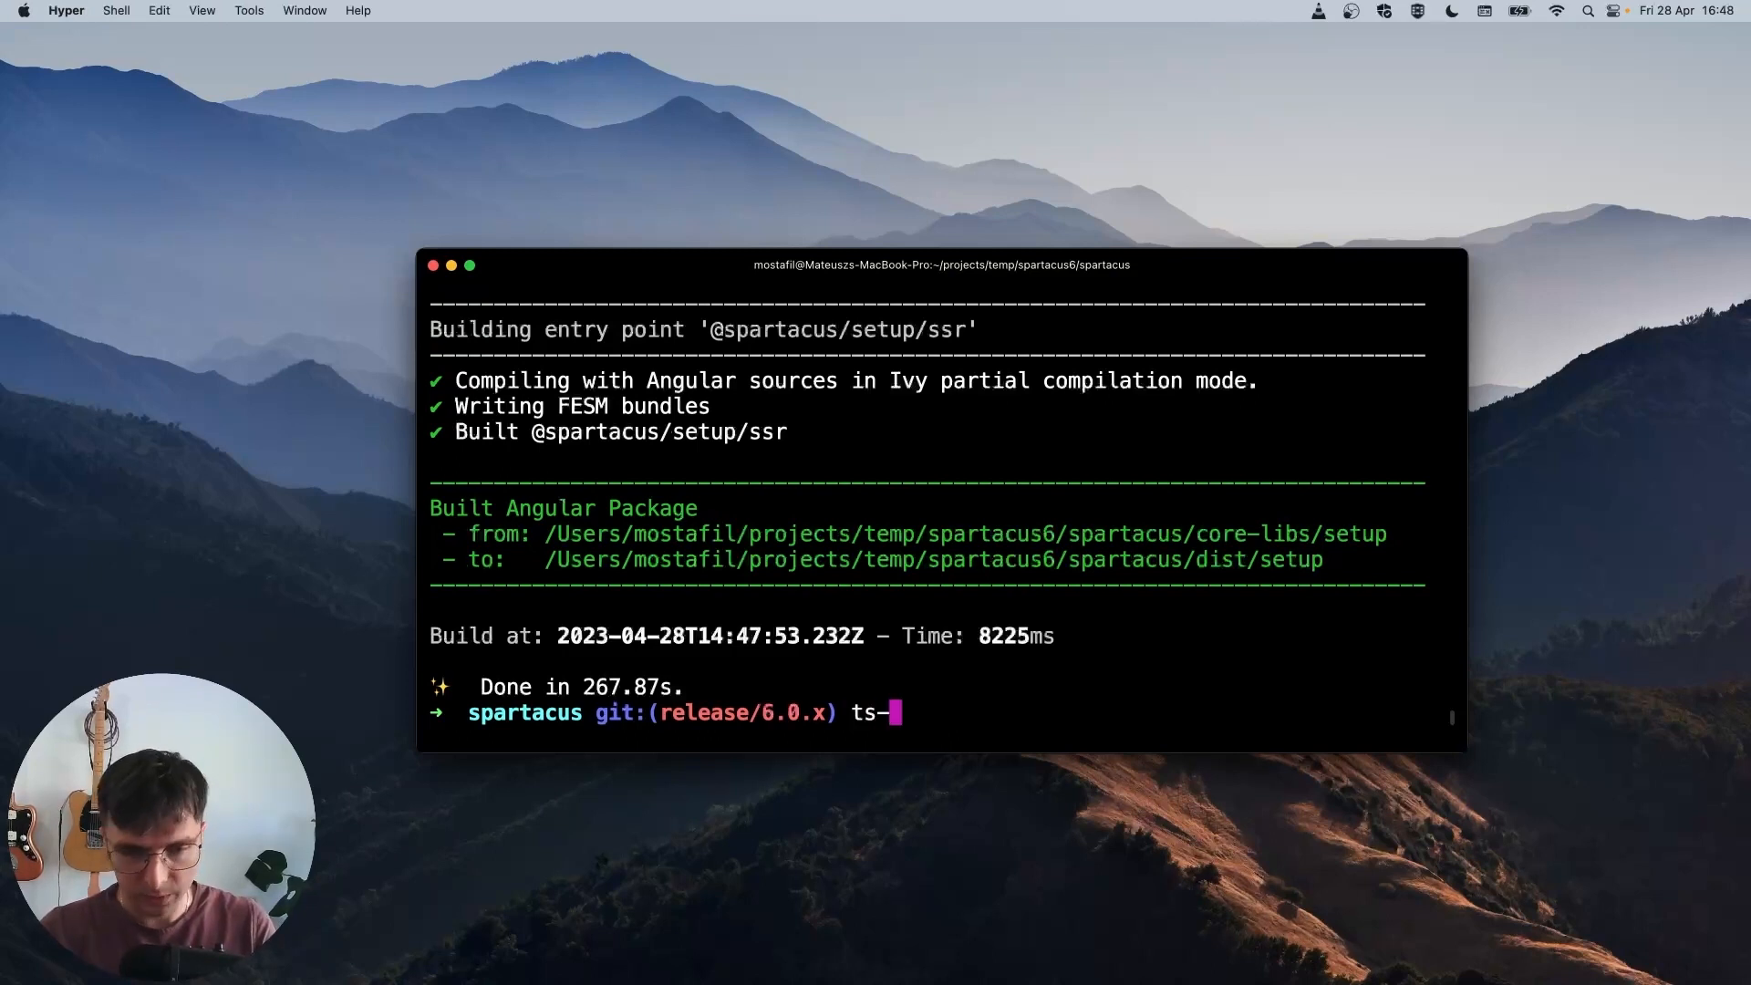
{"action": "type", "text": "node ."}
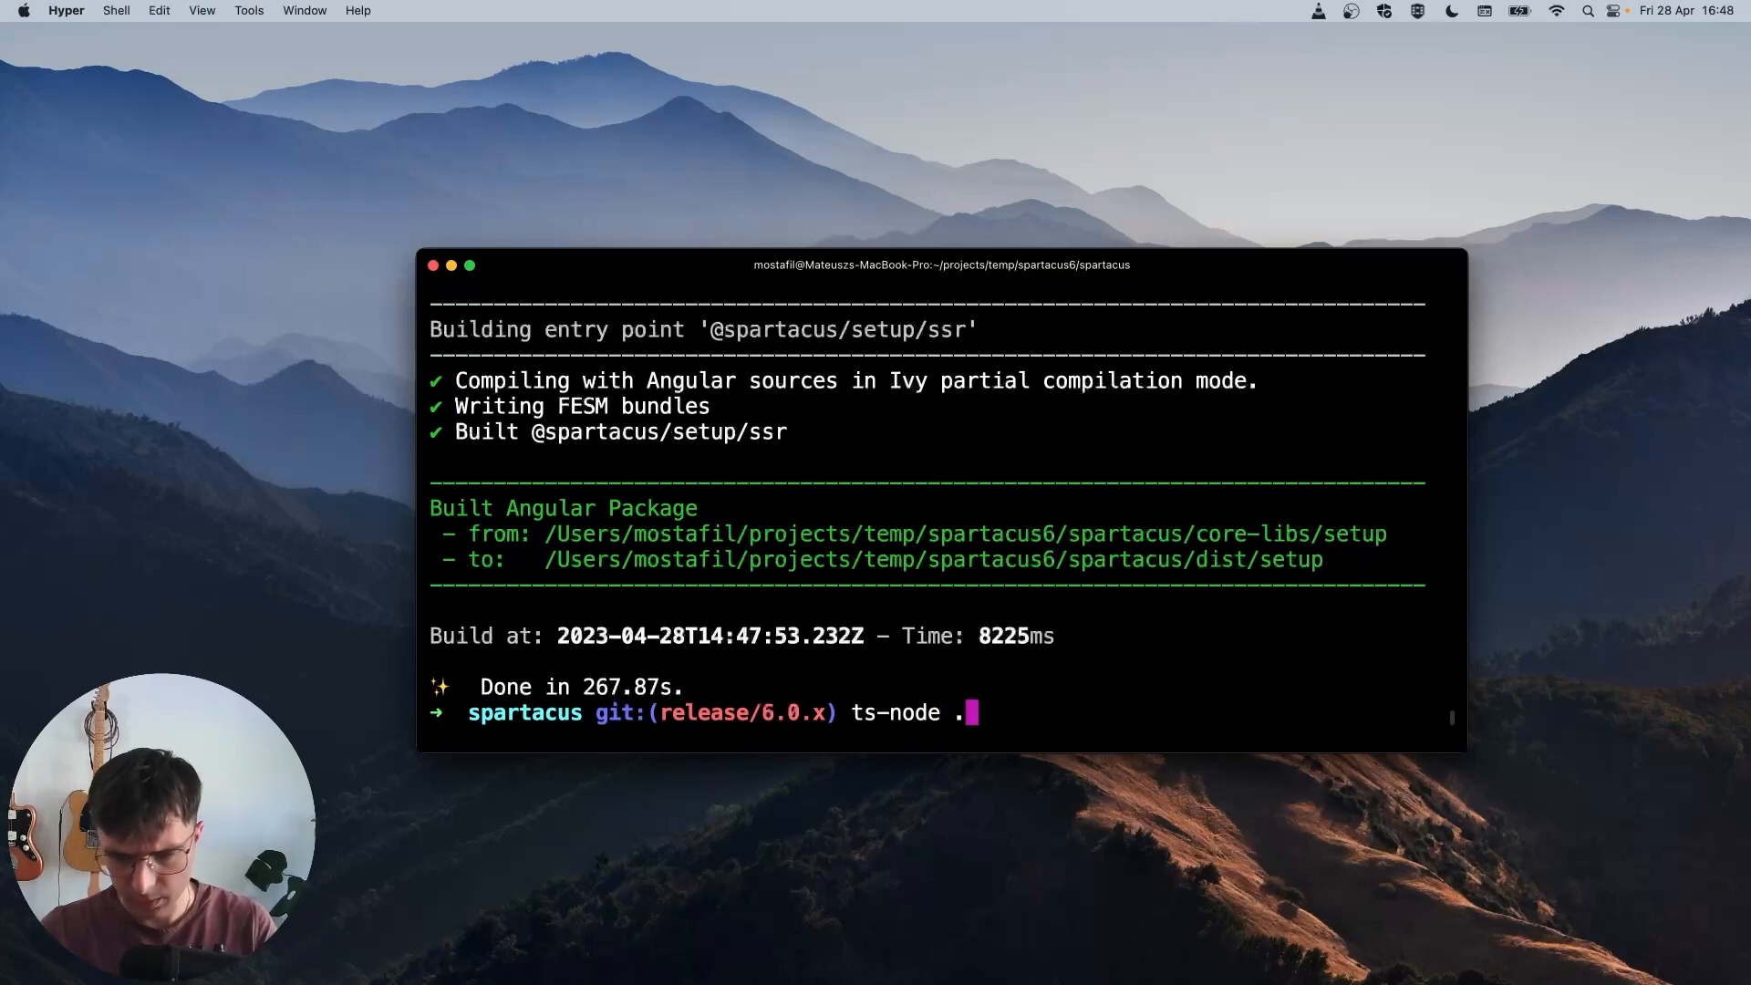
{"action": "type", "text": "/sche"}
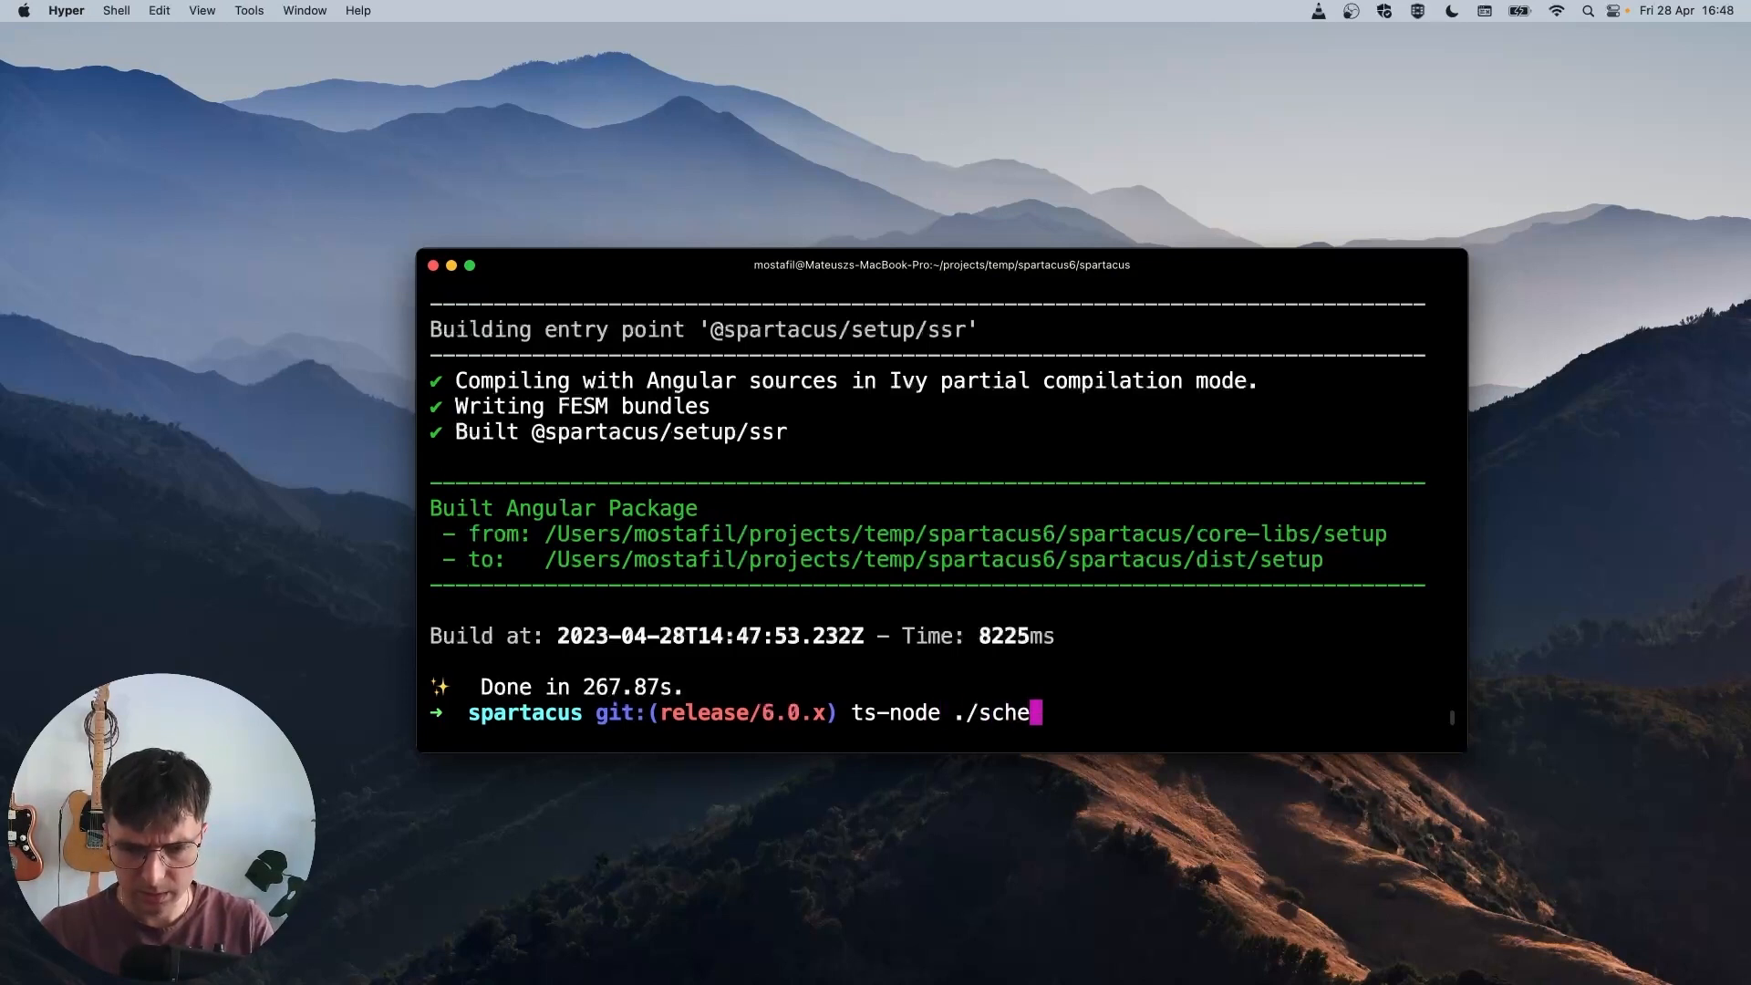
{"action": "key", "text": "Backspace"}
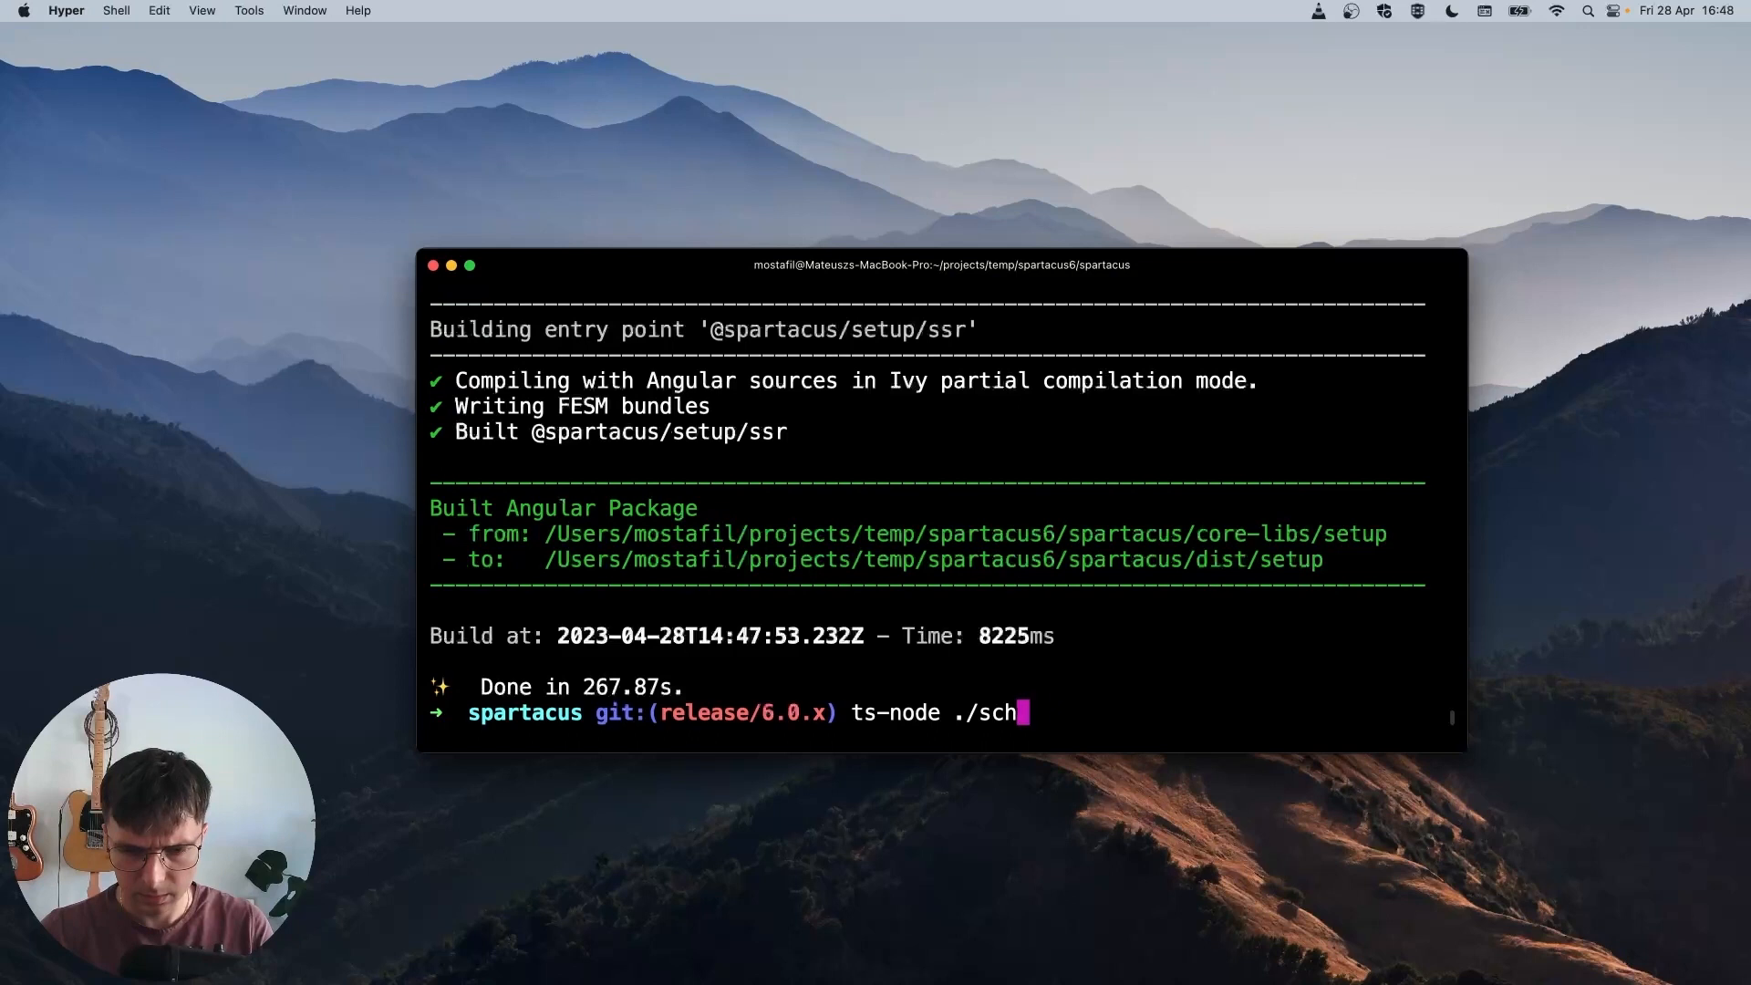
{"action": "type", "text": "ools/"}
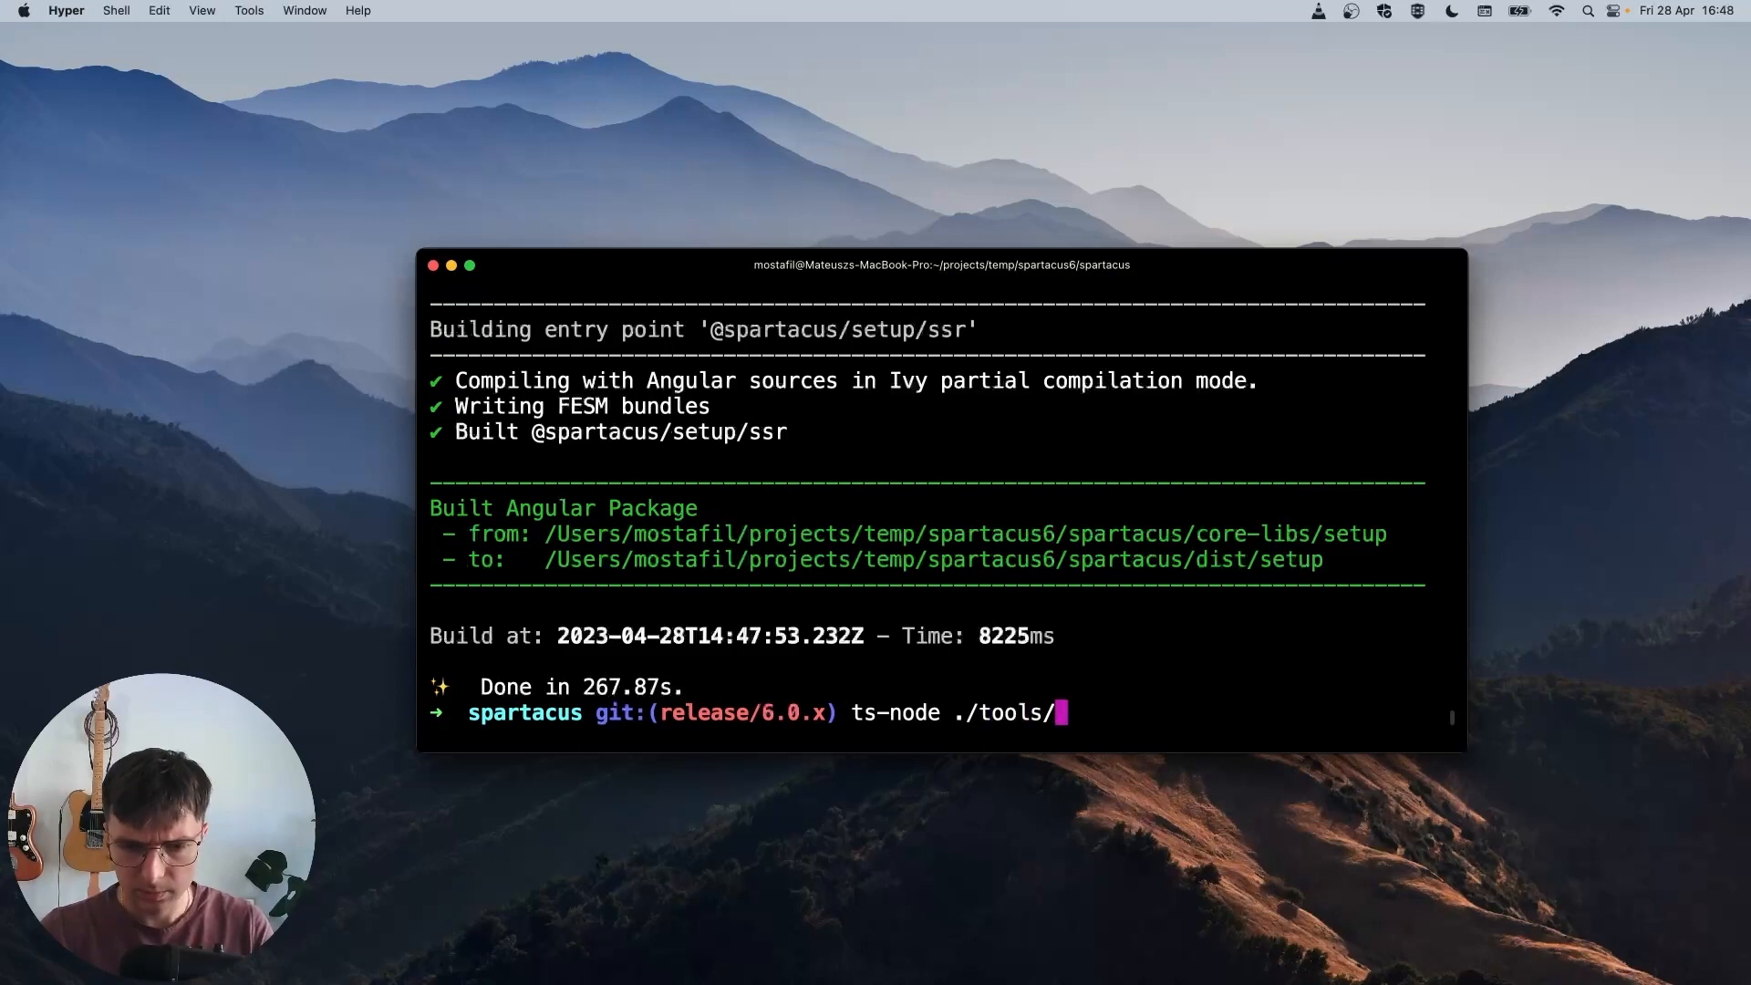
{"action": "type", "text": "schematics/t"}
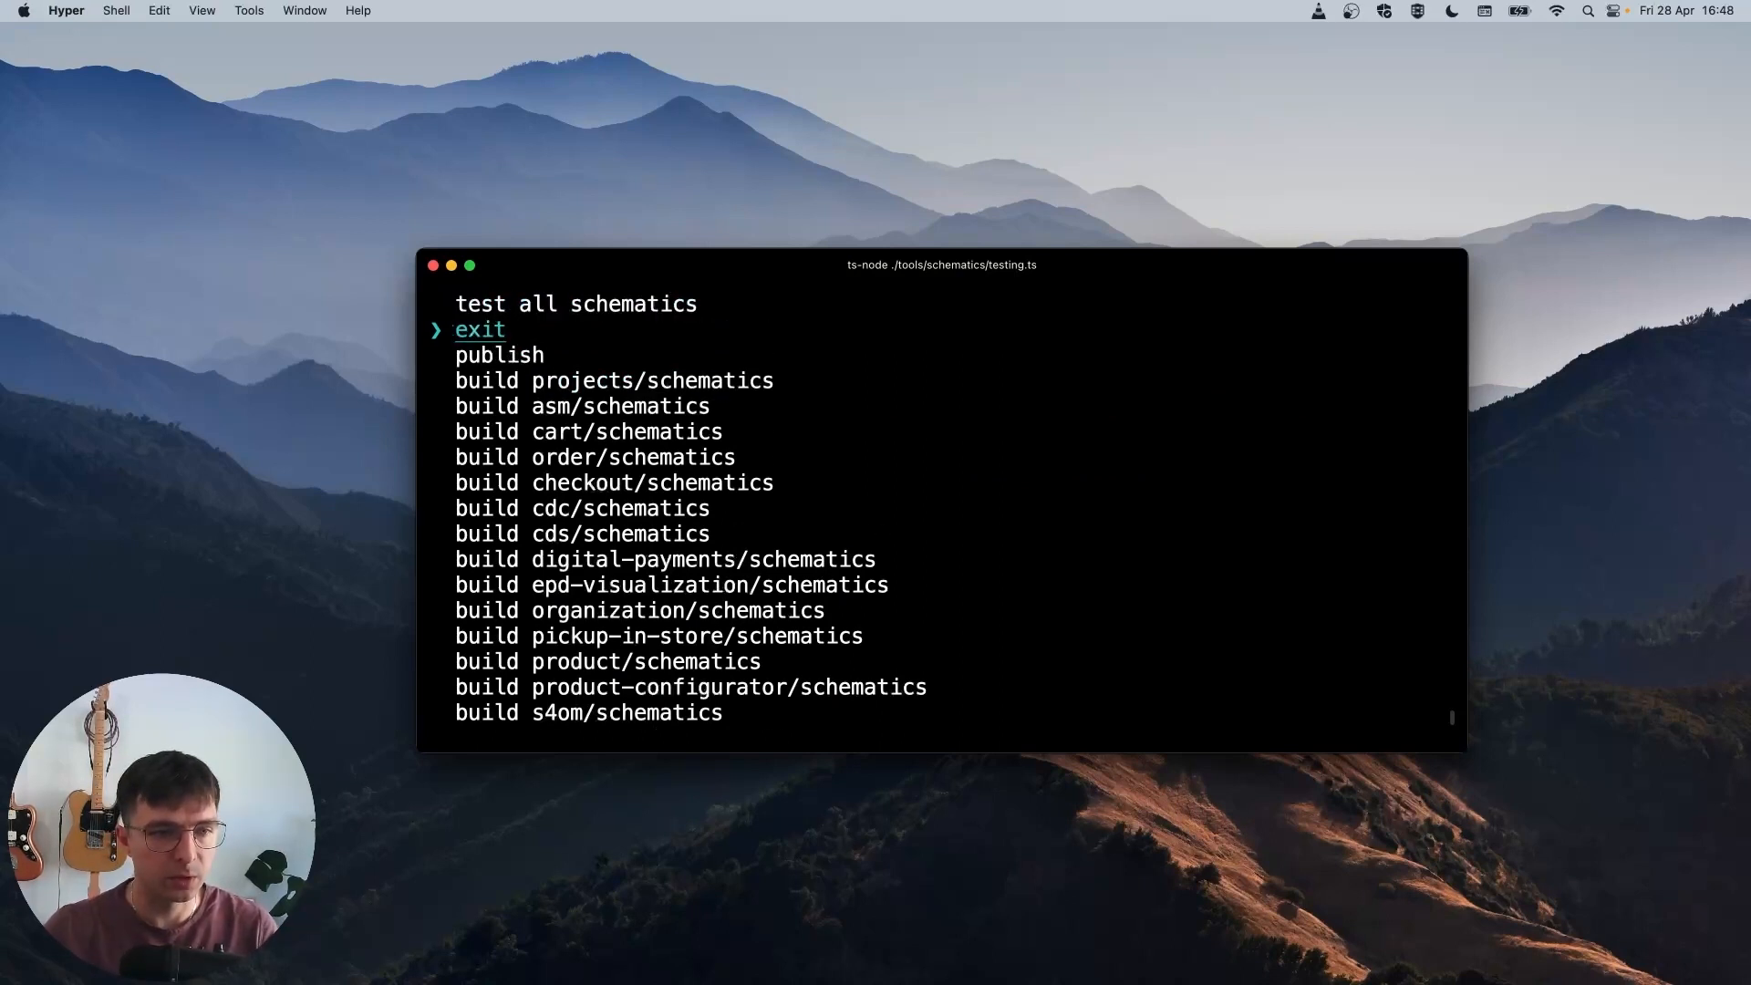
{"action": "key", "text": "down"}
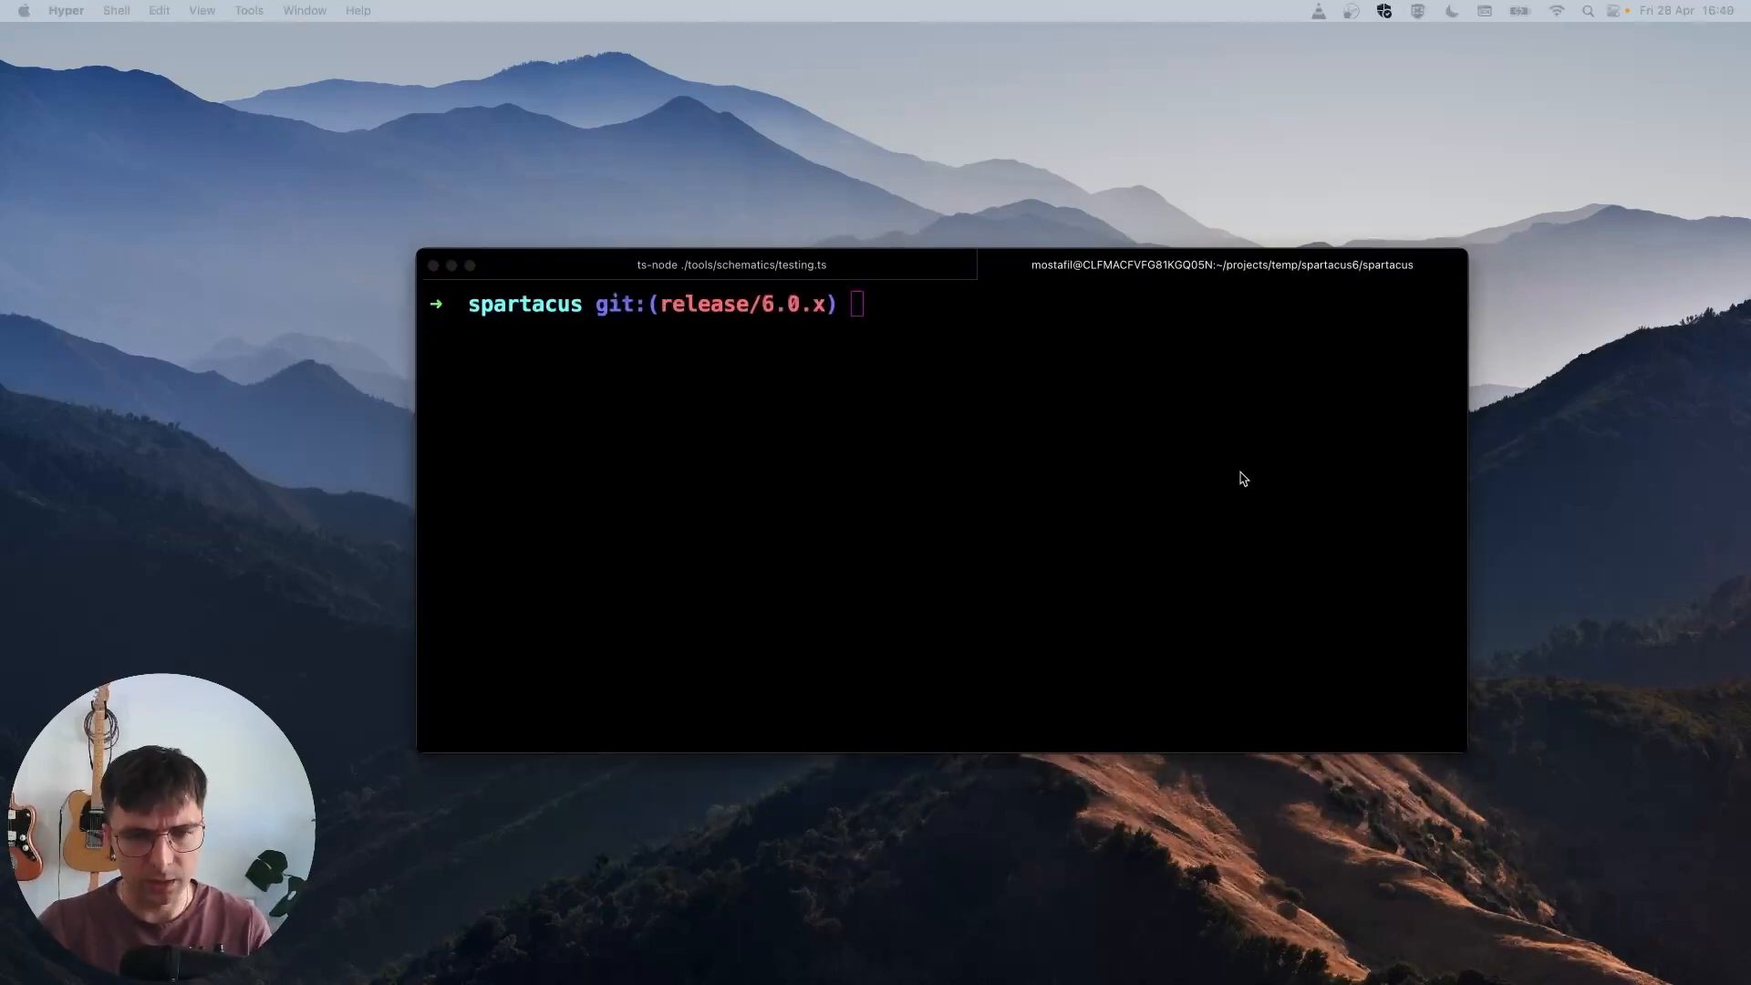
{"action": "type", "text": "npm"}
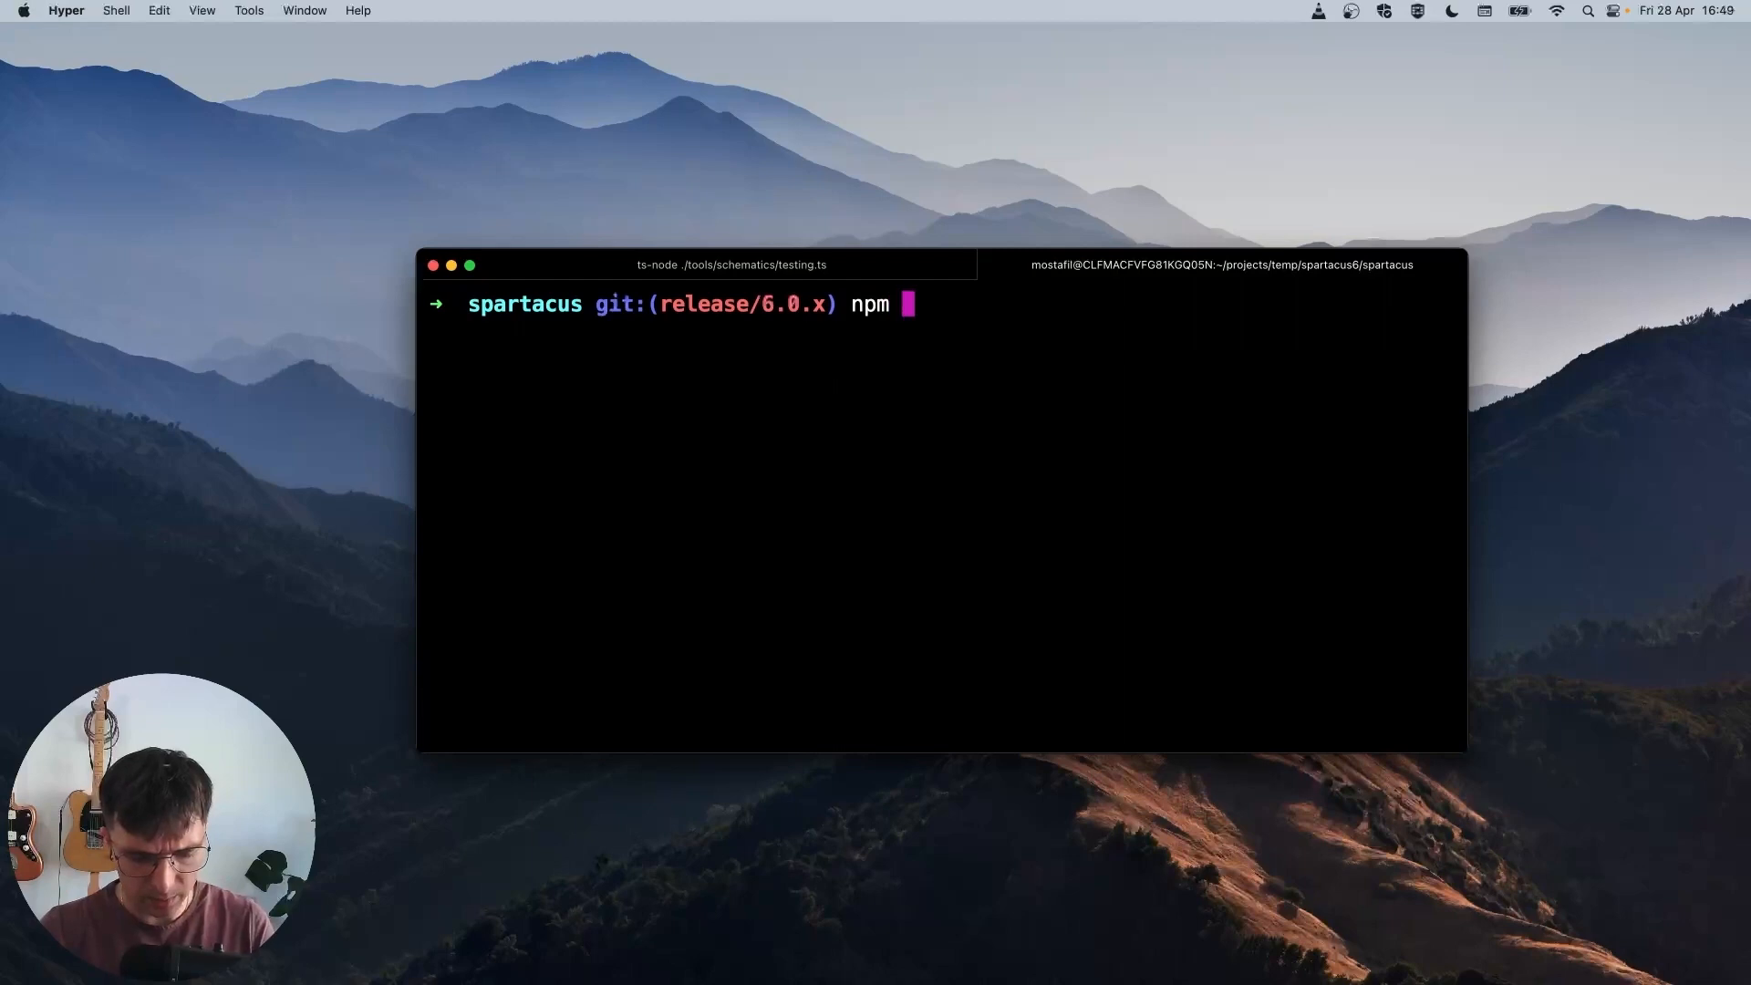
{"action": "type", "text": "adduser"}
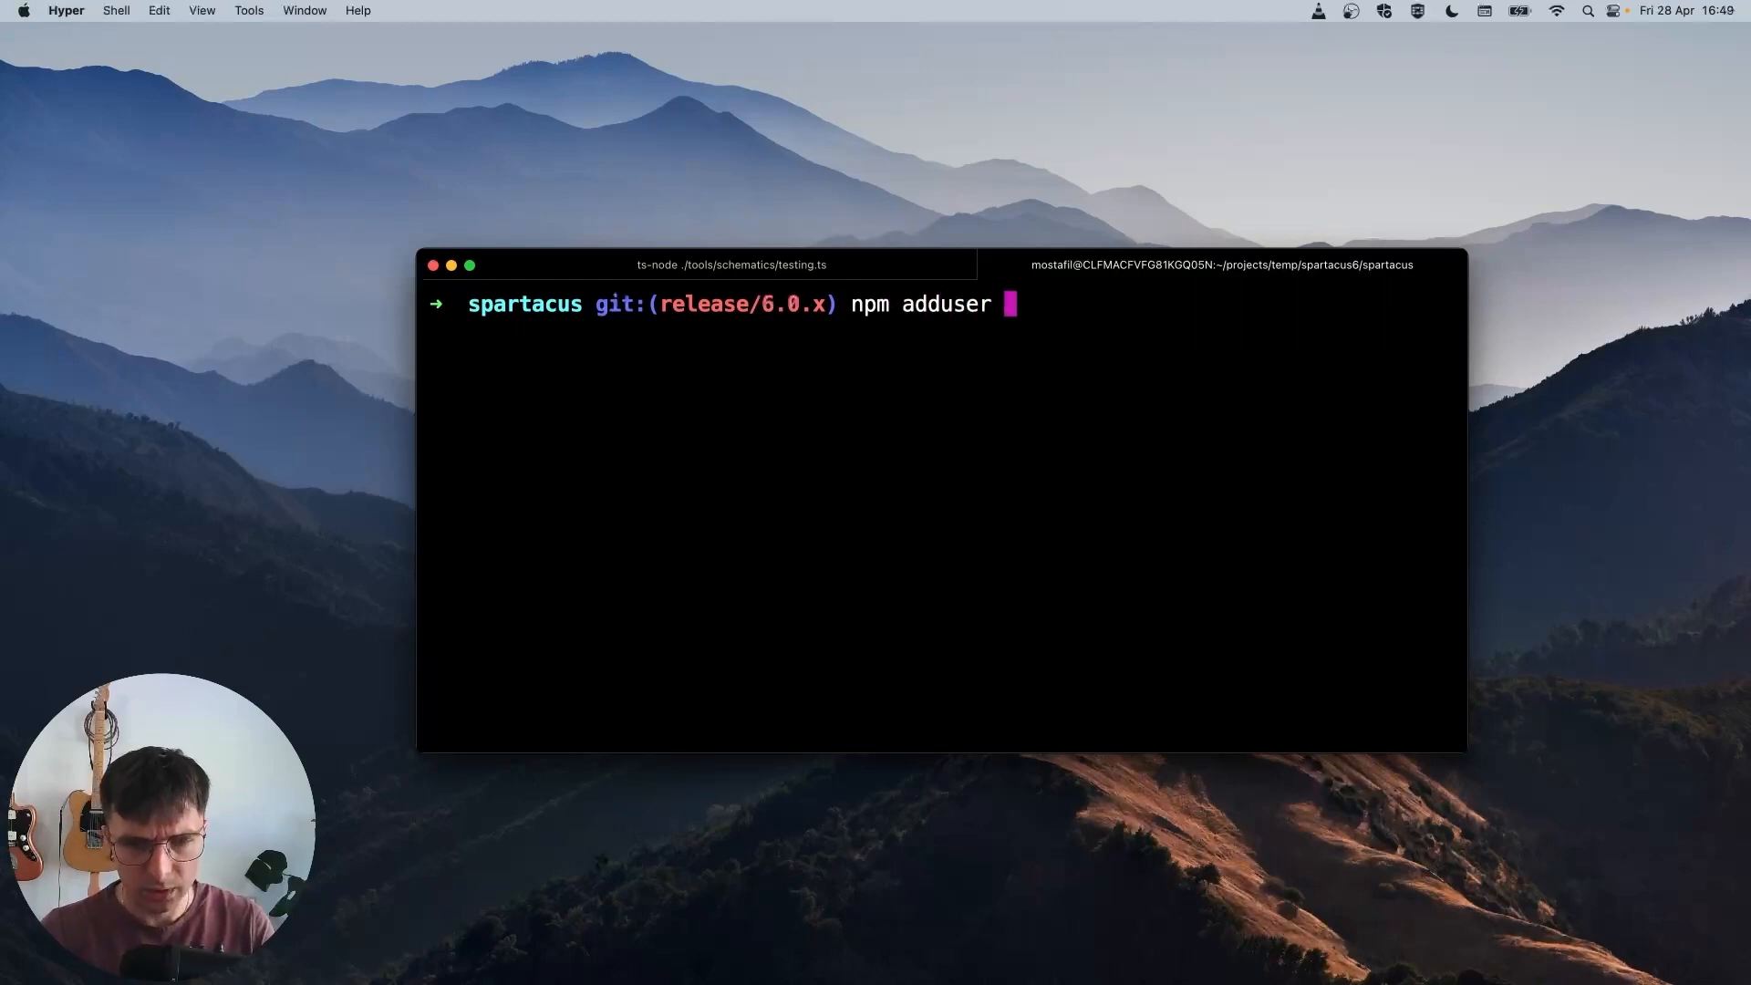
{"action": "type", "text": "--reg"}
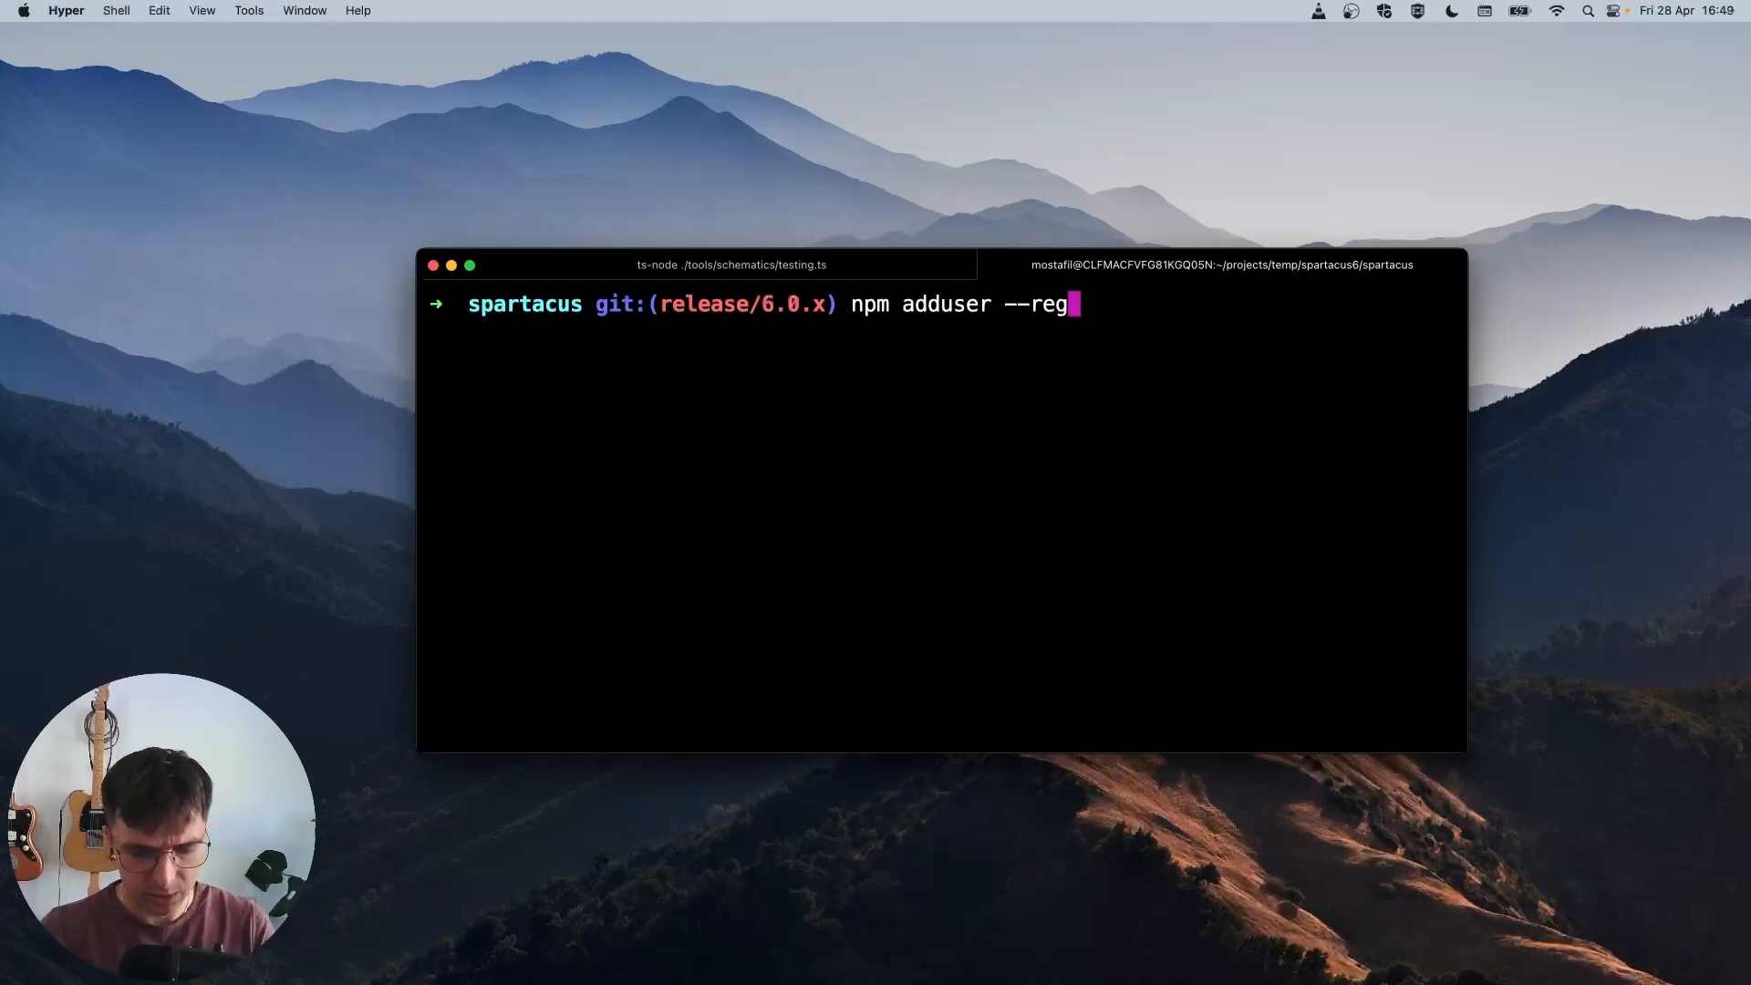
{"action": "type", "text": "istry"}
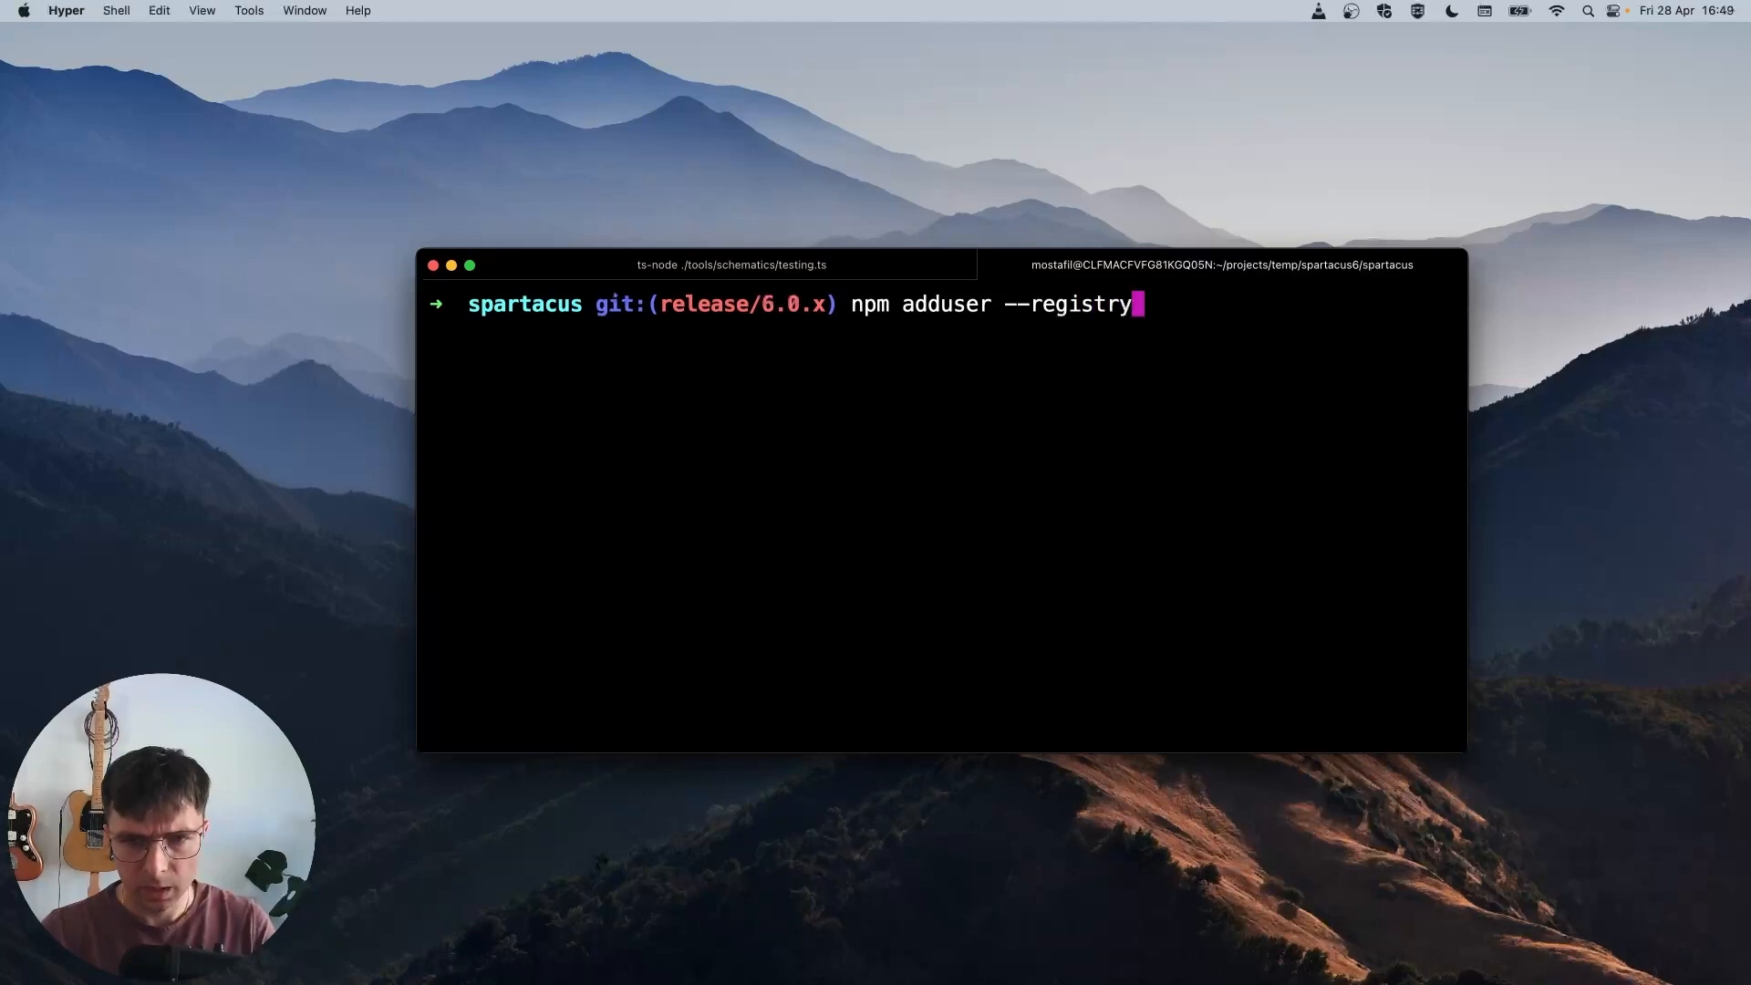
{"action": "type", "text": "htt"}
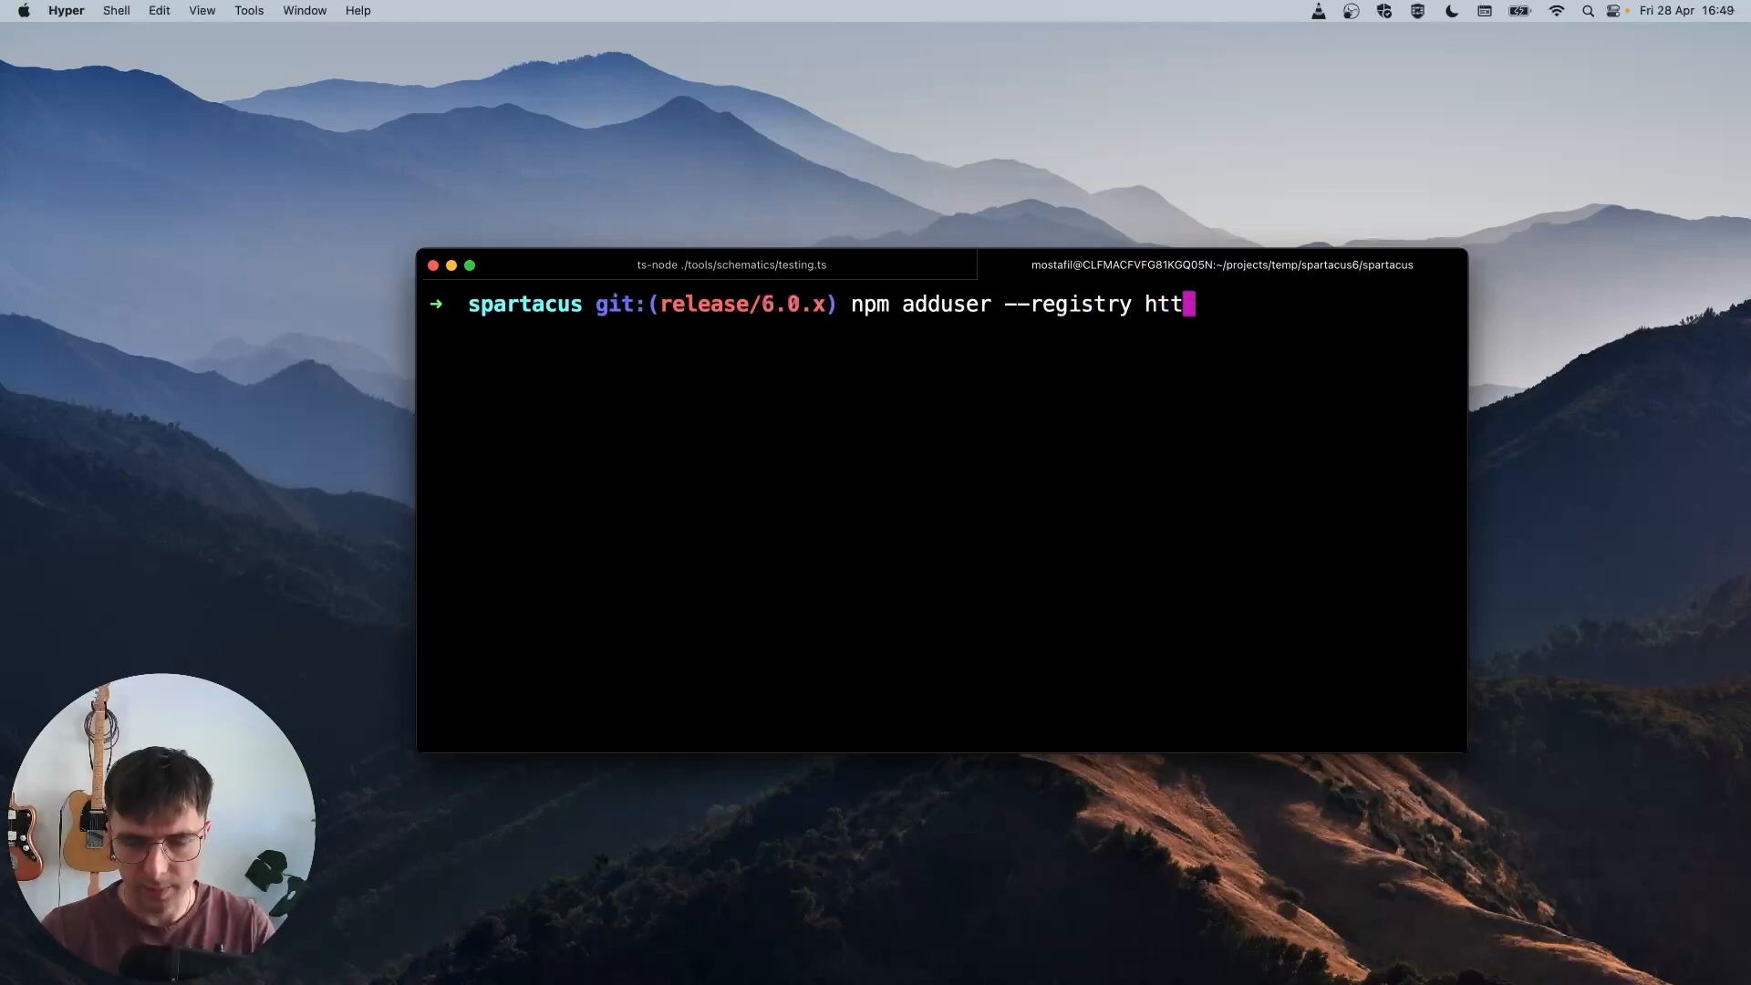
{"action": "type", "text": "p://l"}
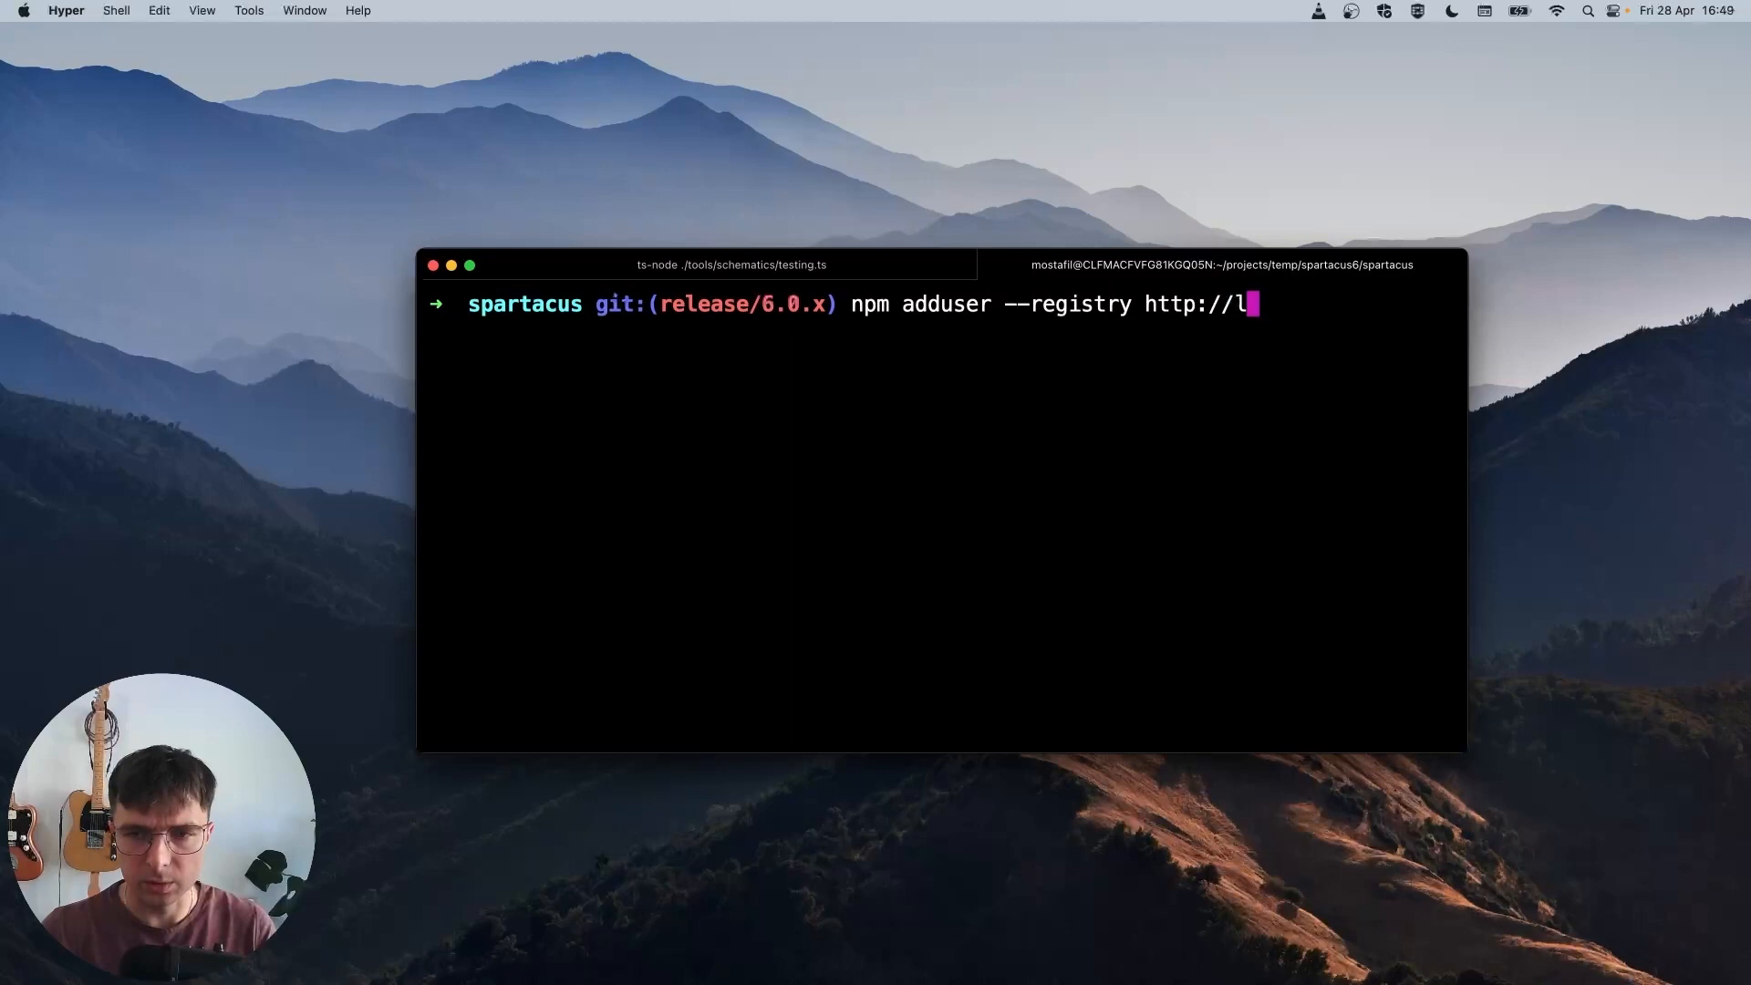
{"action": "type", "text": "o"}
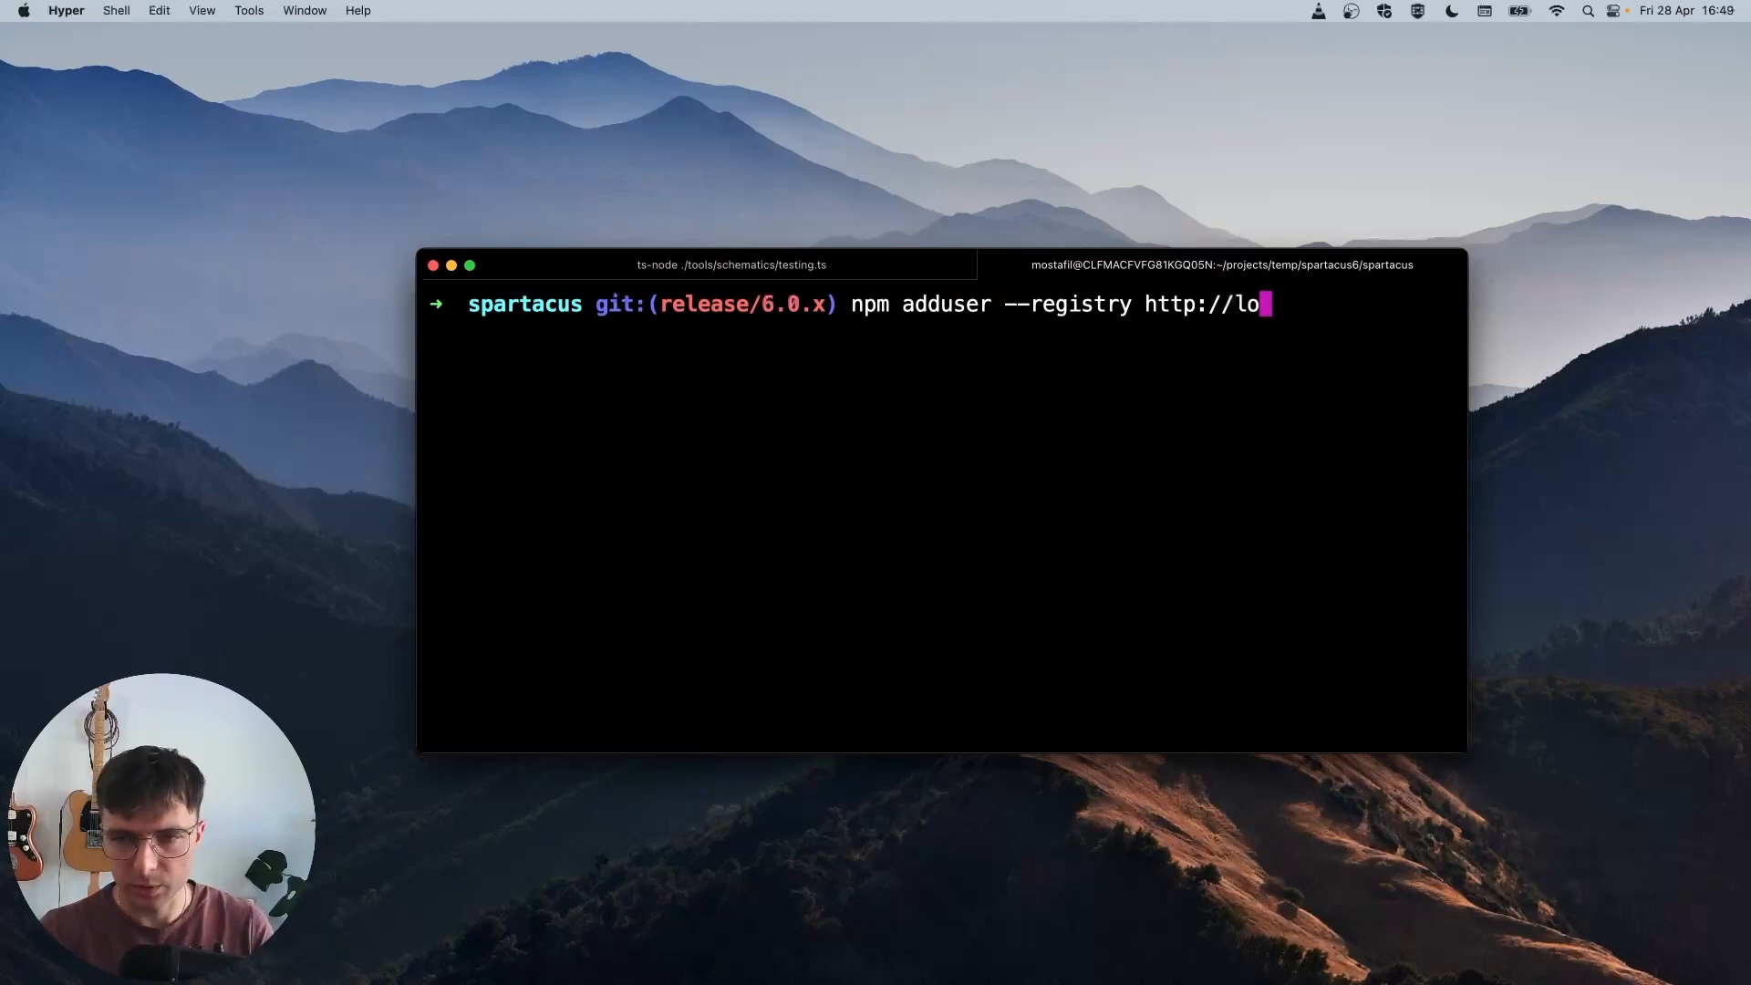
{"action": "type", "text": "calh"}
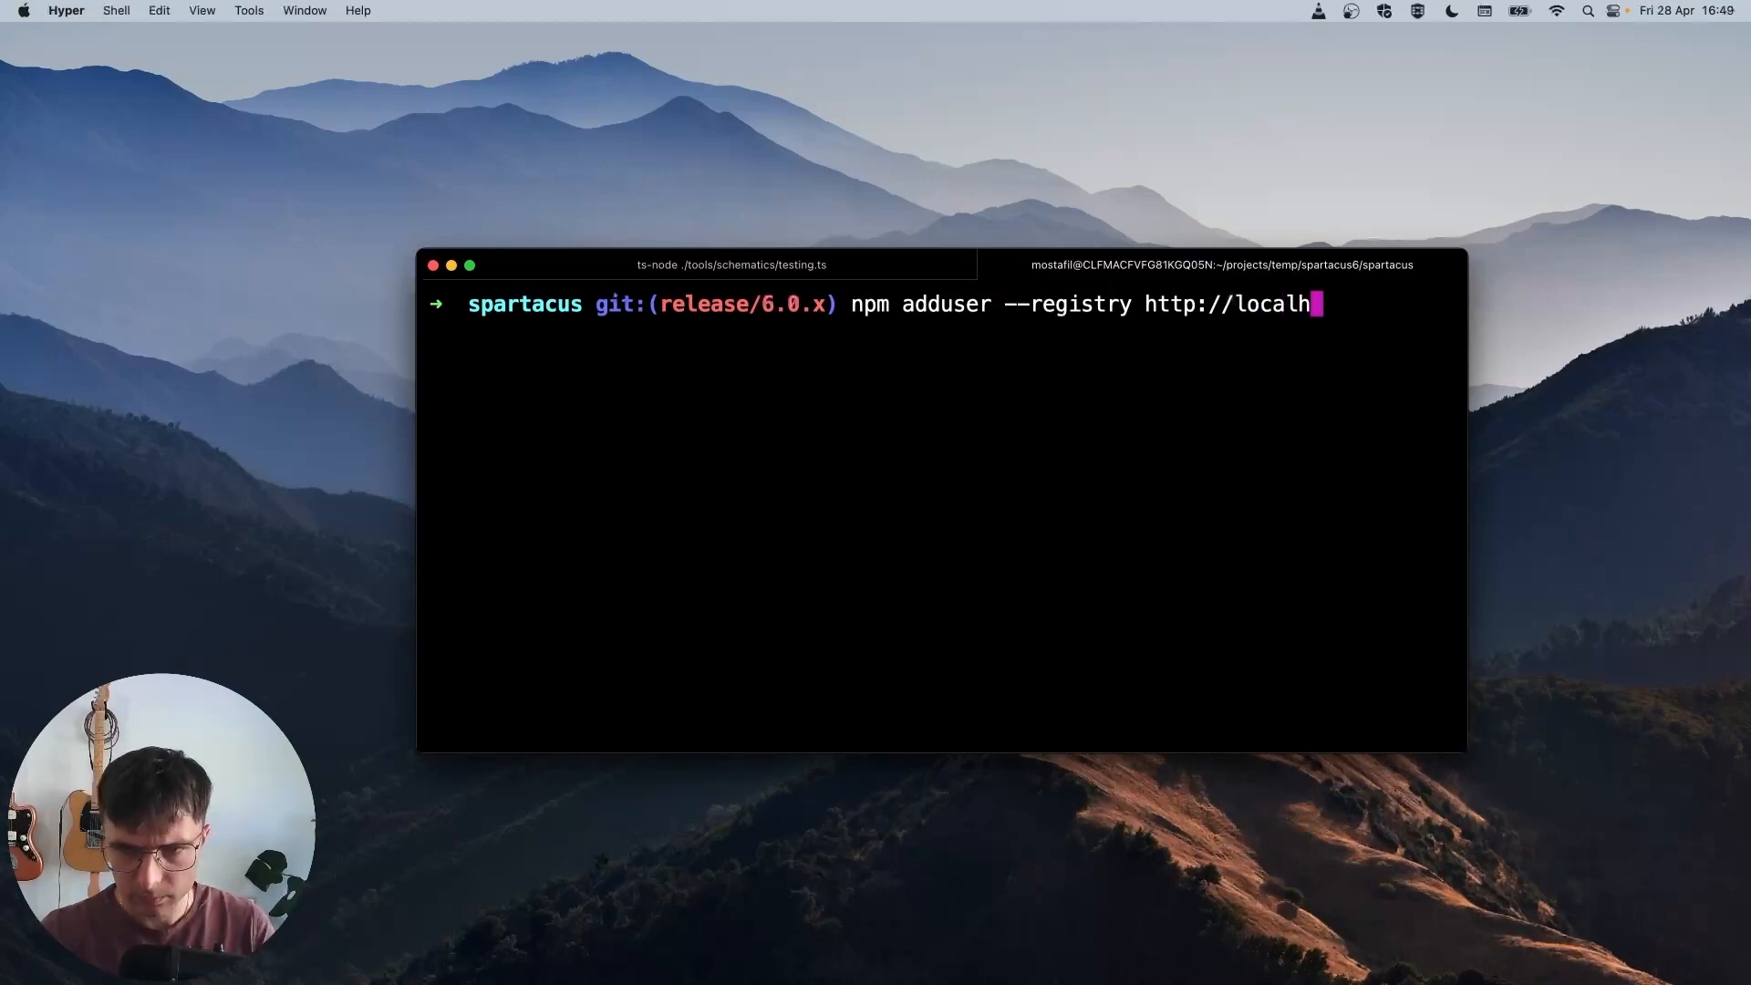
{"action": "type", "text": "ost:"}
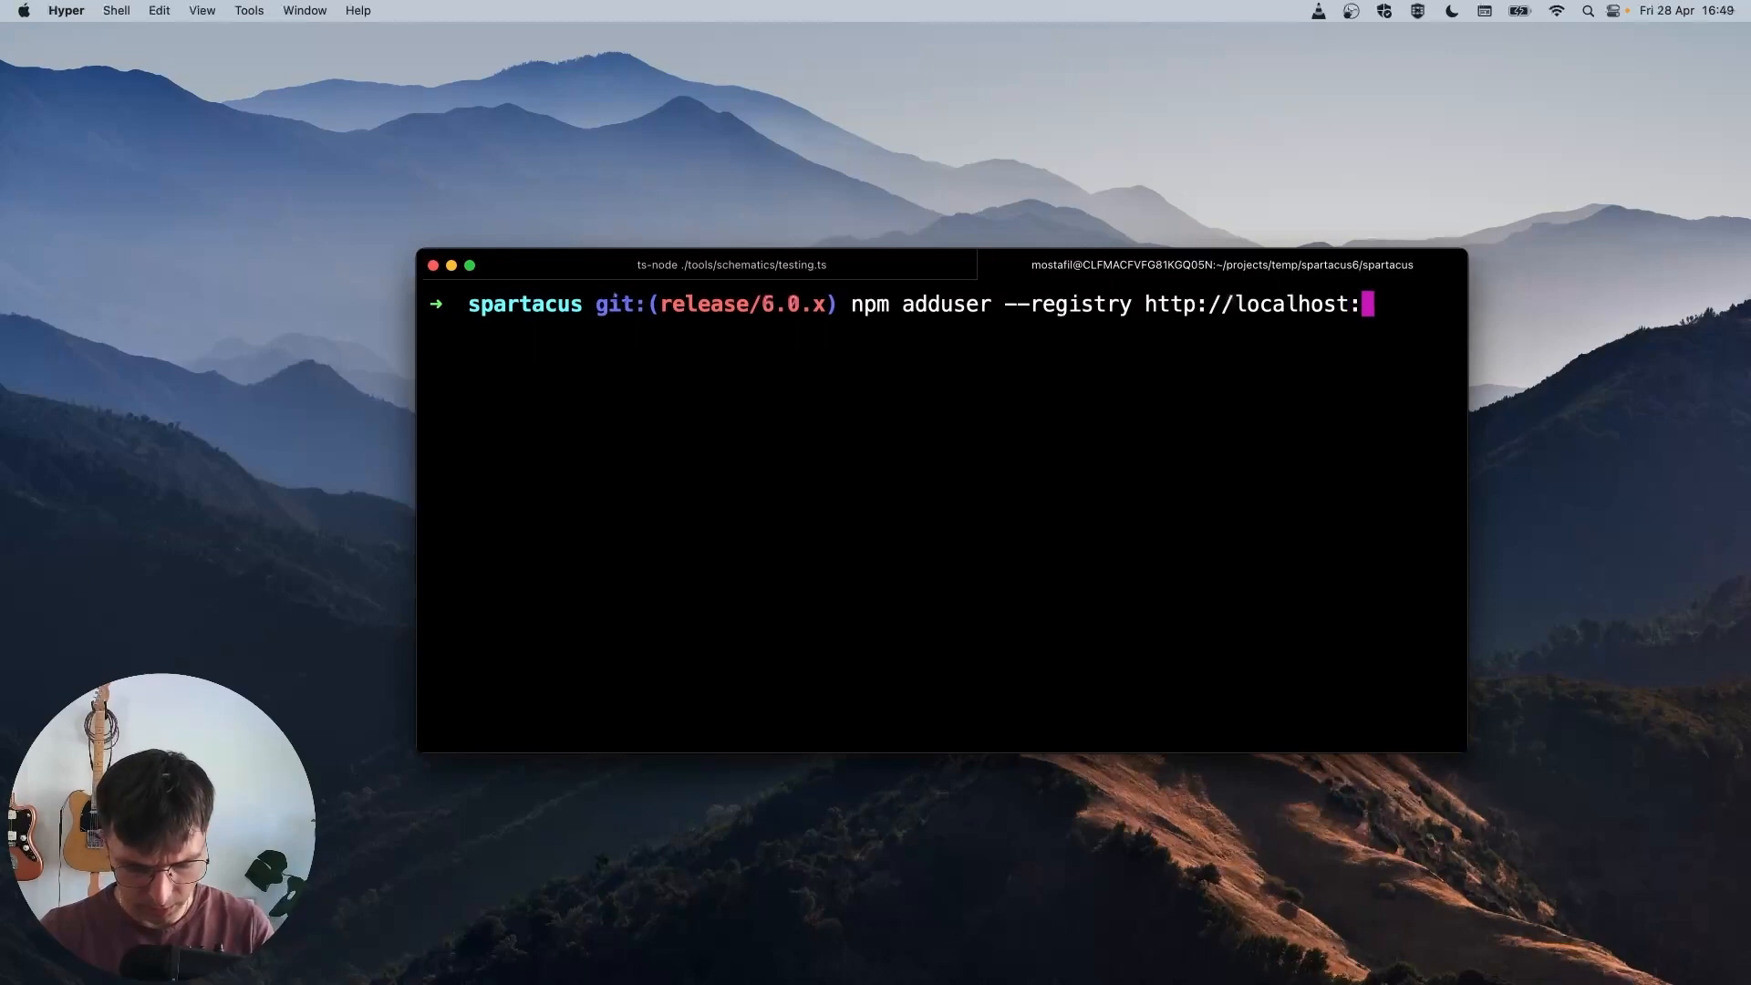
{"action": "type", "text": "4873"}
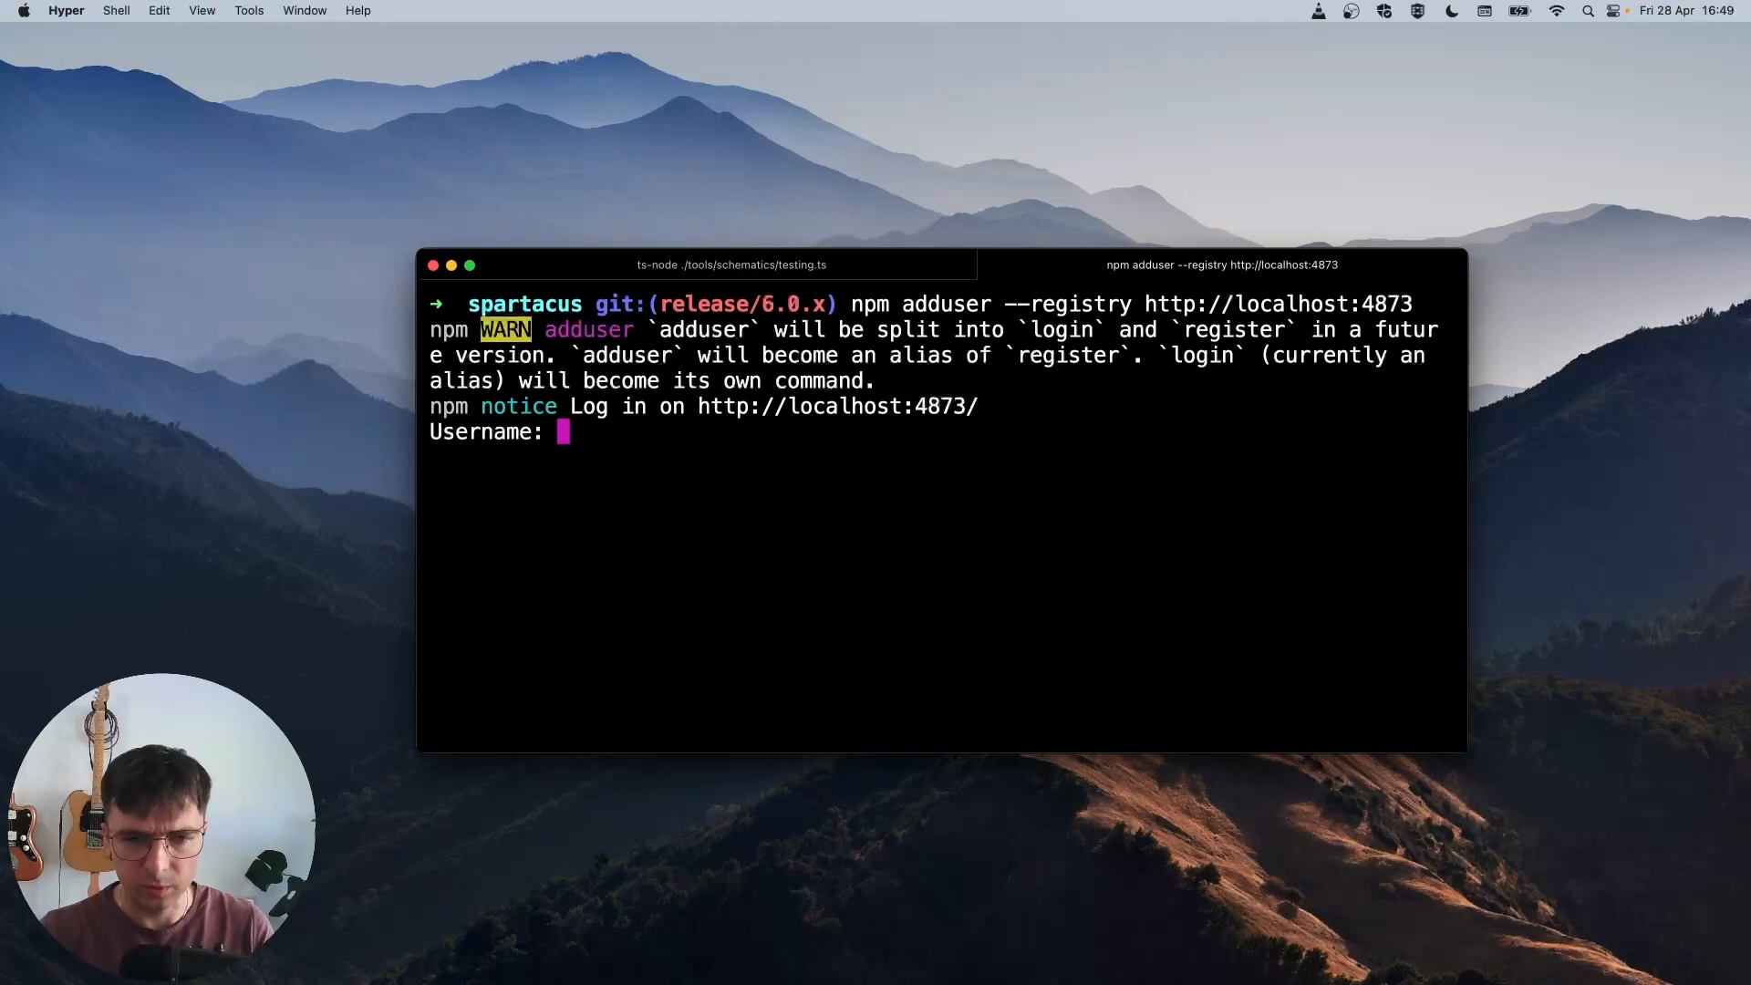
Step: Enter the username, password and email at the adduser prompts
{"action": "type", "text": "mostafil"}
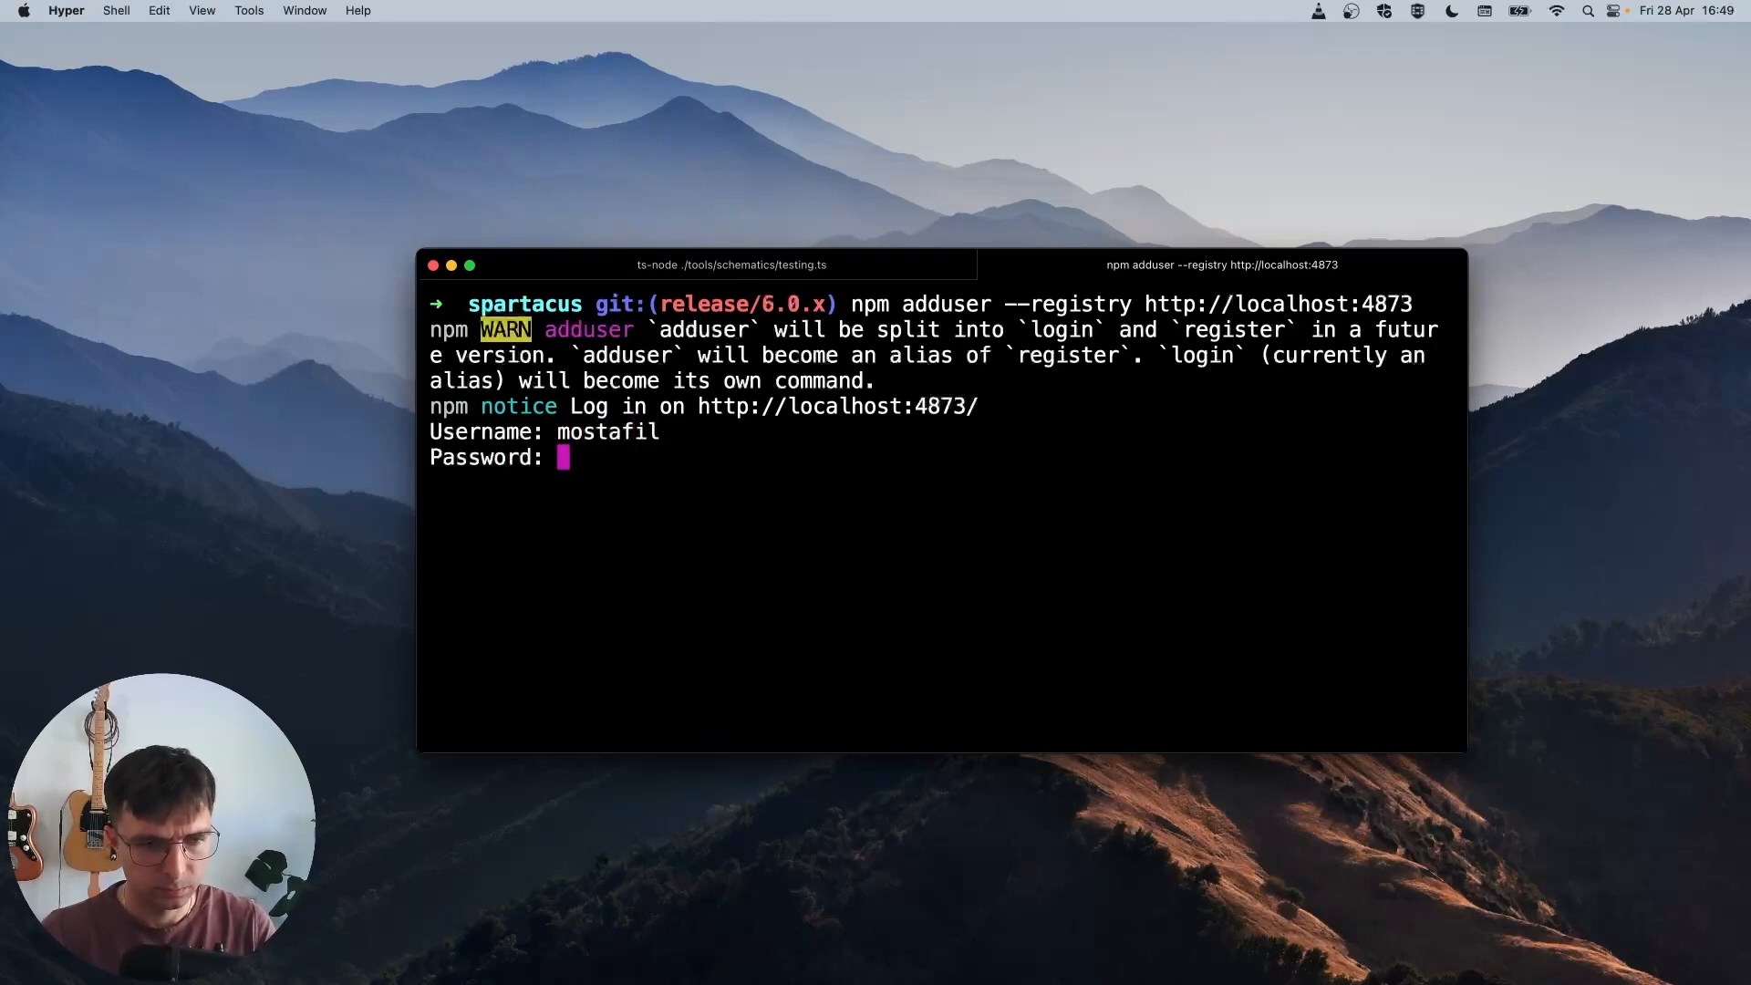
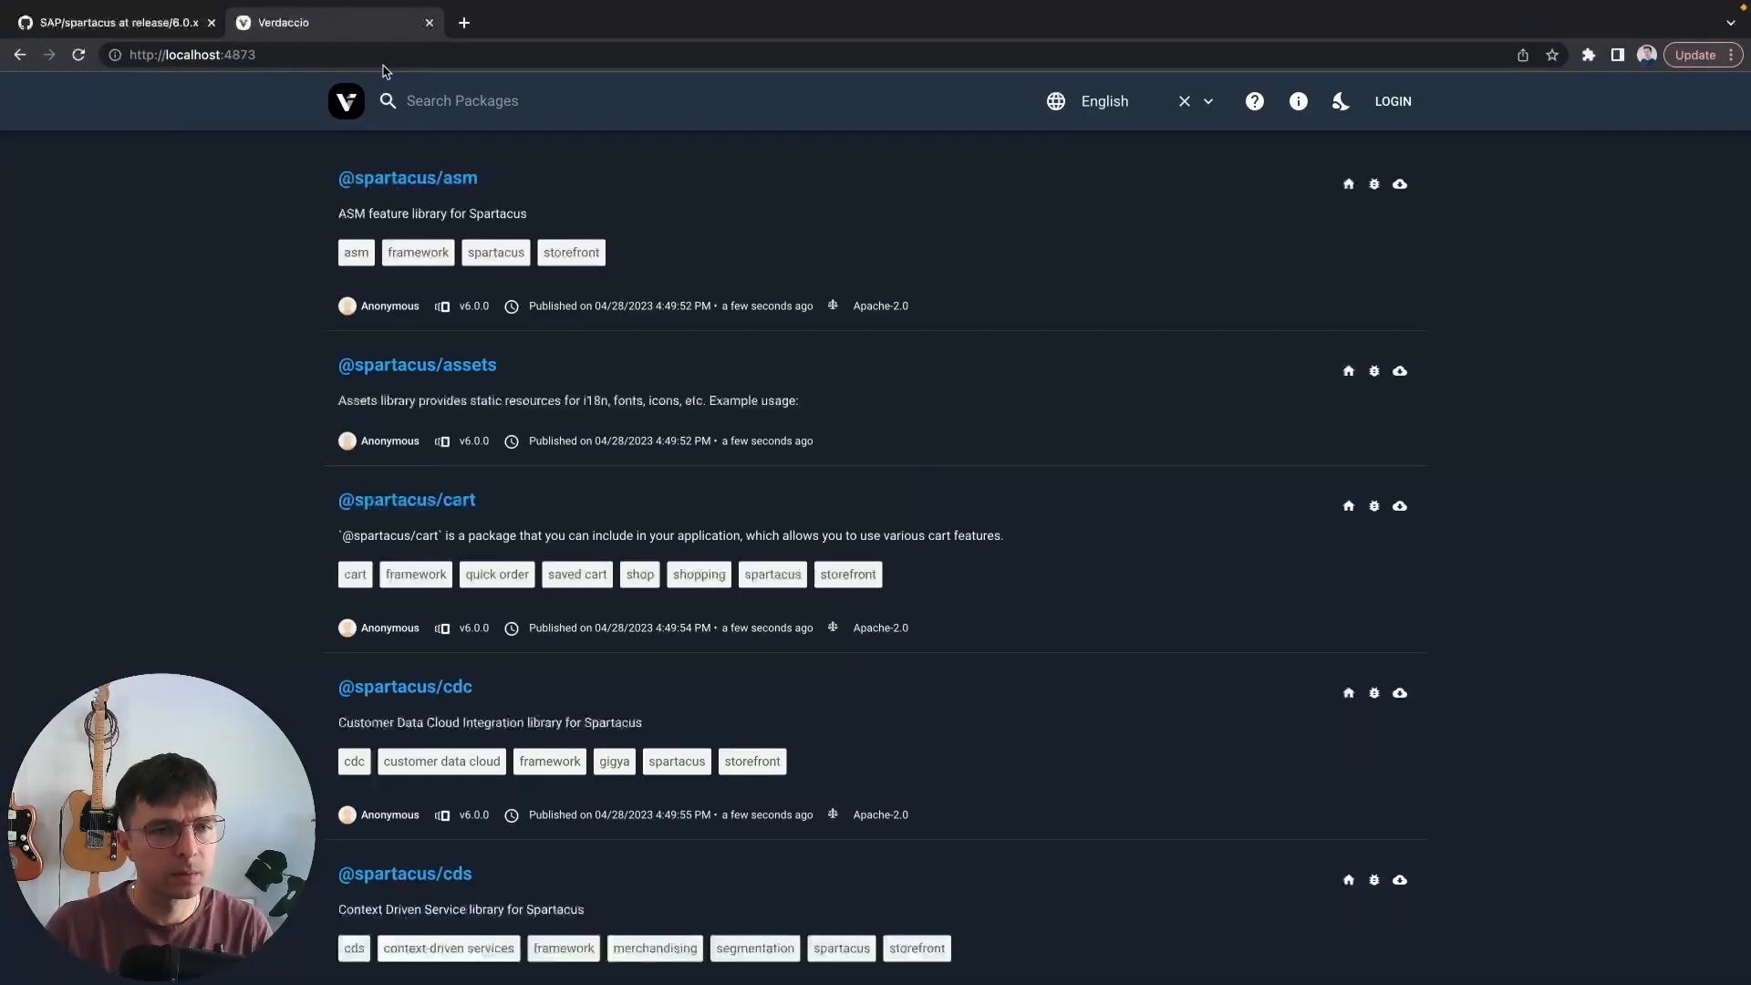
{"action": "mouse_move", "coordinate": [257, 288]}
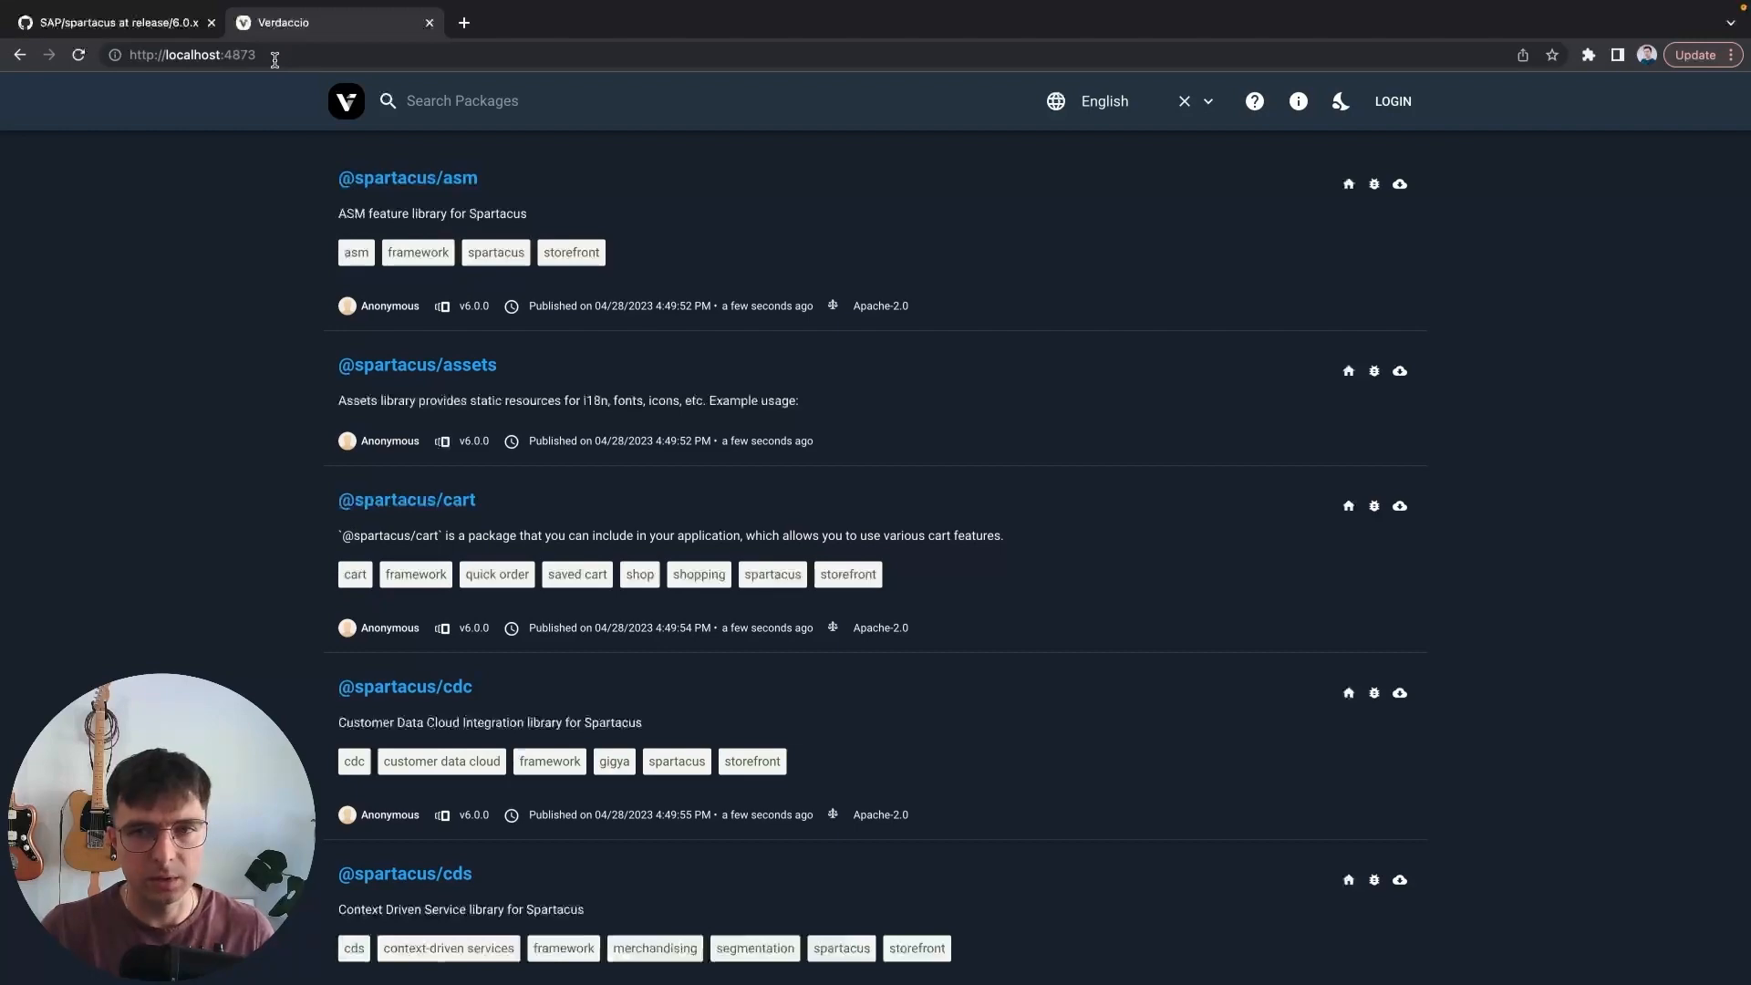
{"action": "scroll", "scroll_direction": "down", "scroll_amount": 3}
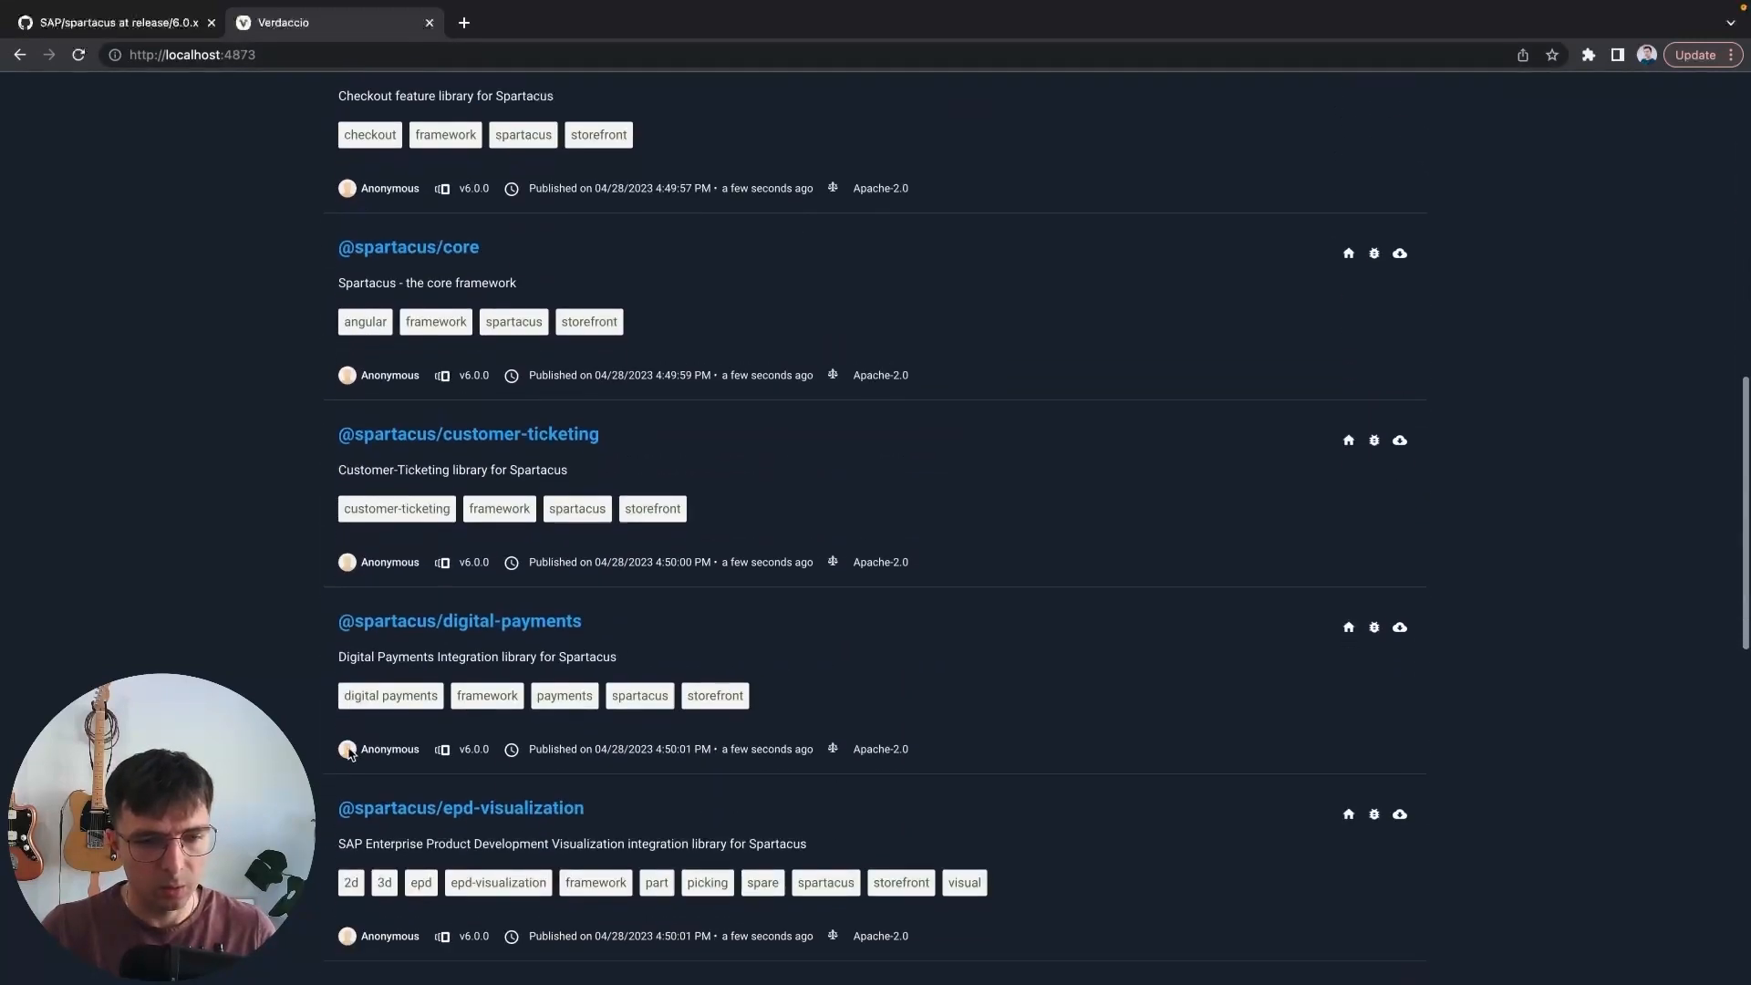
{"action": "scroll", "scroll_direction": "down", "scroll_amount": 3}
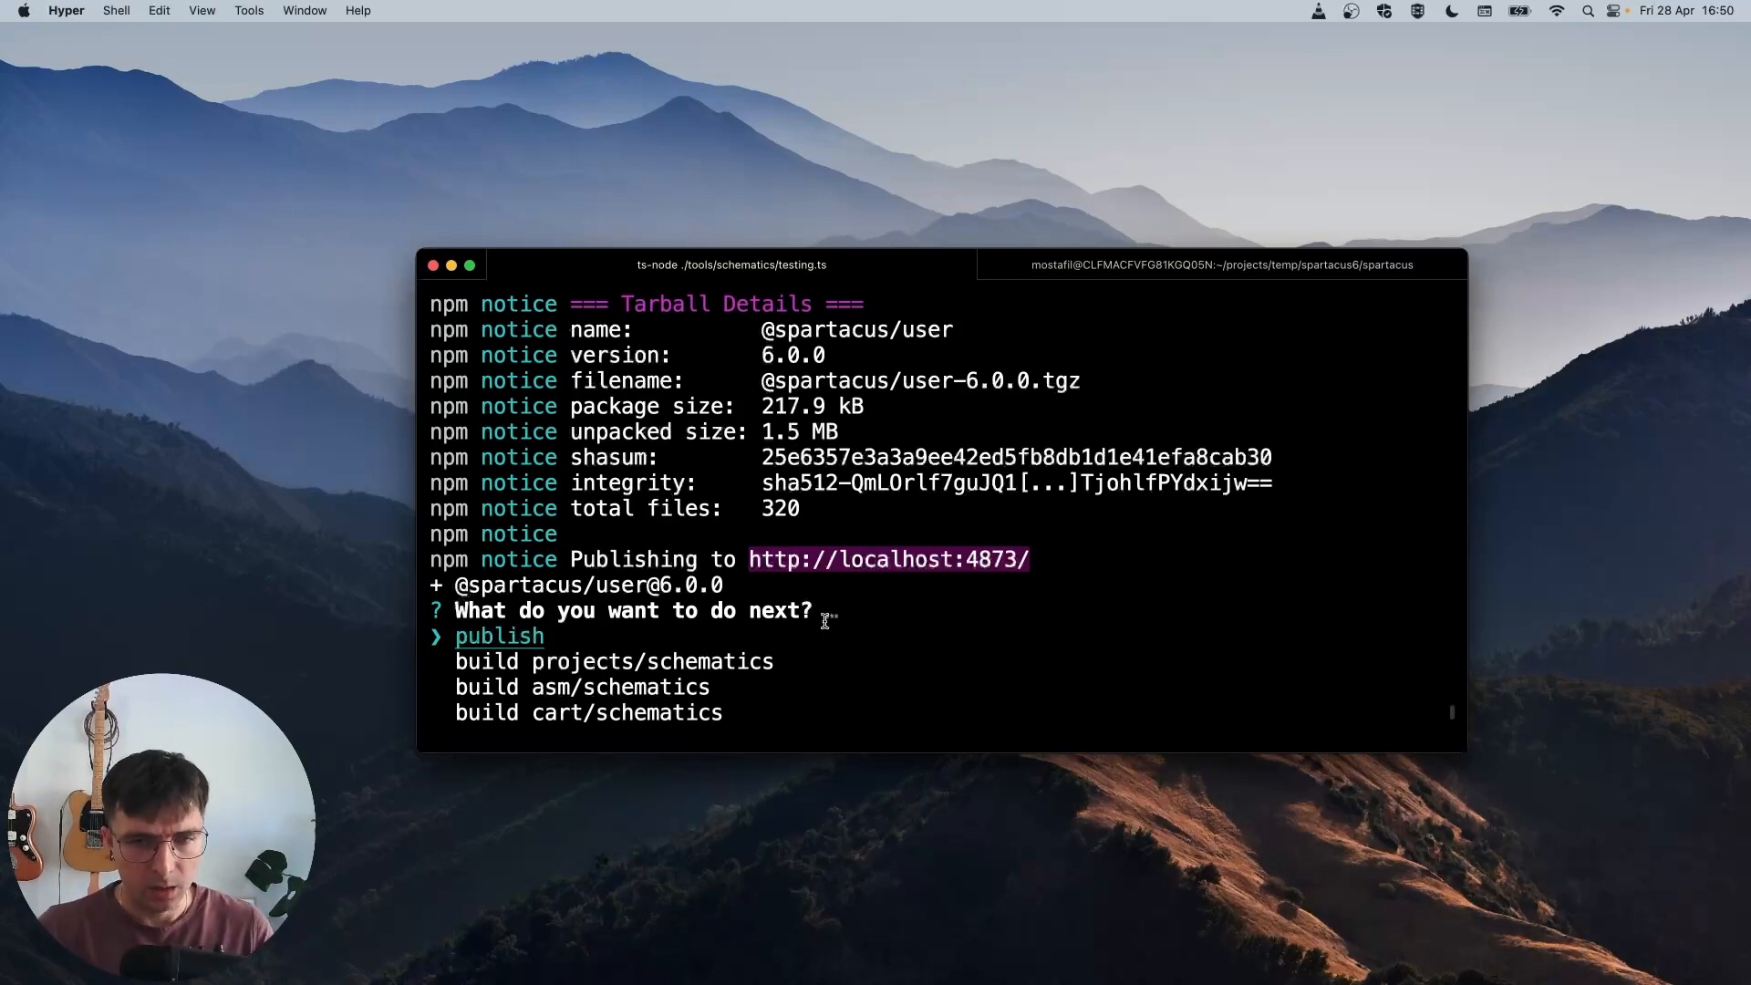
{"action": "mouse_move", "coordinate": [800, 687]}
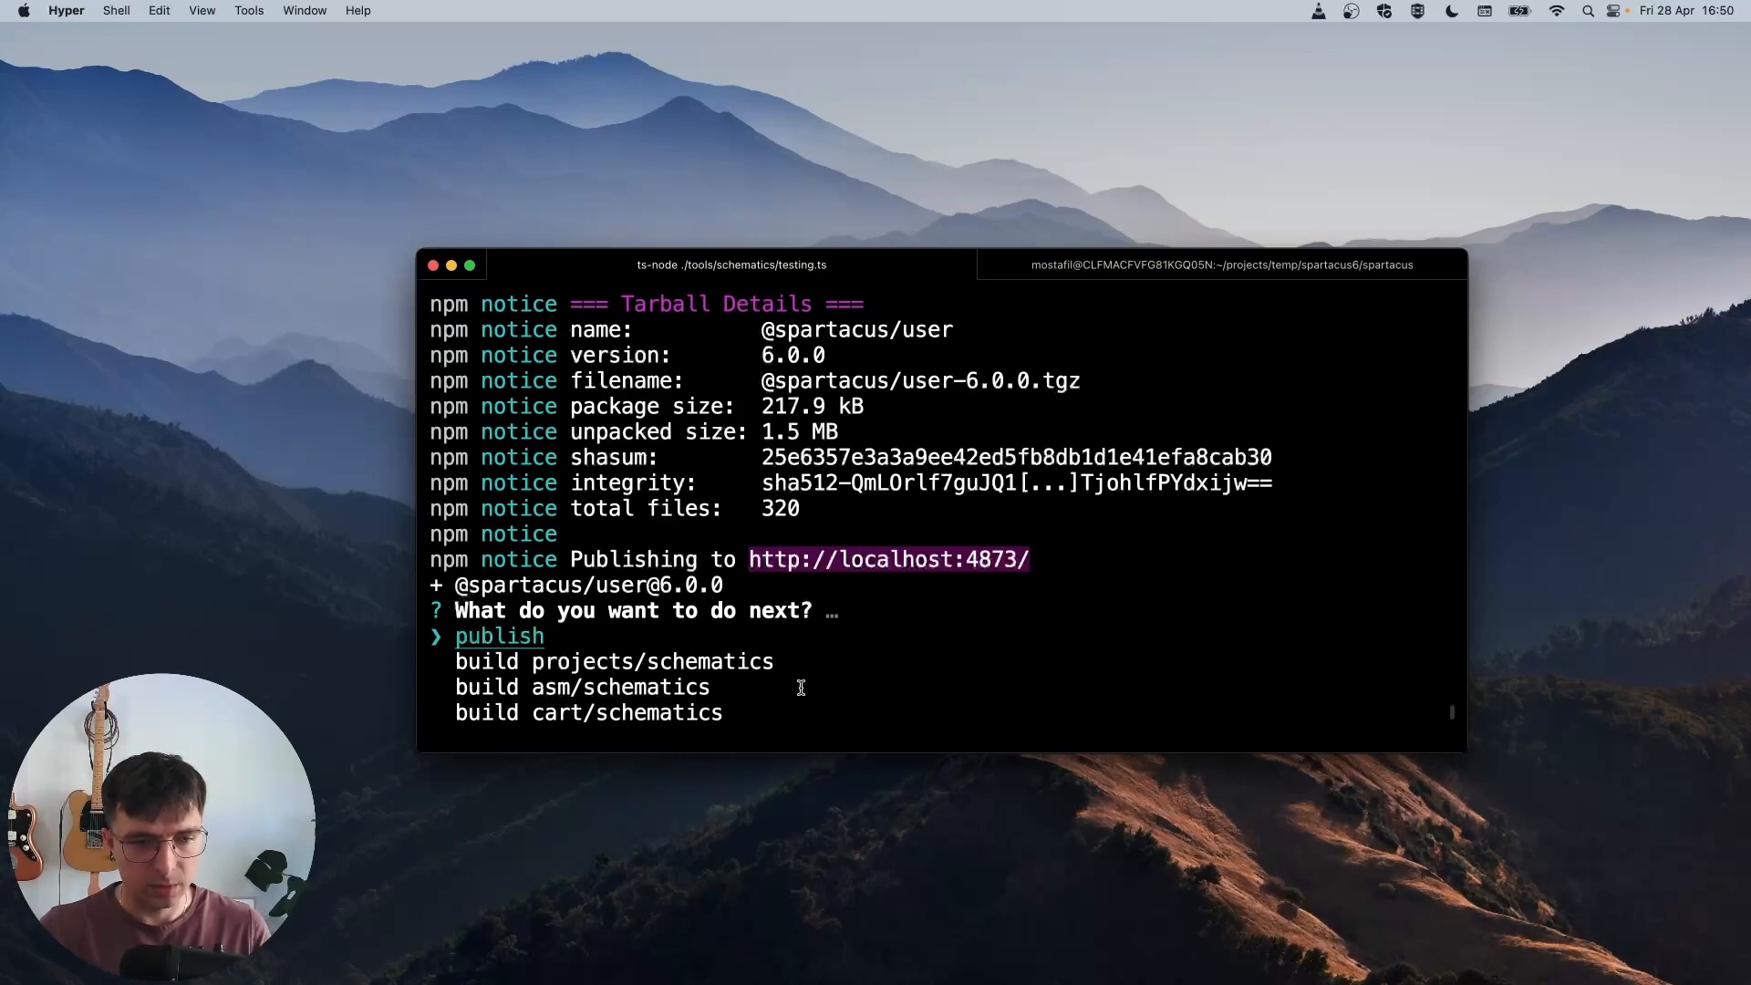
Step: Run ng version in spartacus6 and select the reported Angular CLI 15.2.7
{"action": "scroll", "scroll_direction": "down", "scroll_amount": 3}
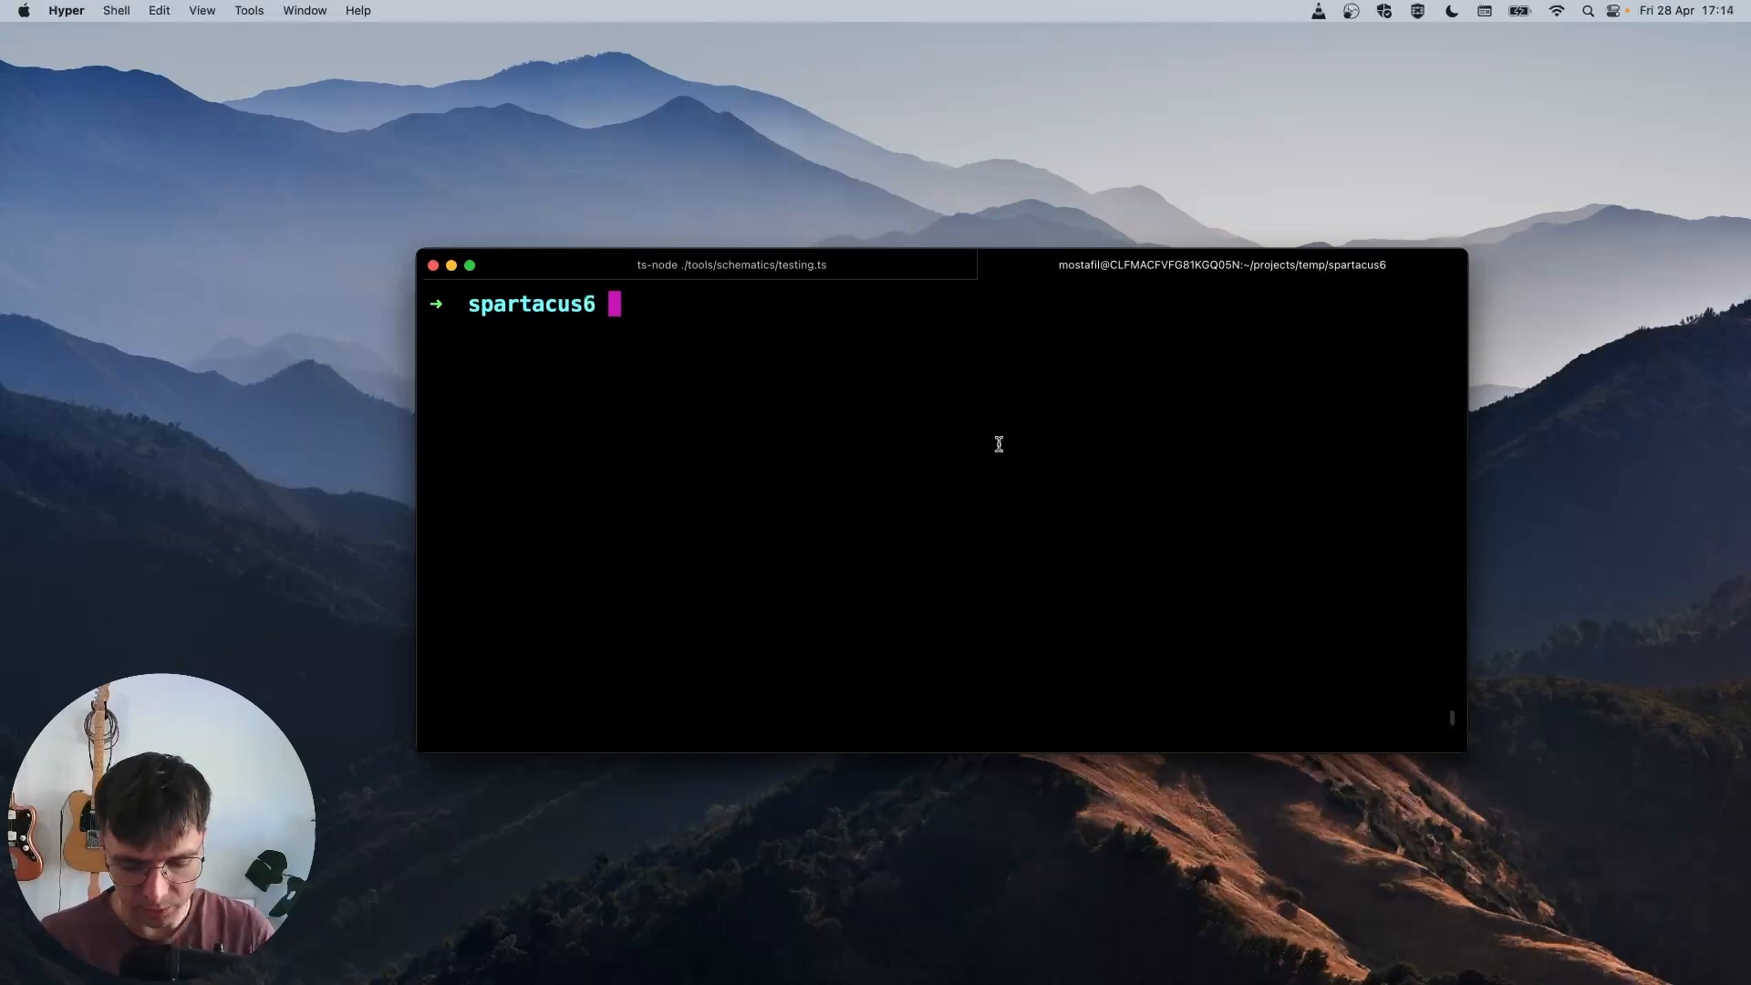
{"action": "type", "text": "ng v"}
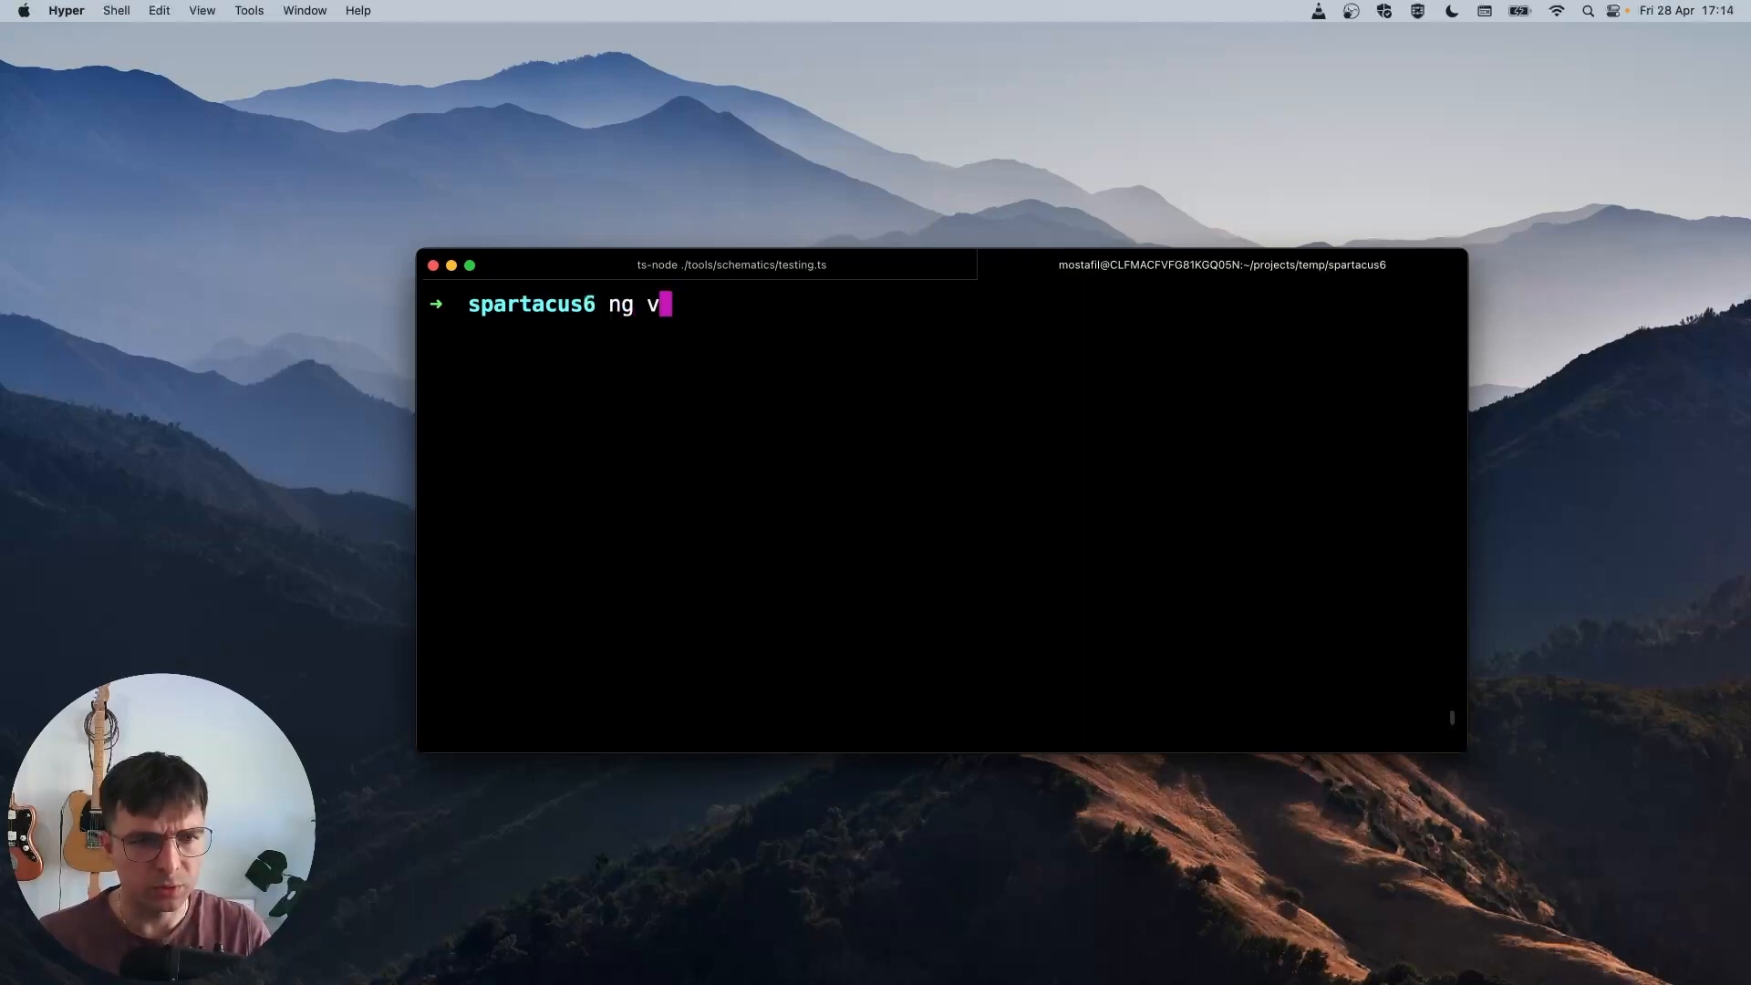
{"action": "type", "text": "ersion"}
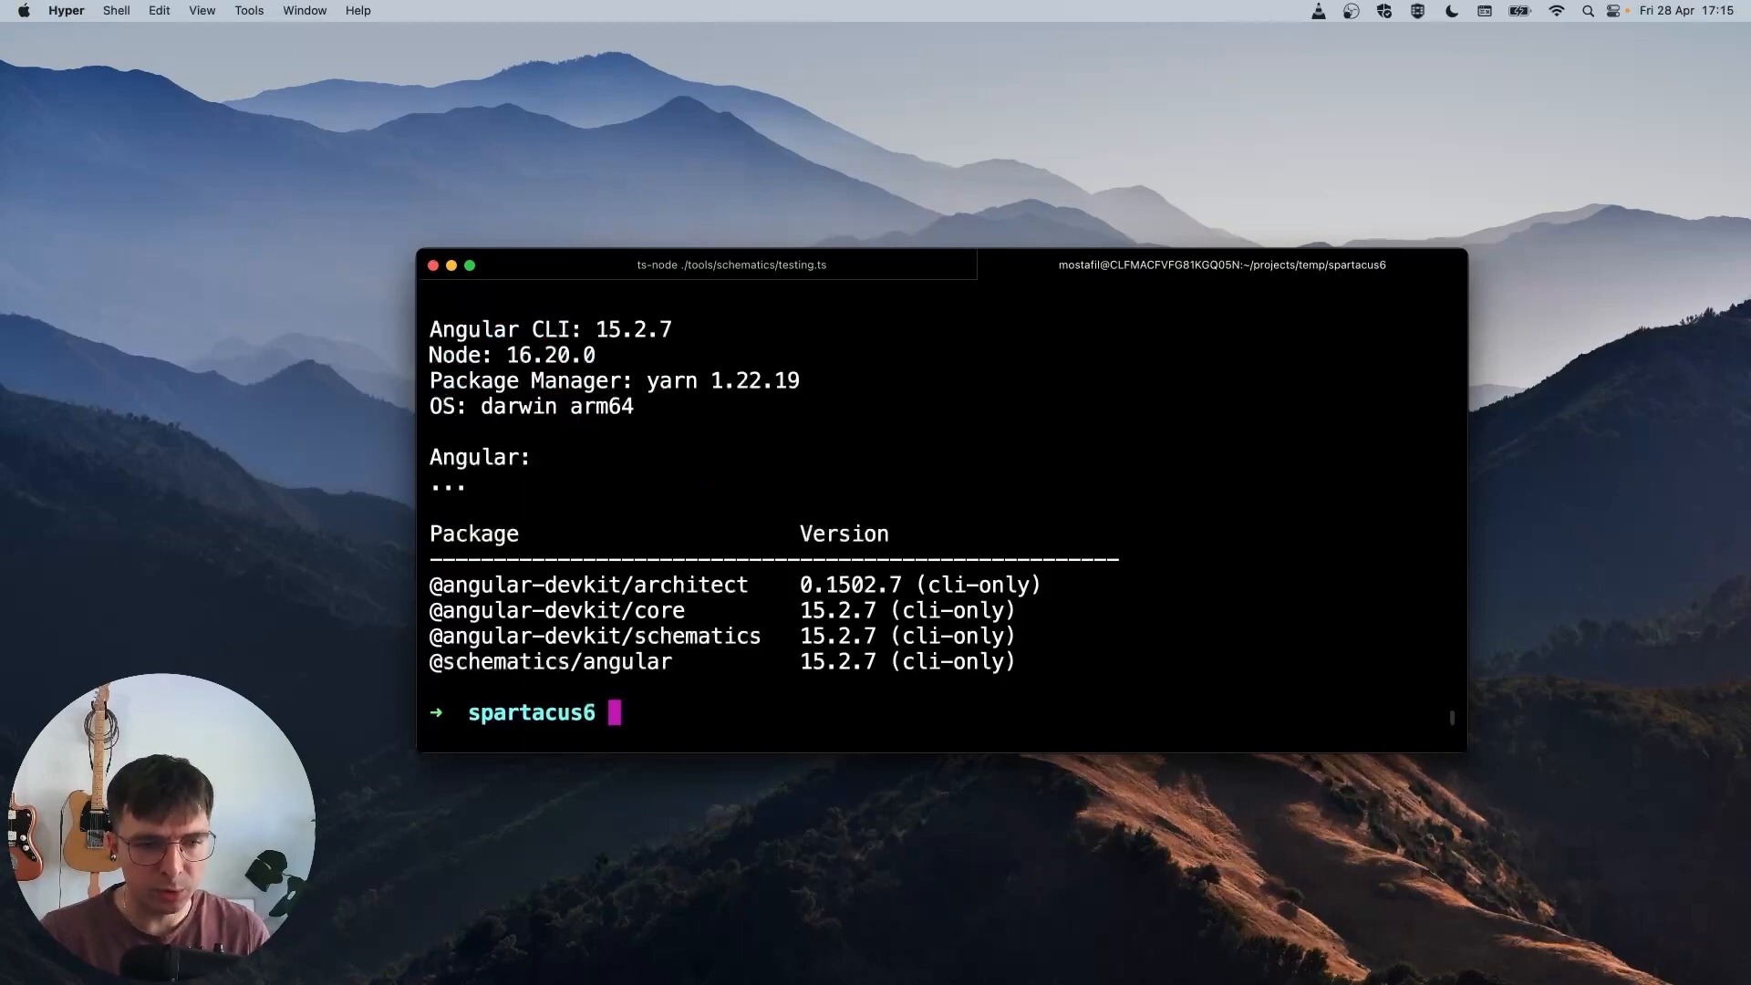
{"action": "double_click", "coordinate": [632, 329]}
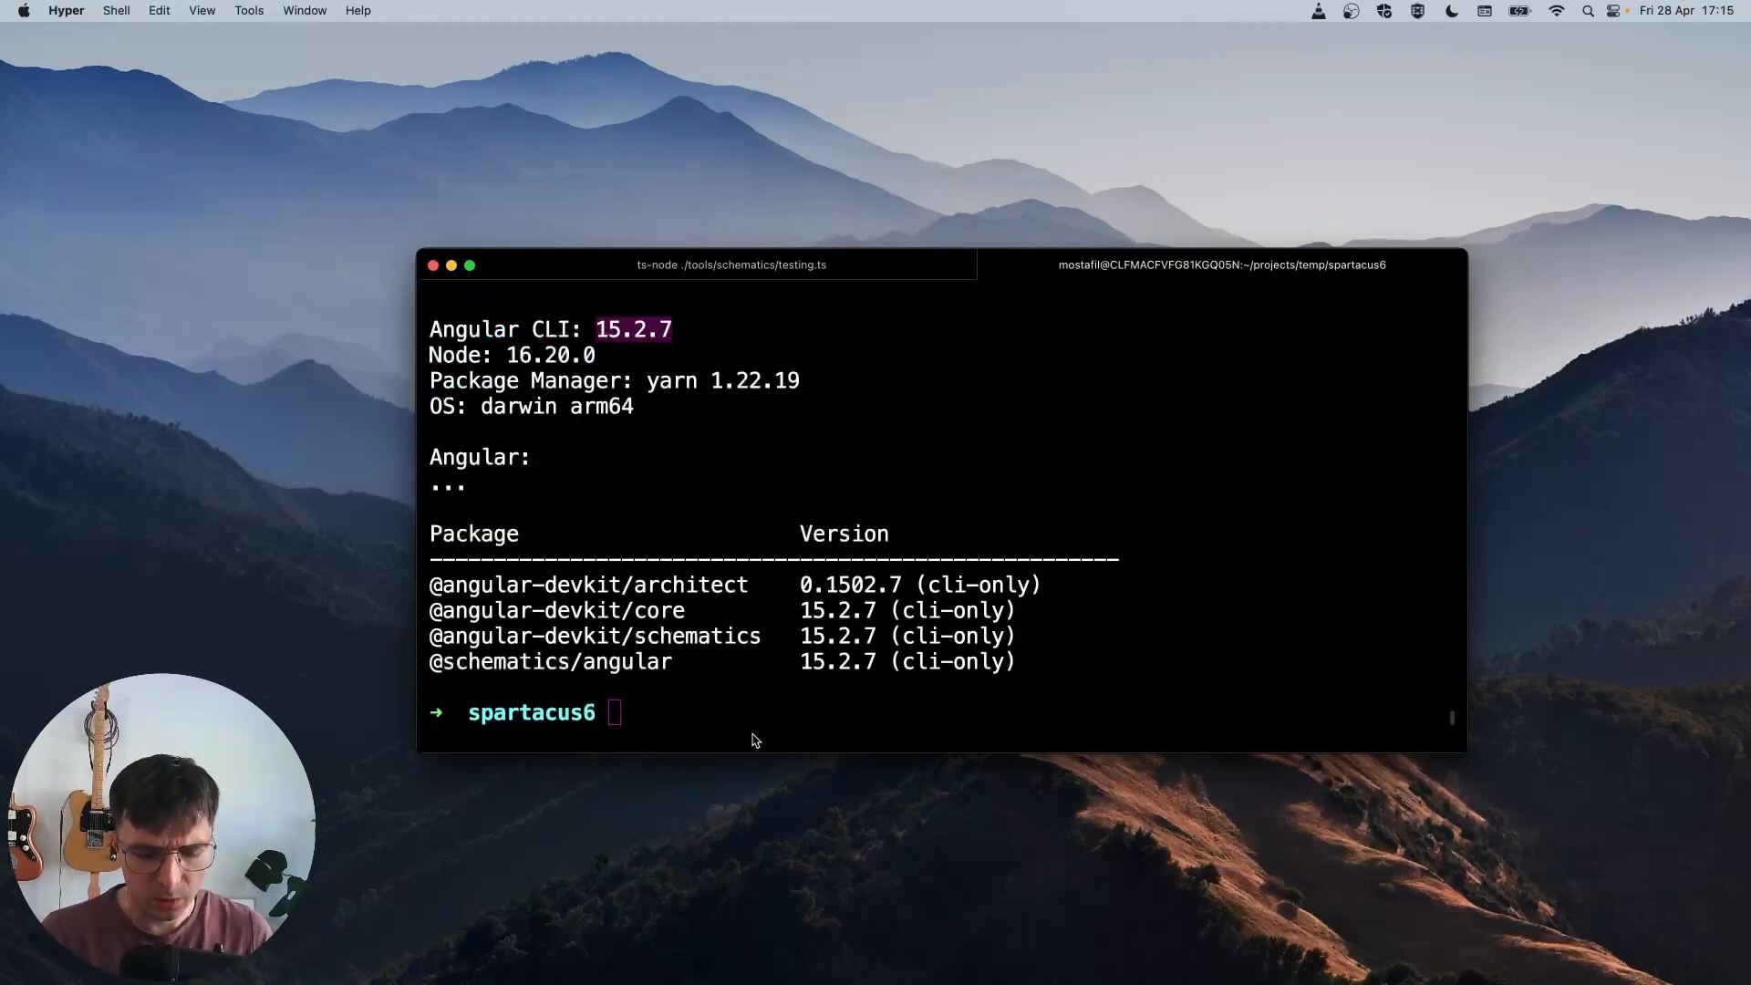
Step: Start generating a new Angular app named mystore with ng new
{"action": "type", "text": "ng"}
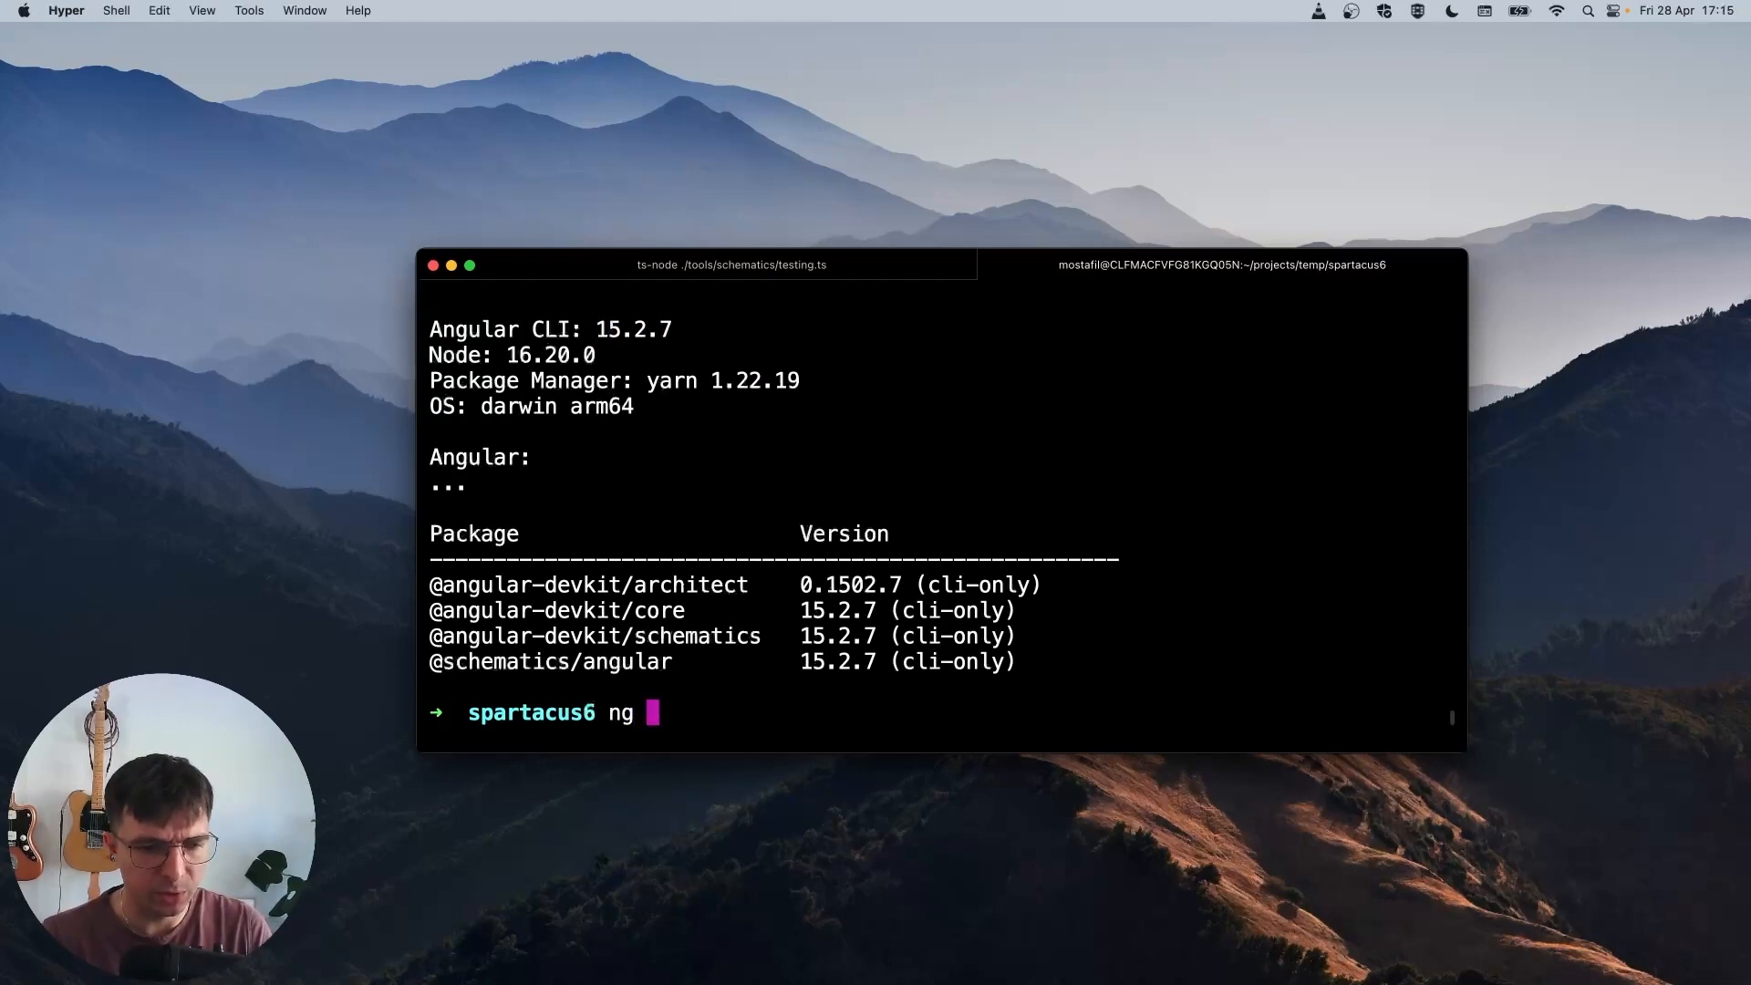
{"action": "type", "text": "new"}
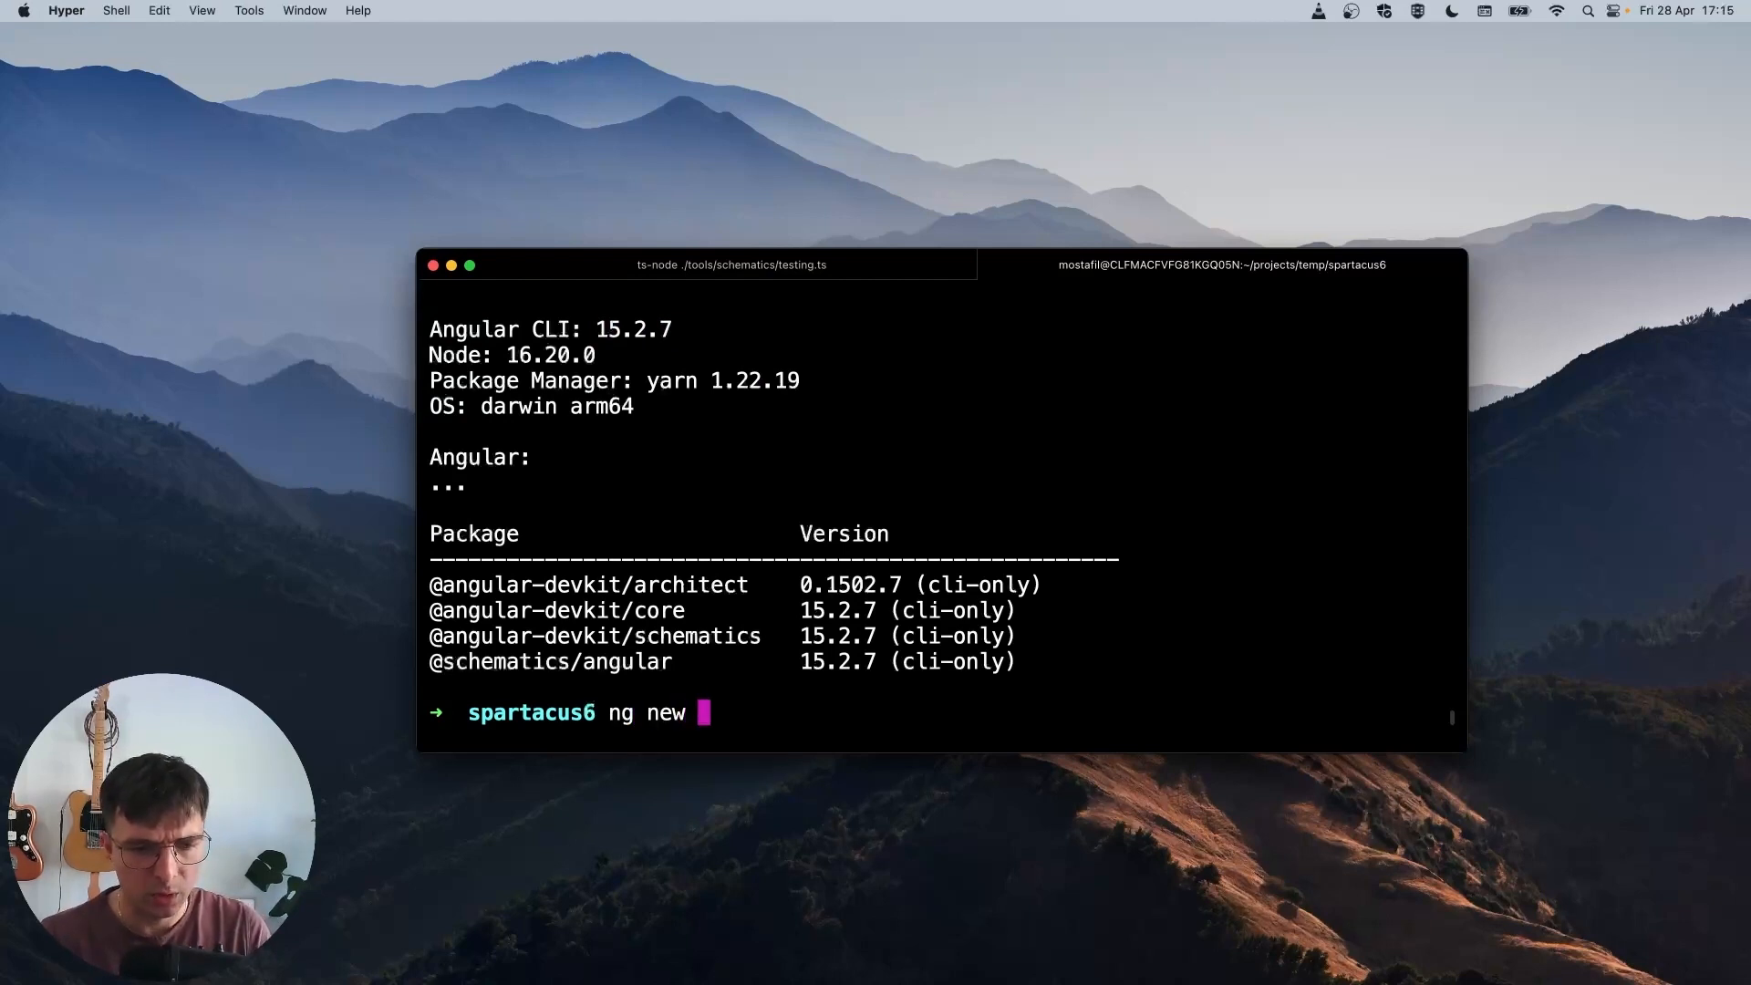
{"action": "type", "text": "myst"}
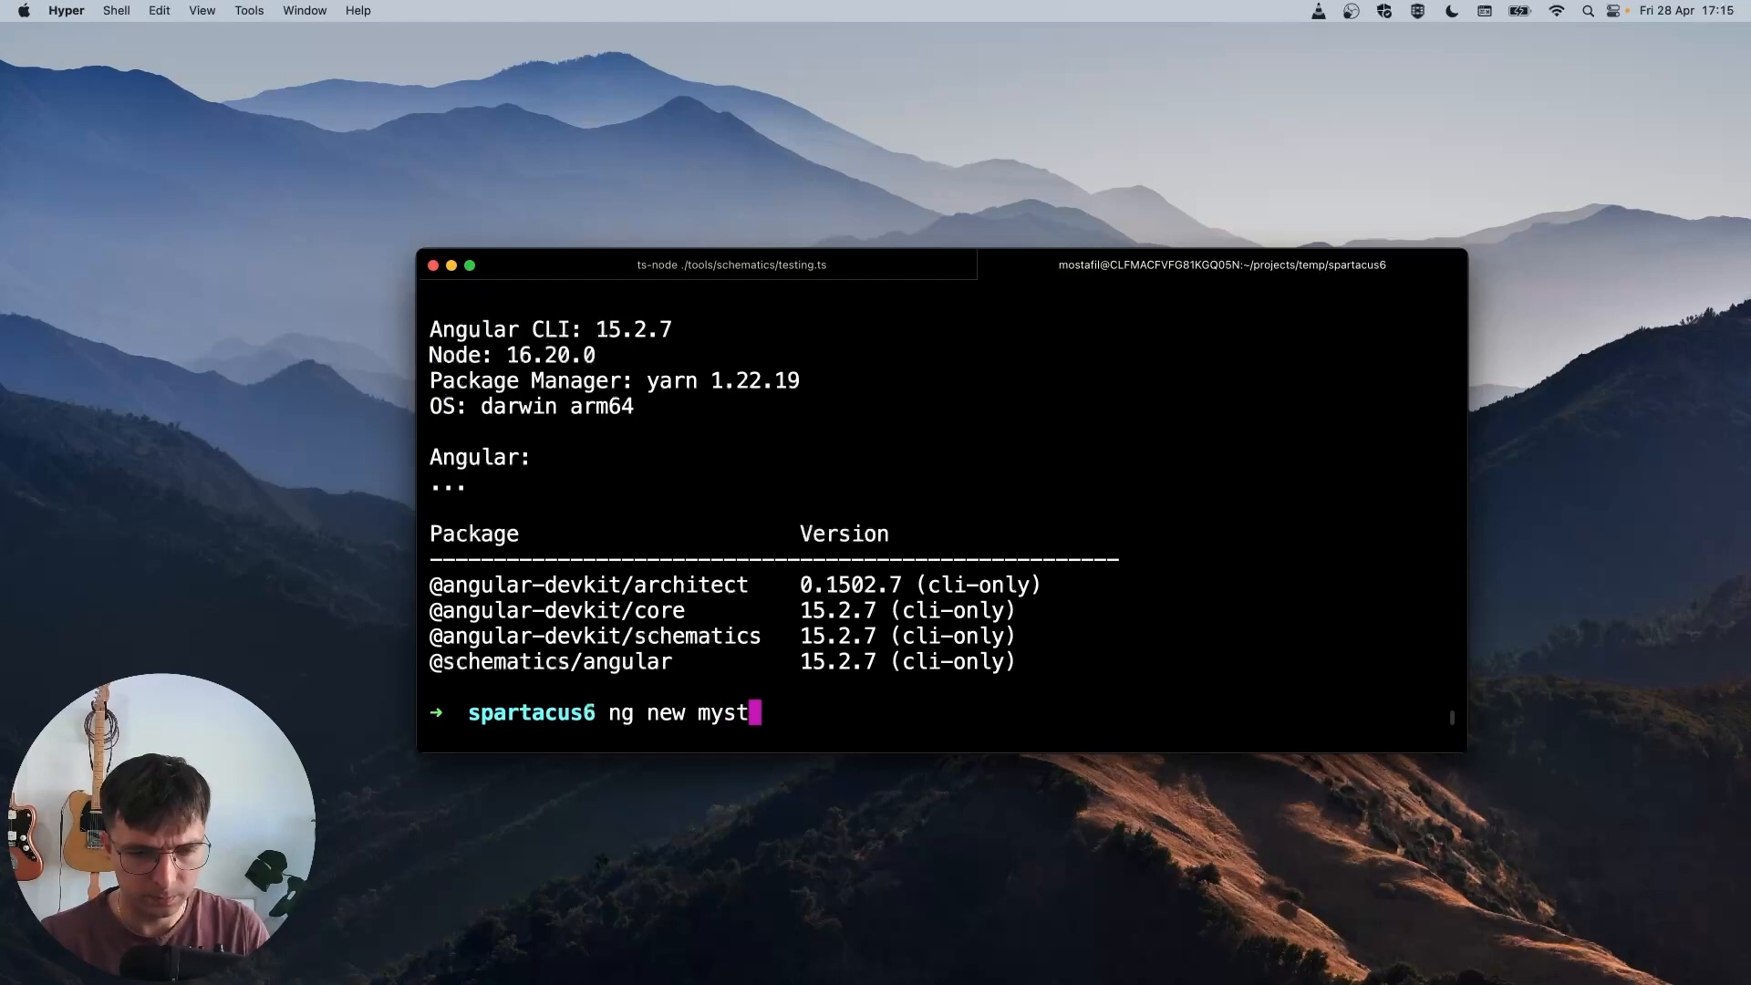
{"action": "type", "text": "ore"}
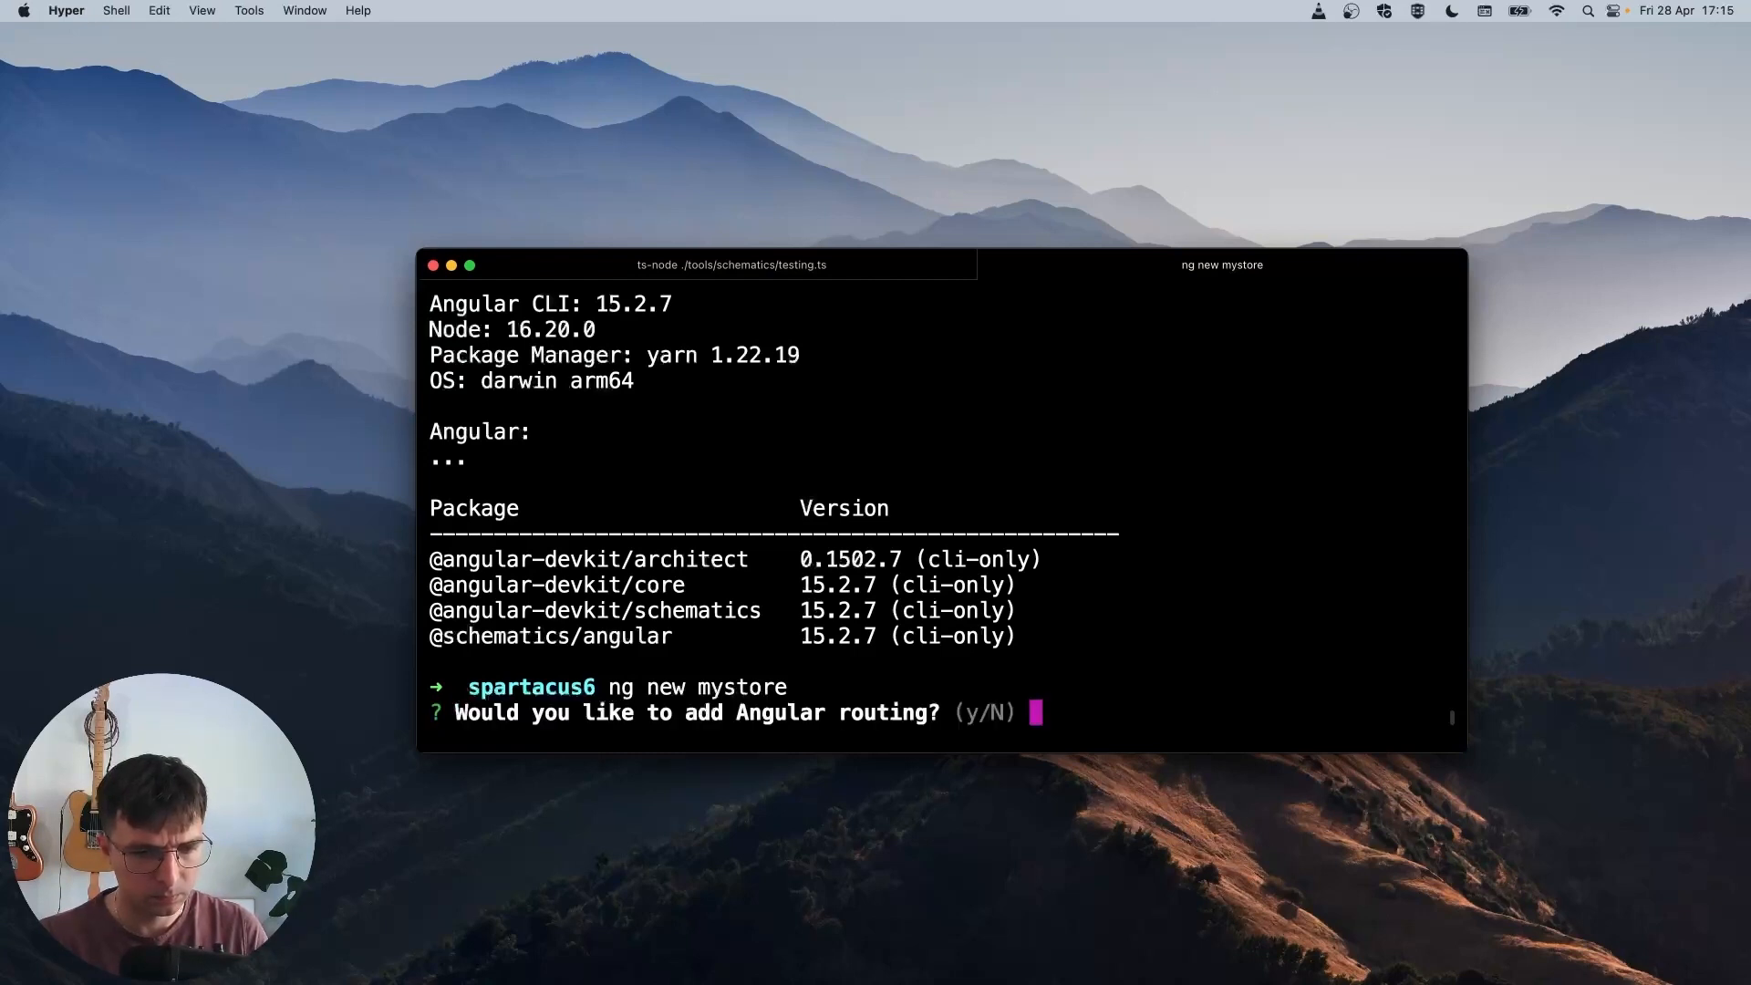
Step: Decline Angular routing and choose SCSS as the stylesheet format for mystore
{"action": "type", "text": "n"}
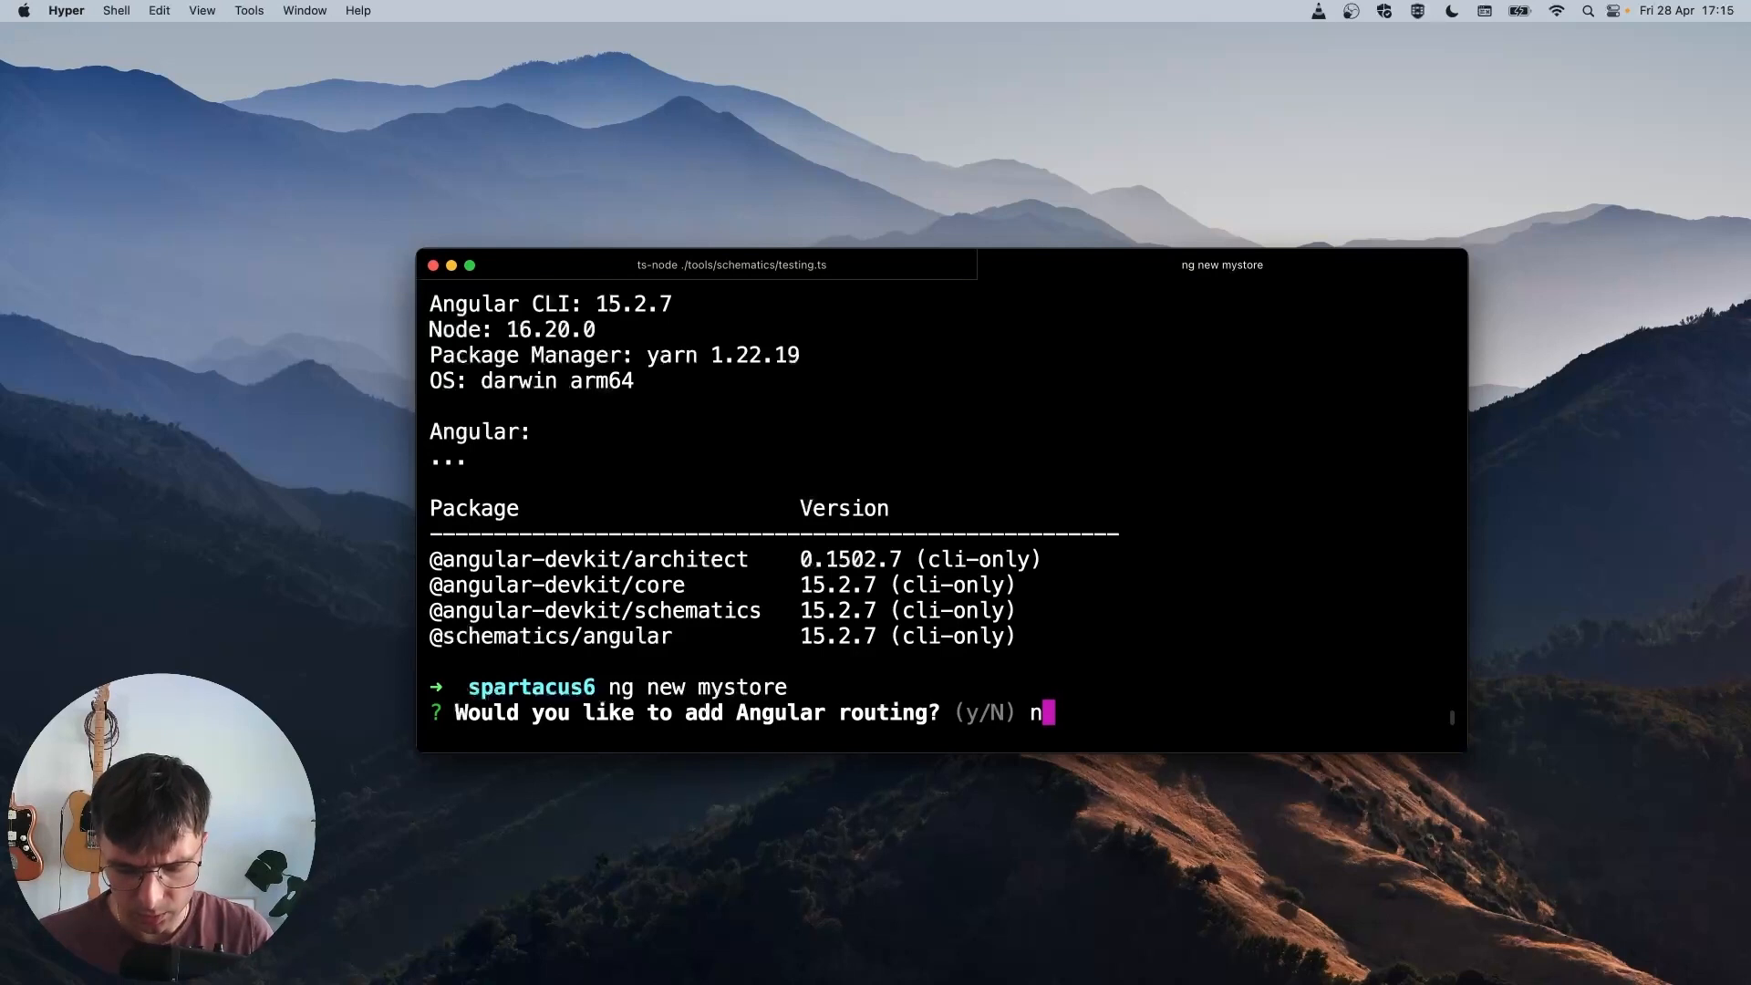
{"action": "key", "text": "enter"}
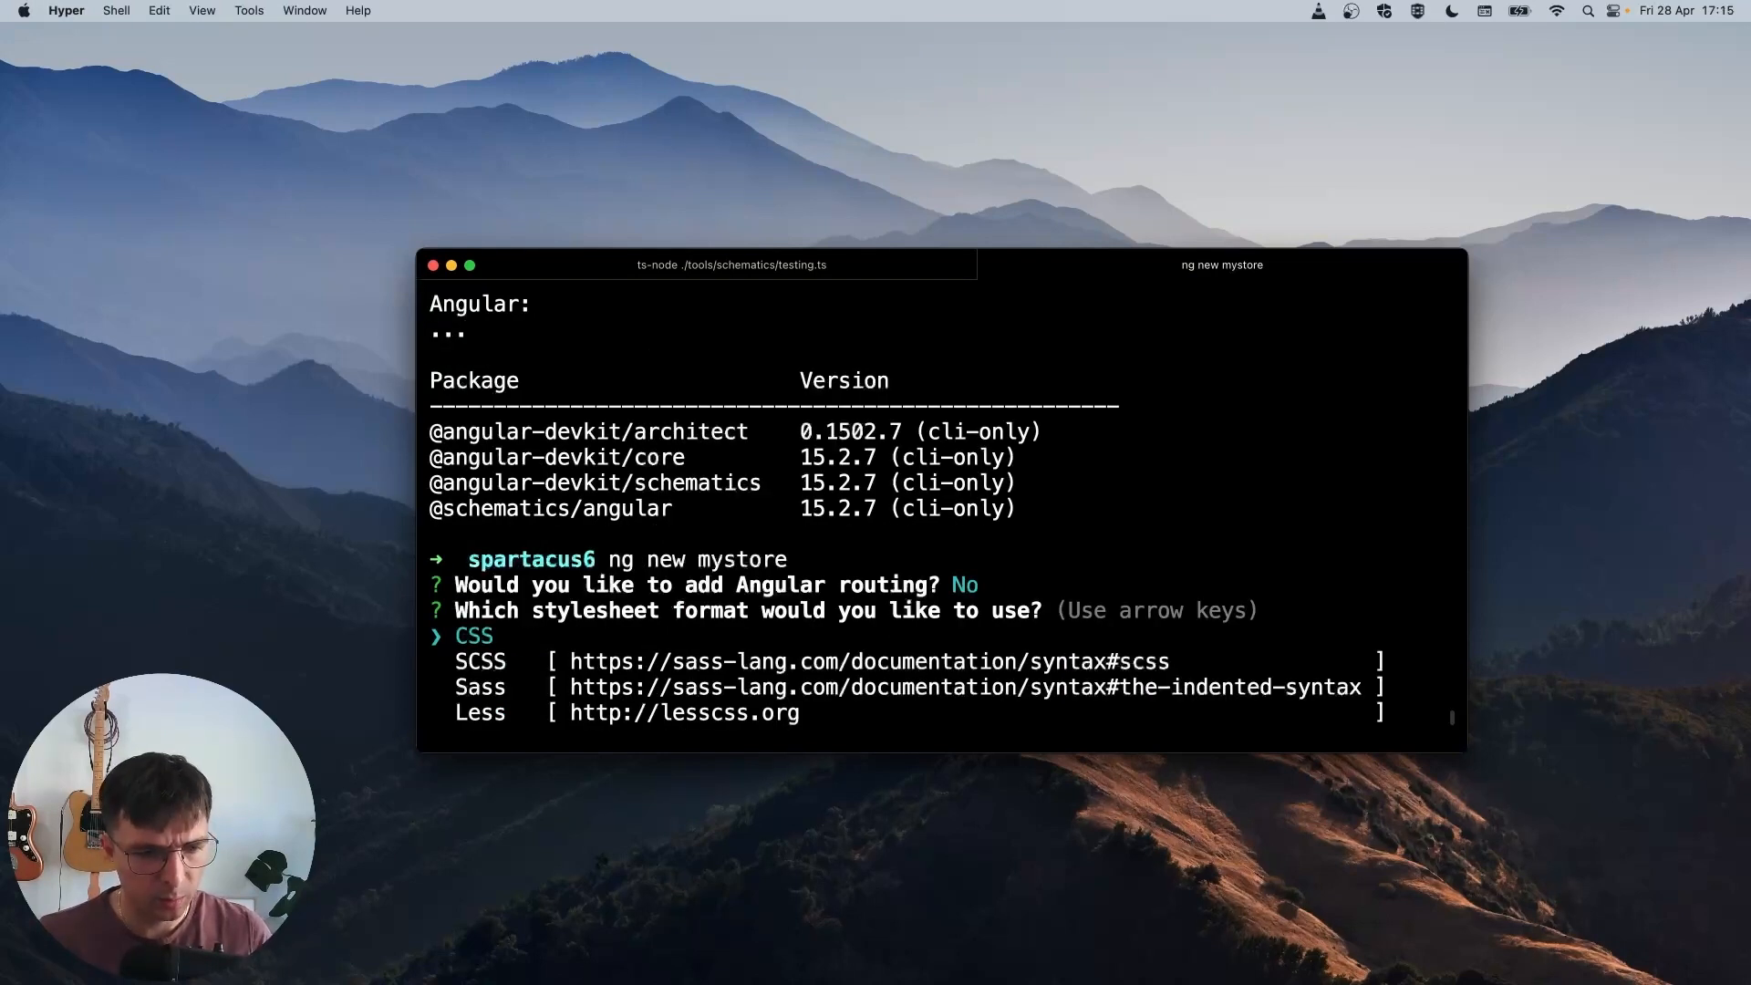
{"action": "key", "text": "Down"}
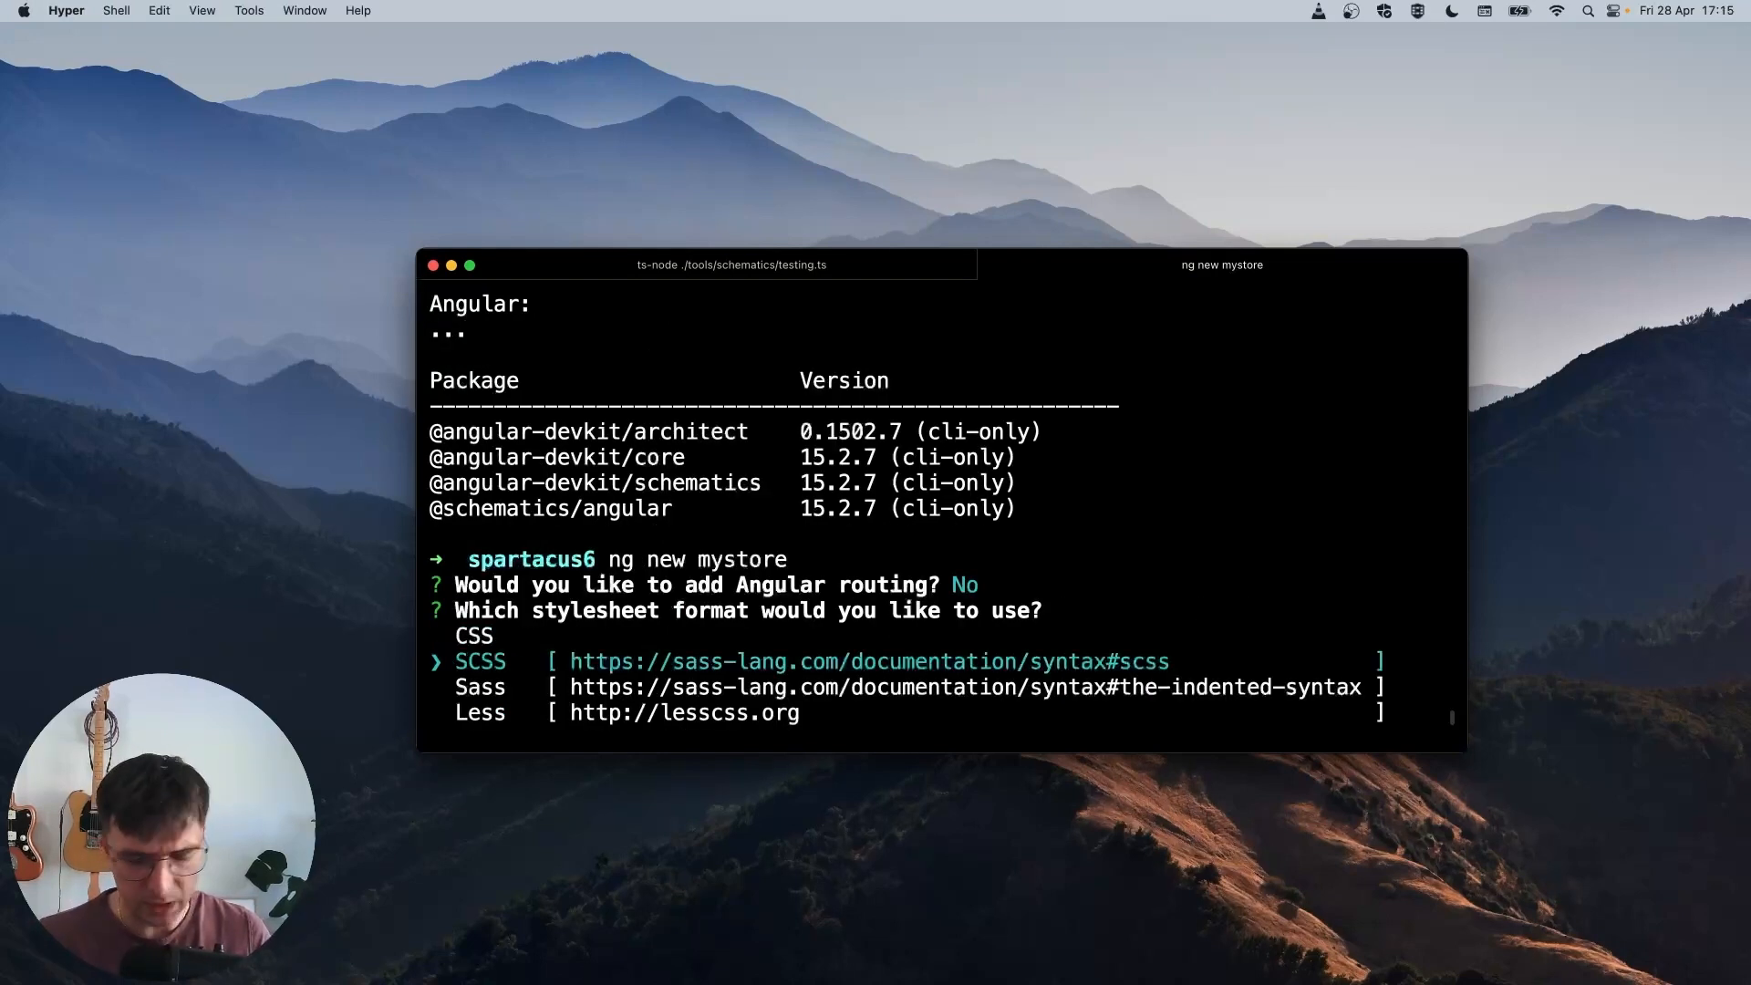
{"action": "key", "text": "enter"}
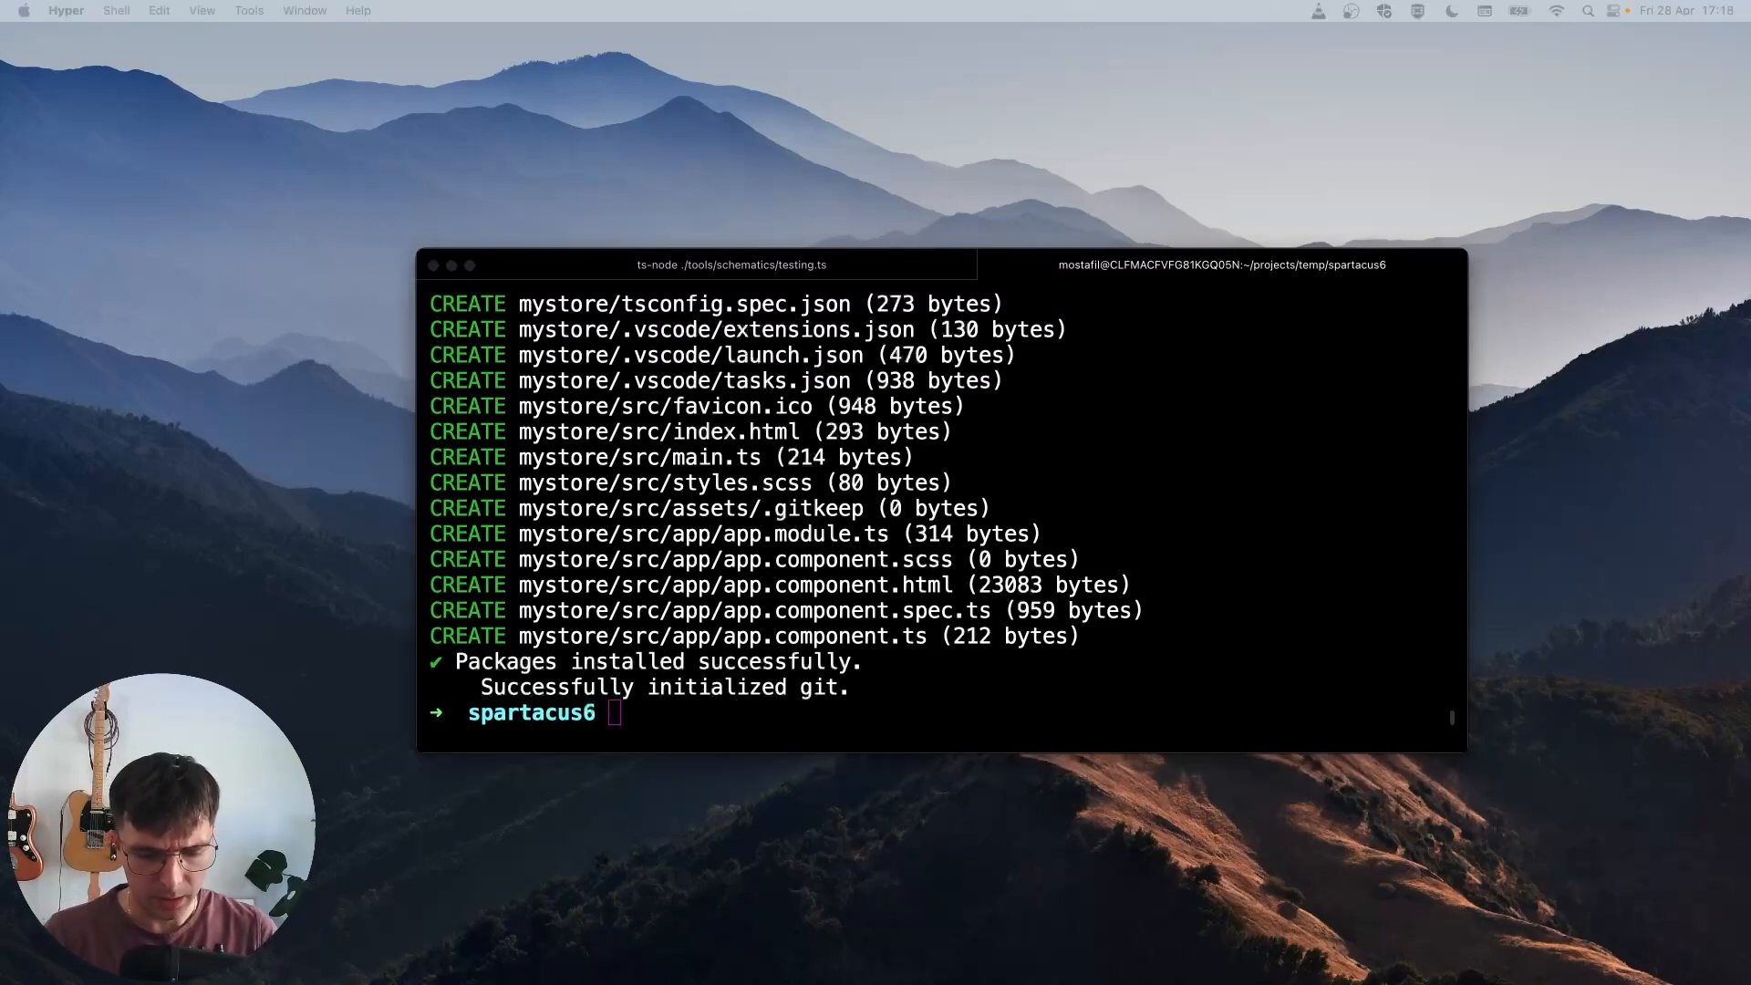
Step: List the folder and change into the new mystore project
{"action": "type", "text": "ls"}
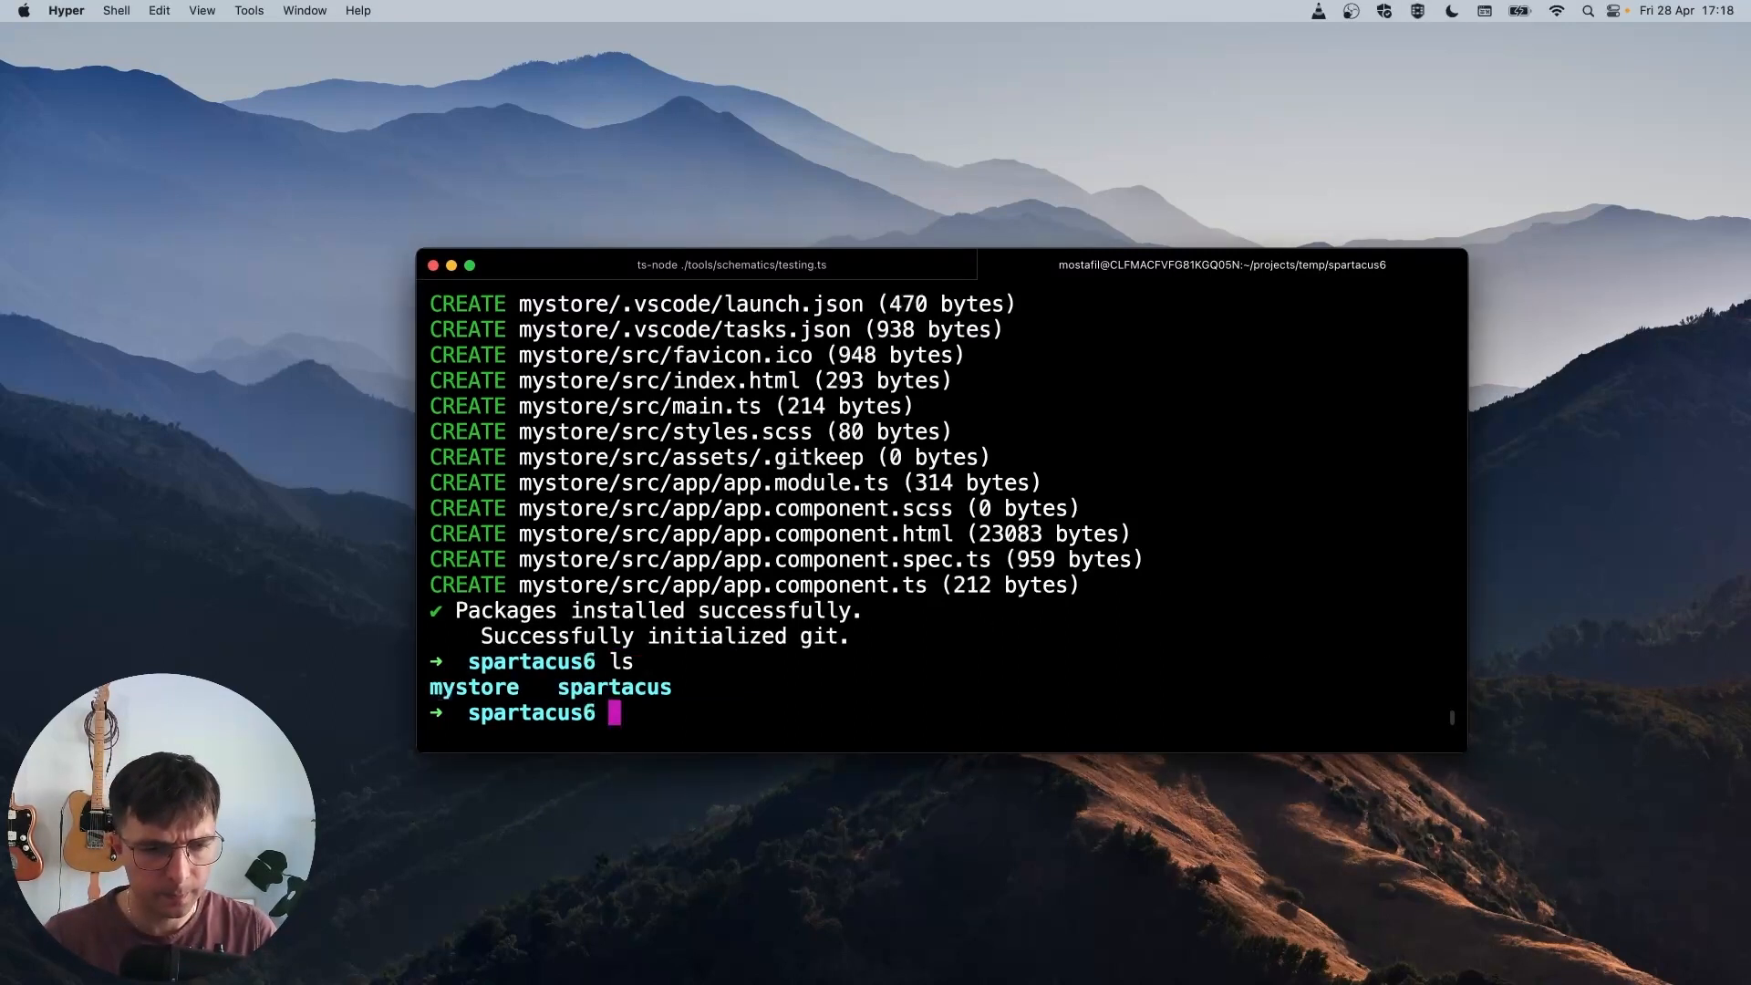
{"action": "type", "text": "cd mystore/"}
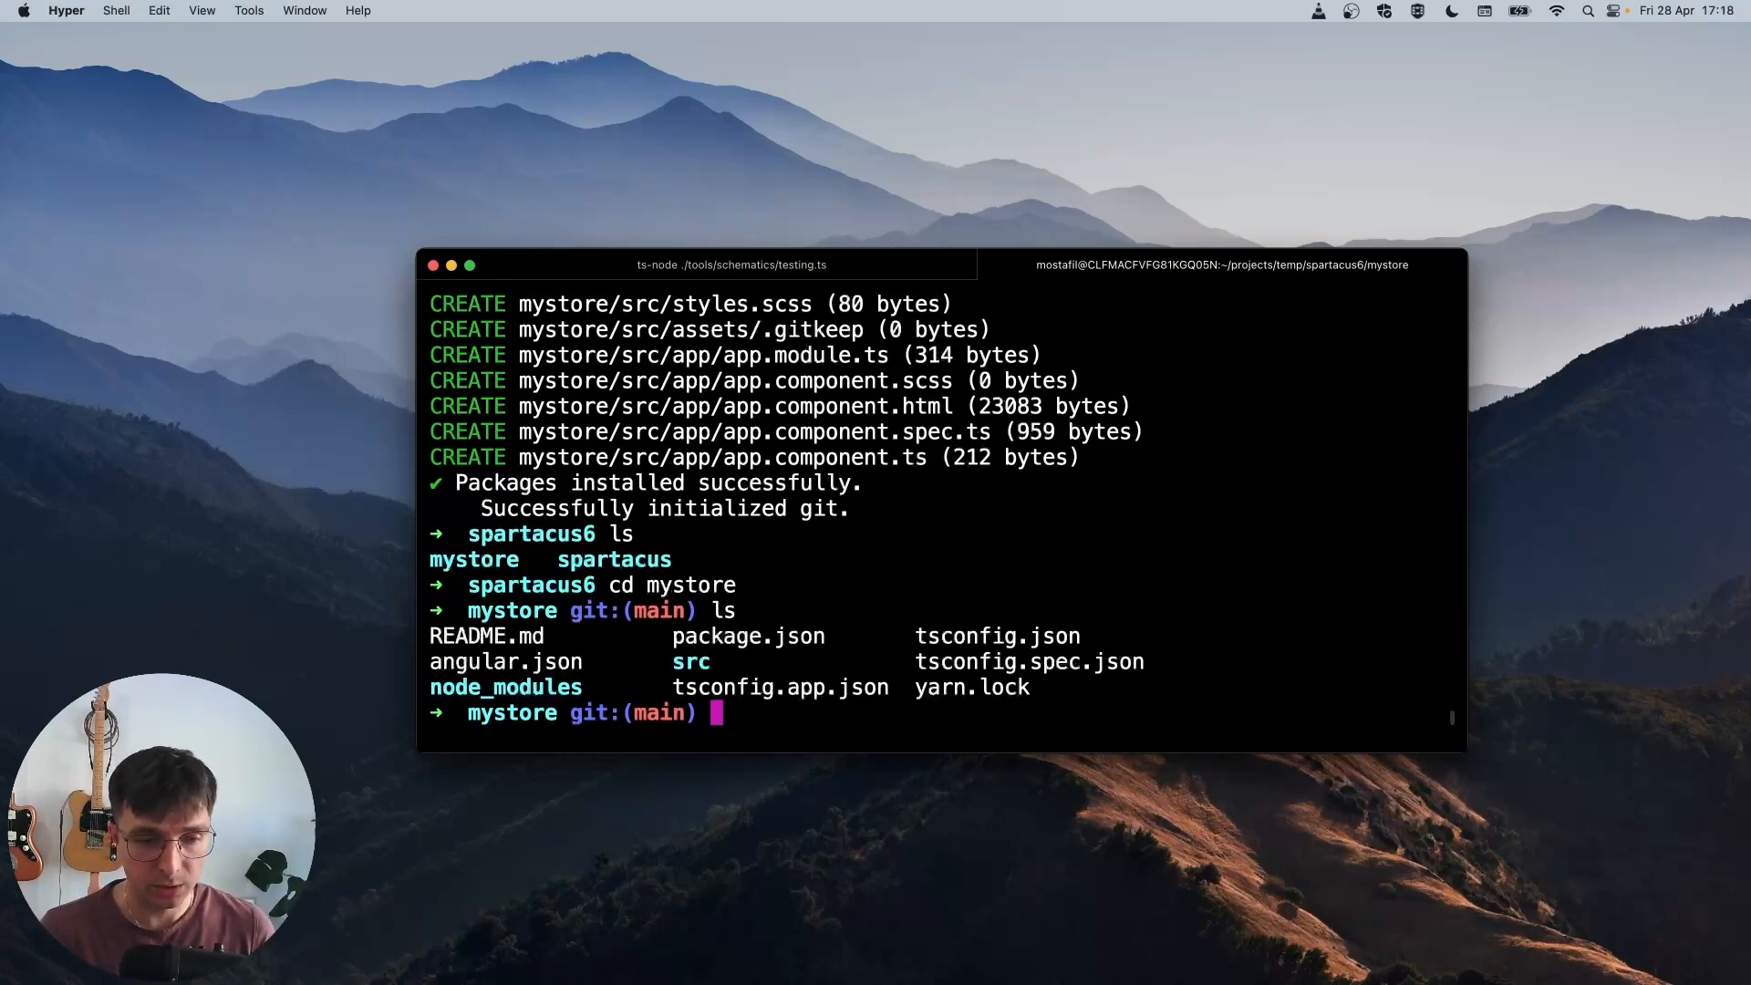
{"action": "type", "text": "ng"}
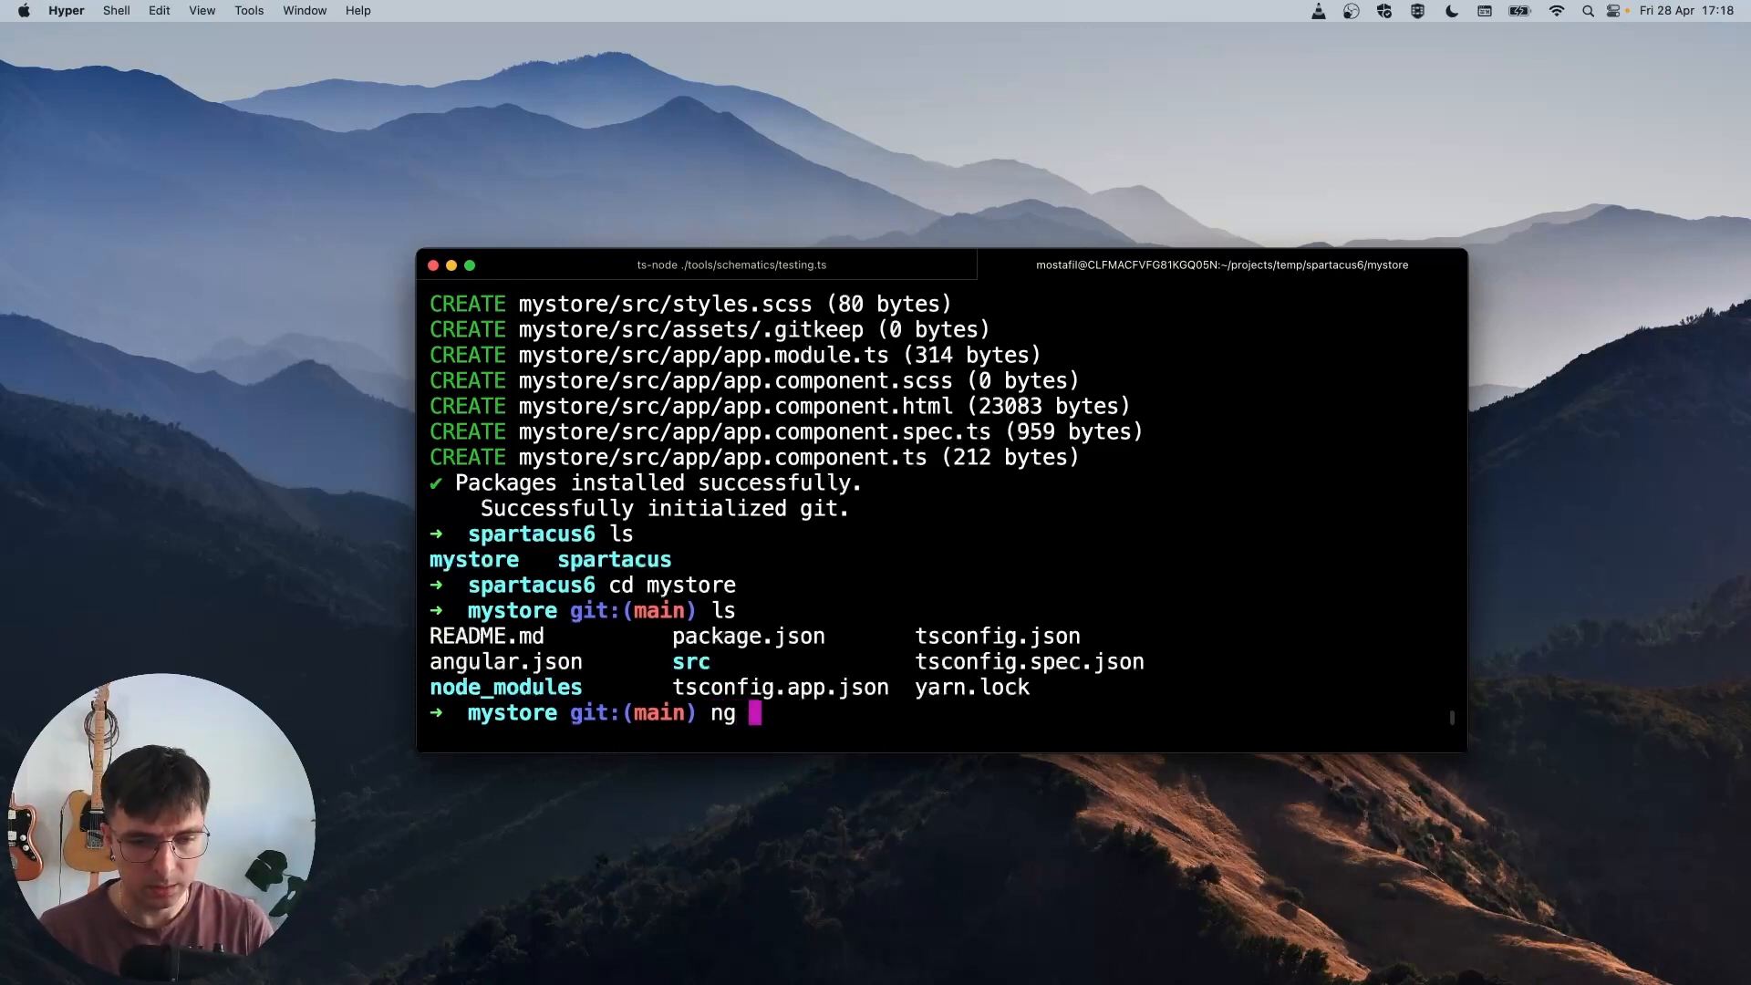
{"action": "type", "text": "add @spartac"}
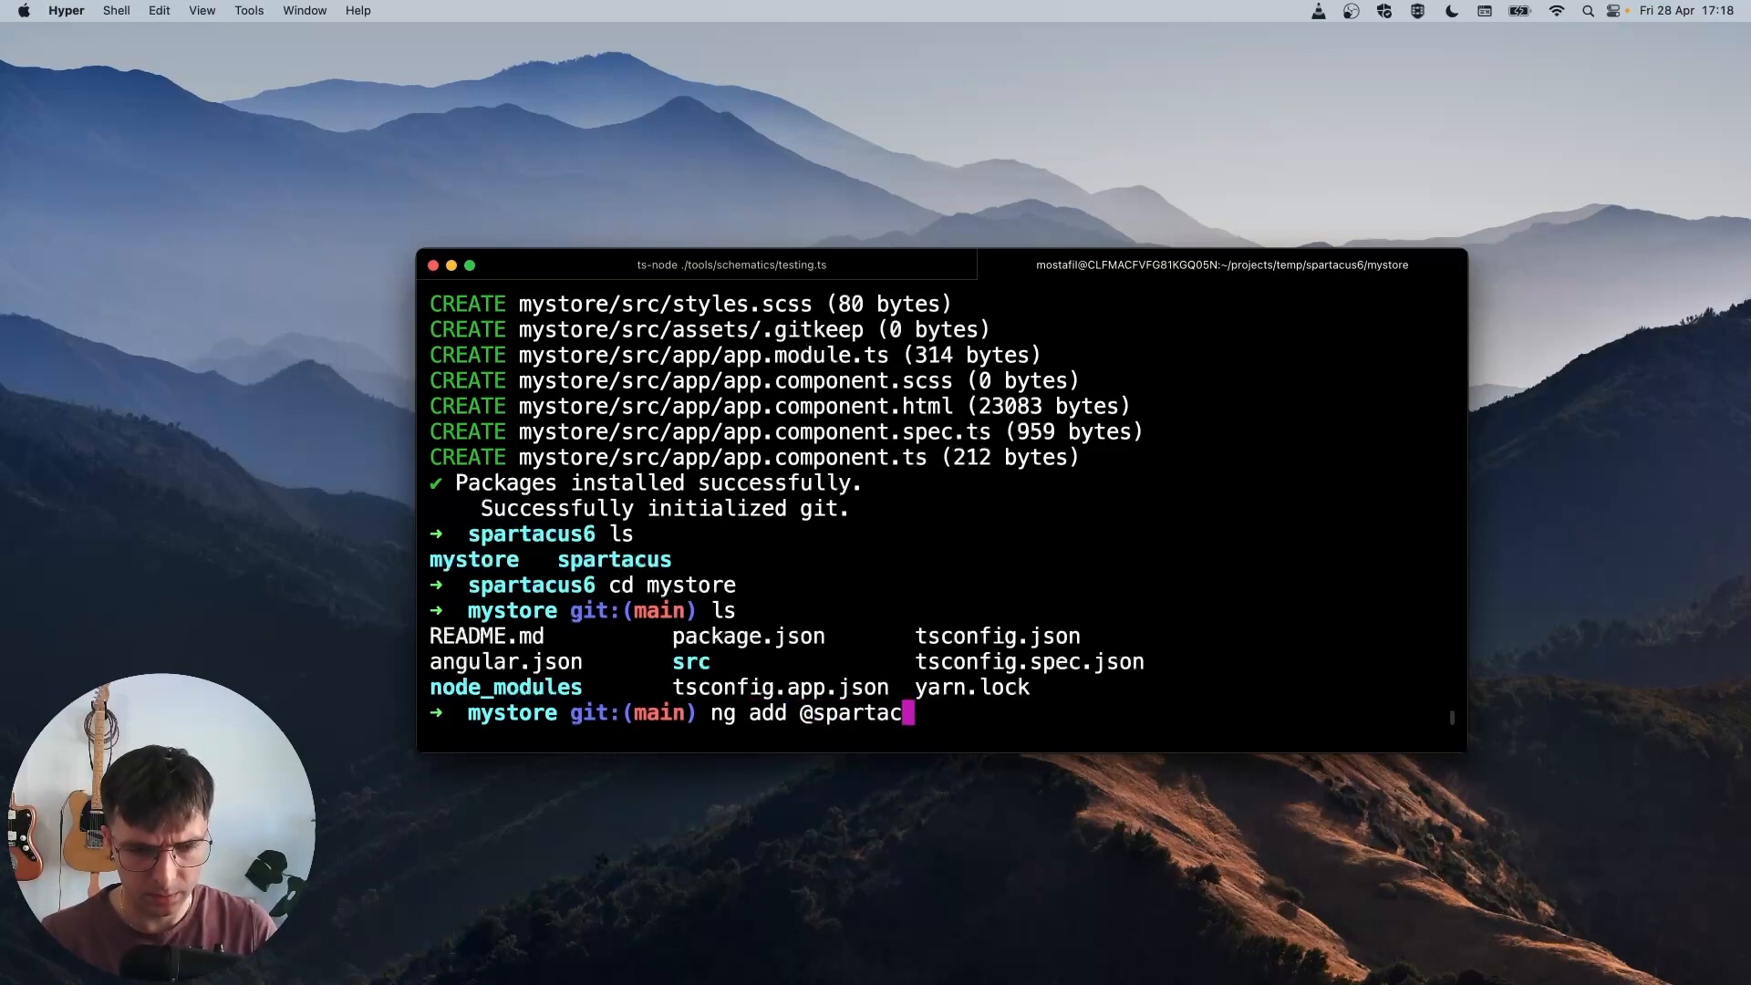
{"action": "type", "text": "us/sche"}
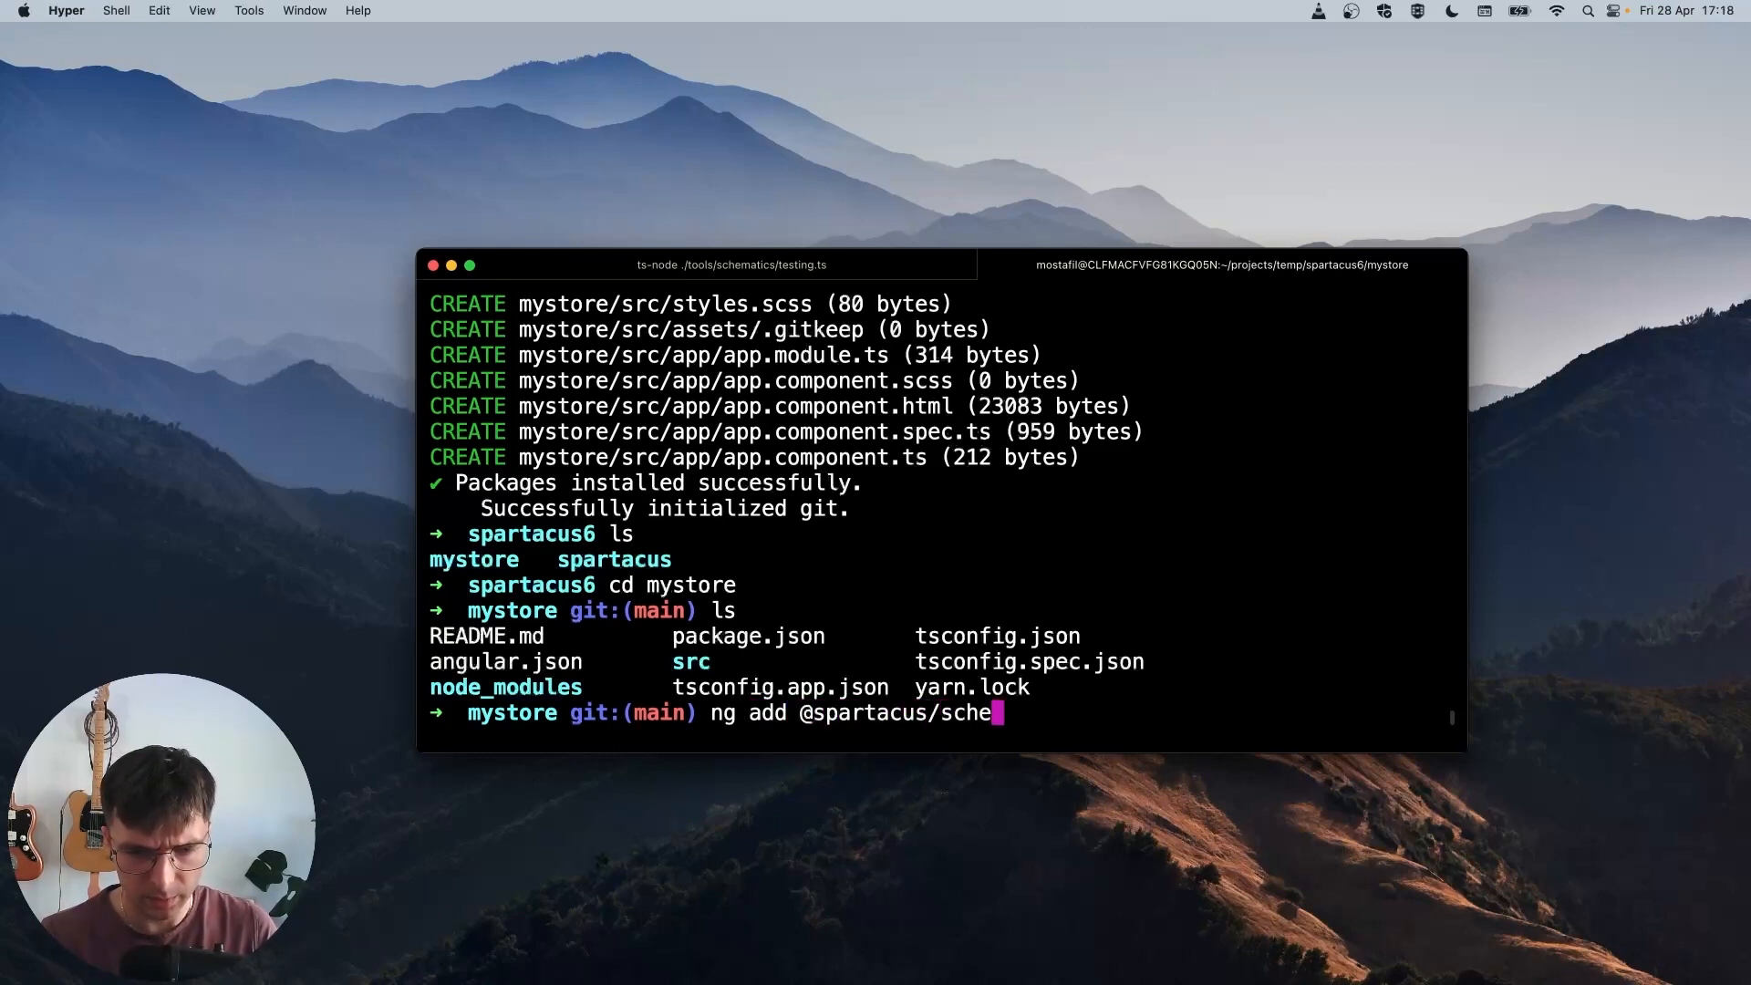
{"action": "type", "text": "matics"}
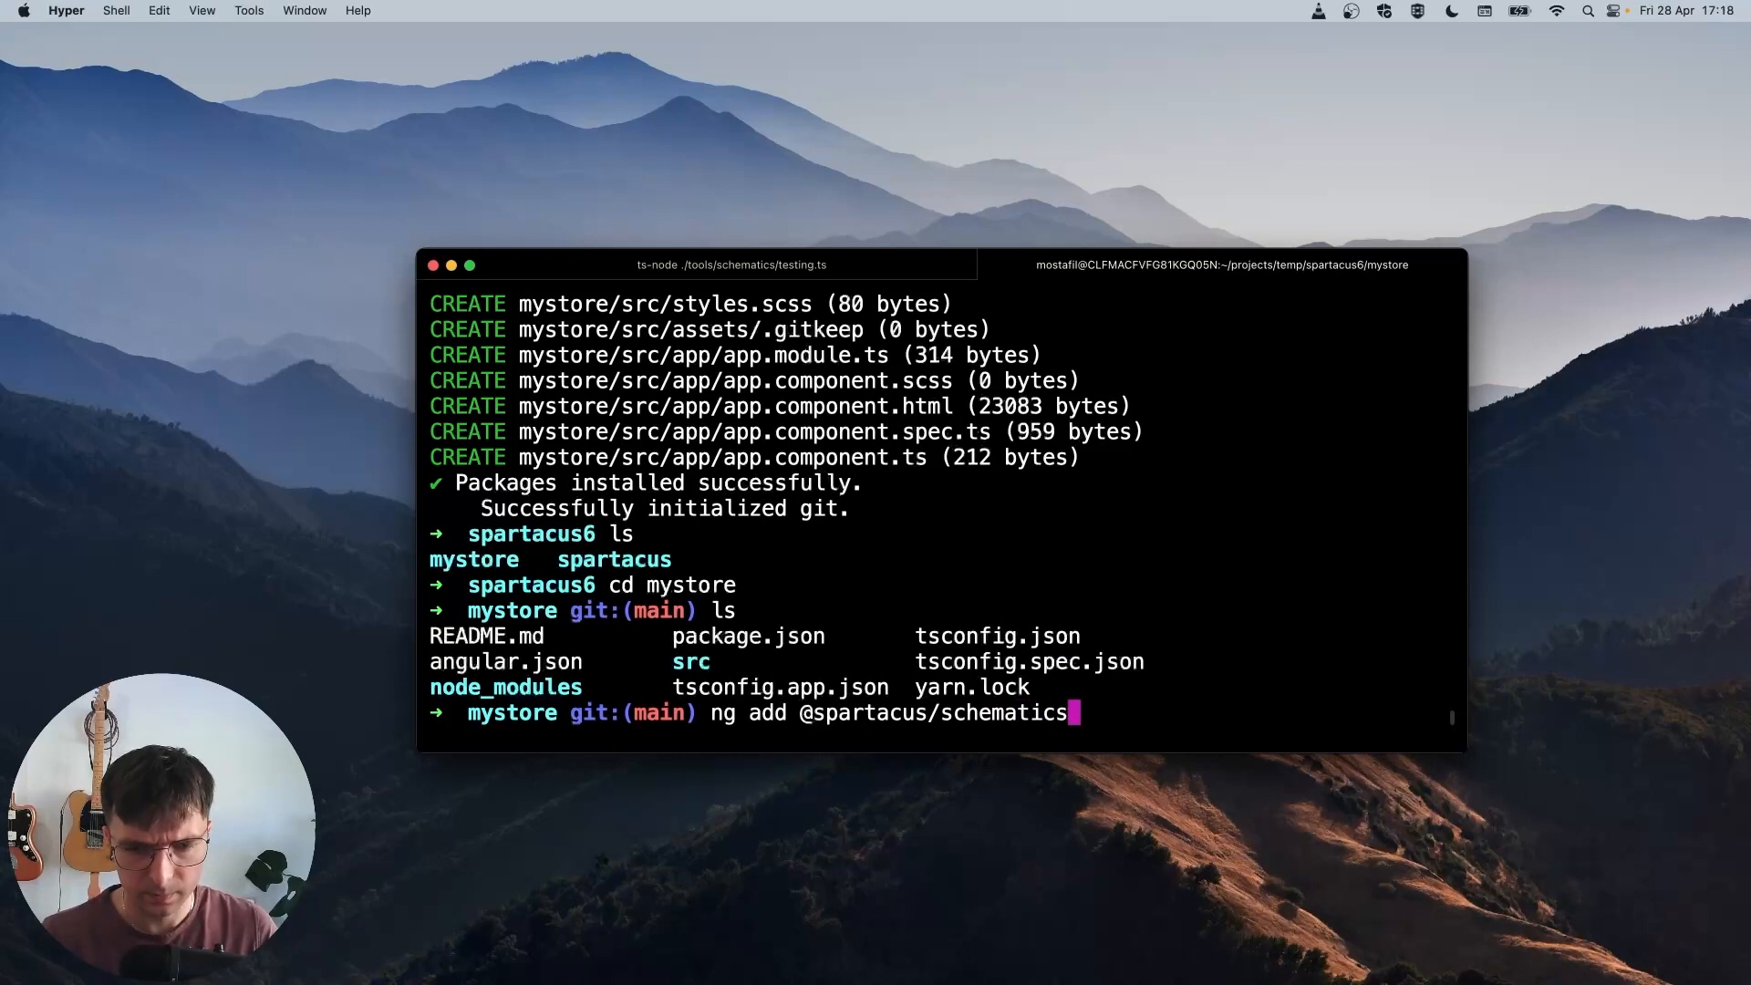
{"action": "key", "text": "enter"}
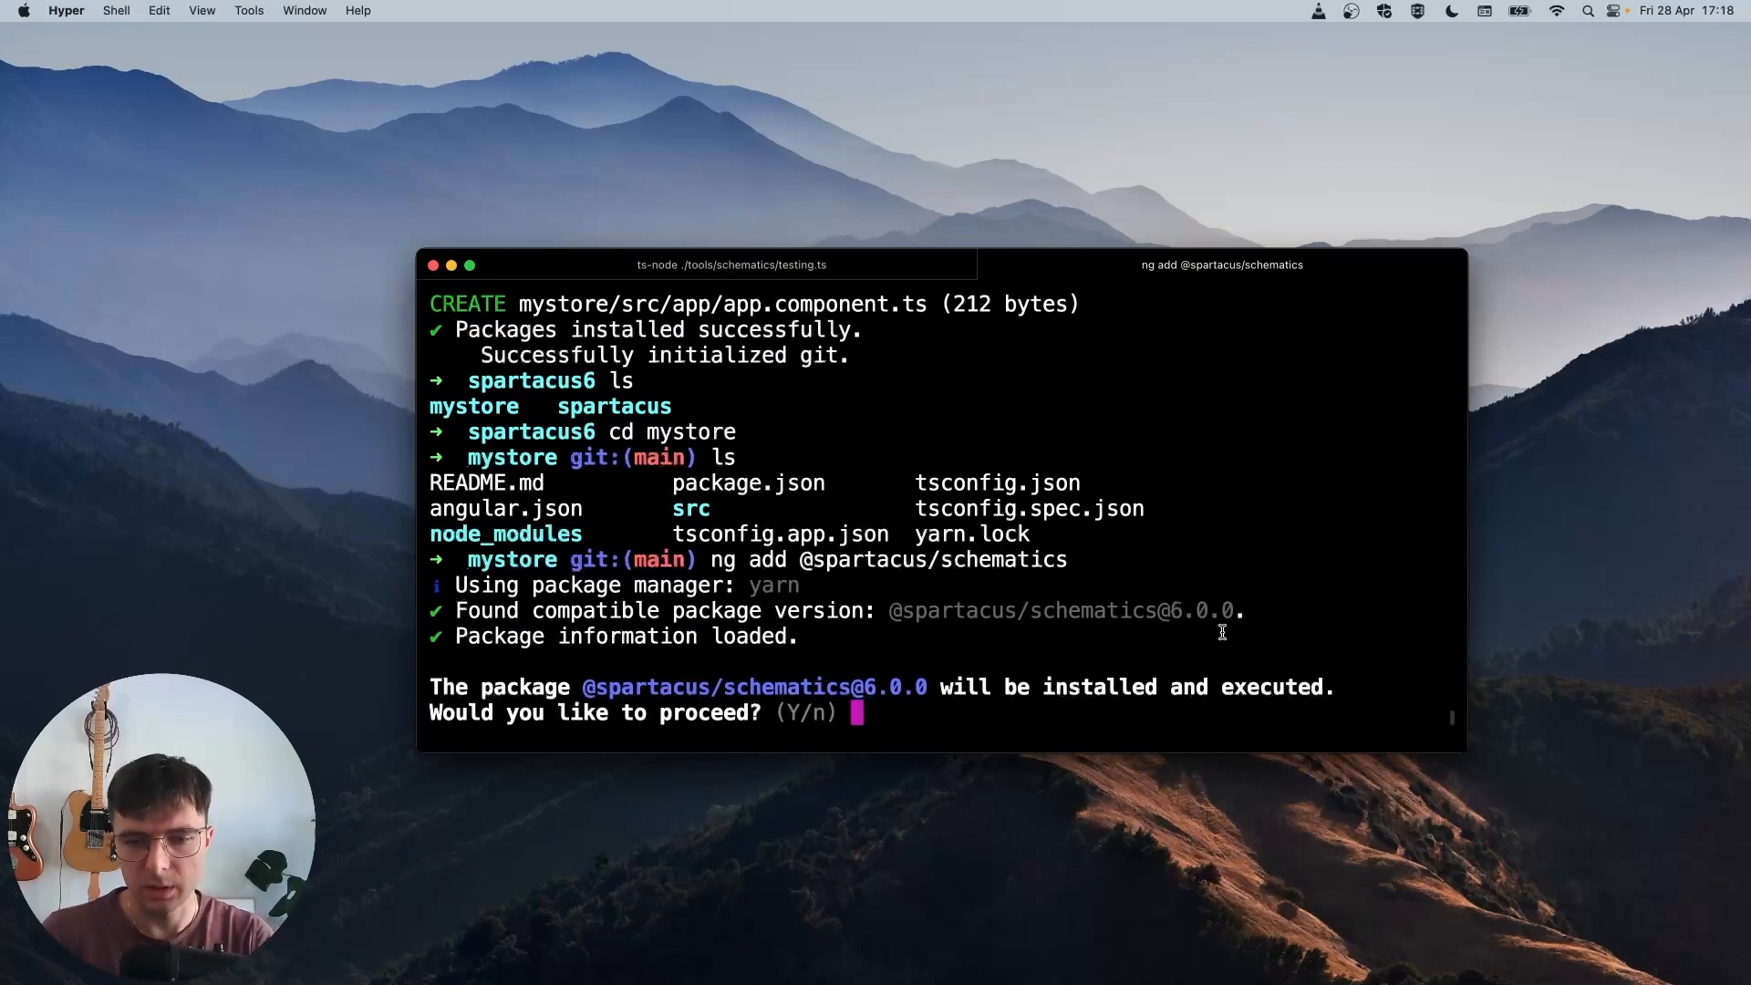
{"action": "mouse_move", "coordinate": [1014, 609]}
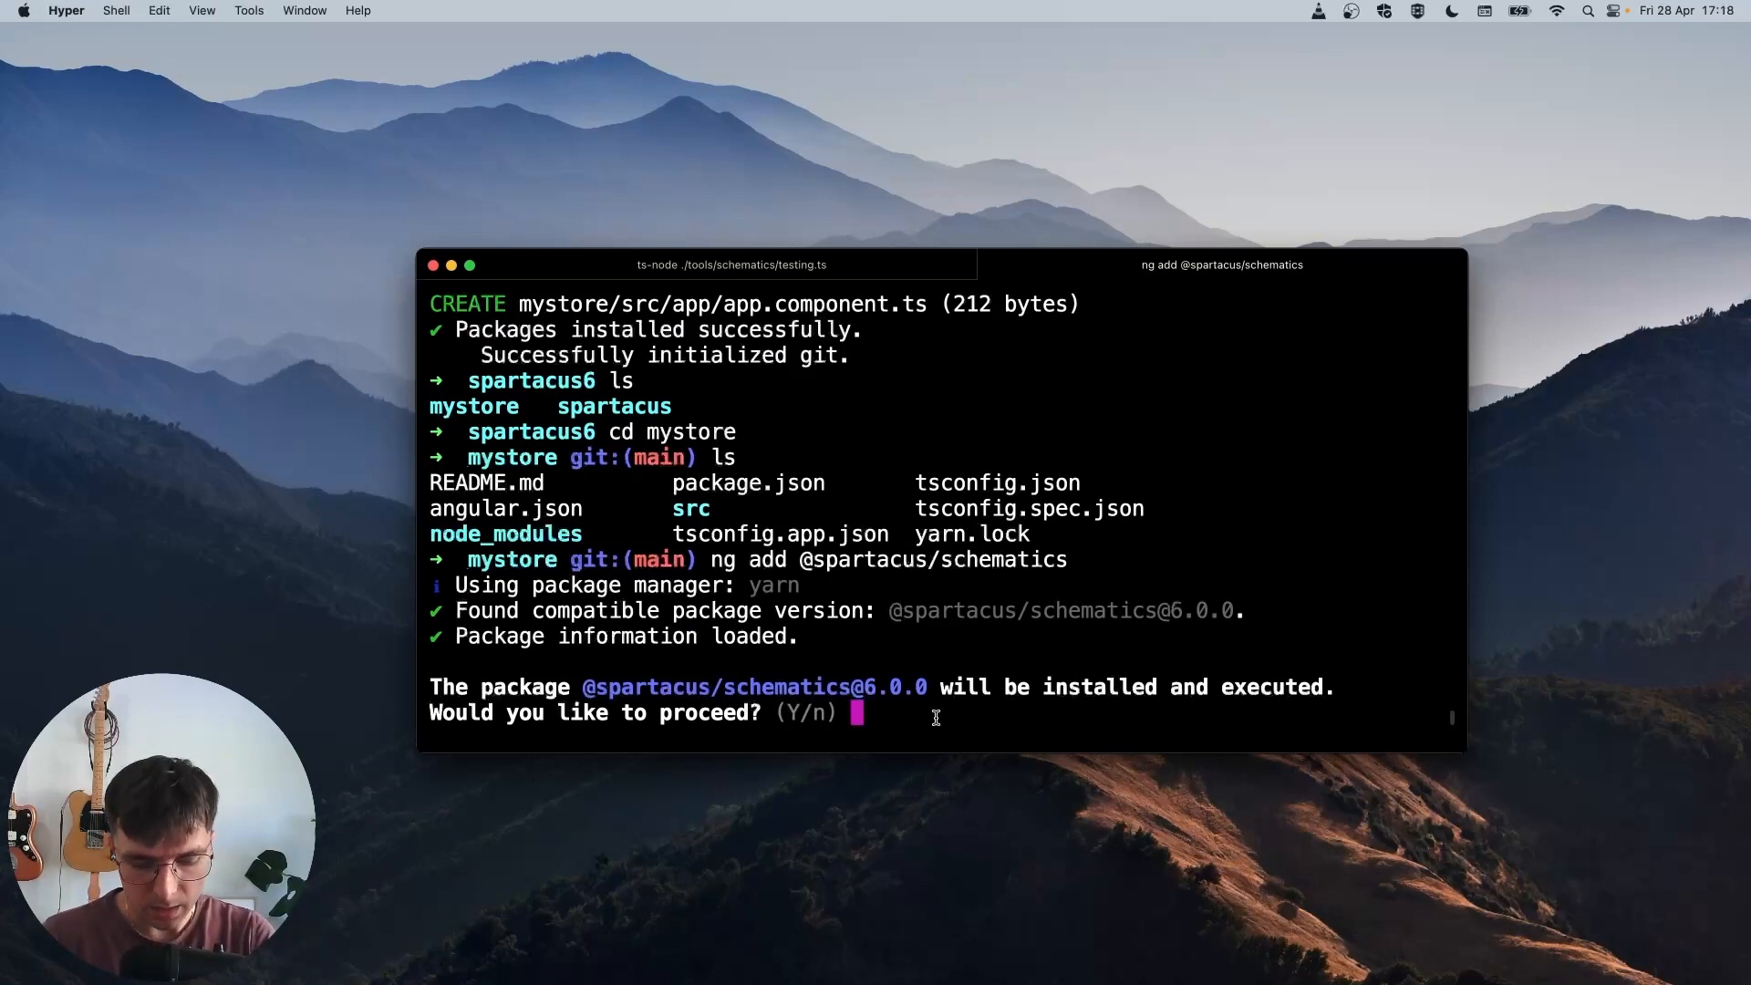
Step: Agree to install the schematics and confirm the default Spartacus feature selection, hitting the parse5 error
{"action": "type", "text": "y"}
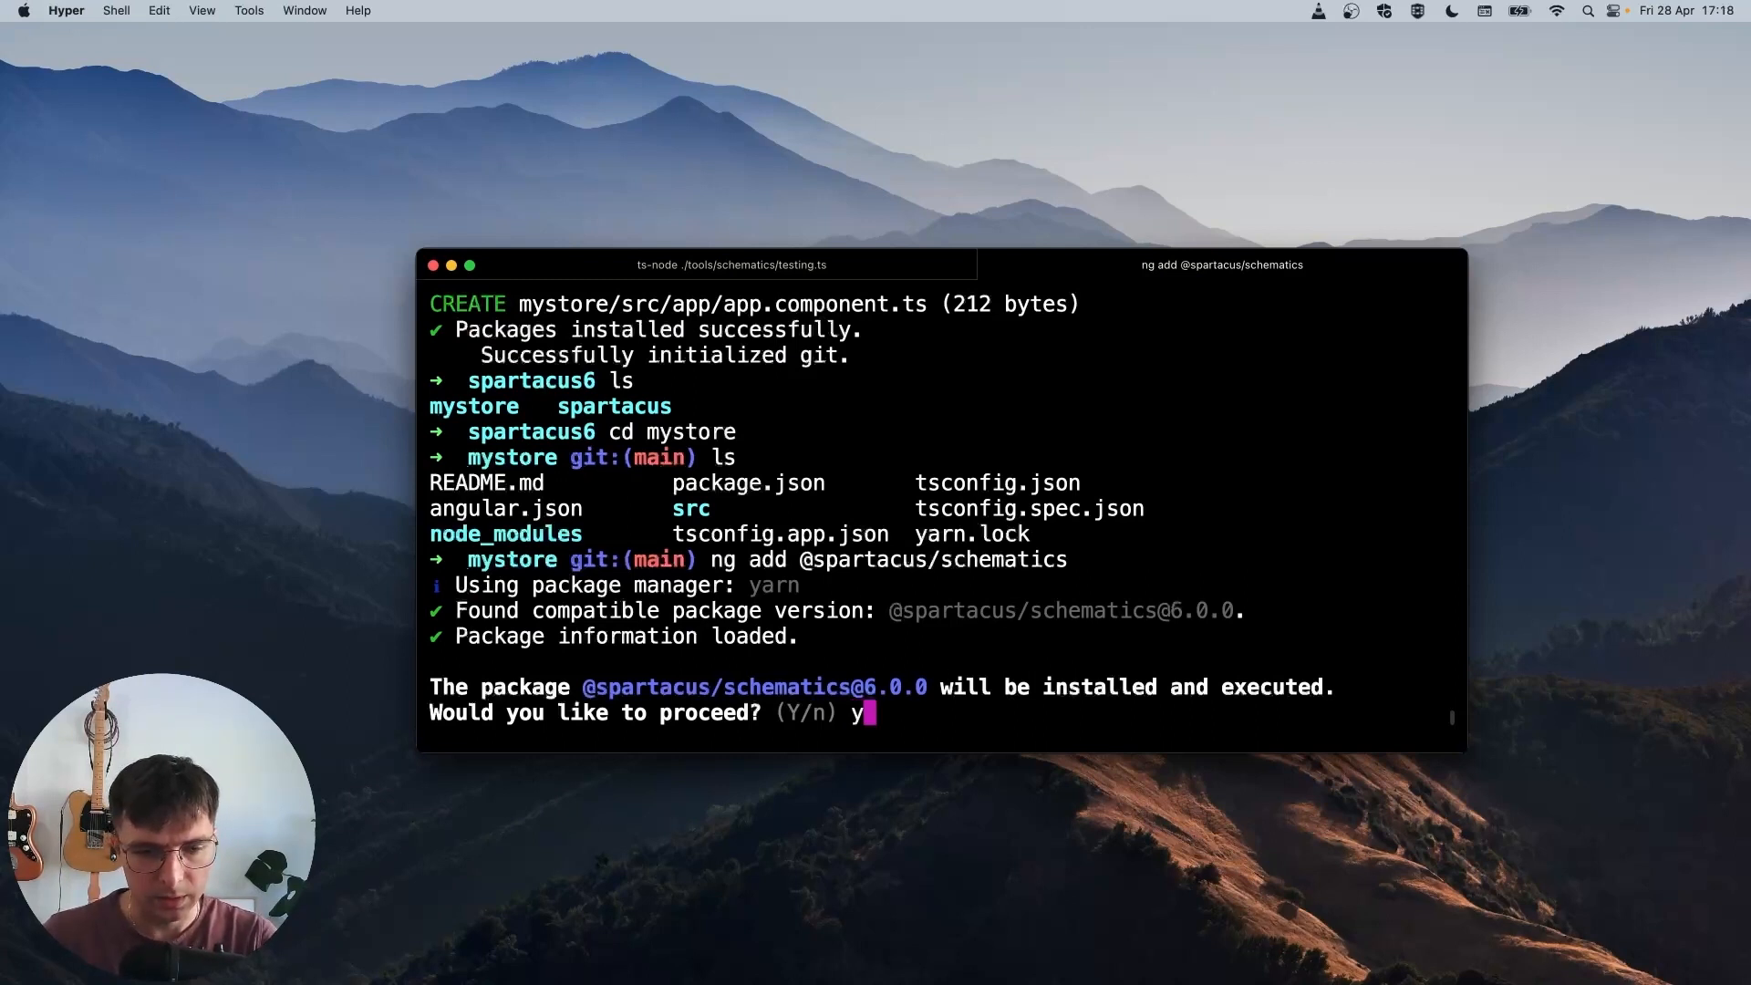
{"action": "key", "text": "enter"}
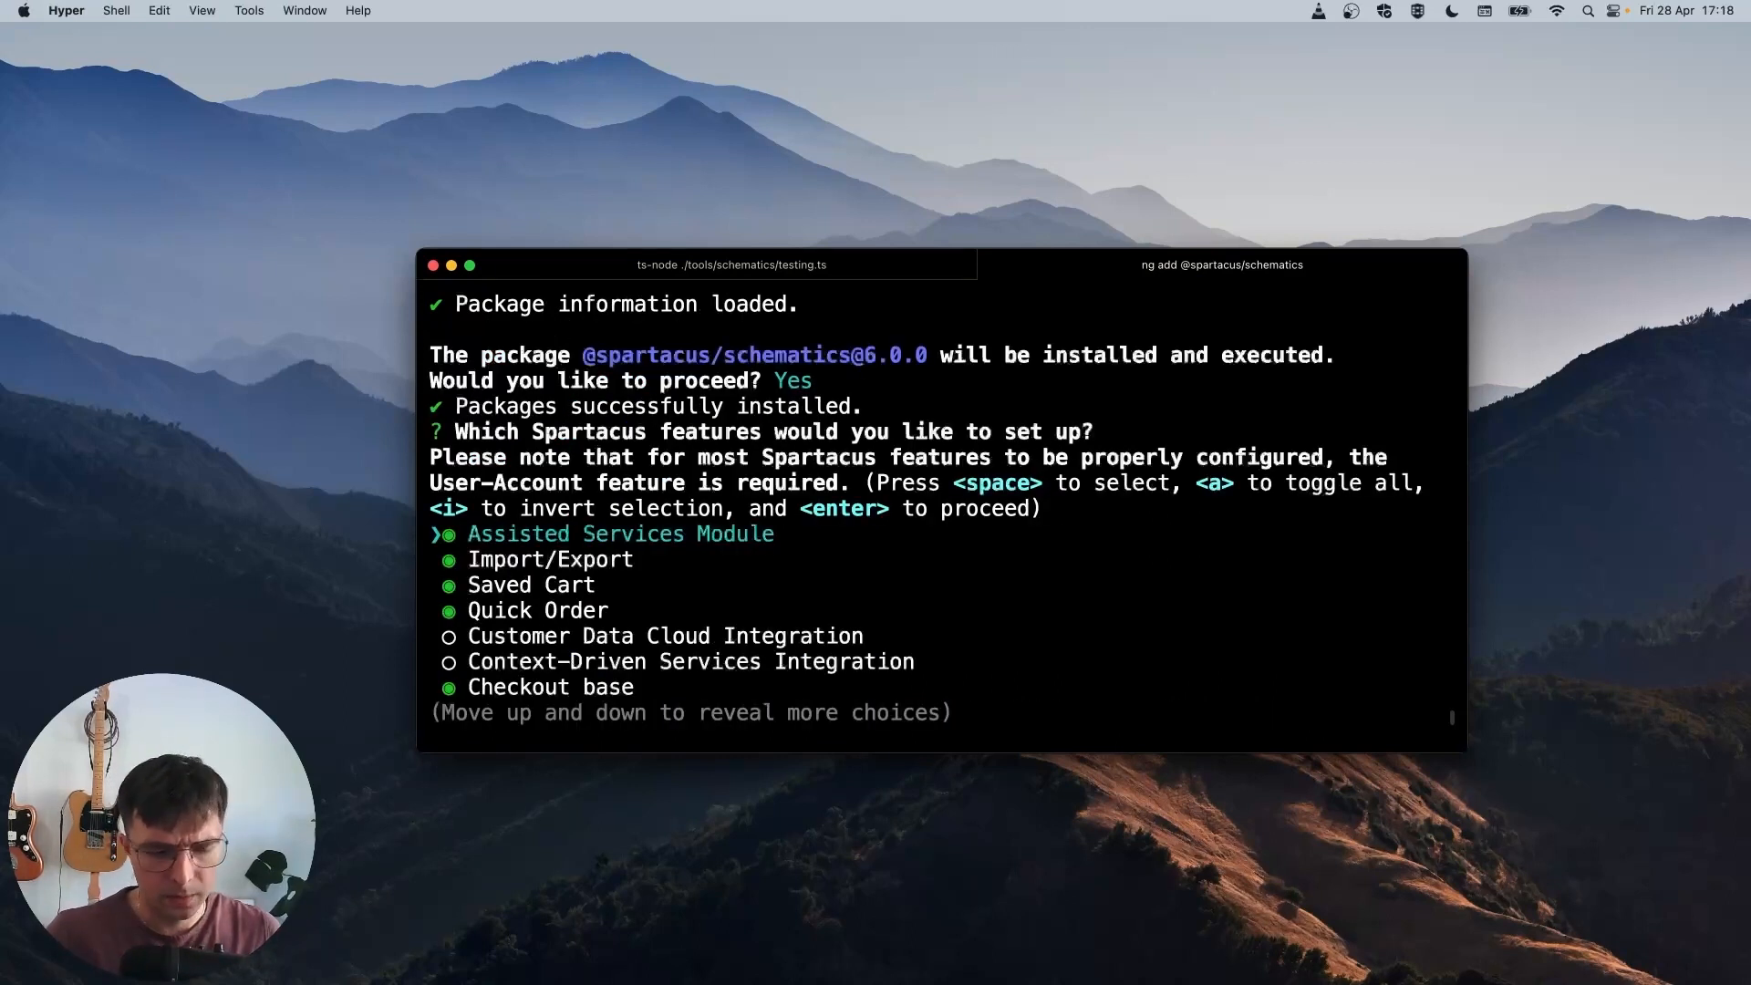
{"action": "key", "text": "Down"}
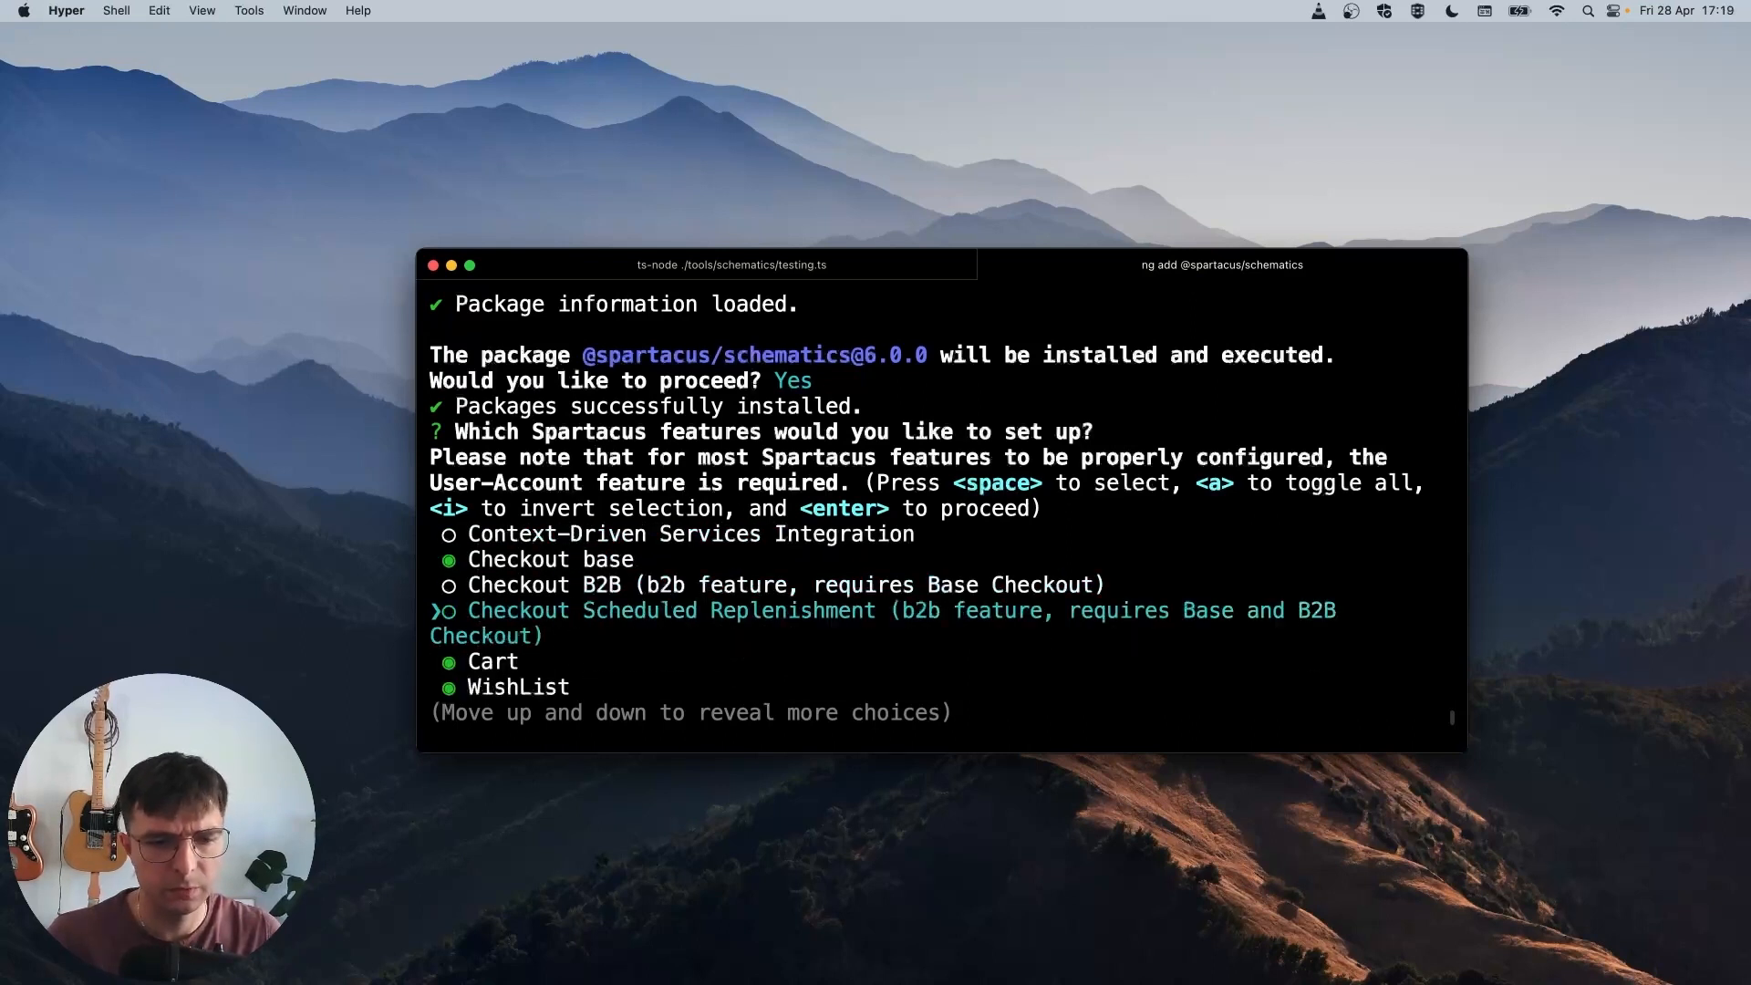
{"action": "key", "text": "down"}
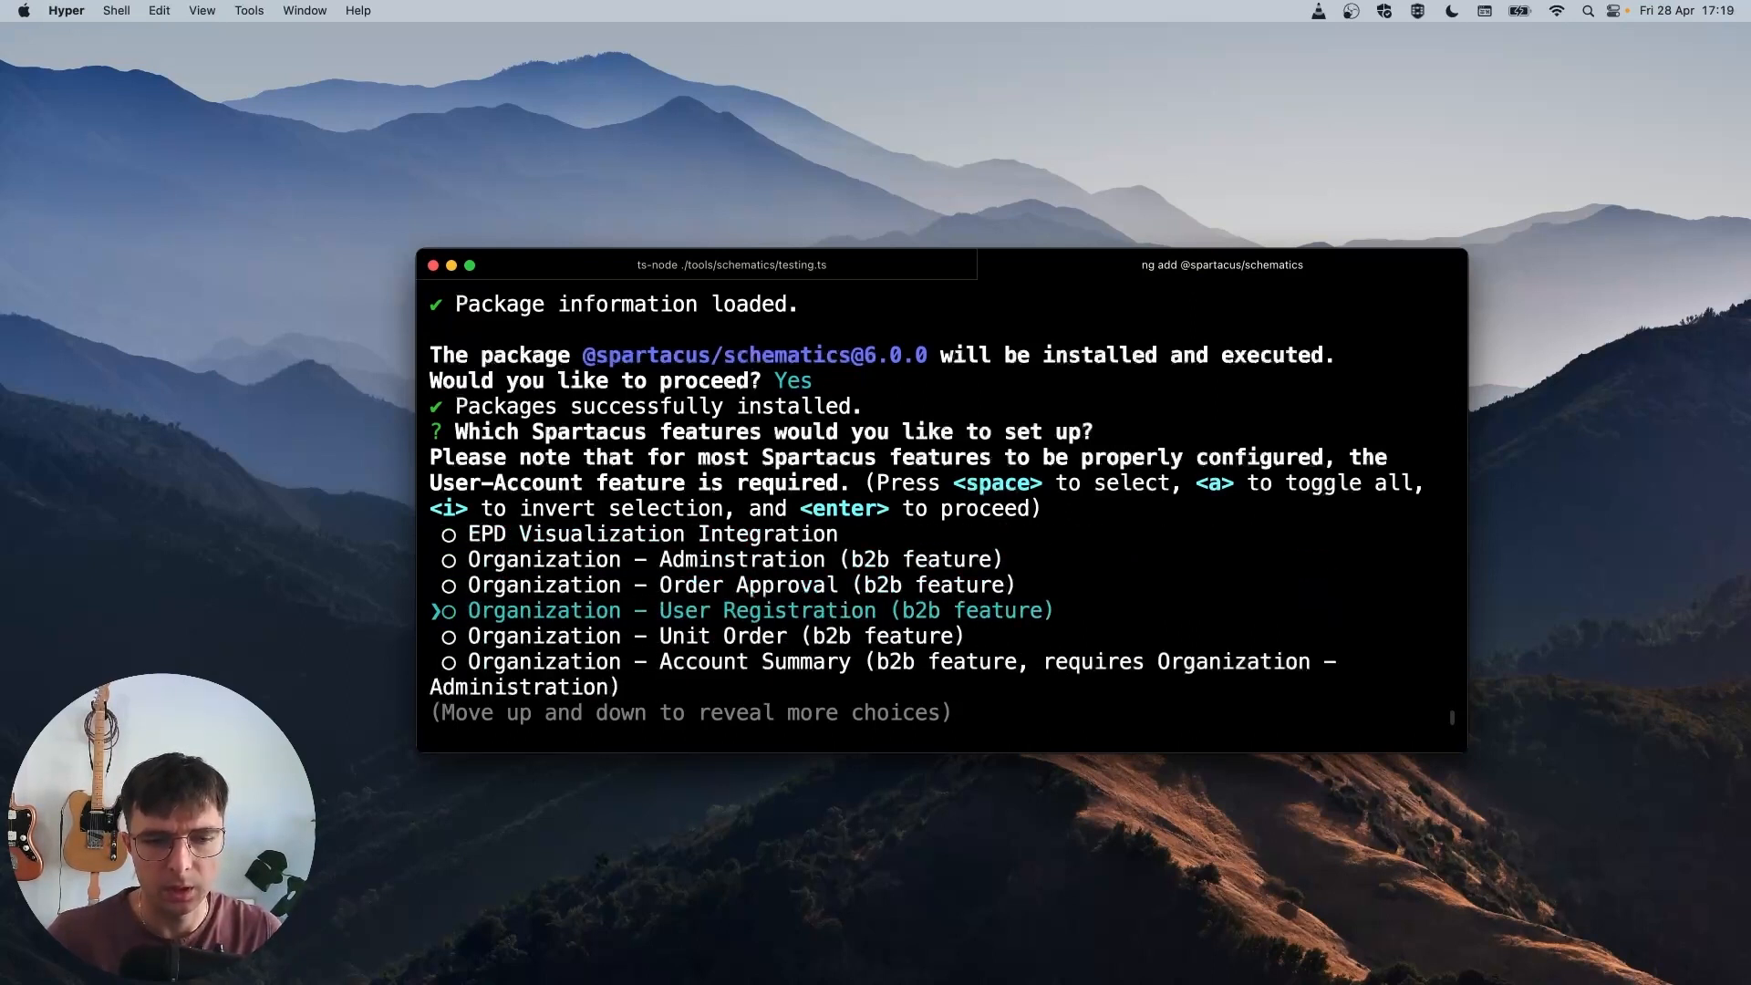
{"action": "scroll", "scroll_direction": "down", "scroll_amount": 3}
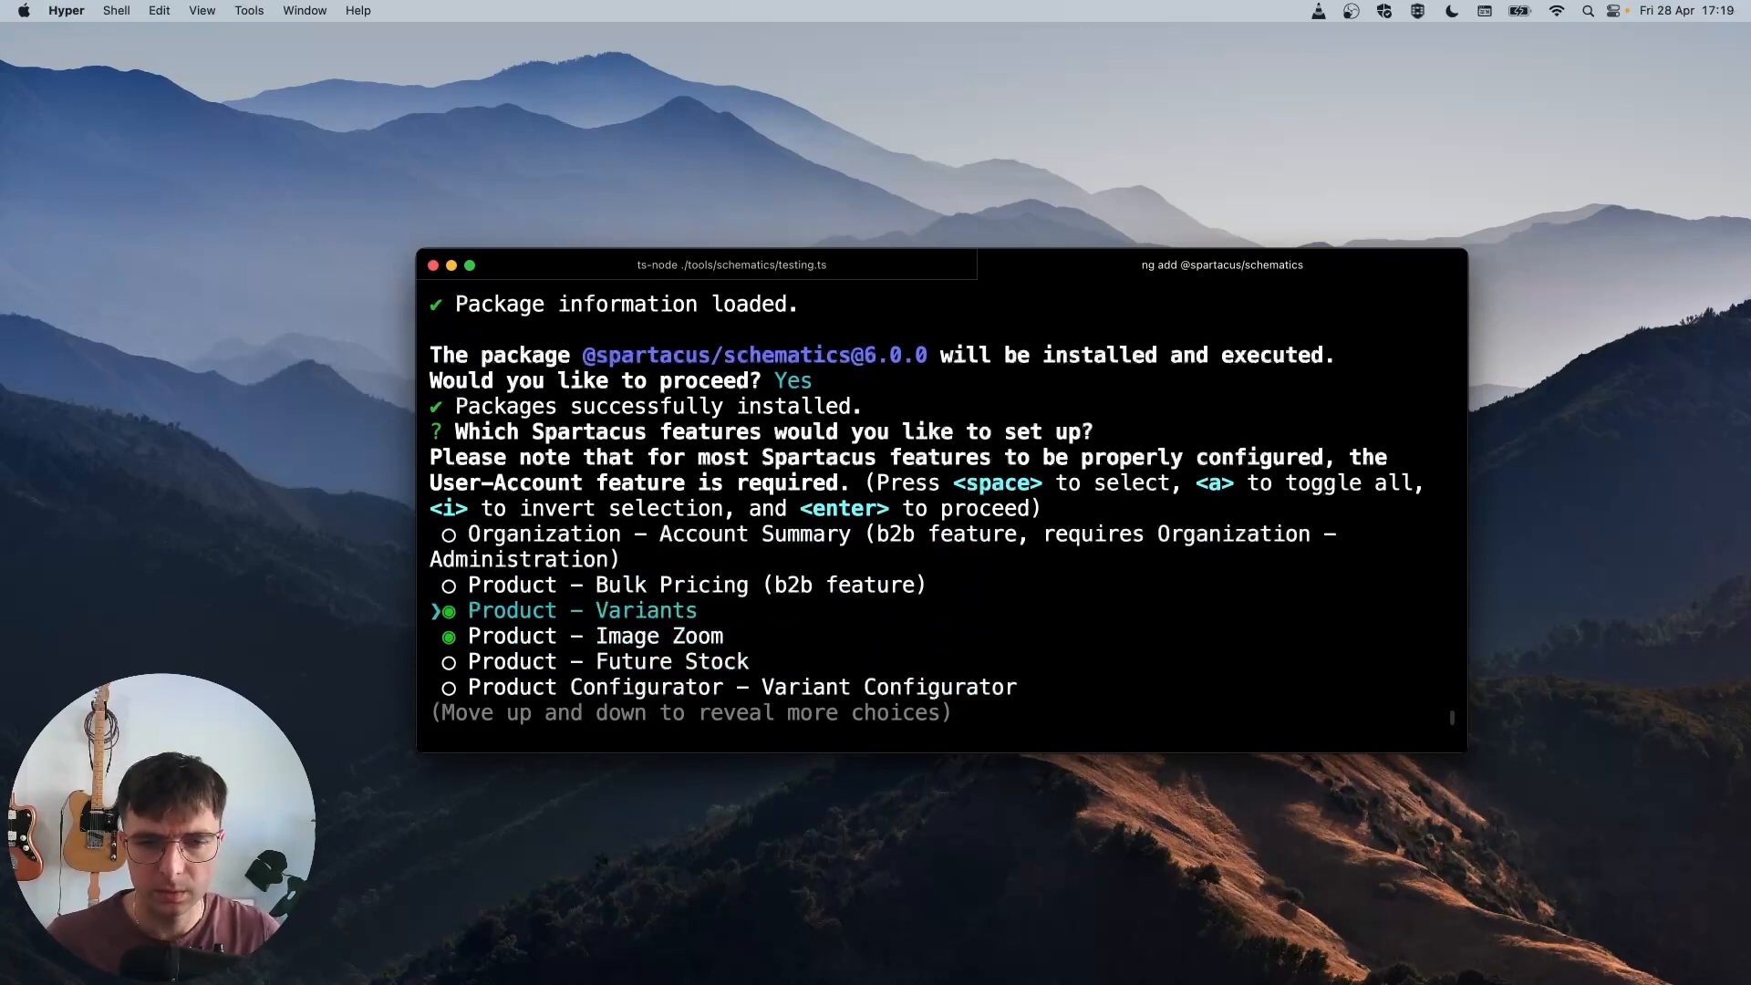
{"action": "key", "text": "enter"}
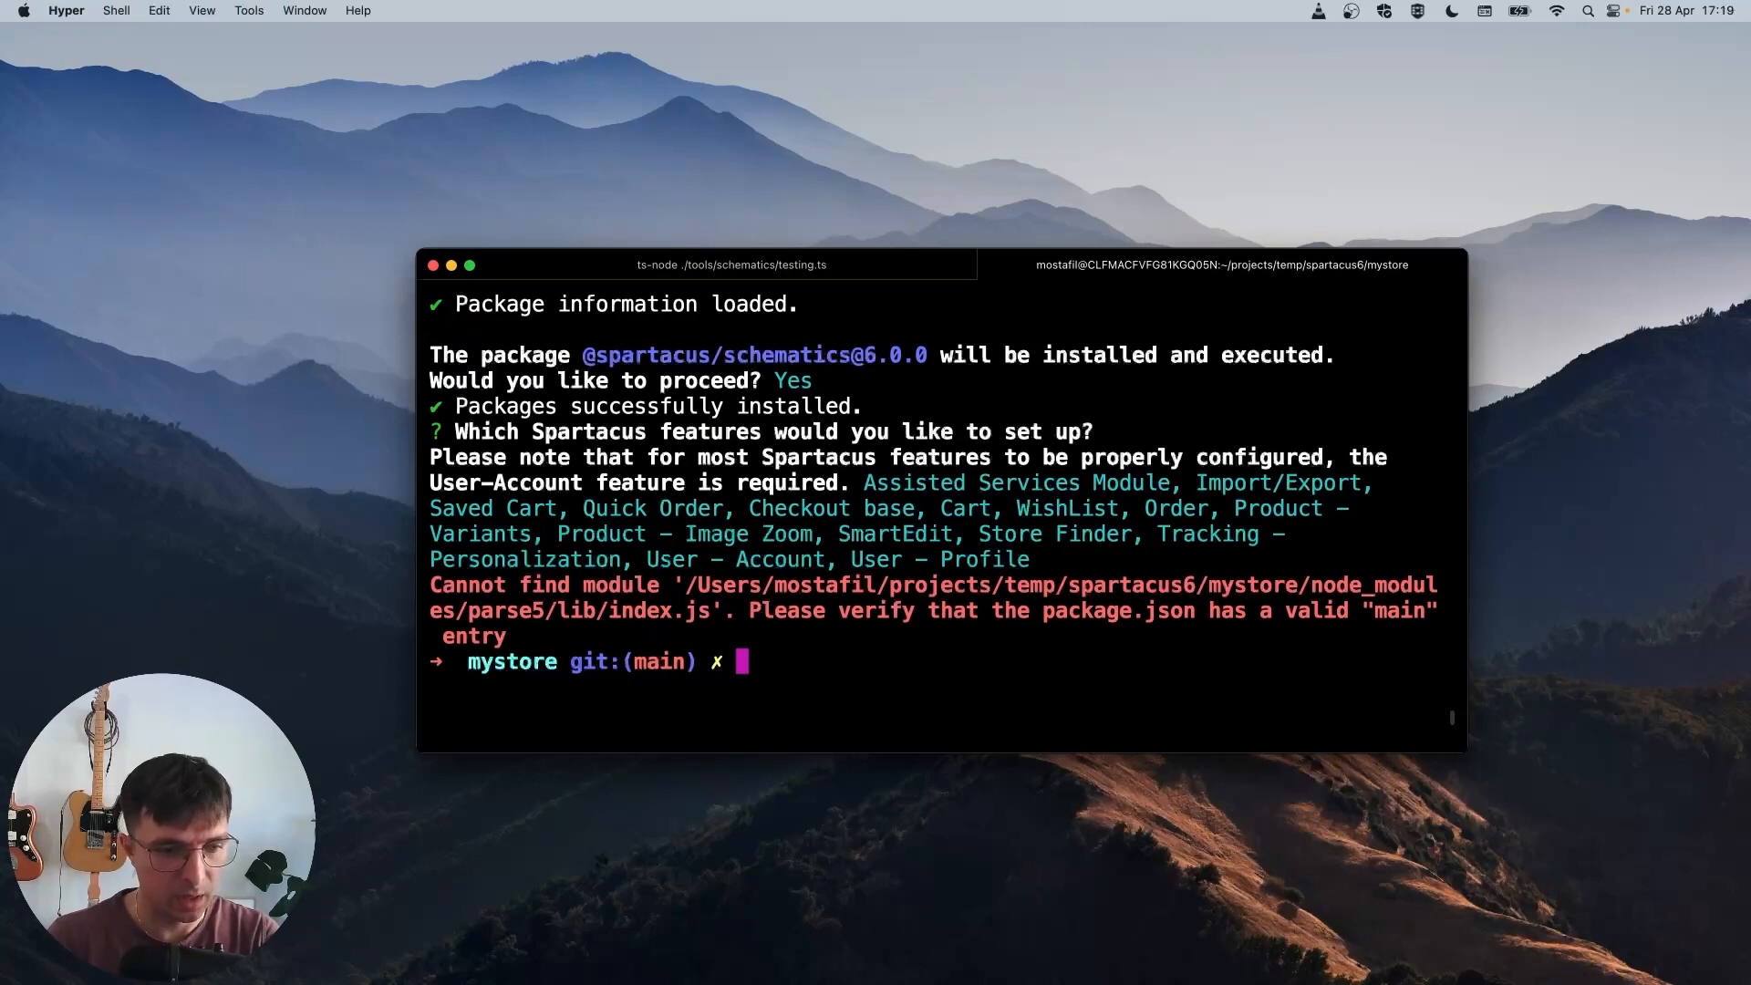
{"action": "type", "text": "ng add @spartacus/schematics"}
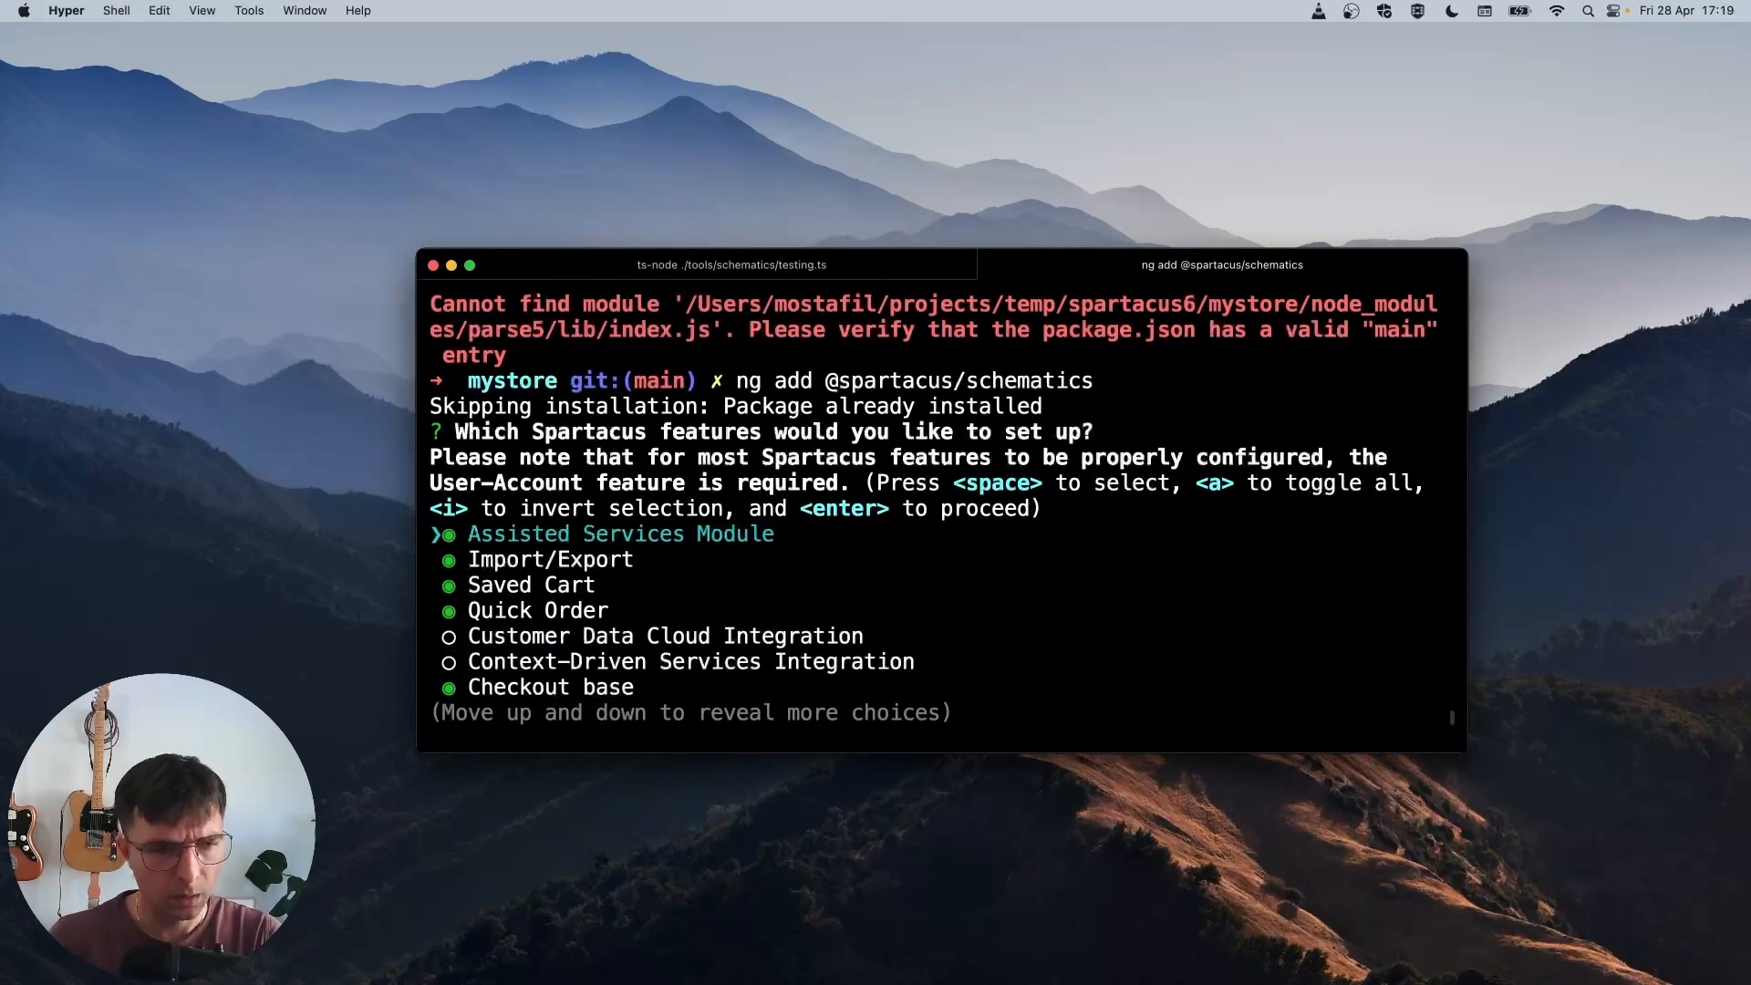
{"action": "key", "text": "enter"}
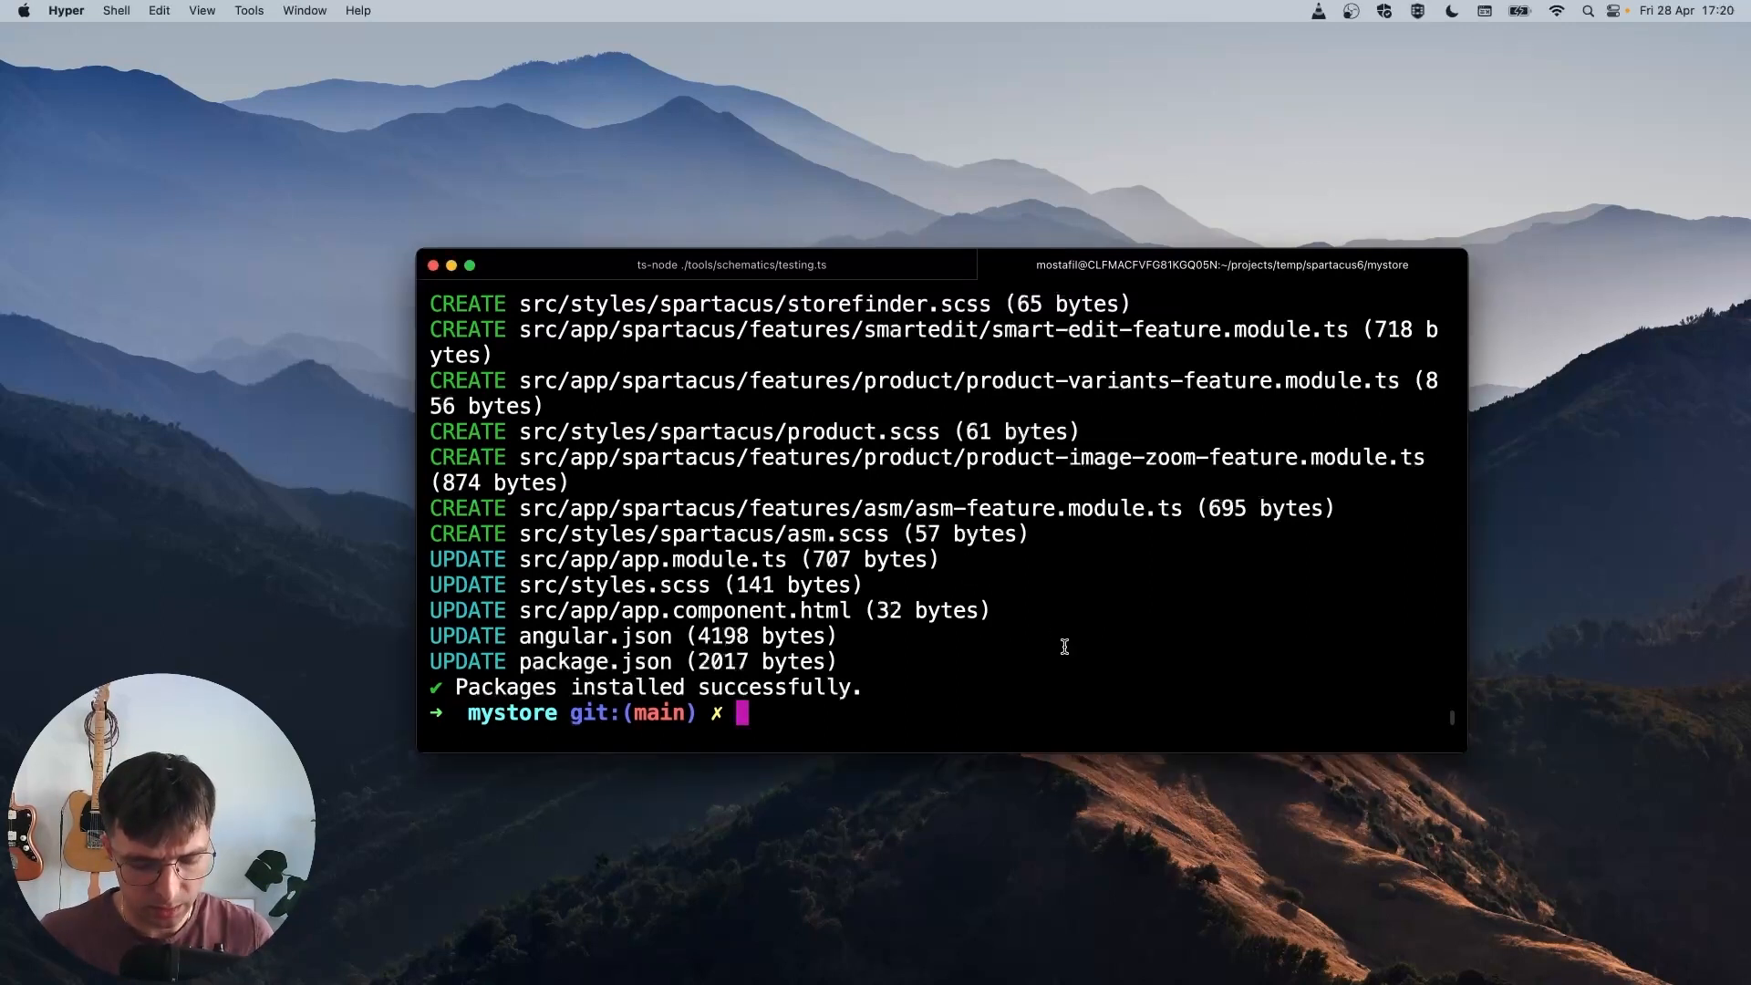
{"action": "type", "text": "c"}
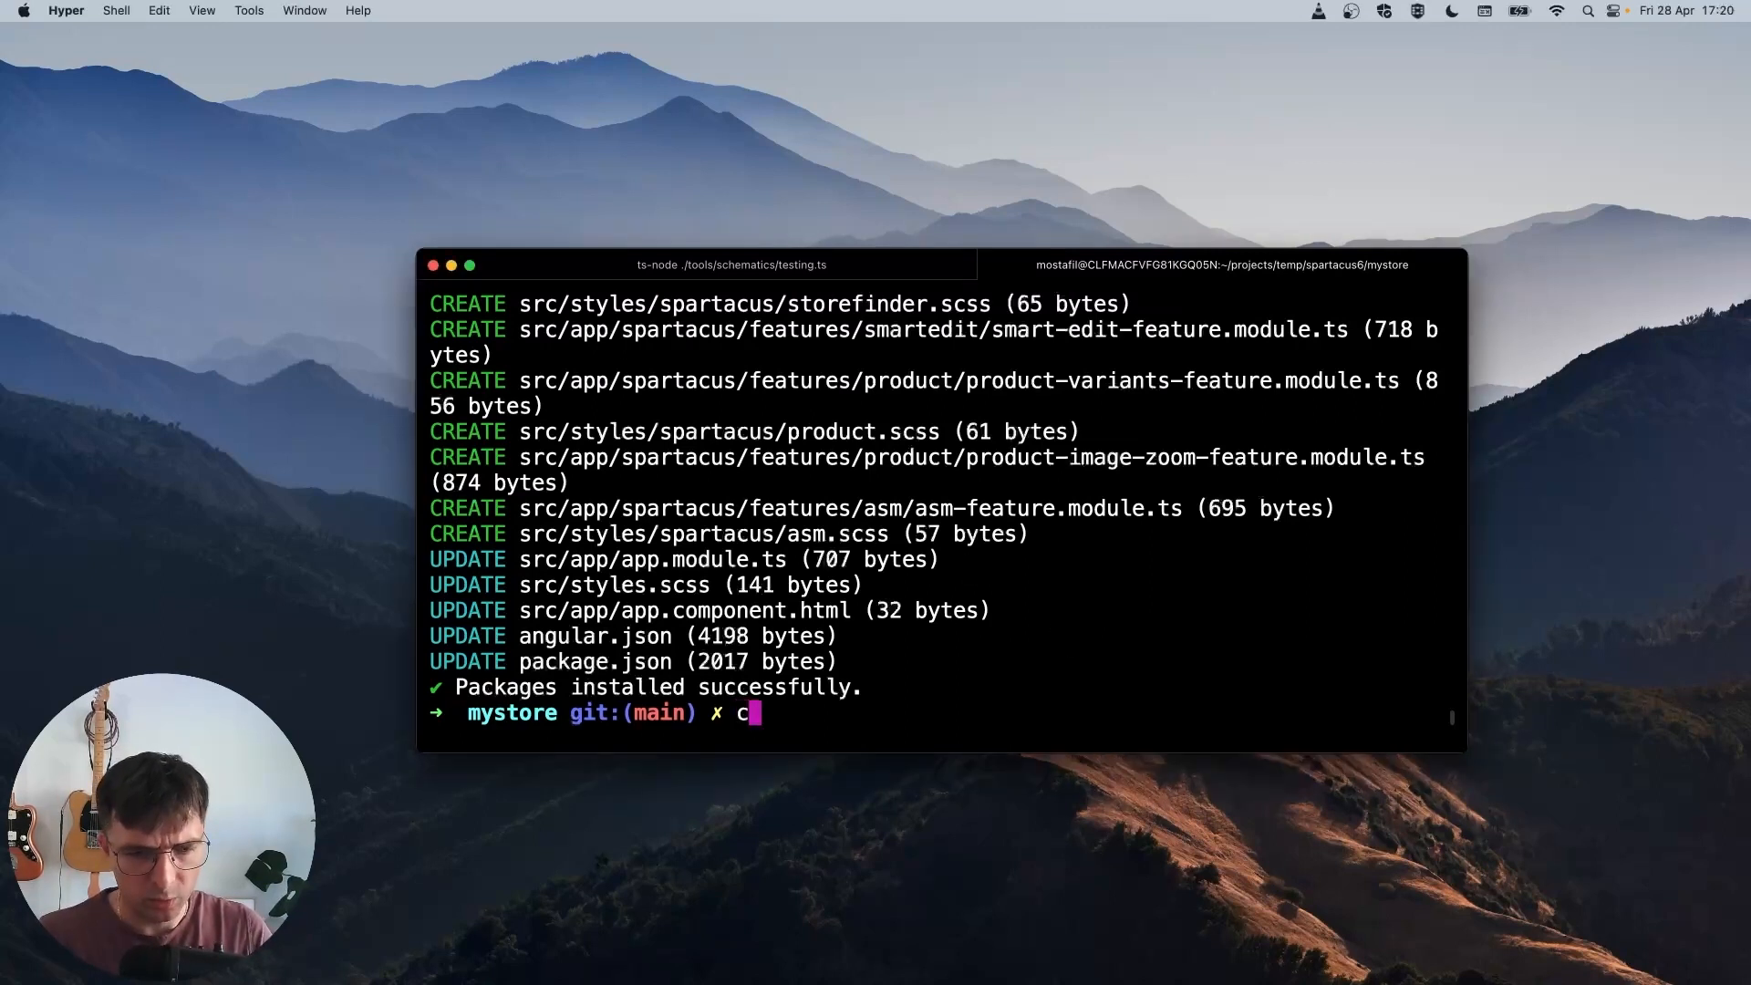
{"action": "type", "text": "ode"}
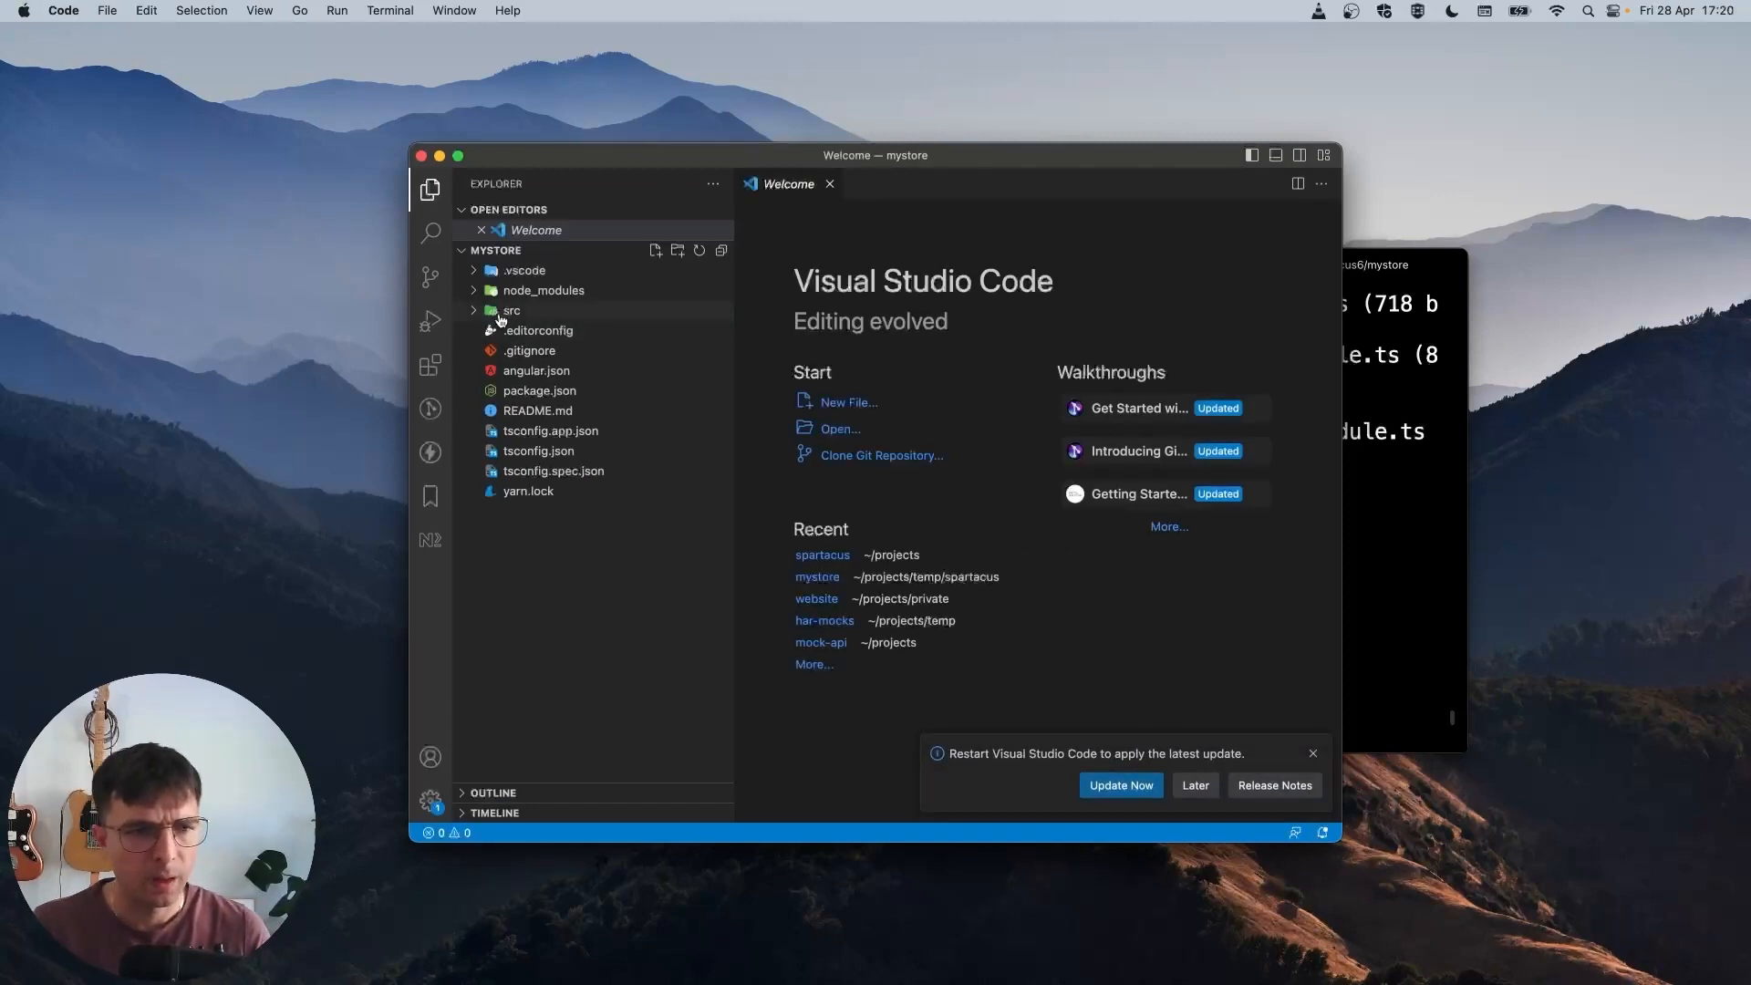
Step: Expand src/app/spartacus to view spartacus-configuration.module.ts, then begin typing yarn in Hyper
{"action": "left_click", "coordinate": [510, 310]}
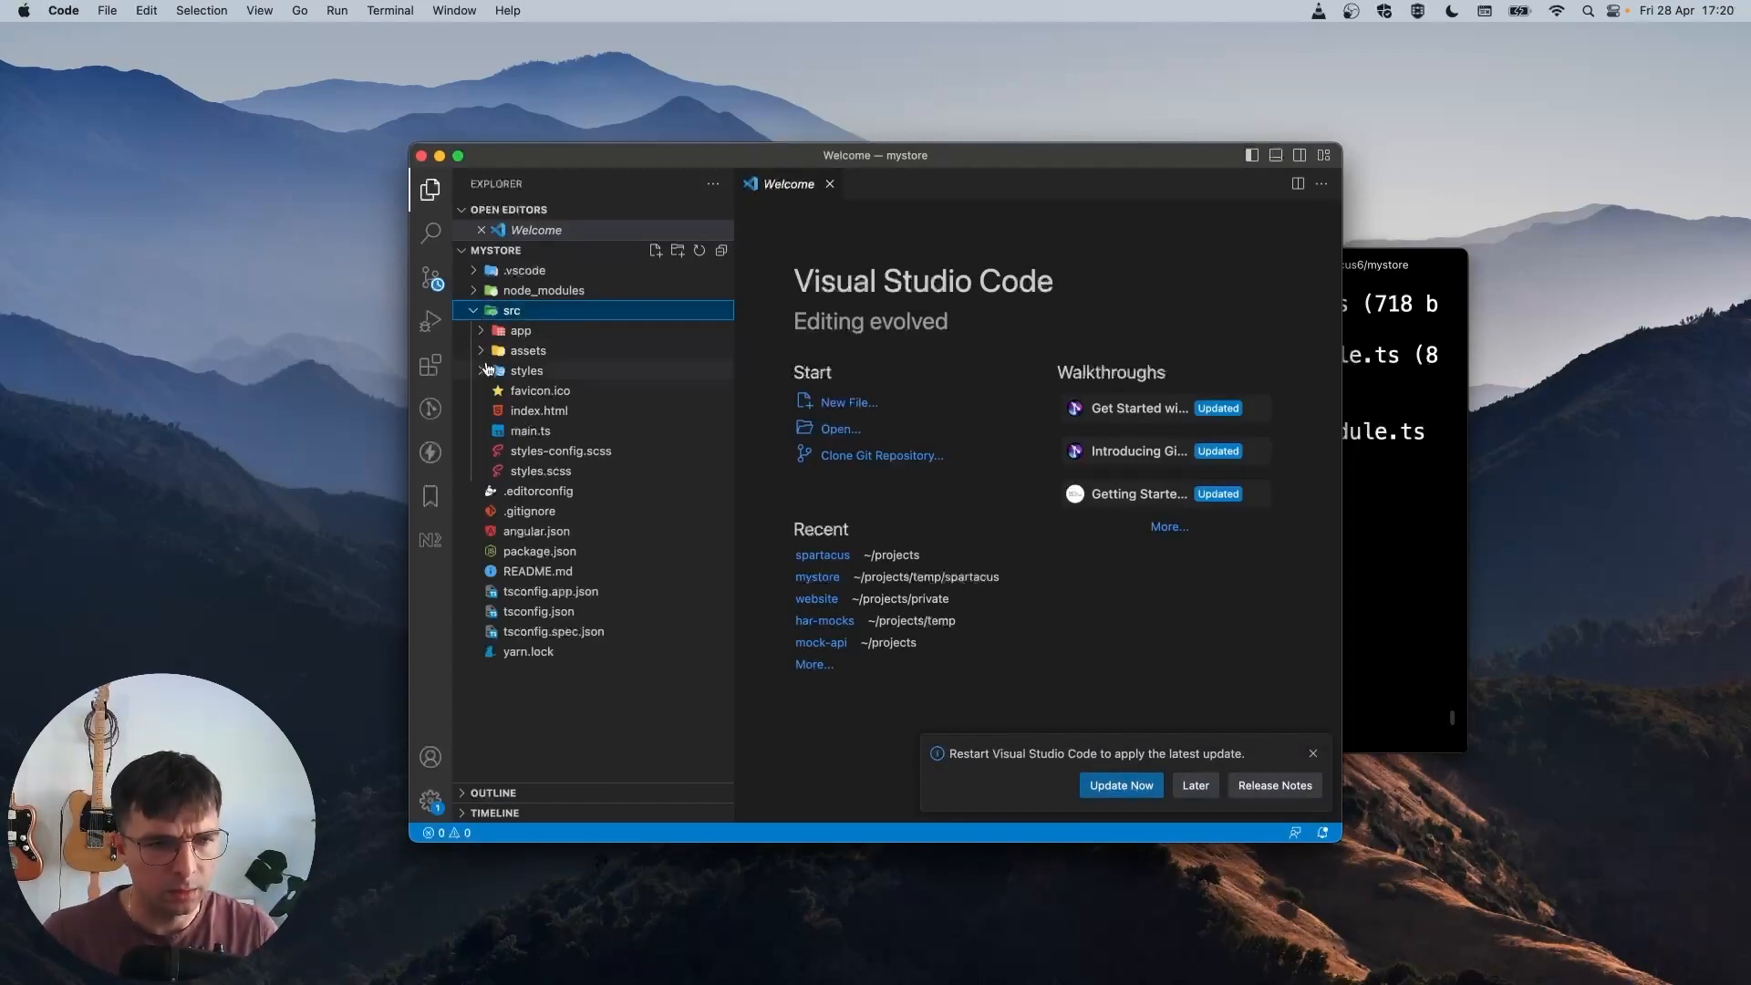
{"action": "left_click", "coordinate": [520, 330]}
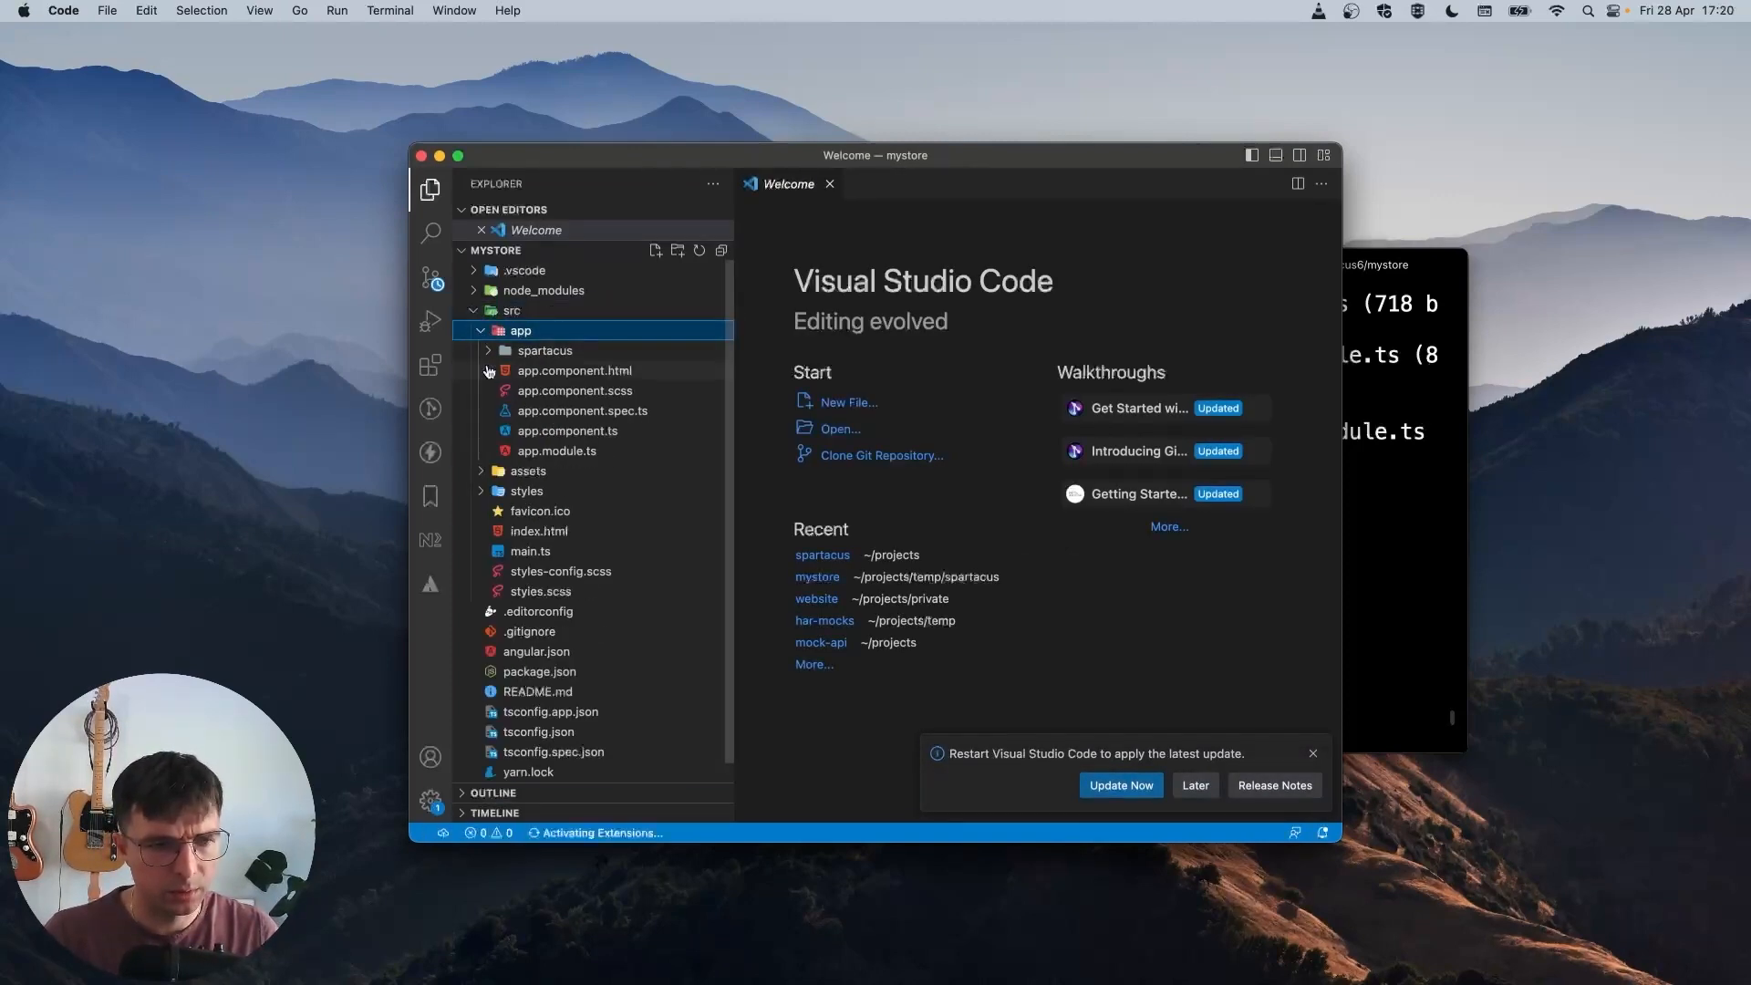
{"action": "left_click", "coordinate": [545, 350]}
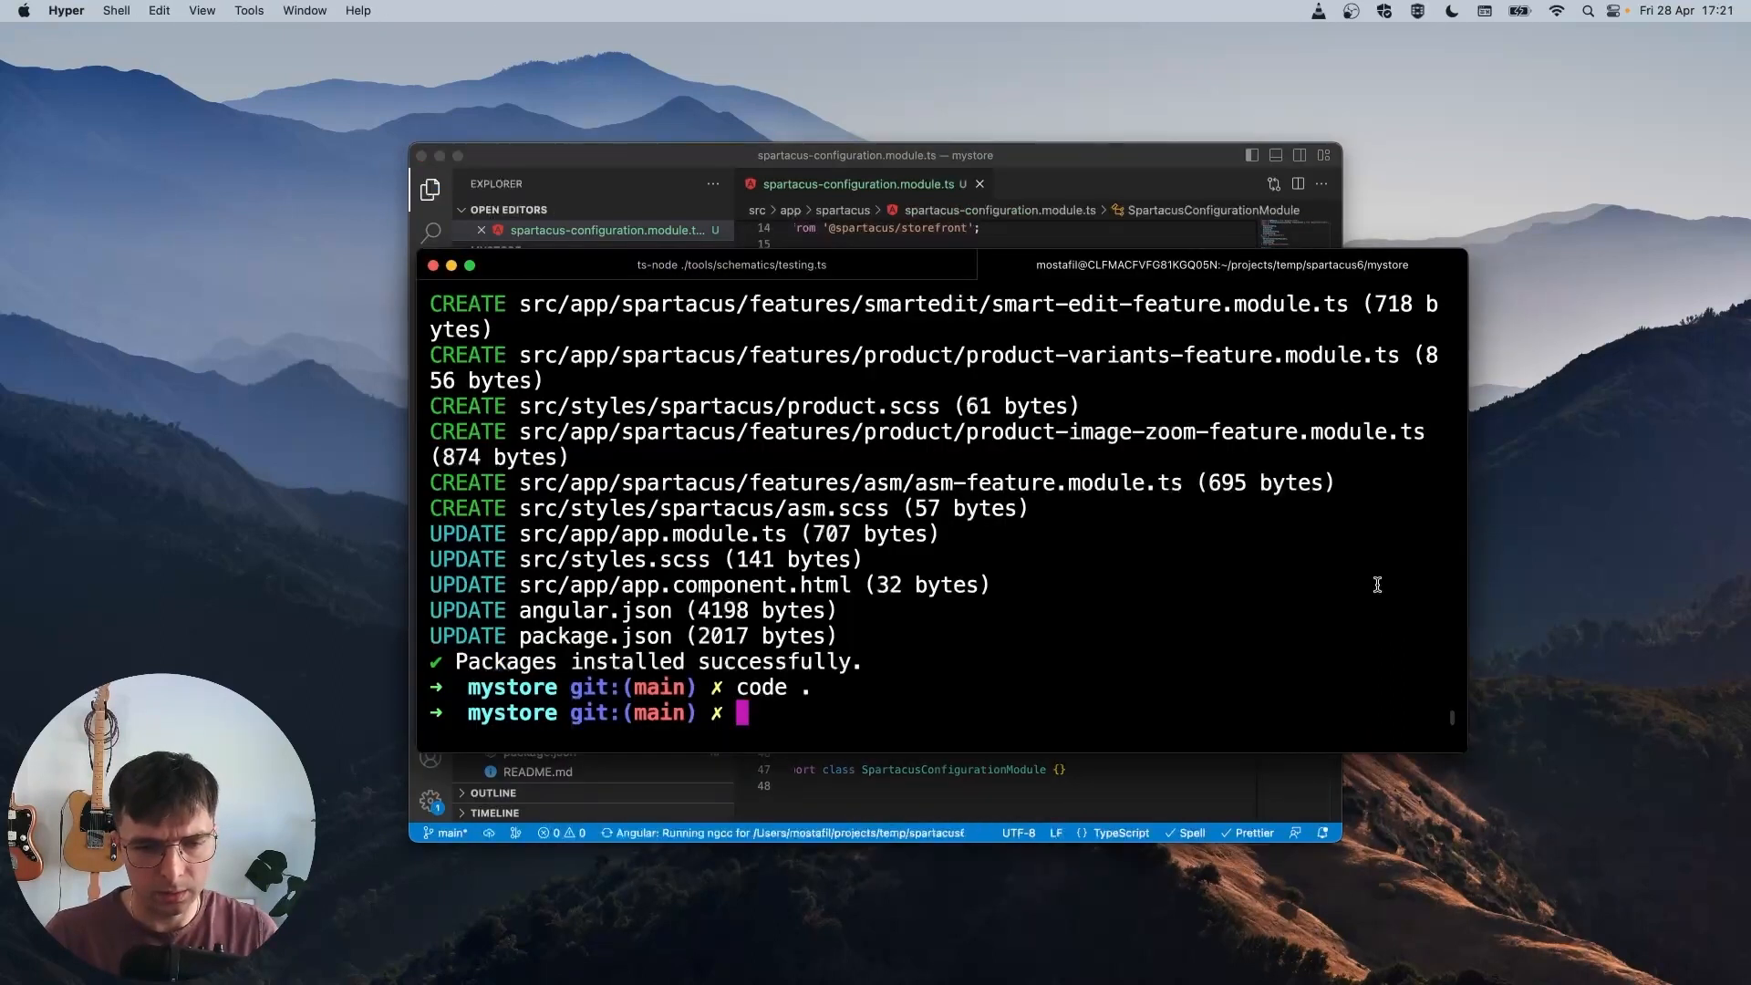
{"action": "type", "text": "yar"}
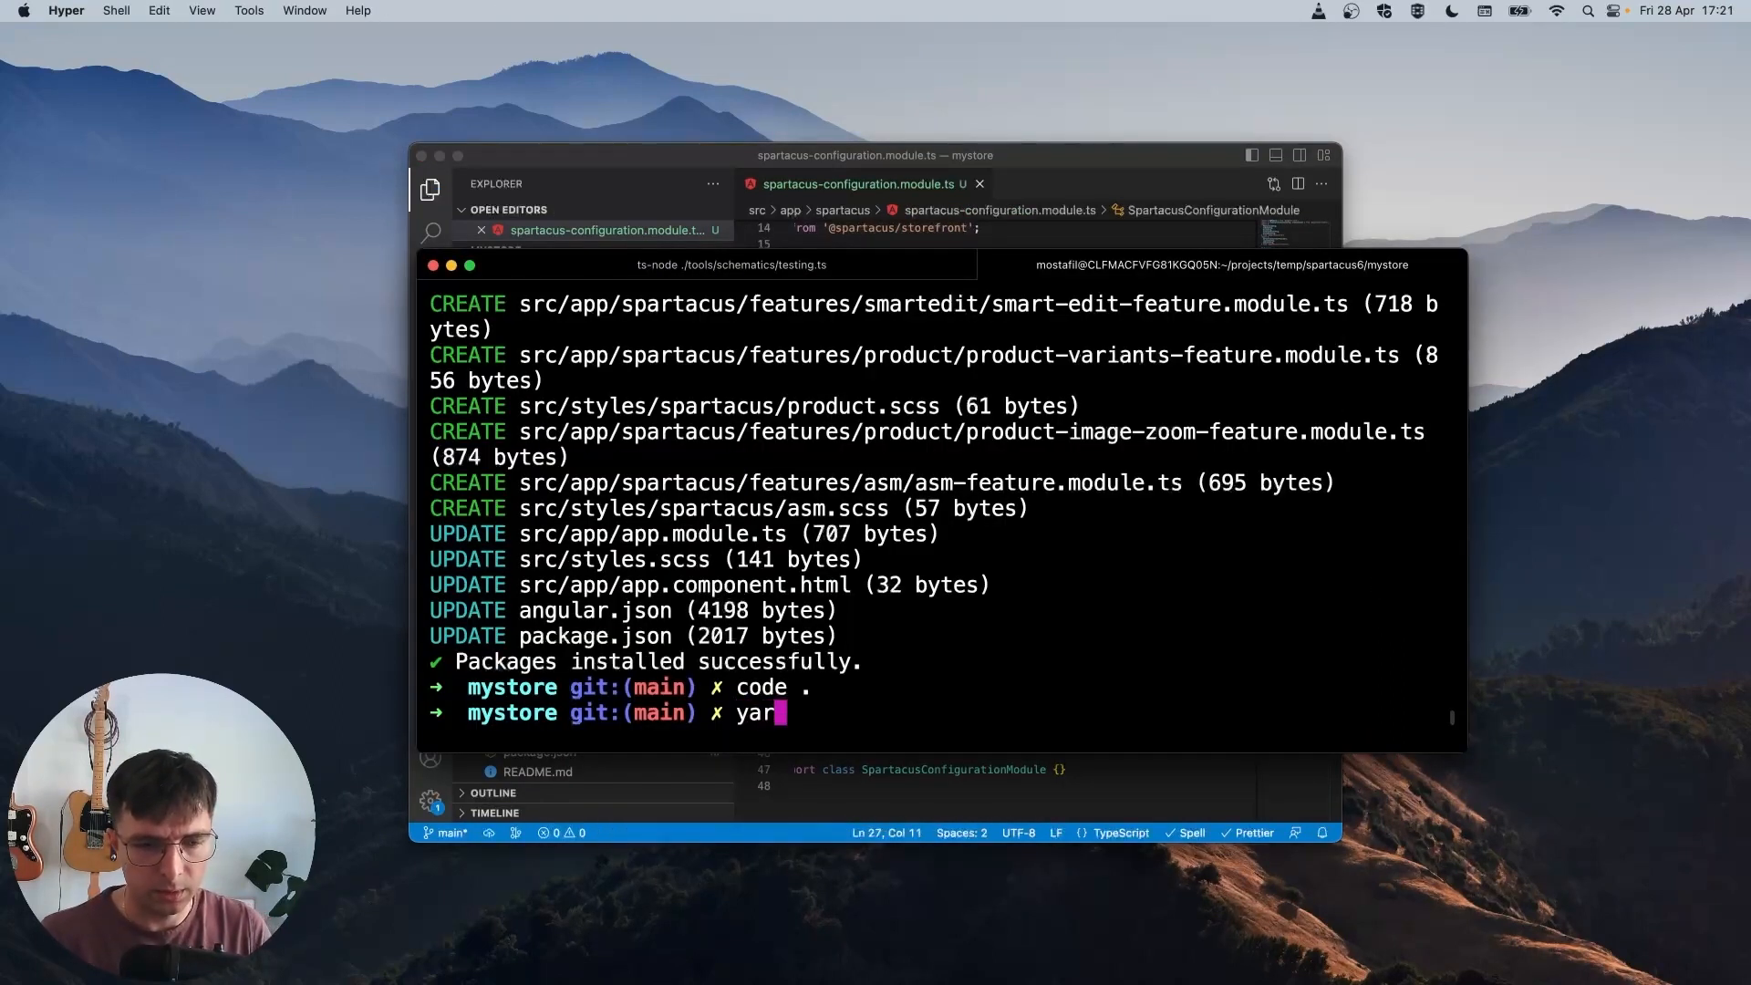